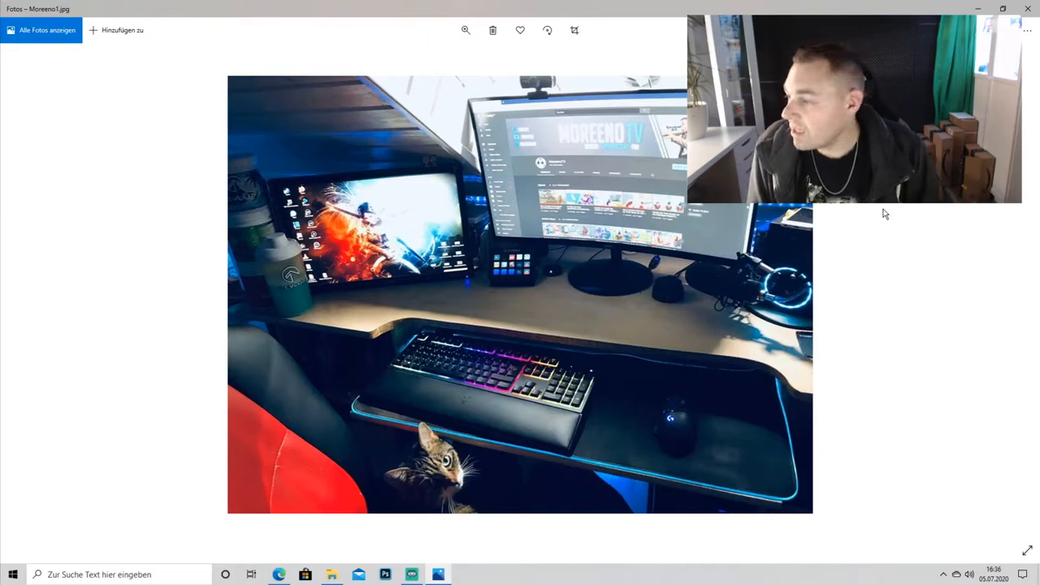
mouse_move(874, 284)
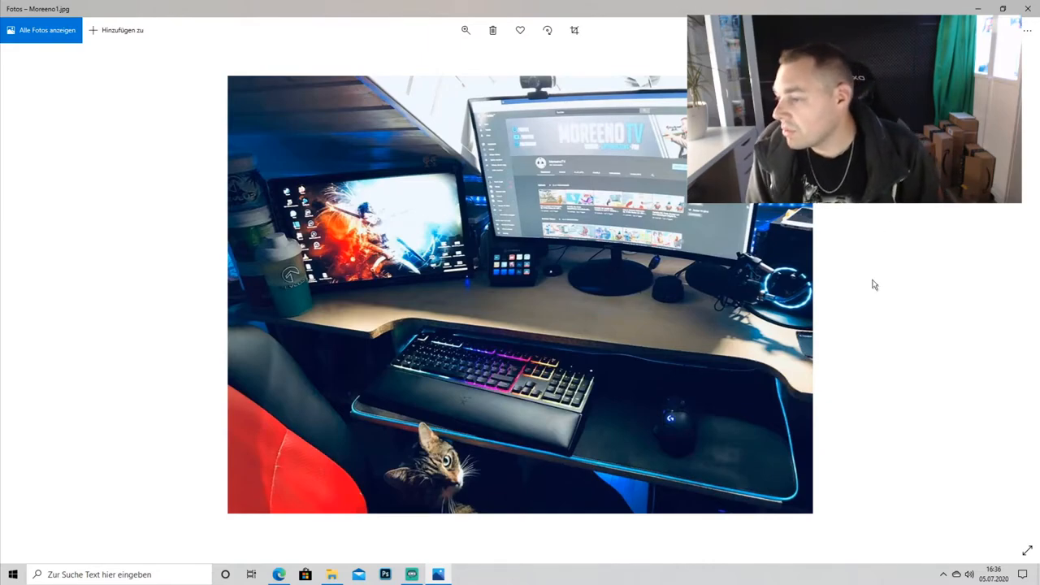
mouse_move(887, 305)
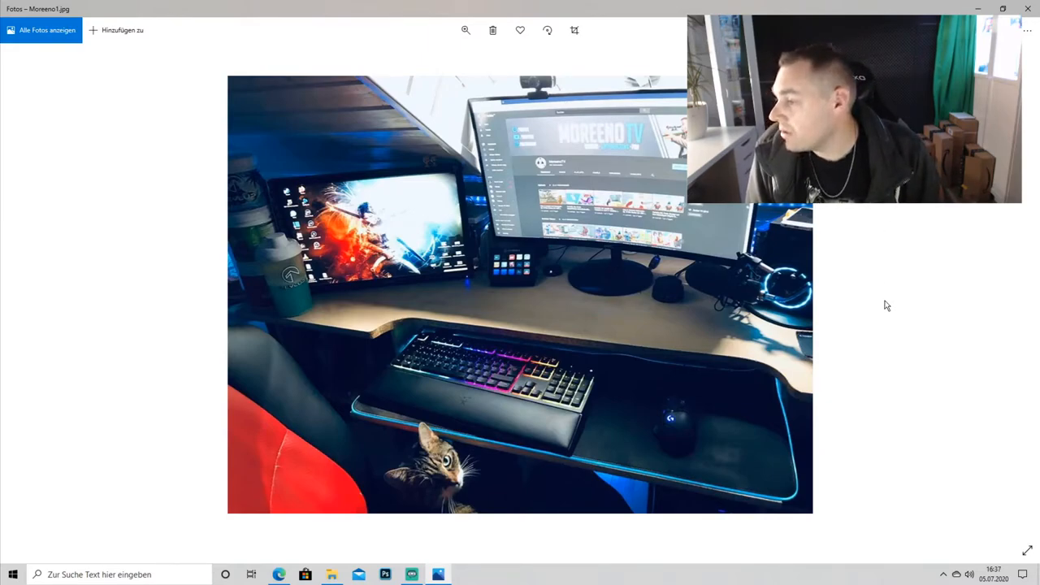
mouse_move(891, 307)
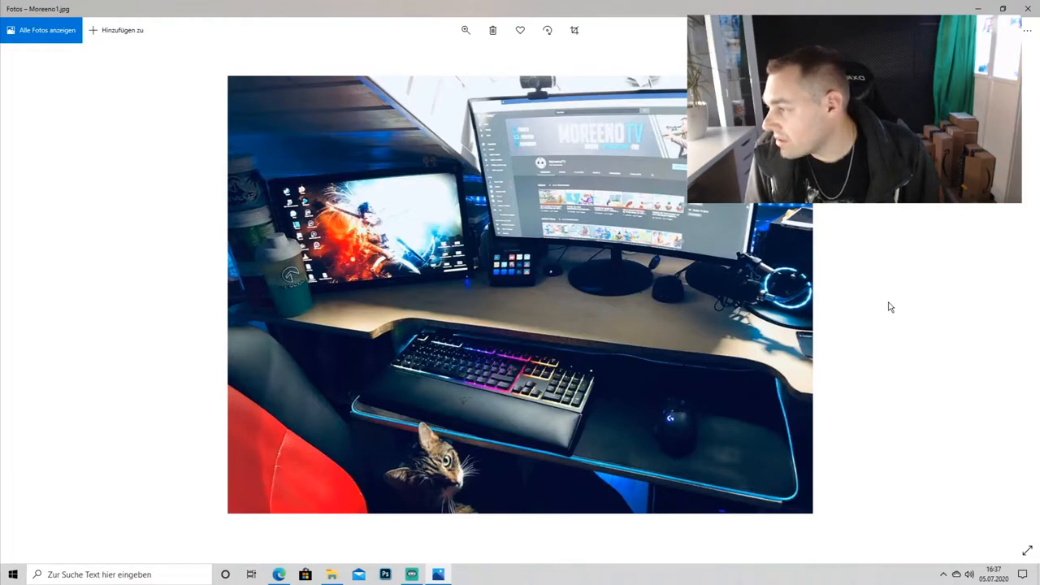
mouse_move(884, 307)
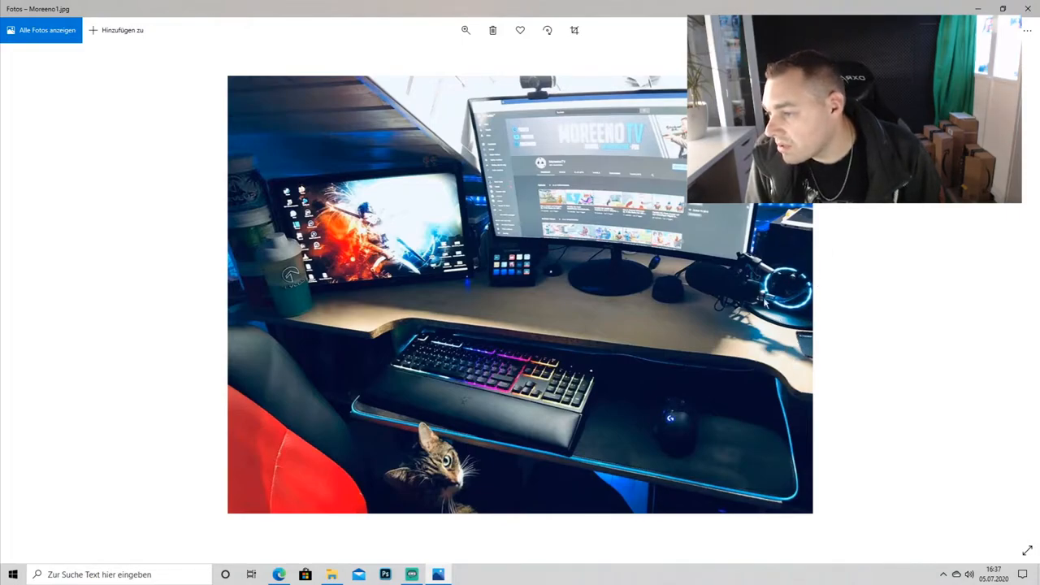
mouse_move(801, 280)
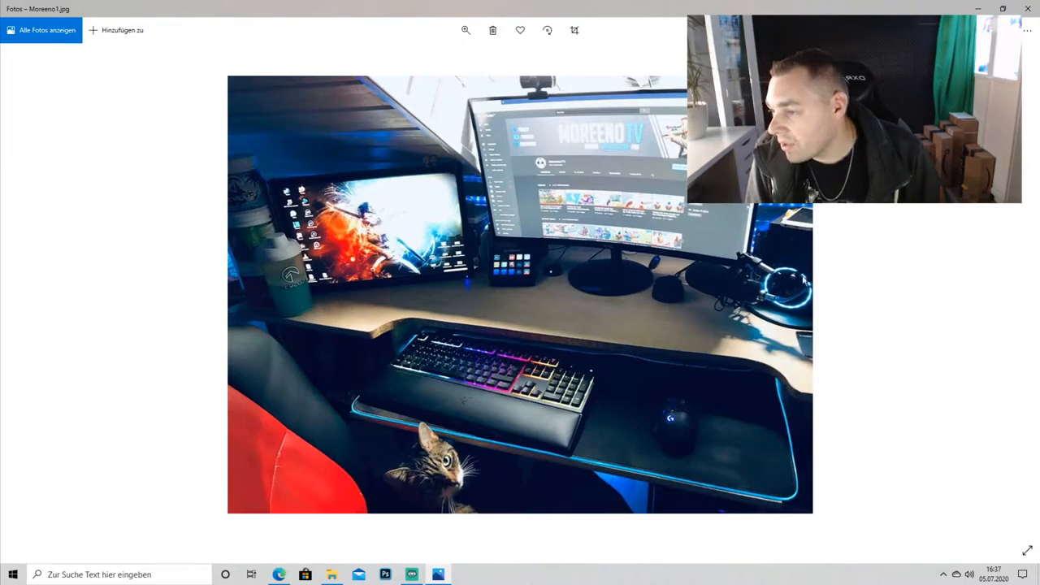
mouse_move(718, 322)
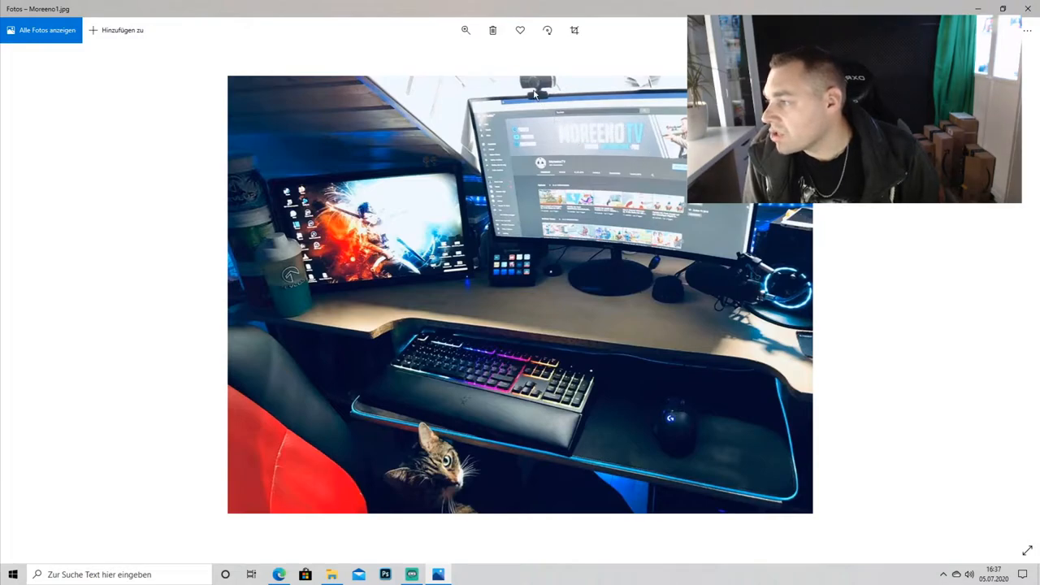
mouse_move(642, 218)
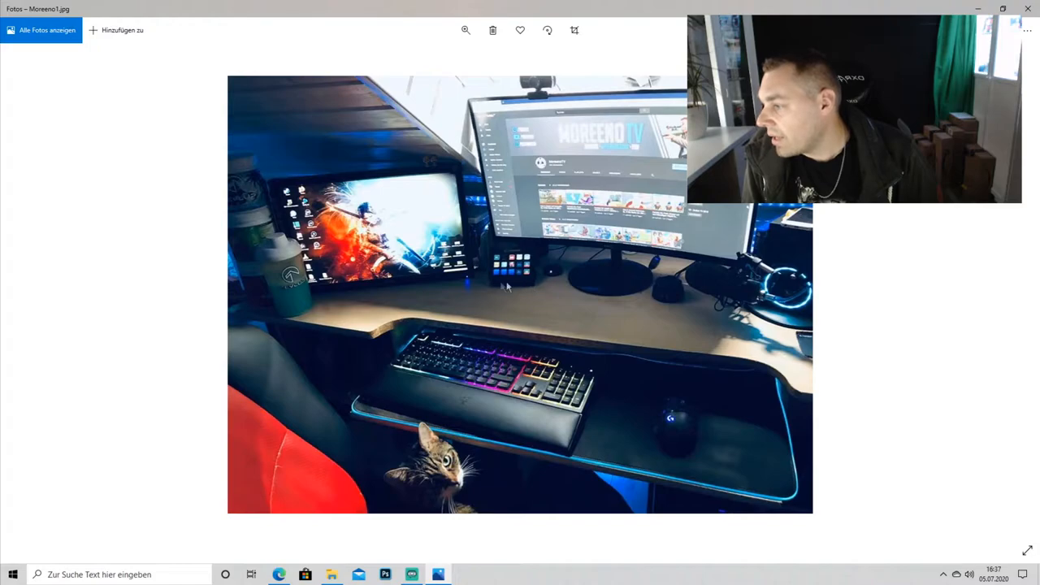
mouse_move(551, 290)
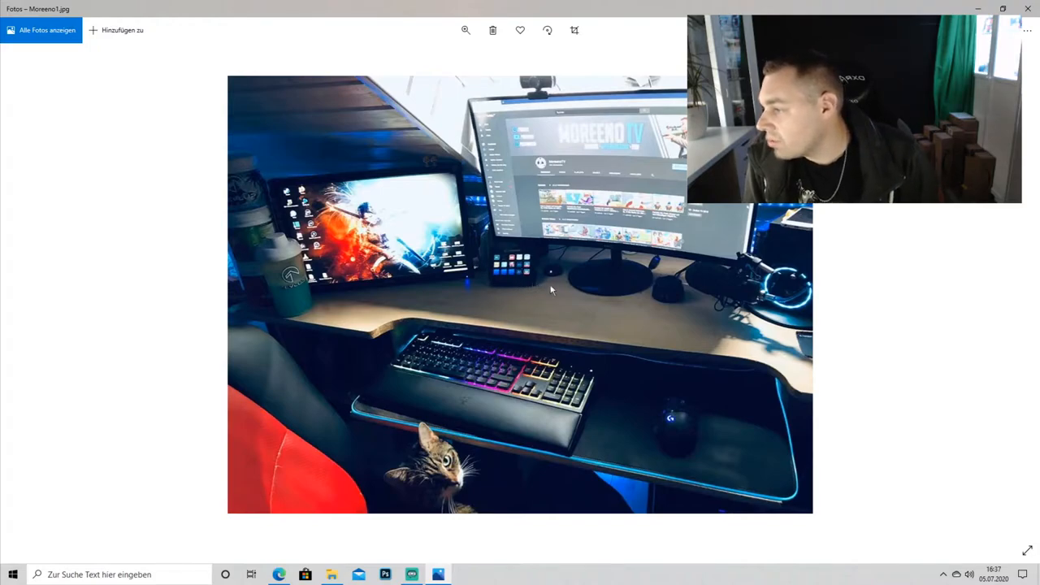
mouse_move(557, 298)
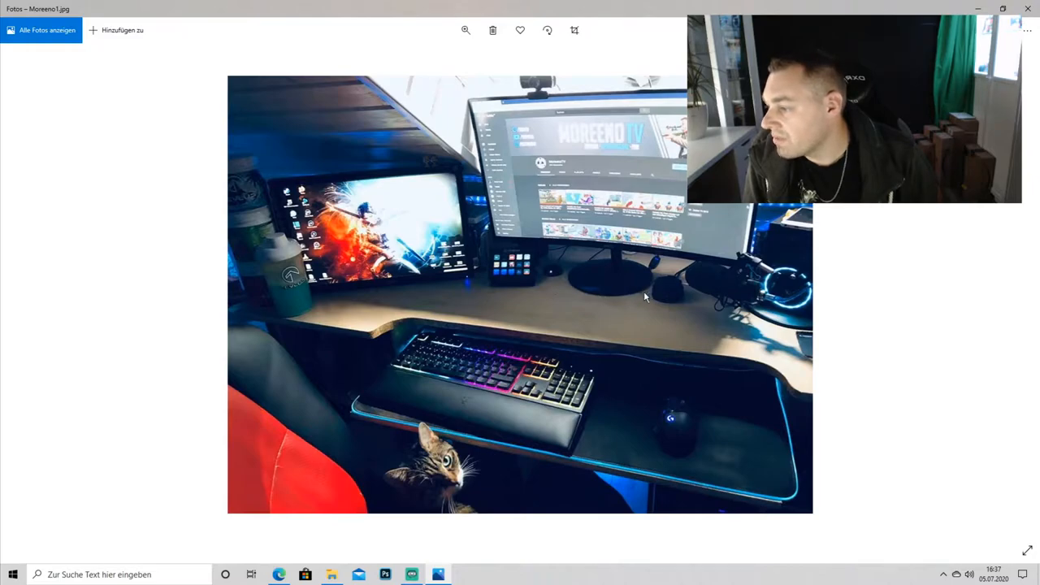
mouse_move(496, 365)
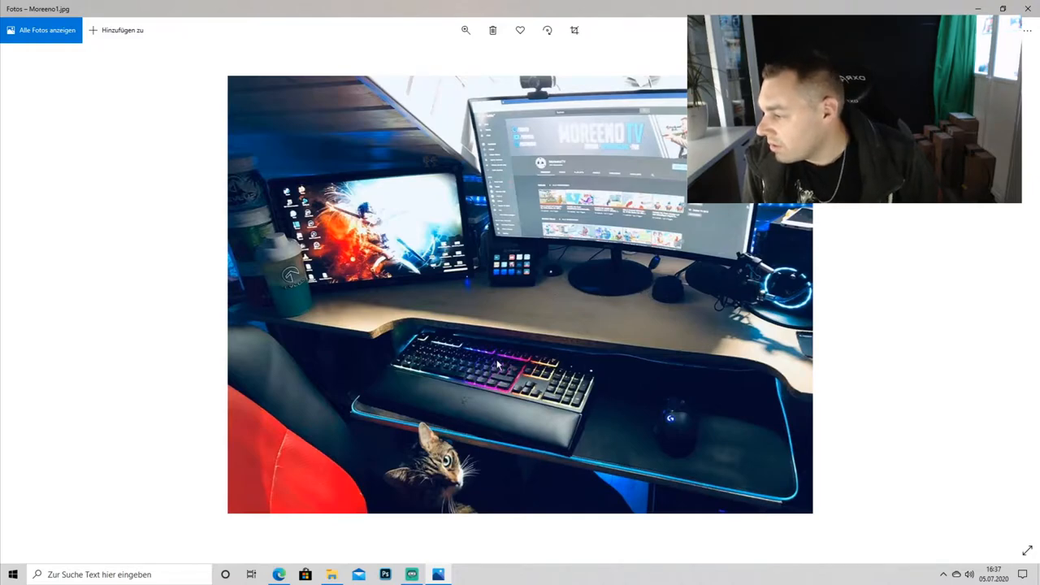
mouse_move(705, 429)
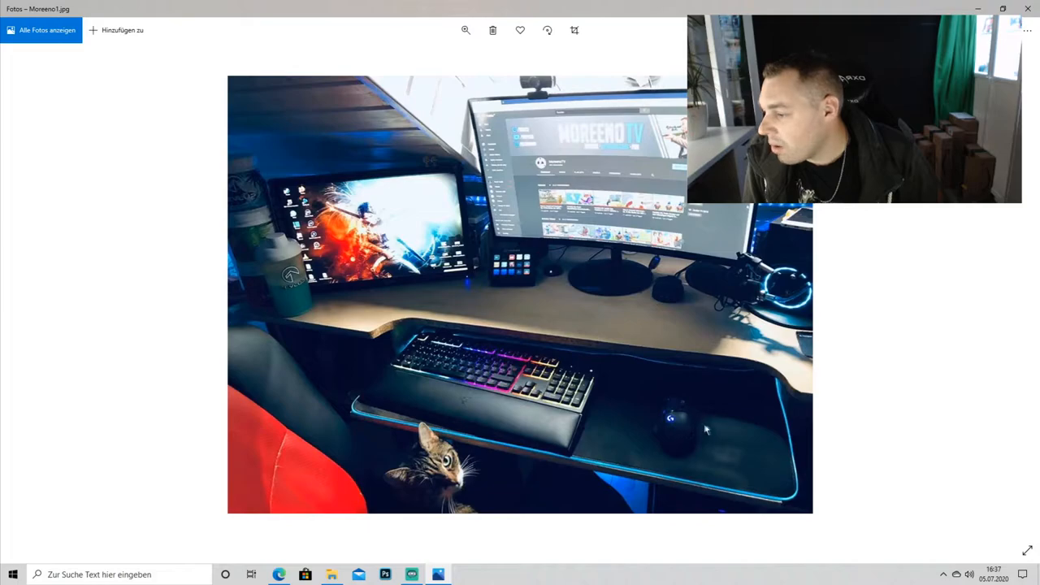
mouse_move(715, 442)
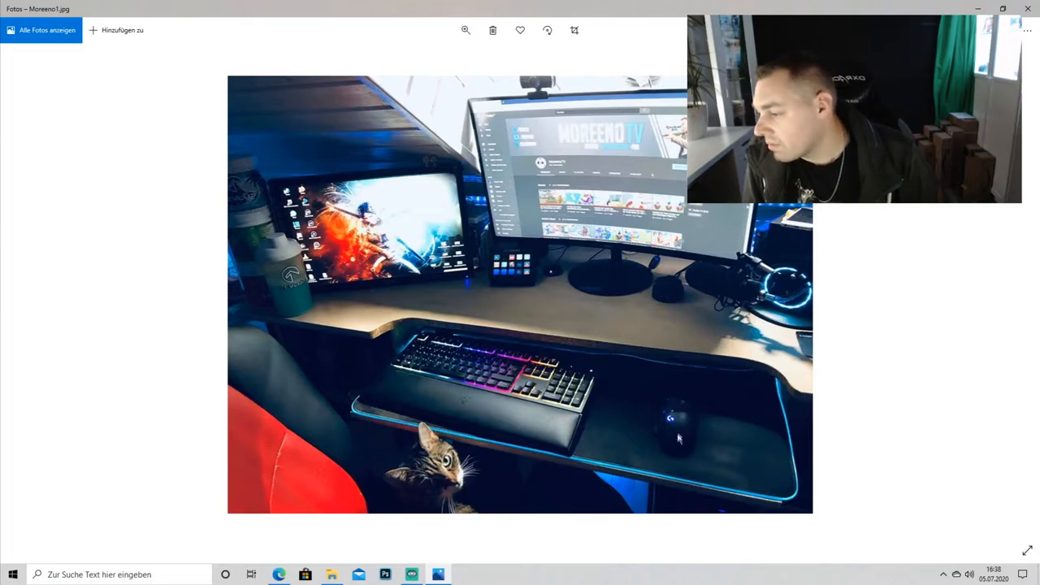
mouse_move(307, 302)
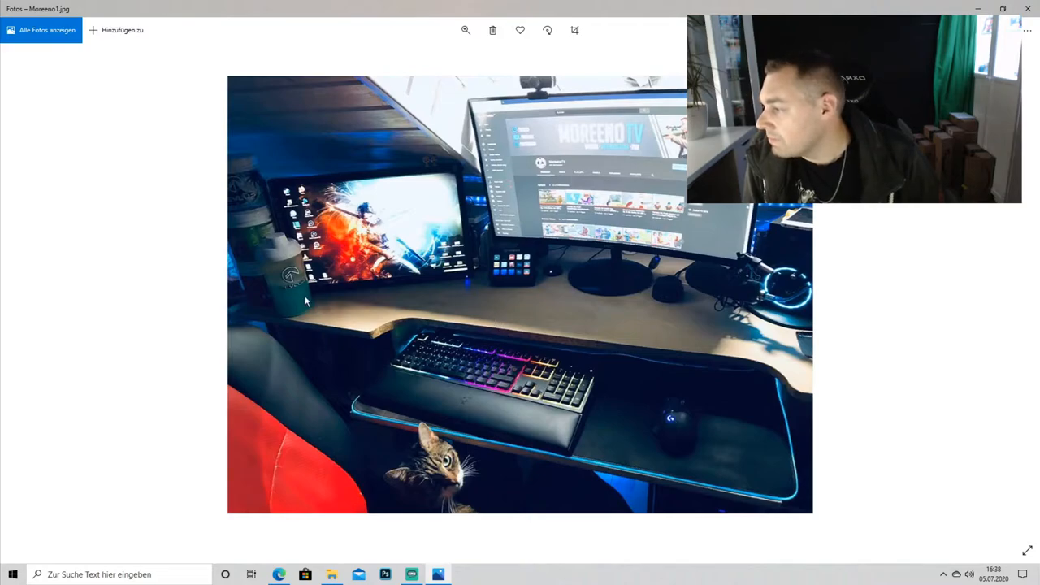
mouse_move(391, 286)
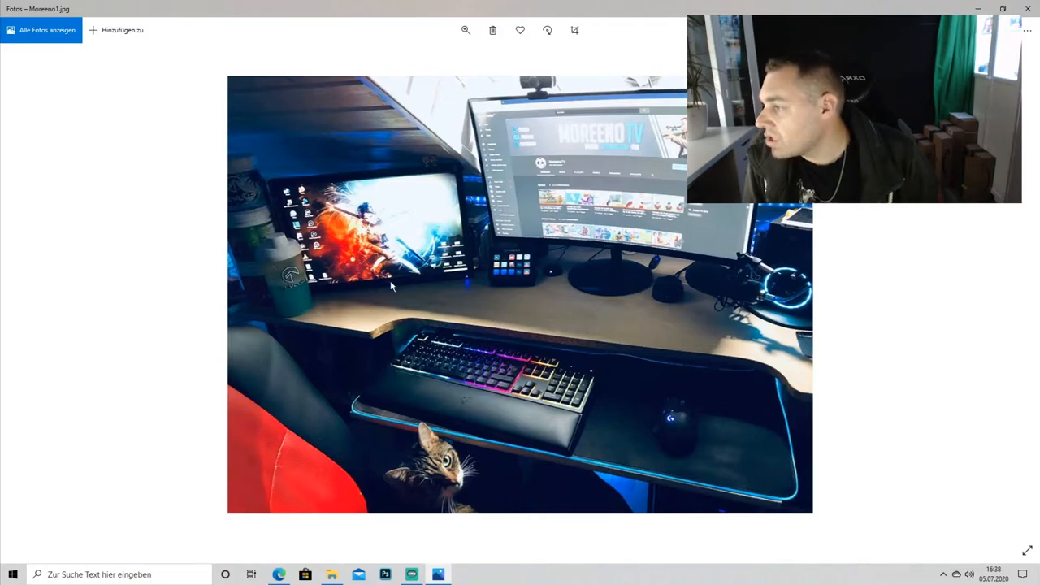
mouse_move(431, 170)
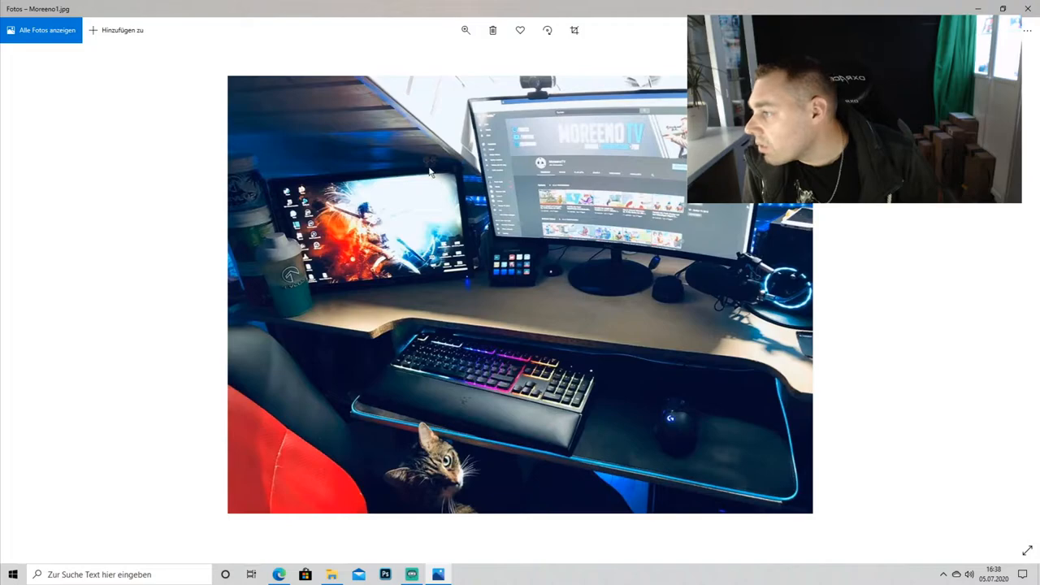
mouse_move(561, 274)
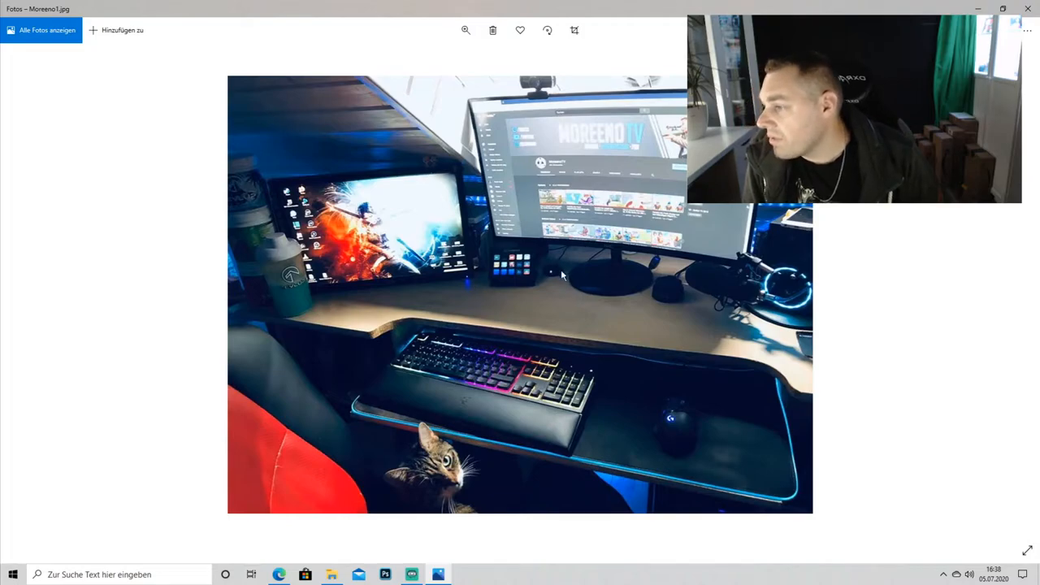
mouse_move(604, 263)
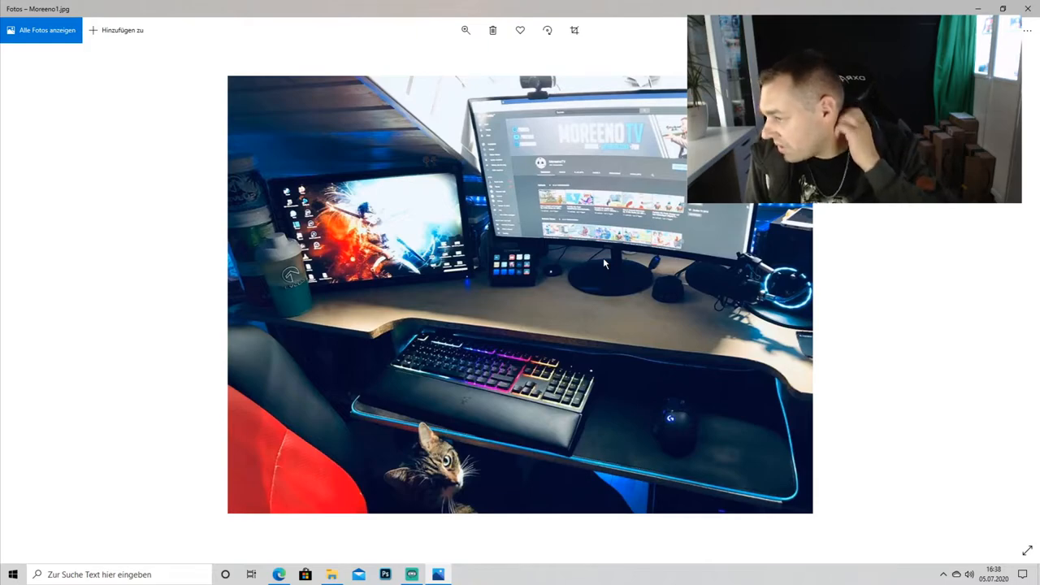
mouse_move(420, 90)
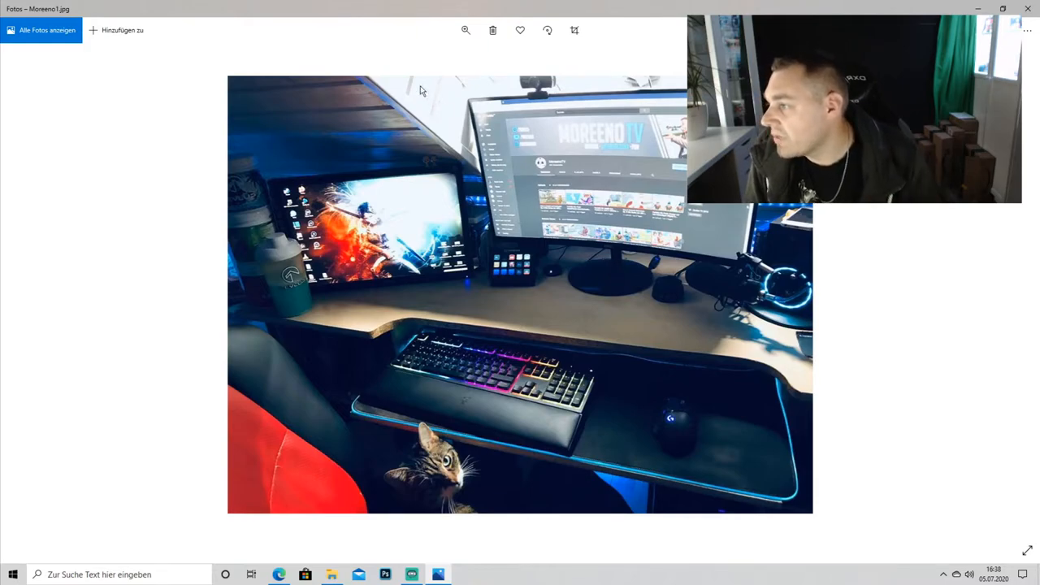
mouse_move(570, 163)
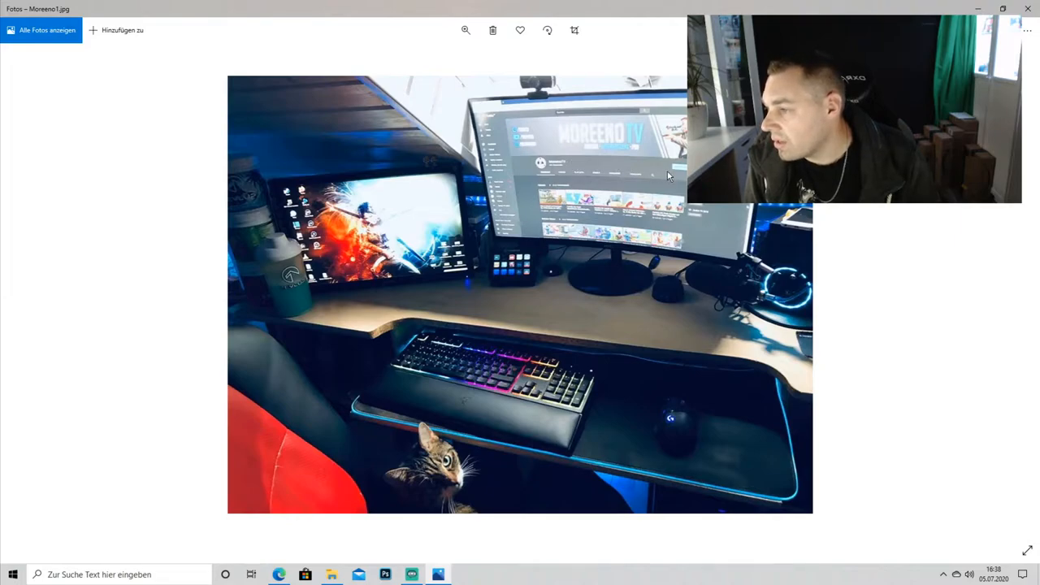
mouse_move(707, 317)
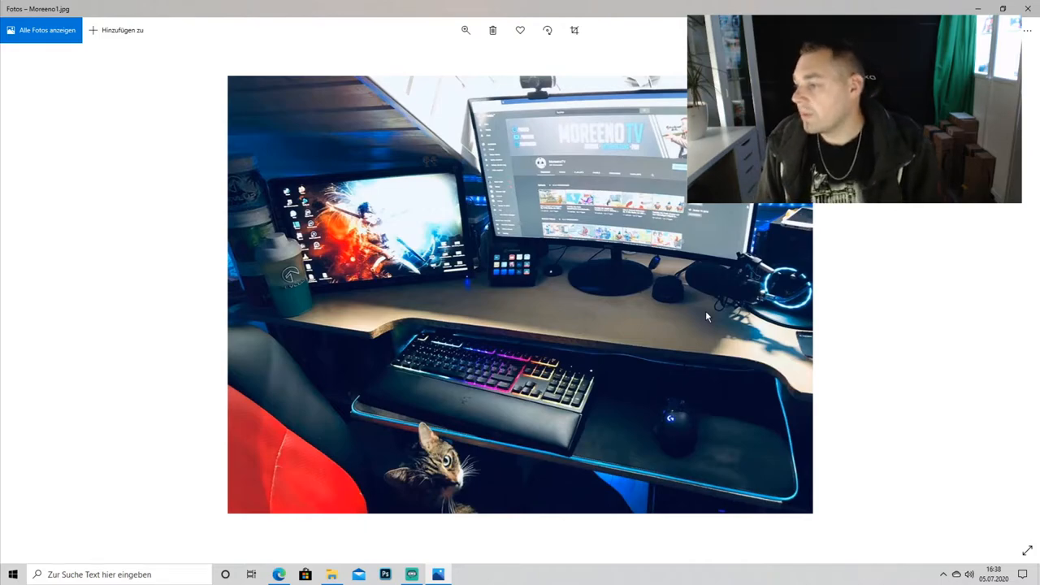
mouse_move(603, 317)
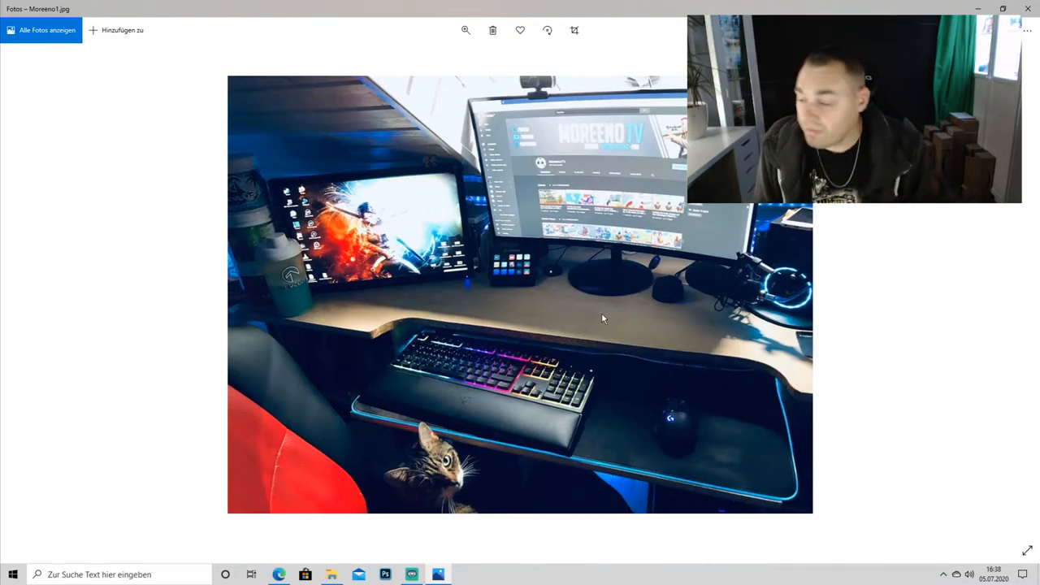
mouse_move(583, 319)
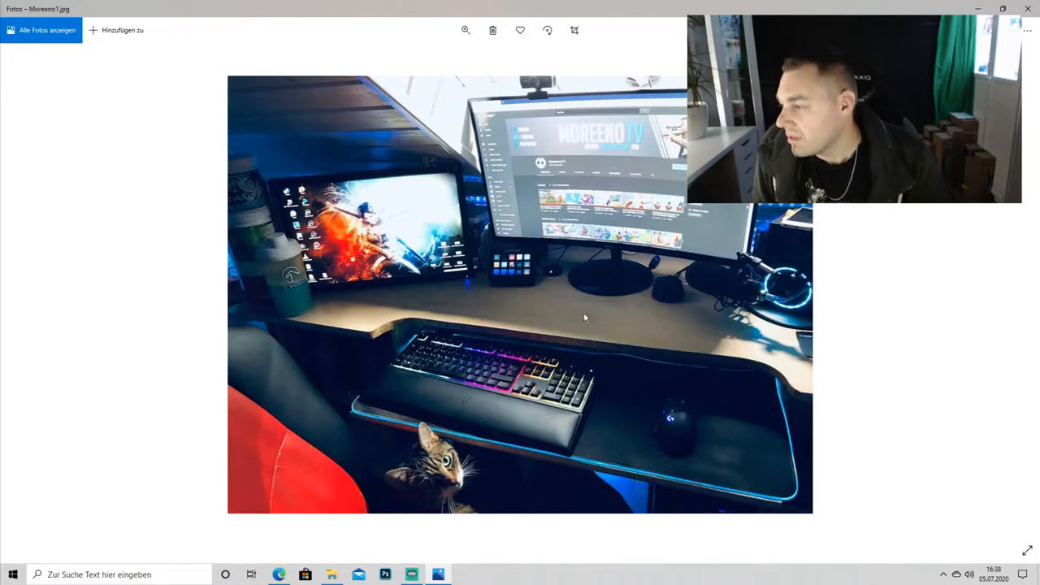
mouse_move(636, 421)
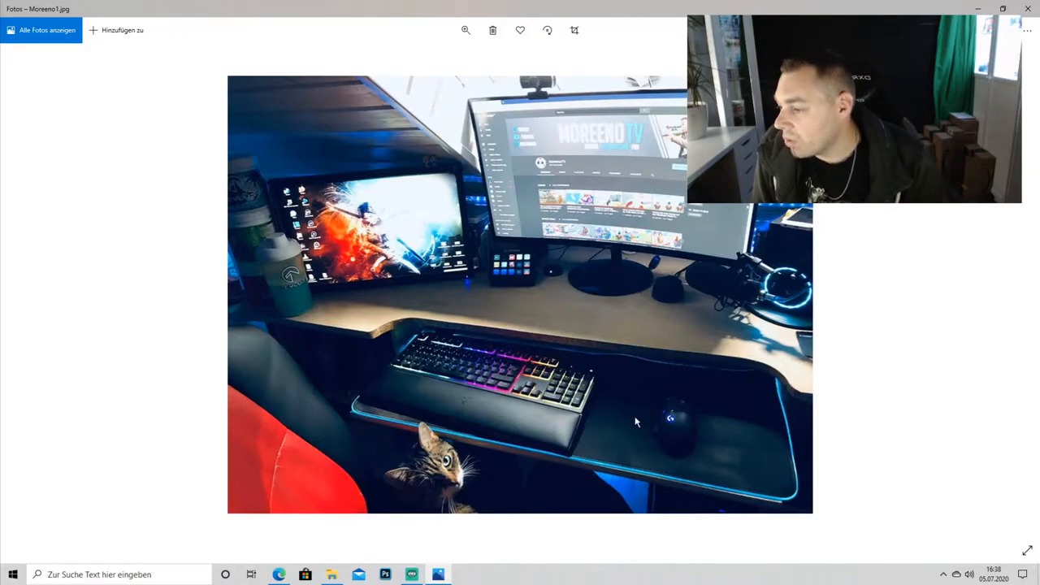
mouse_move(677, 383)
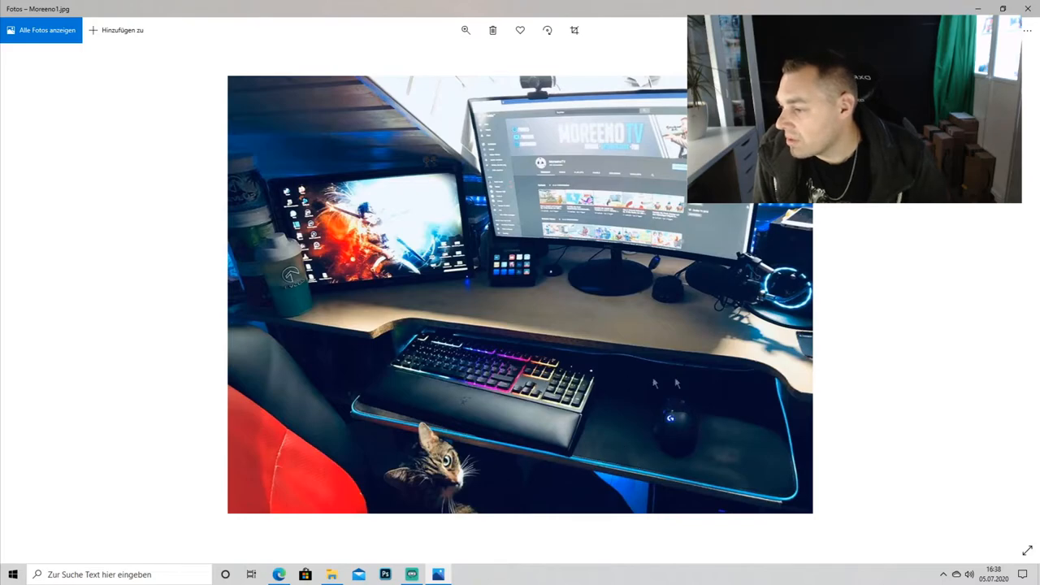
mouse_move(593, 409)
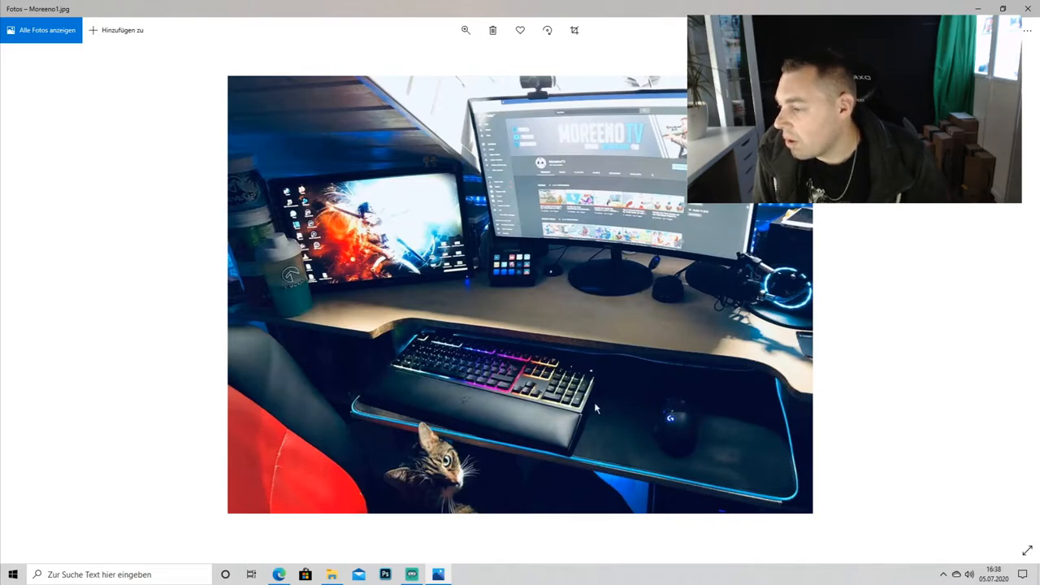
mouse_move(375, 337)
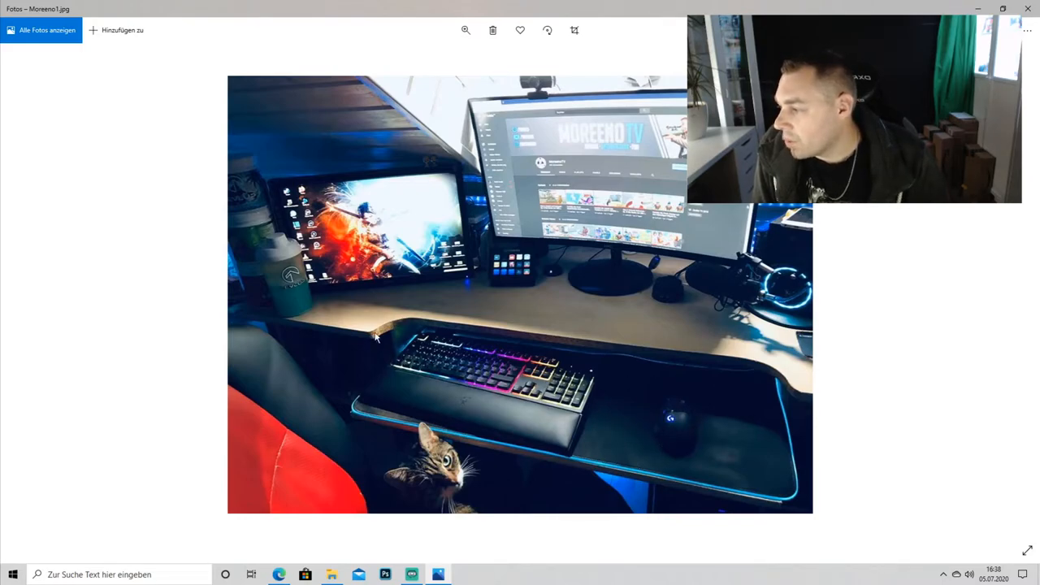
mouse_move(794, 394)
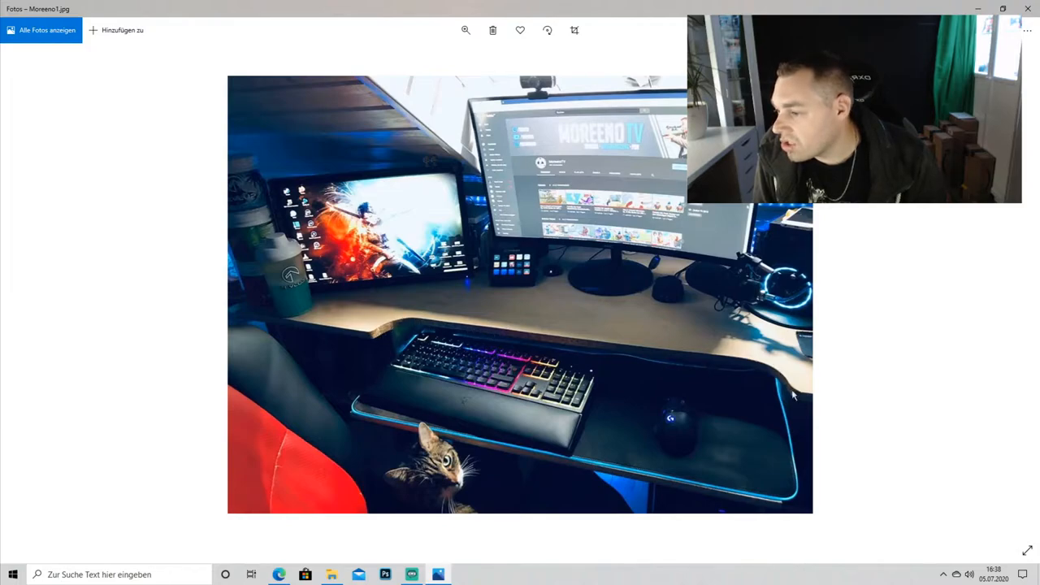
mouse_move(370, 342)
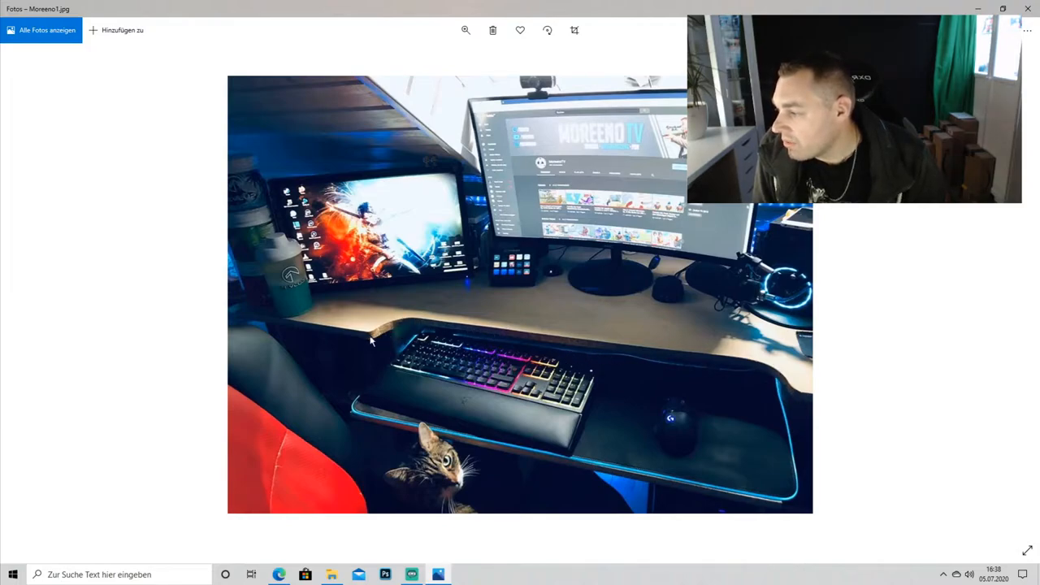
mouse_move(686, 383)
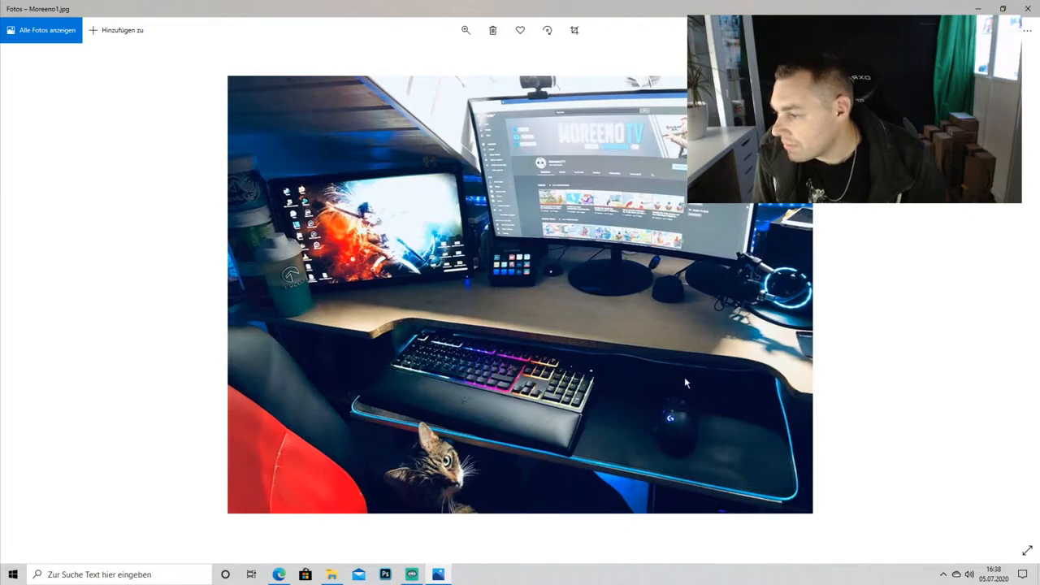
mouse_move(390, 345)
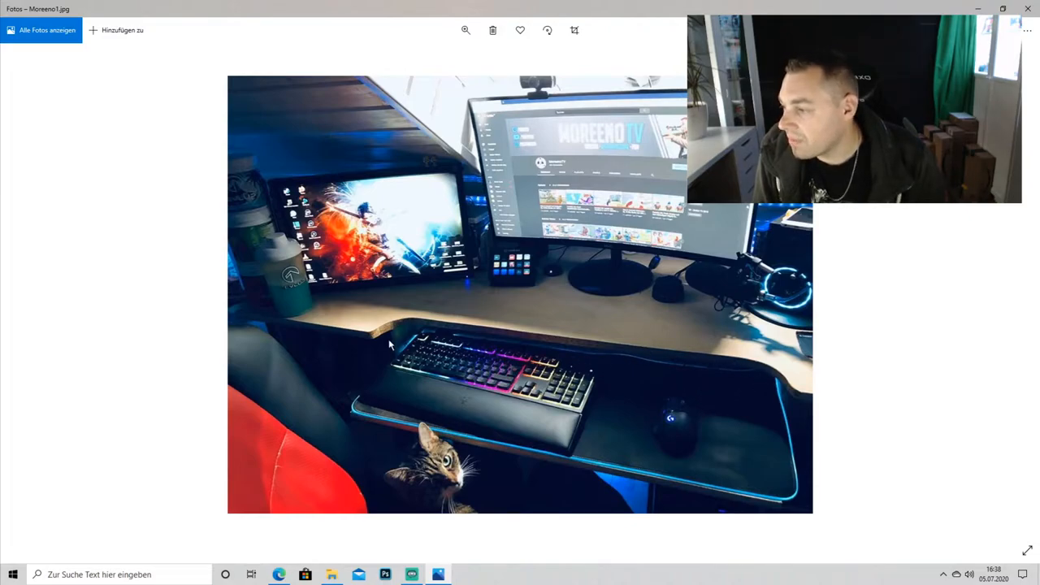
mouse_move(682, 370)
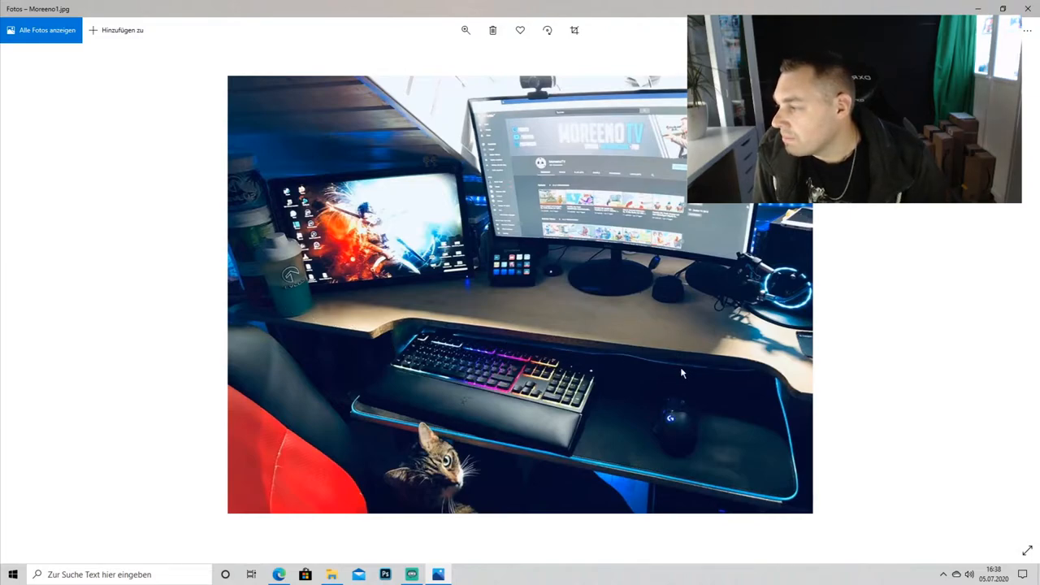
Advance to Moreeno2.jpg, the shelves with HD60 S, Stream Deck and headset boxes
left_click(1014, 294)
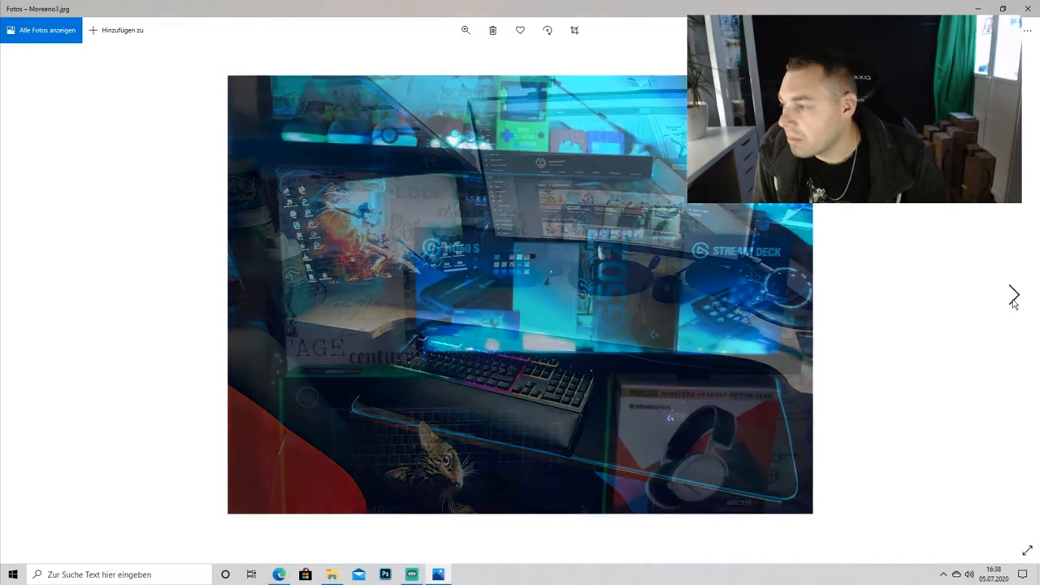
left_click(1014, 295)
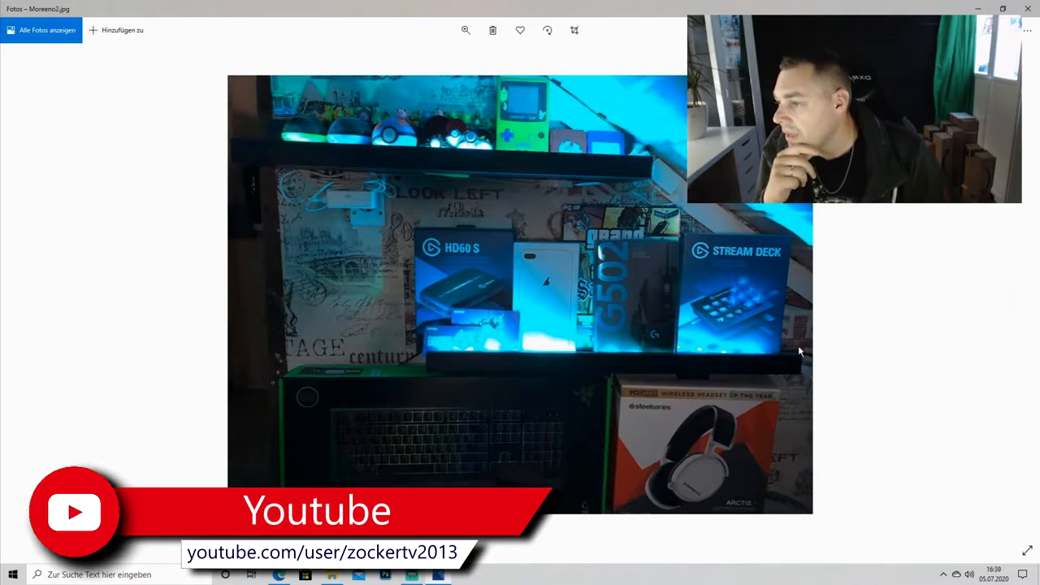
mouse_move(788, 350)
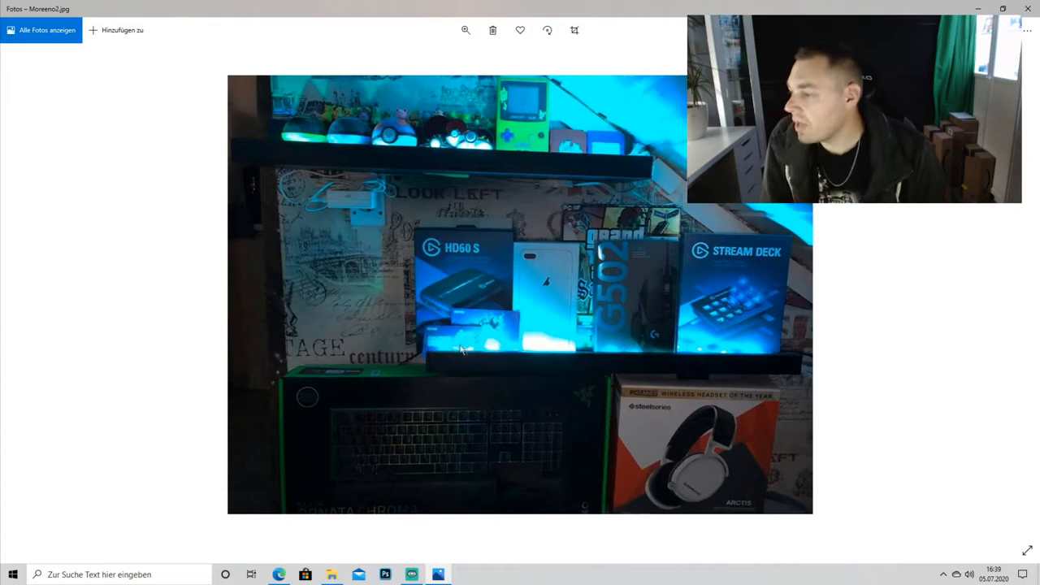
mouse_move(468, 274)
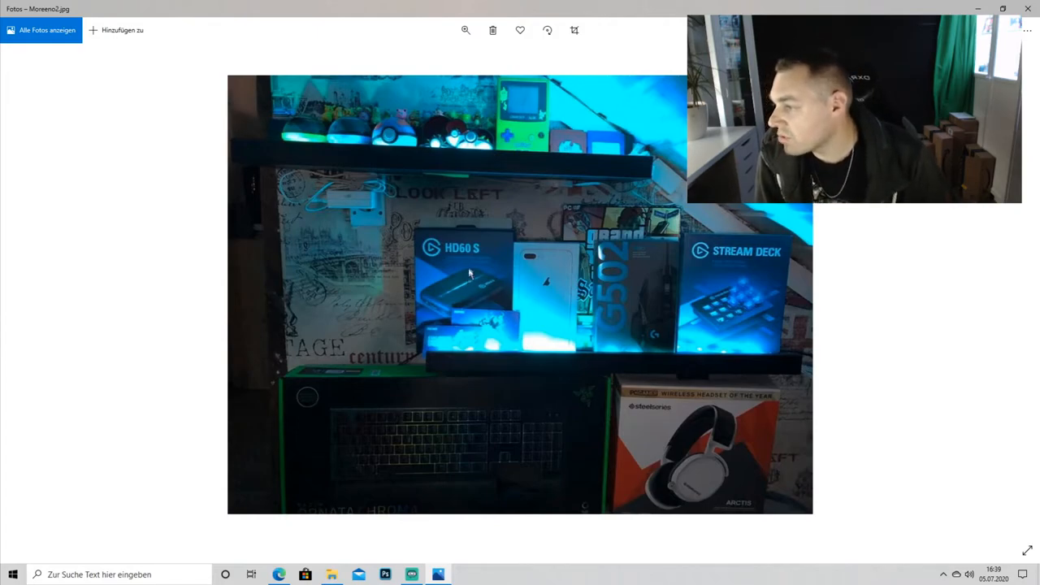
mouse_move(520, 291)
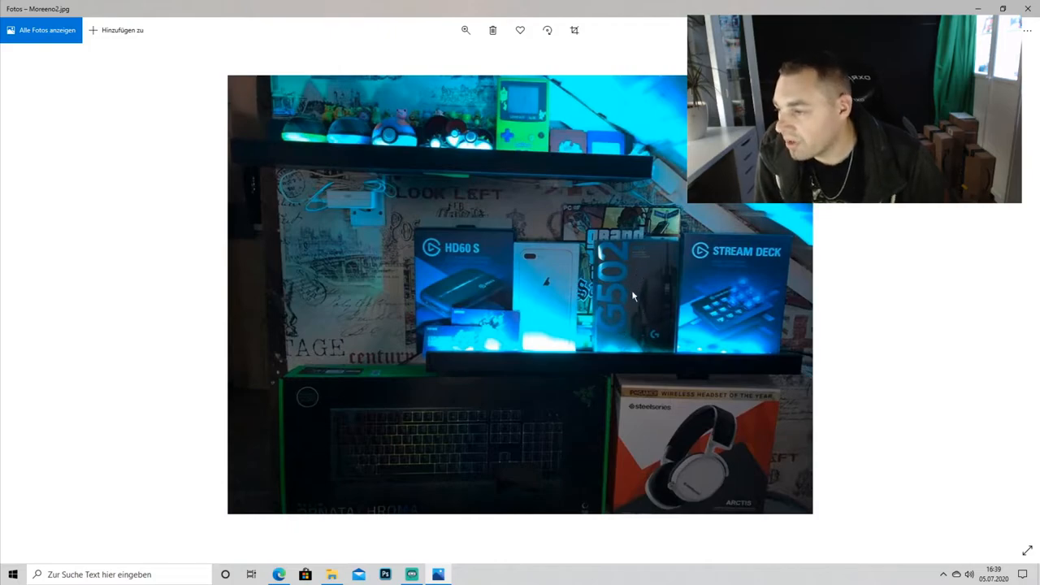
mouse_move(325, 455)
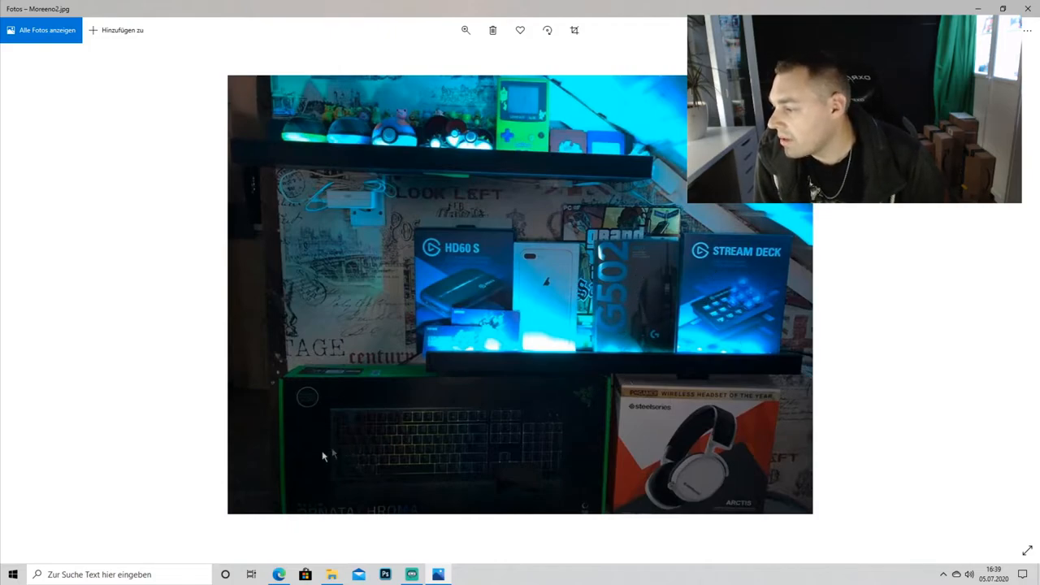
mouse_move(523, 421)
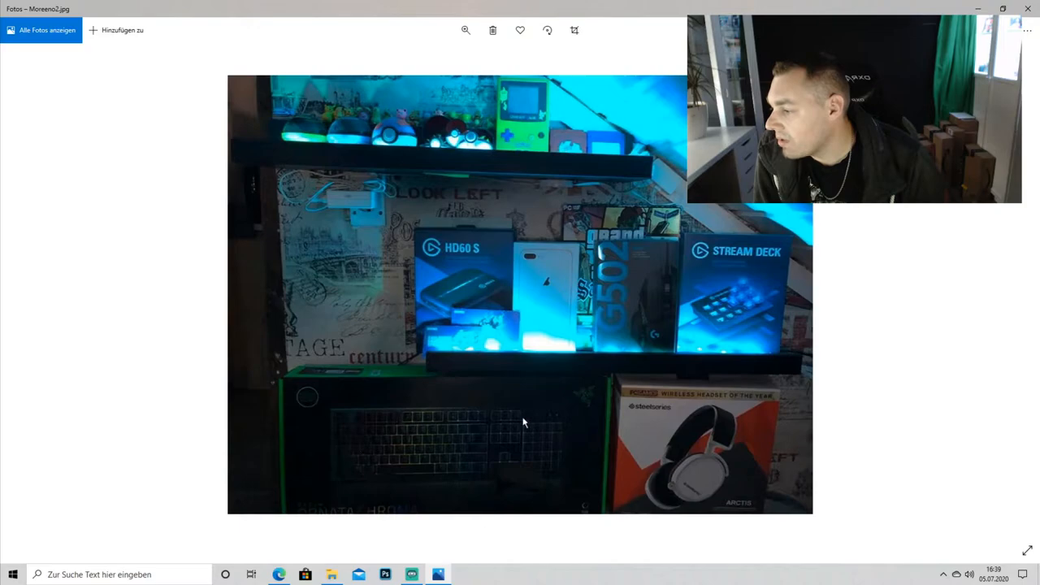
mouse_move(468, 356)
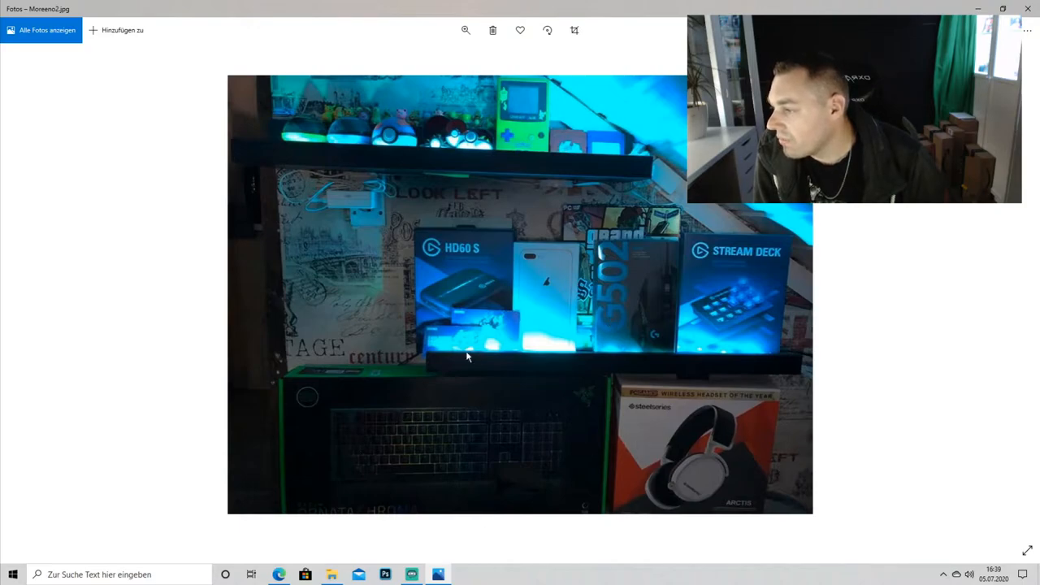
mouse_move(487, 154)
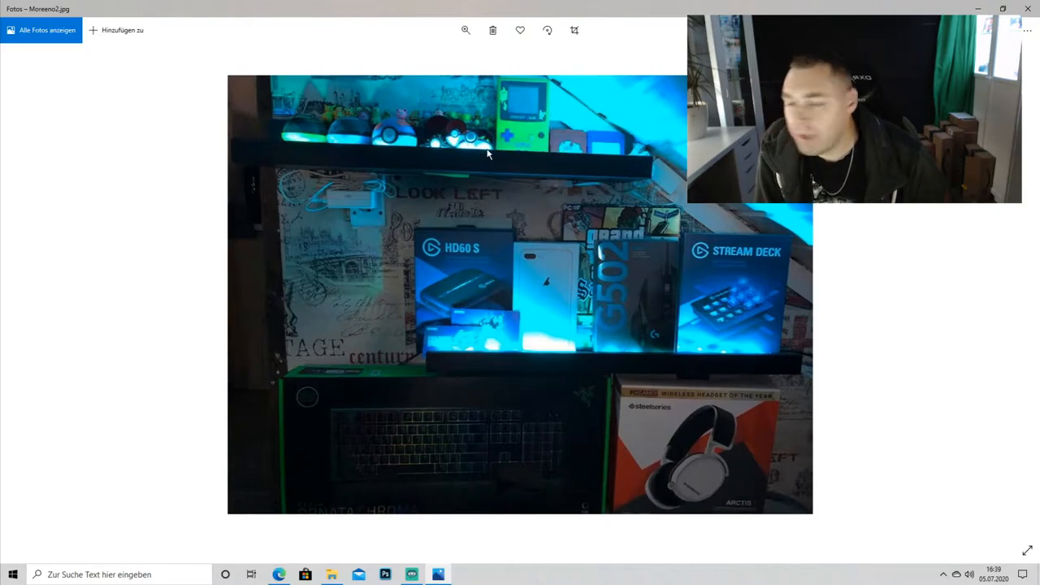
mouse_move(413, 137)
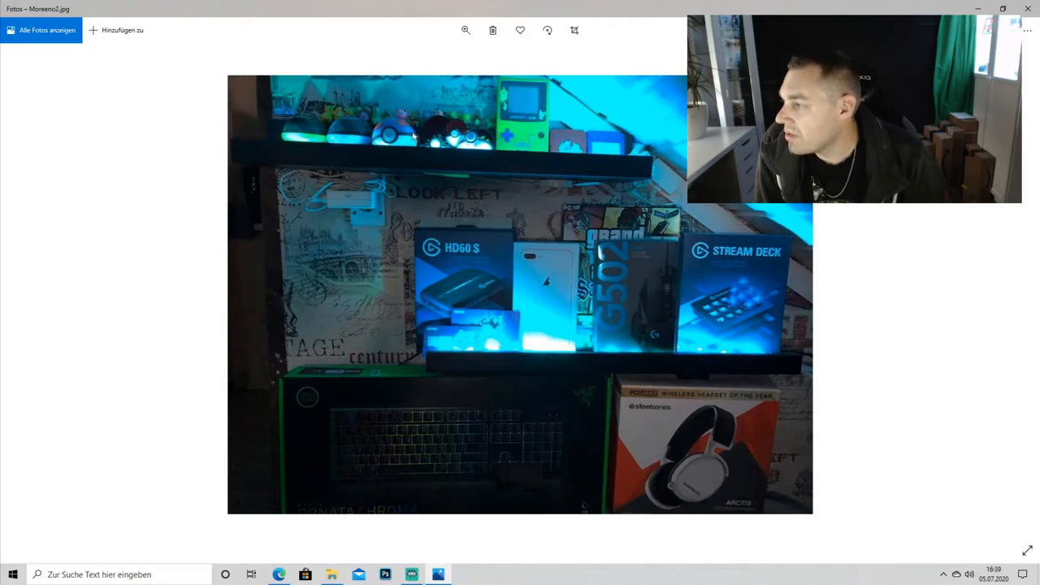
mouse_move(325, 144)
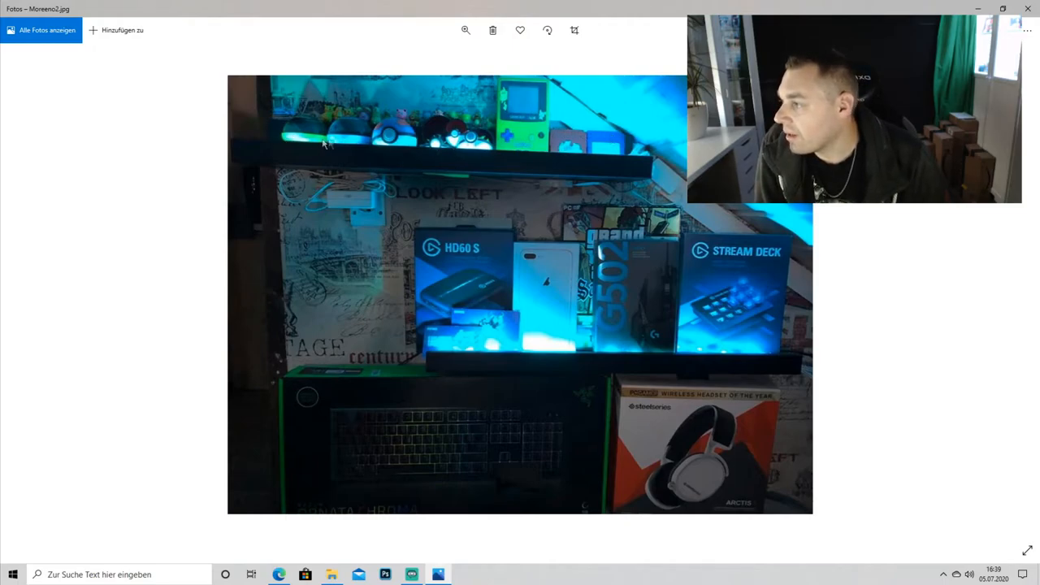
mouse_move(630, 290)
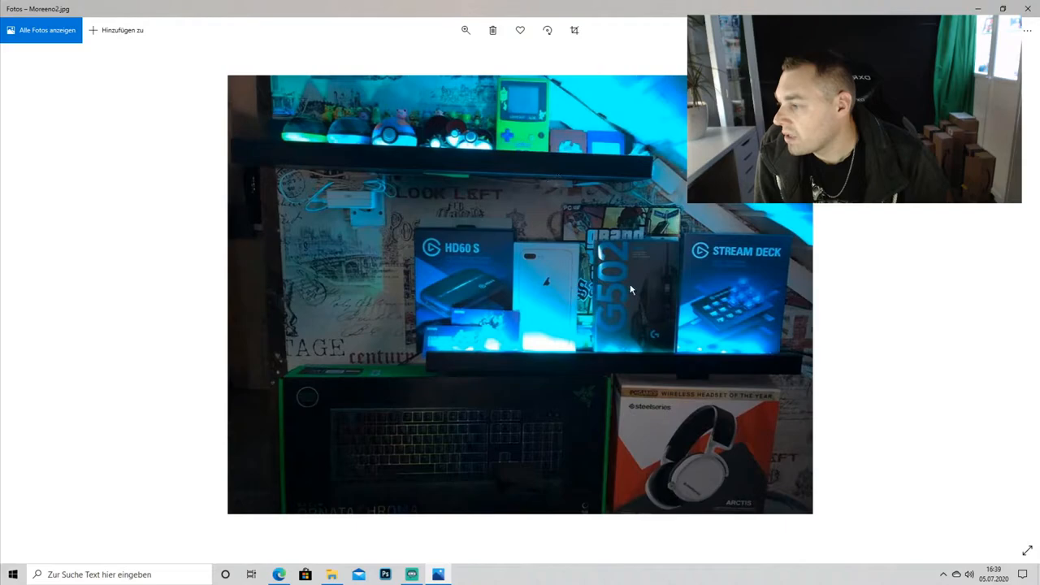
mouse_move(447, 187)
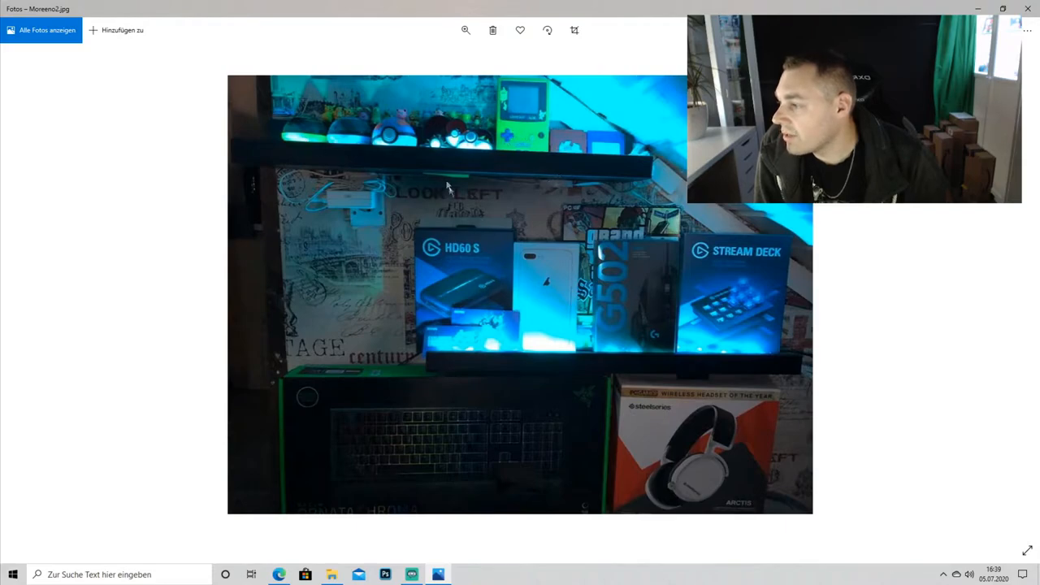
mouse_move(507, 317)
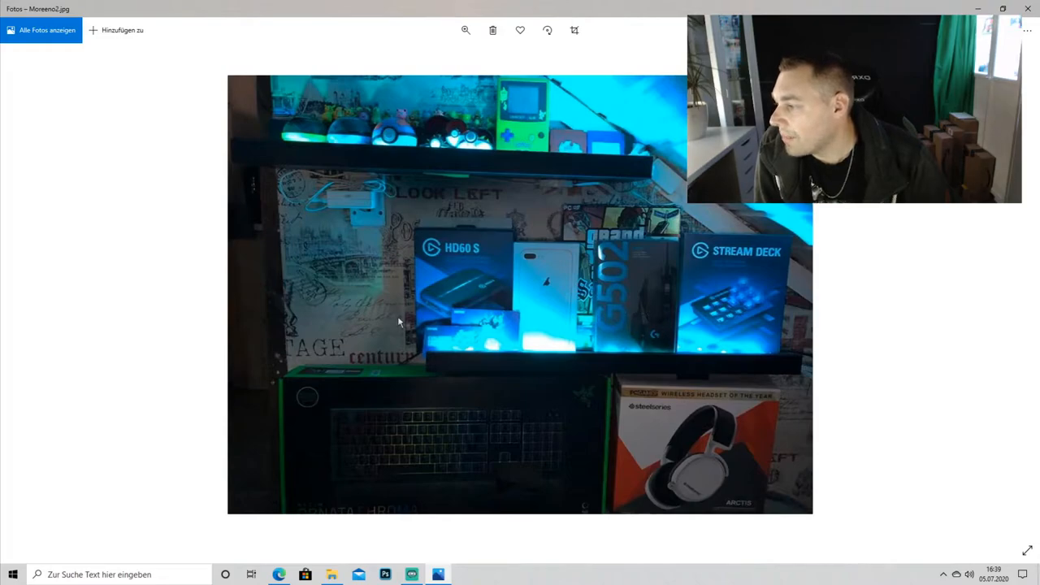
mouse_move(466, 358)
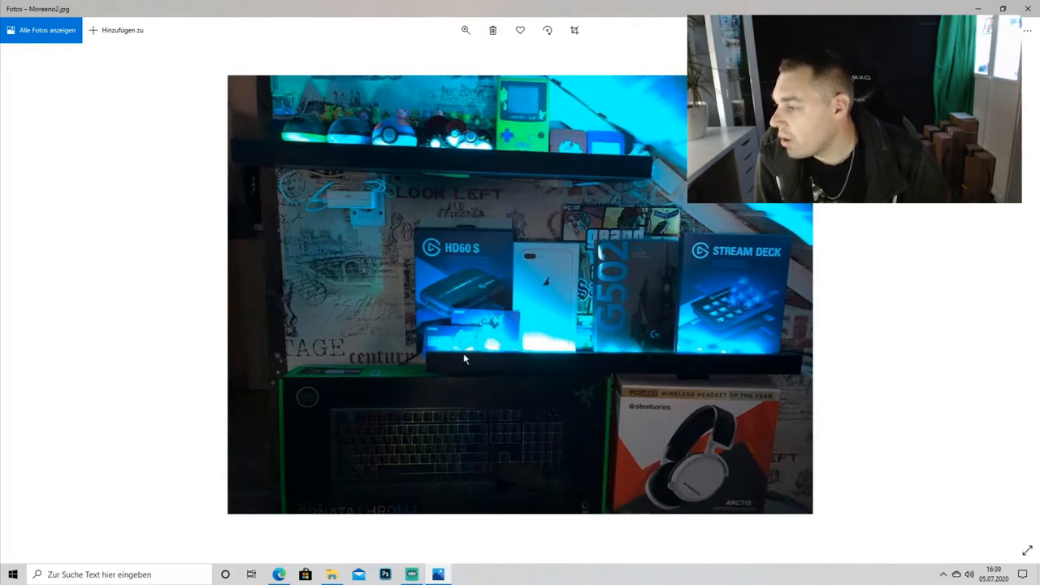
mouse_move(381, 165)
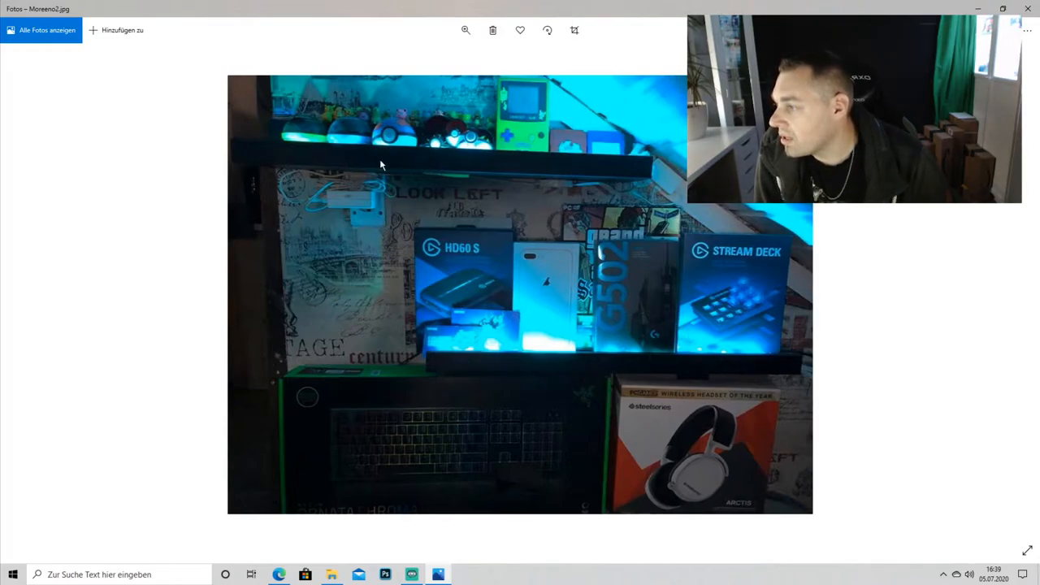
mouse_move(728, 431)
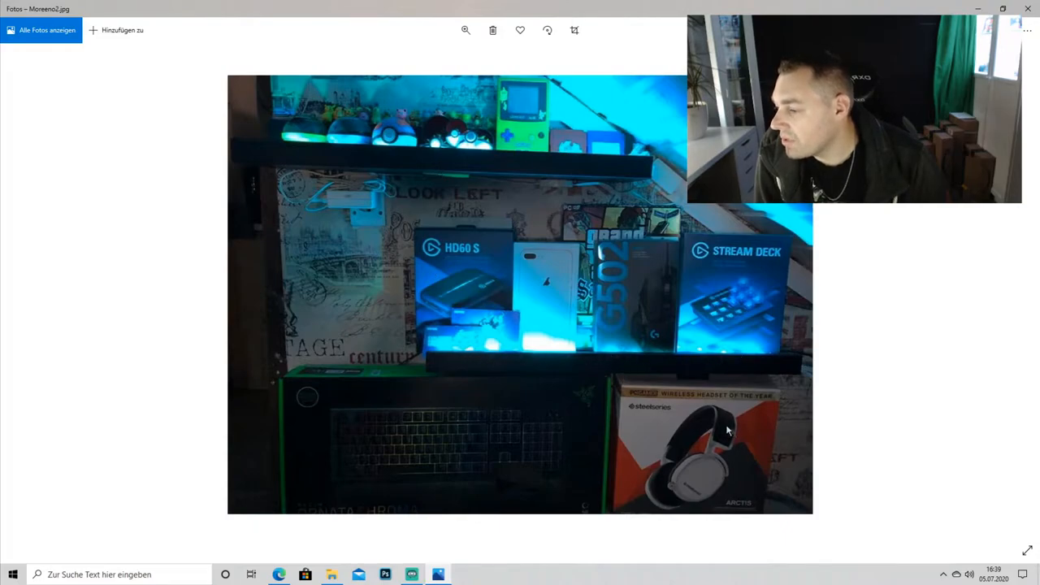
mouse_move(949, 331)
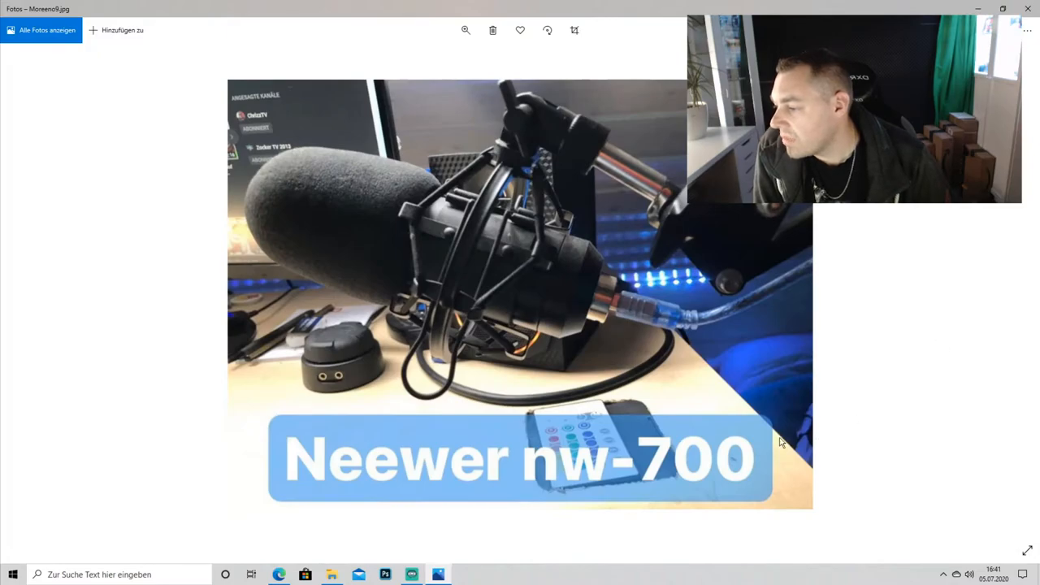
mouse_move(818, 379)
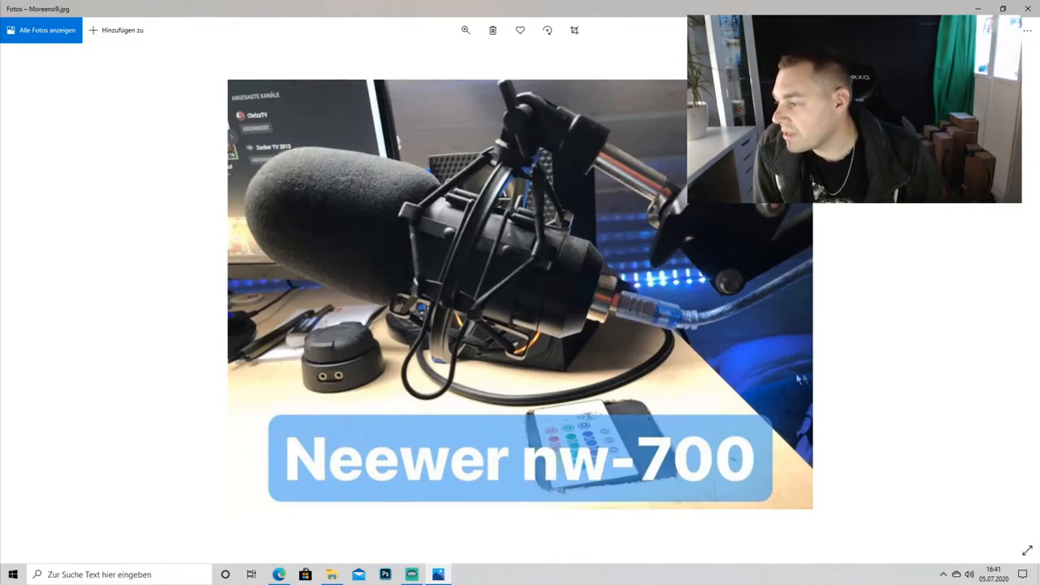
mouse_move(505, 376)
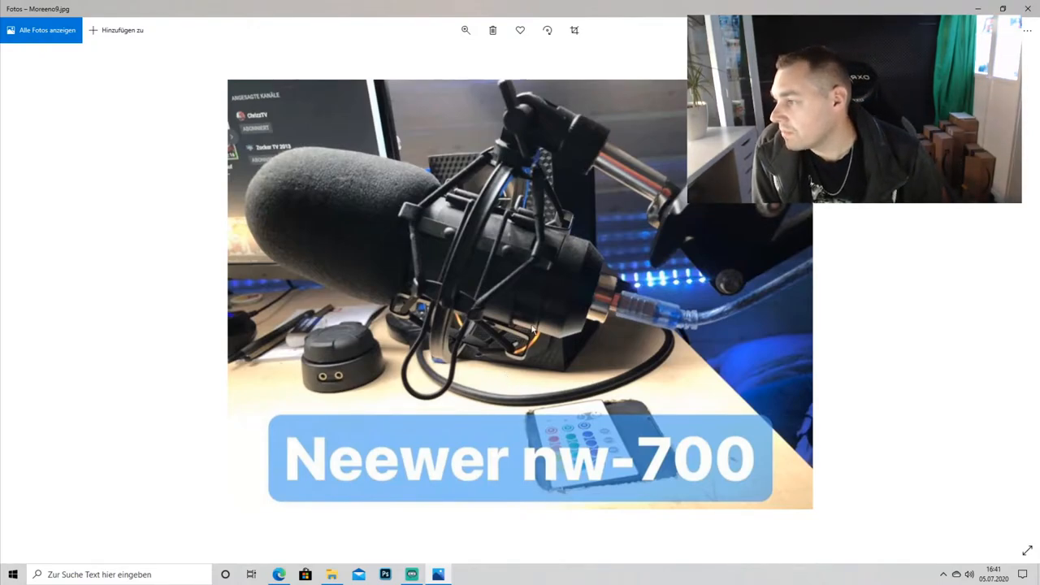
mouse_move(604, 364)
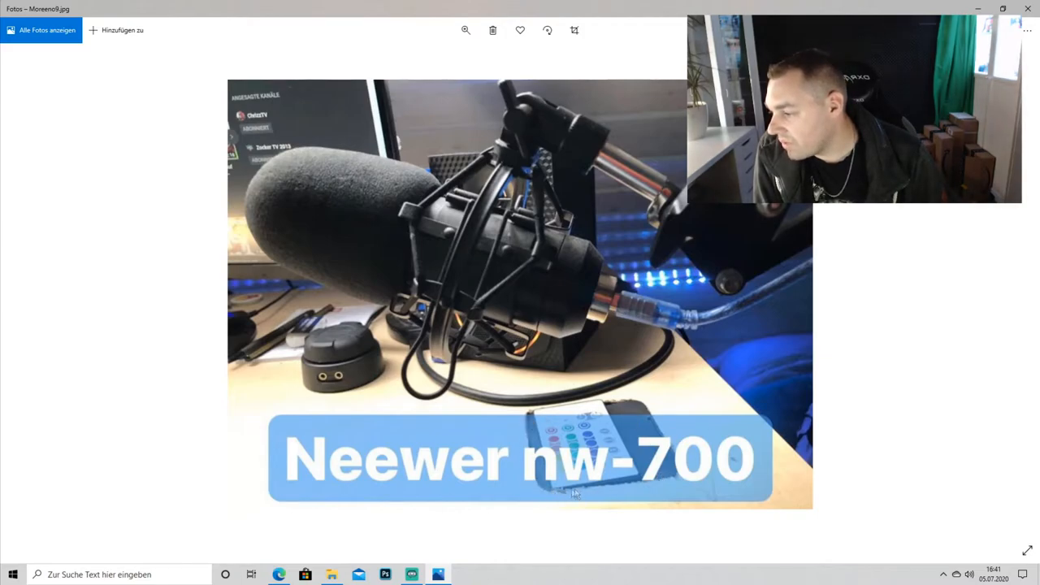
mouse_move(546, 413)
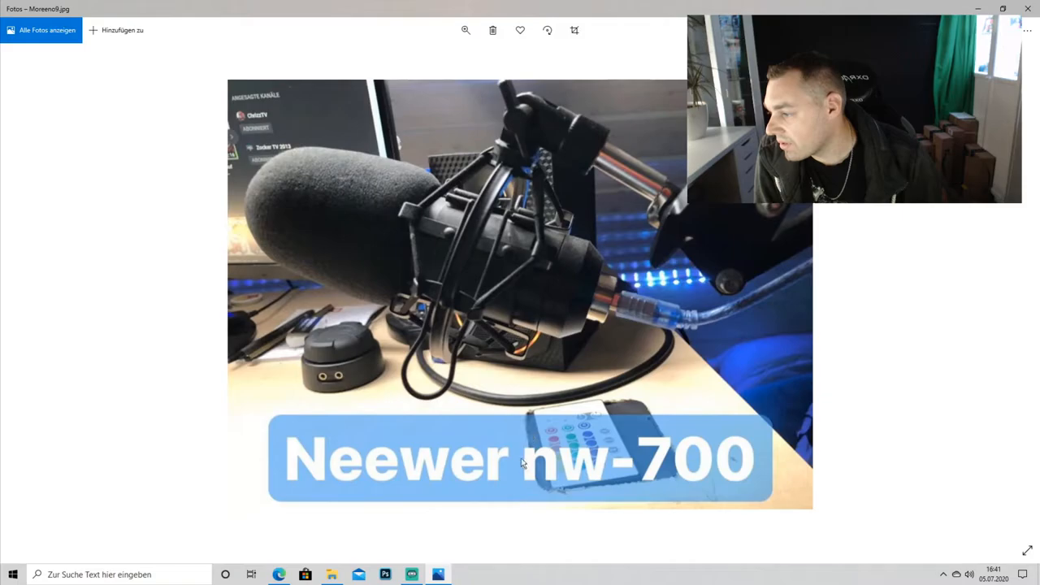
mouse_move(612, 373)
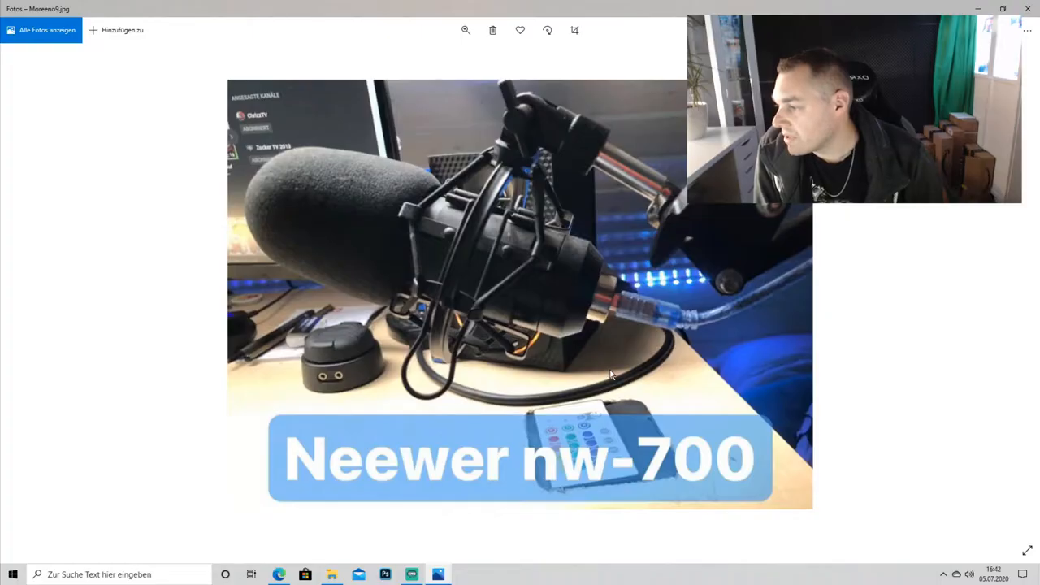
mouse_move(533, 423)
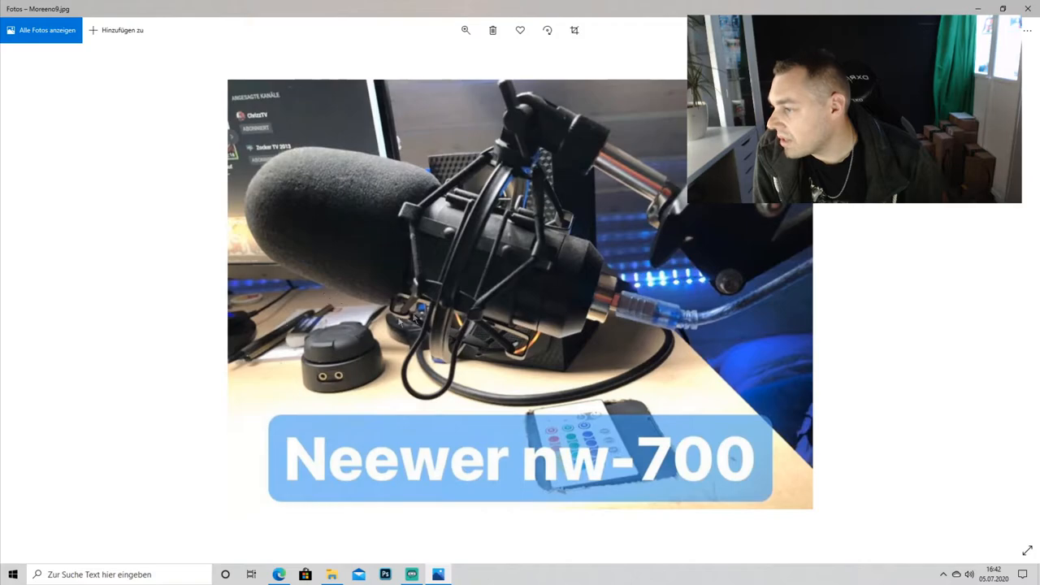
mouse_move(388, 345)
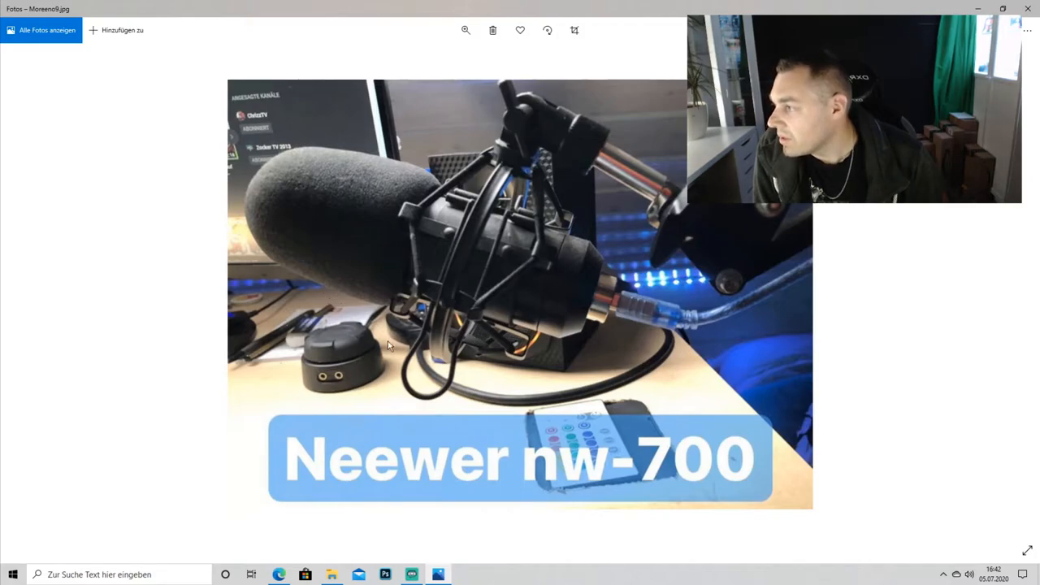
mouse_move(372, 351)
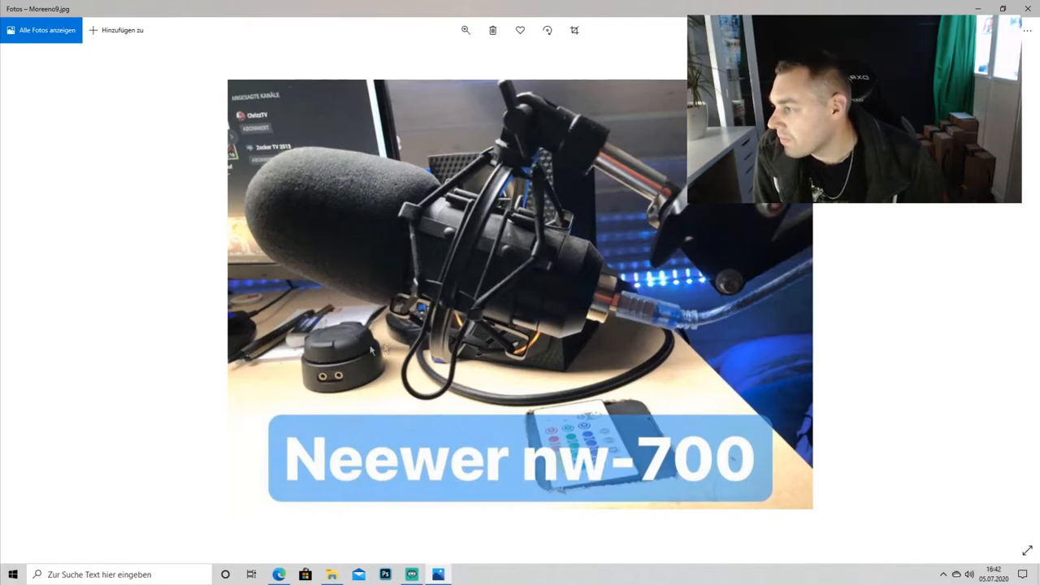
mouse_move(358, 336)
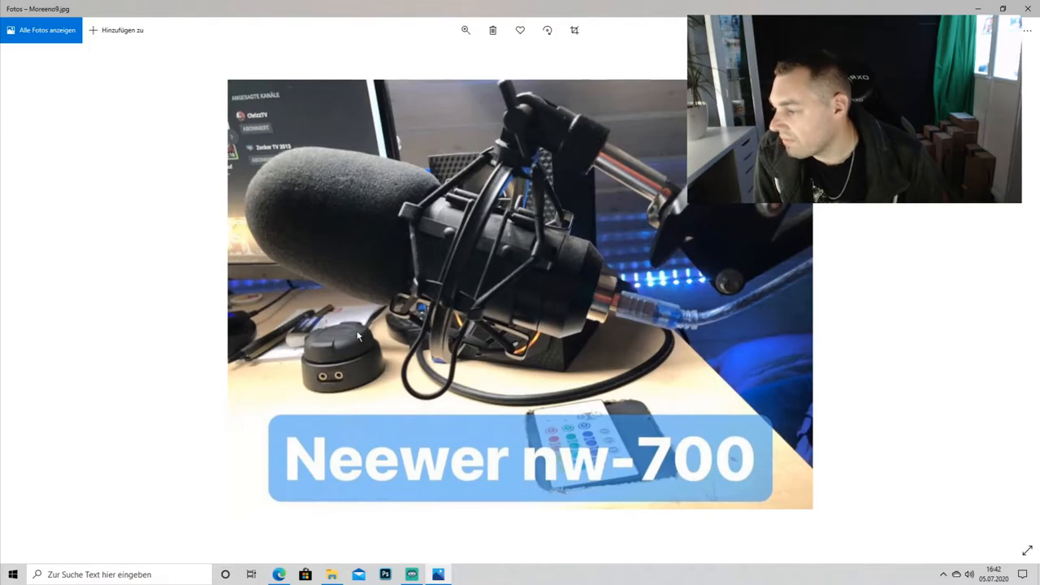
mouse_move(279, 323)
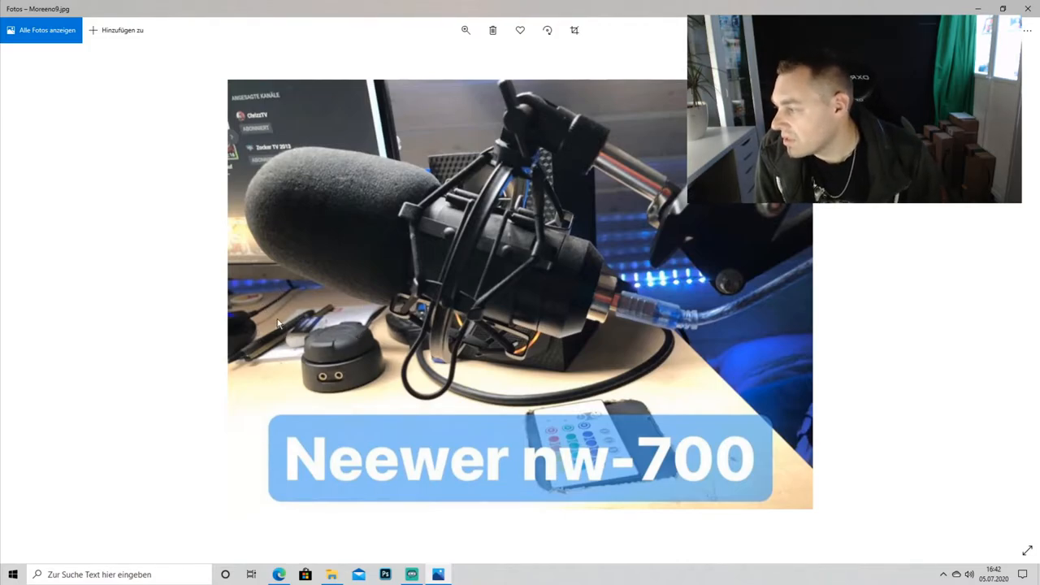
mouse_move(576, 386)
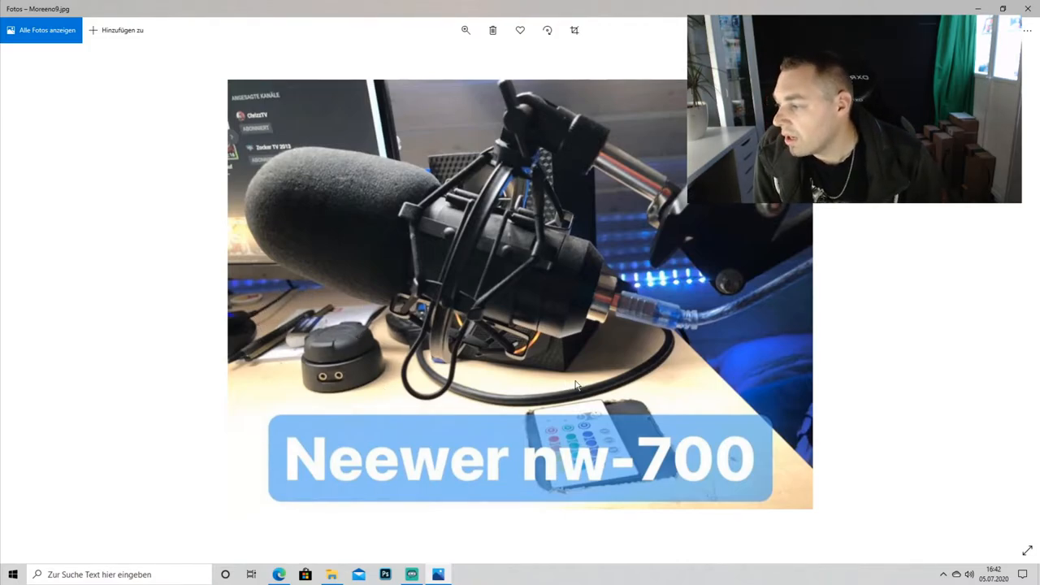
mouse_move(636, 417)
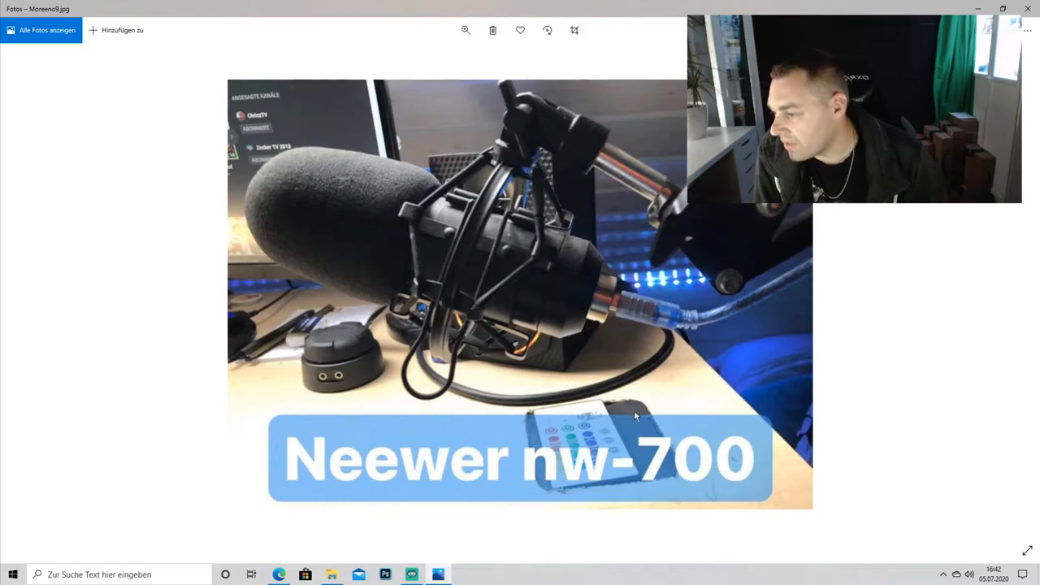
mouse_move(636, 424)
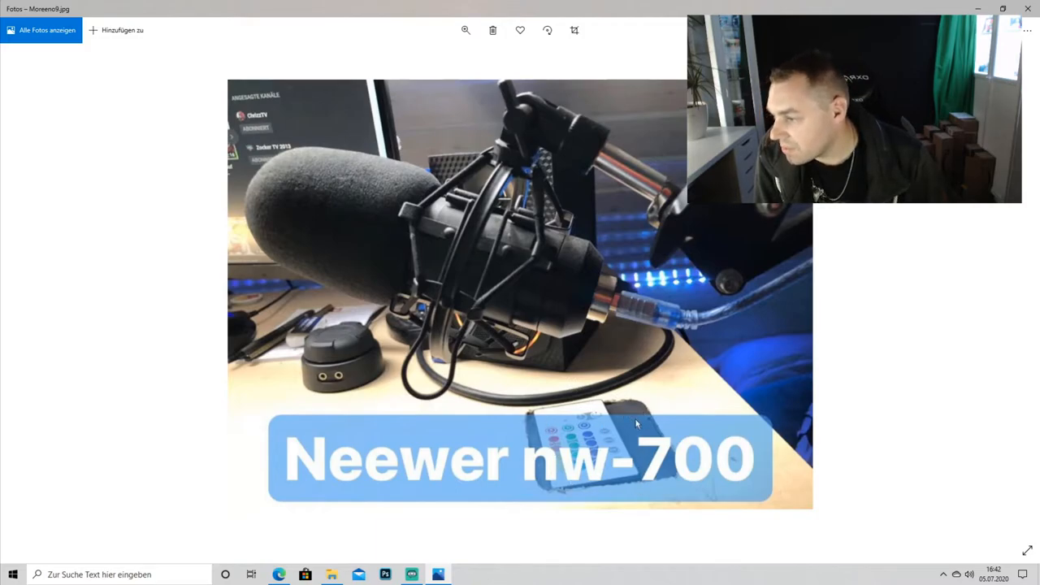
mouse_move(700, 421)
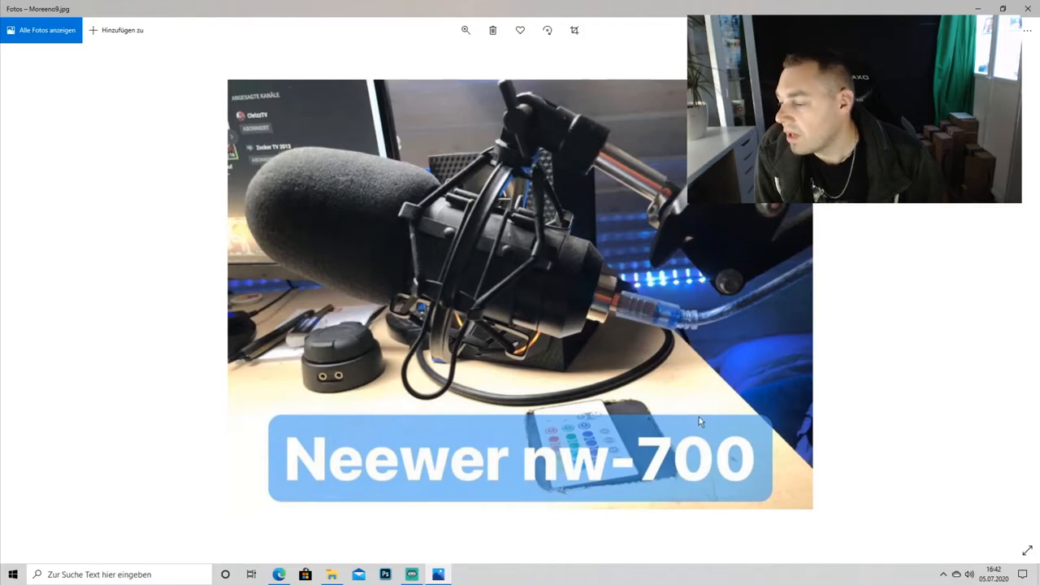
mouse_move(954, 379)
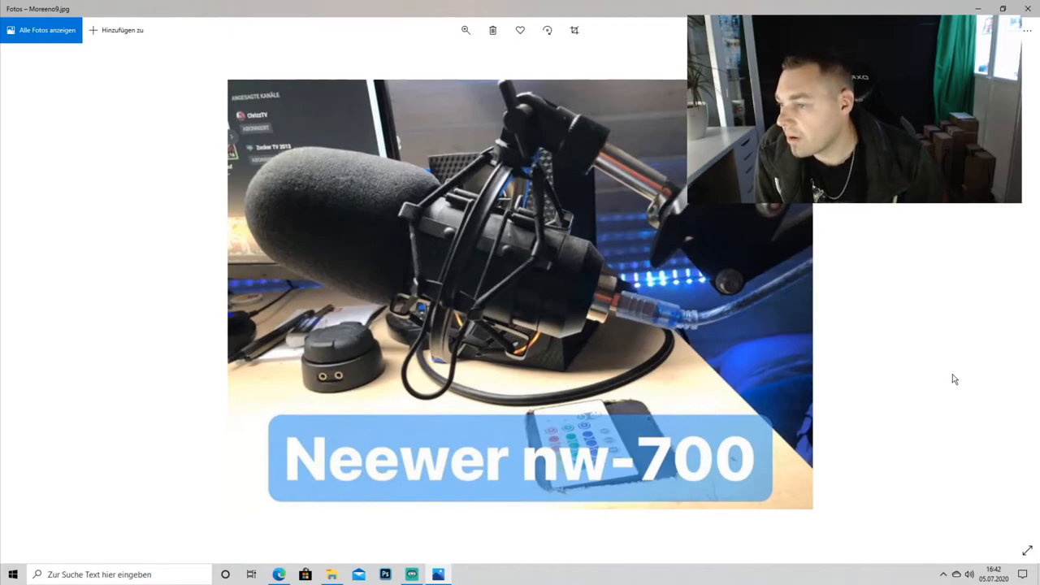
mouse_move(1014, 292)
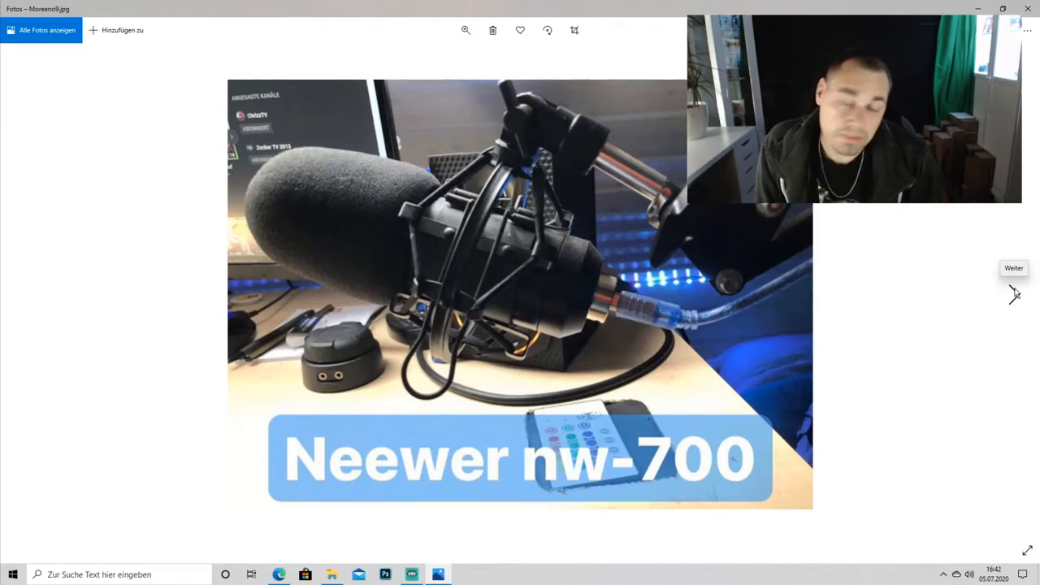
Advance to Nomba8.jpg, the neon desk with pink-glowing mousepad and synthwave wallpaper
left_click(1014, 292)
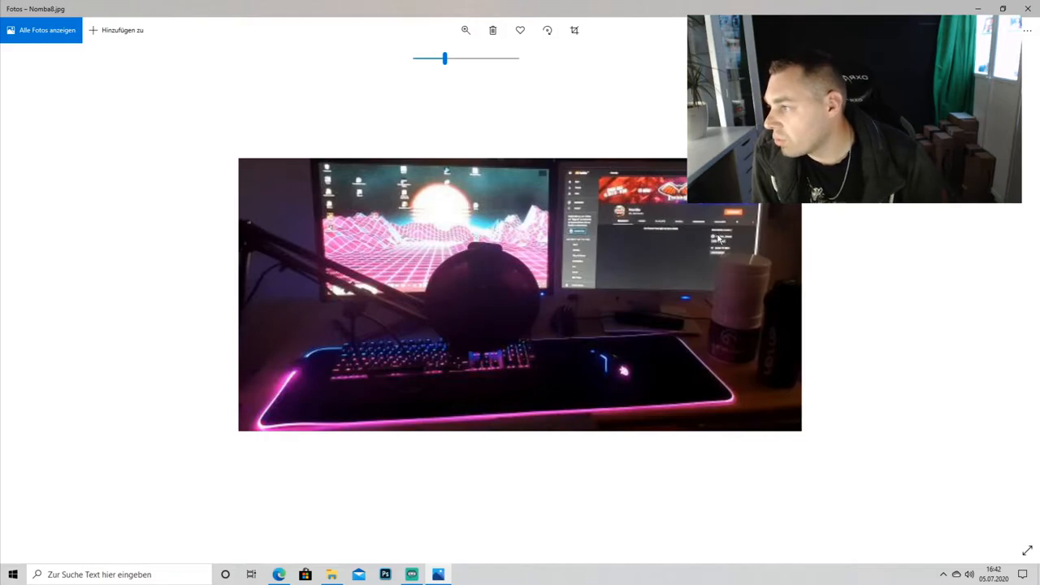
left_click_drag(445, 57, 416, 58)
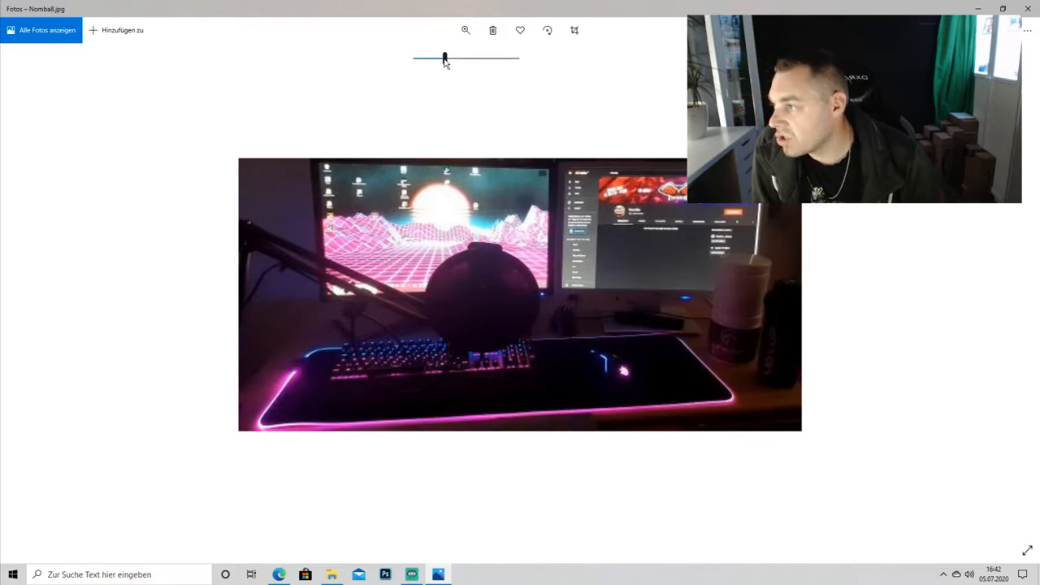
mouse_move(444, 58)
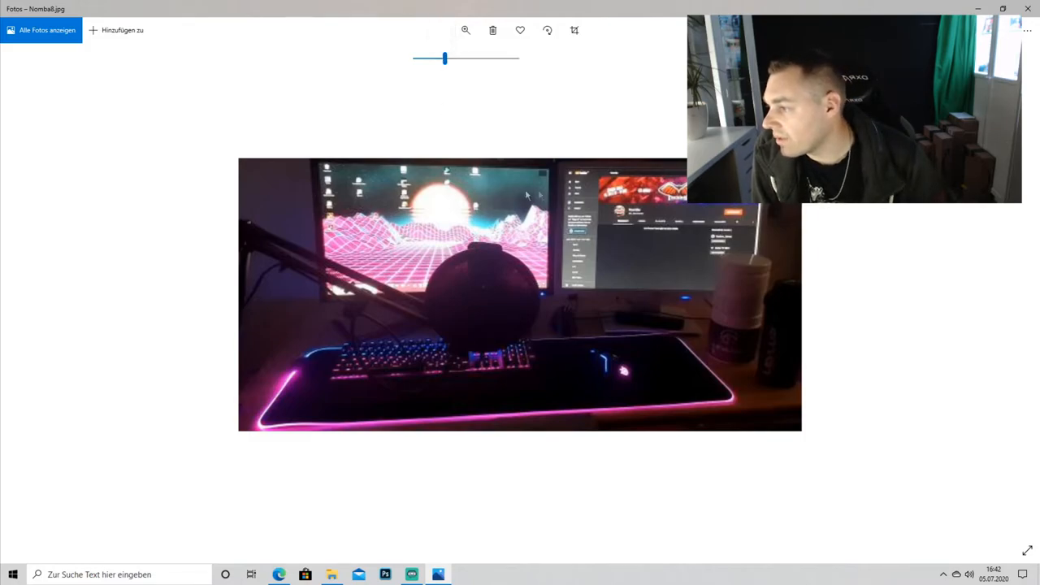
mouse_move(832, 337)
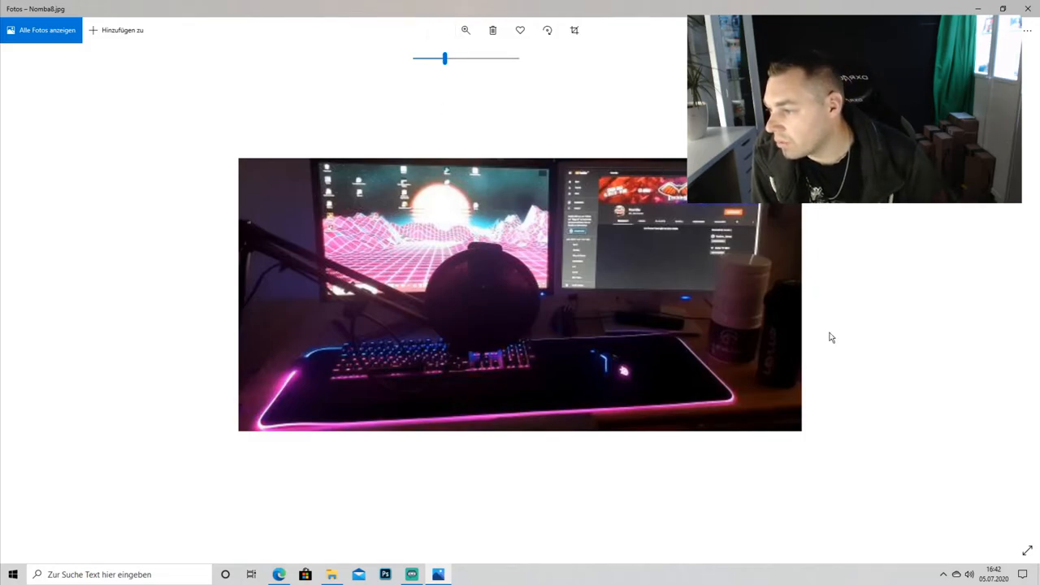
mouse_move(785, 331)
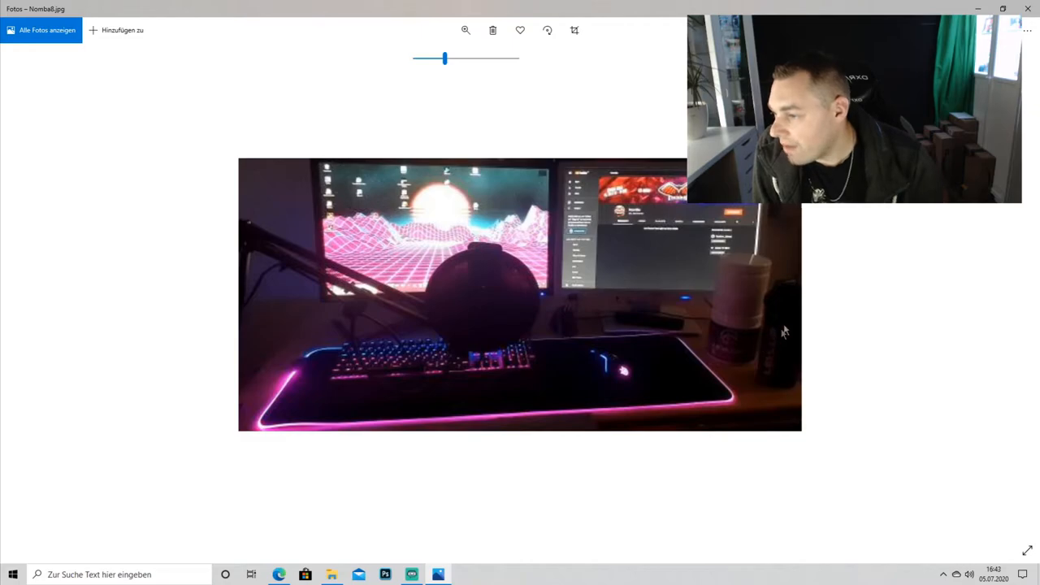
mouse_move(705, 389)
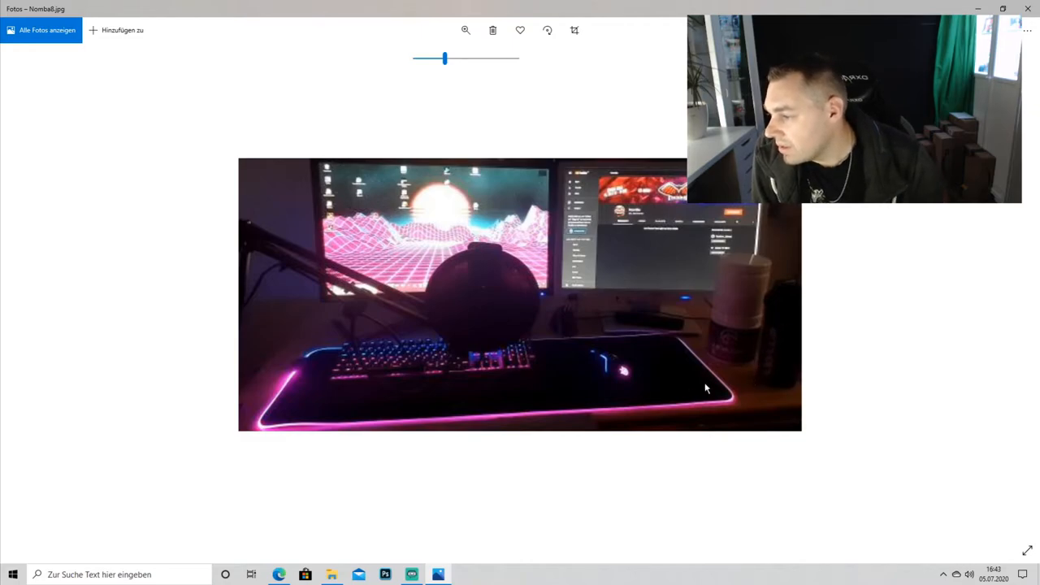
mouse_move(290, 382)
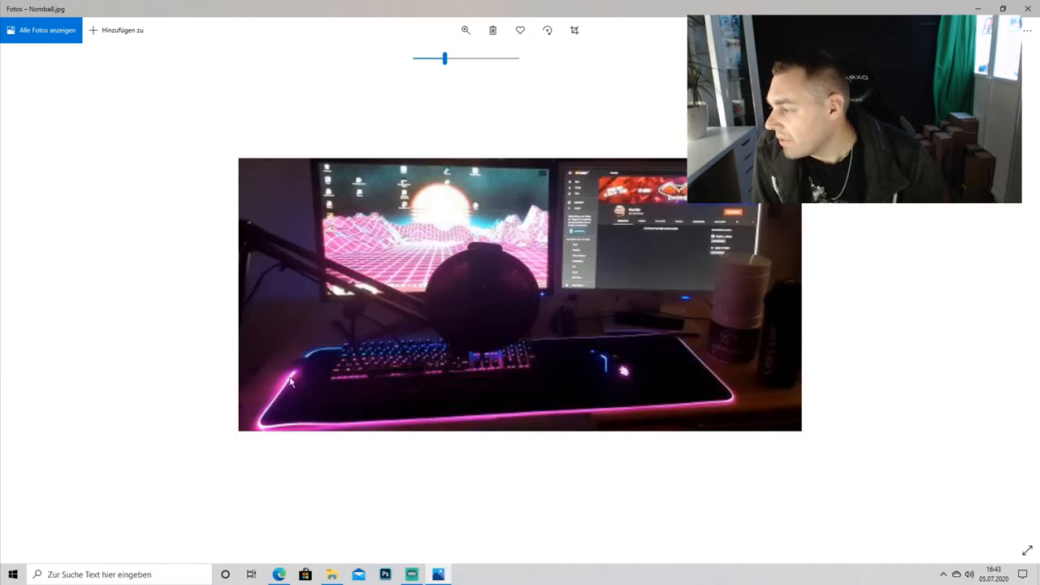
mouse_move(548, 358)
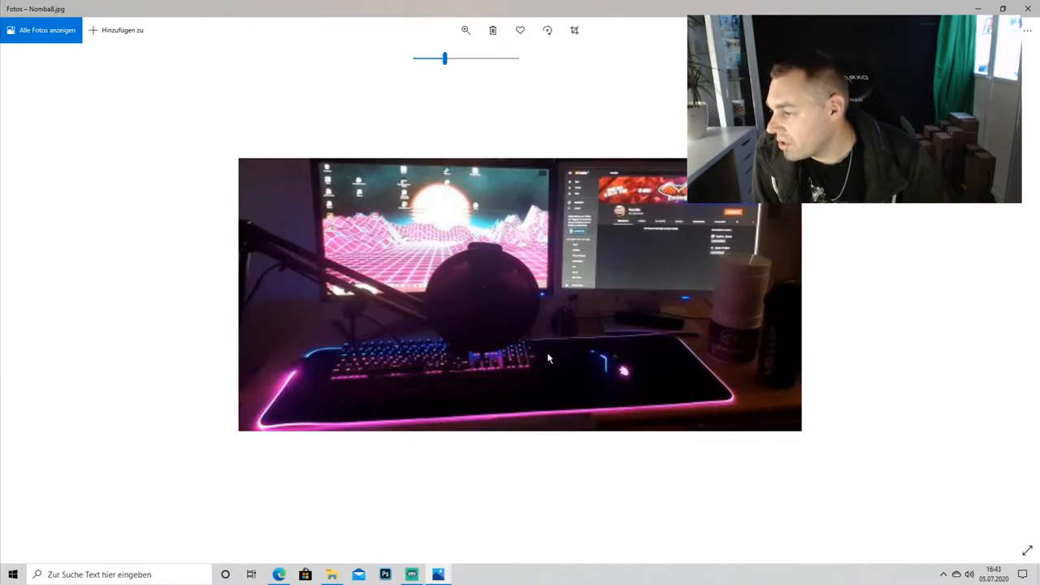
mouse_move(605, 373)
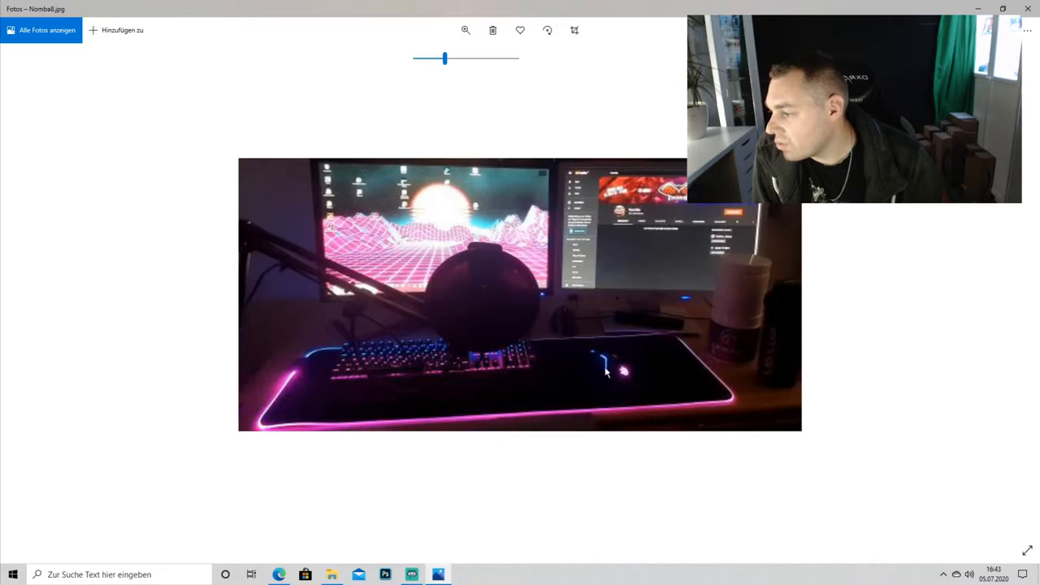
mouse_move(624, 379)
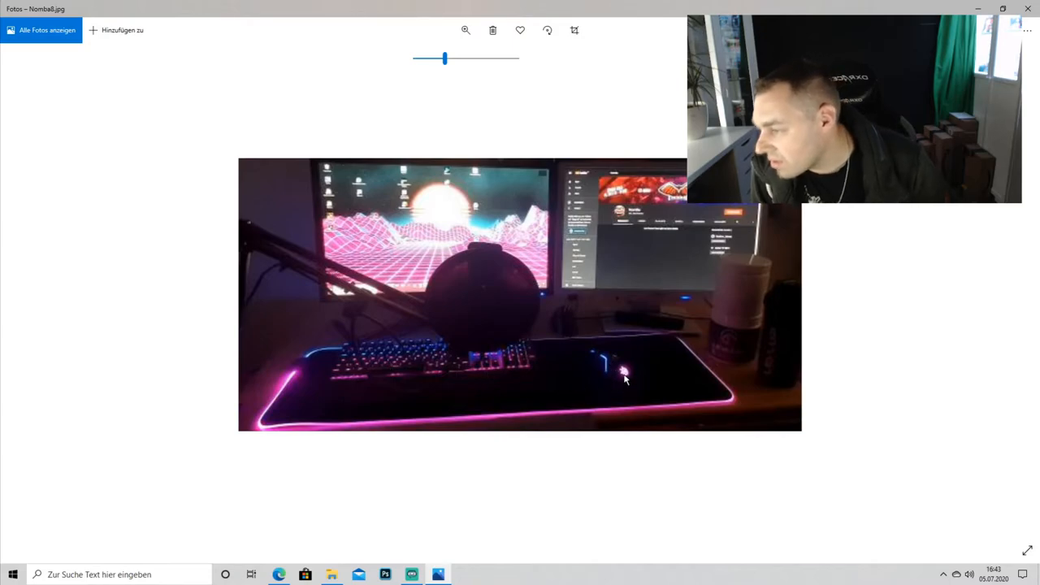
mouse_move(673, 351)
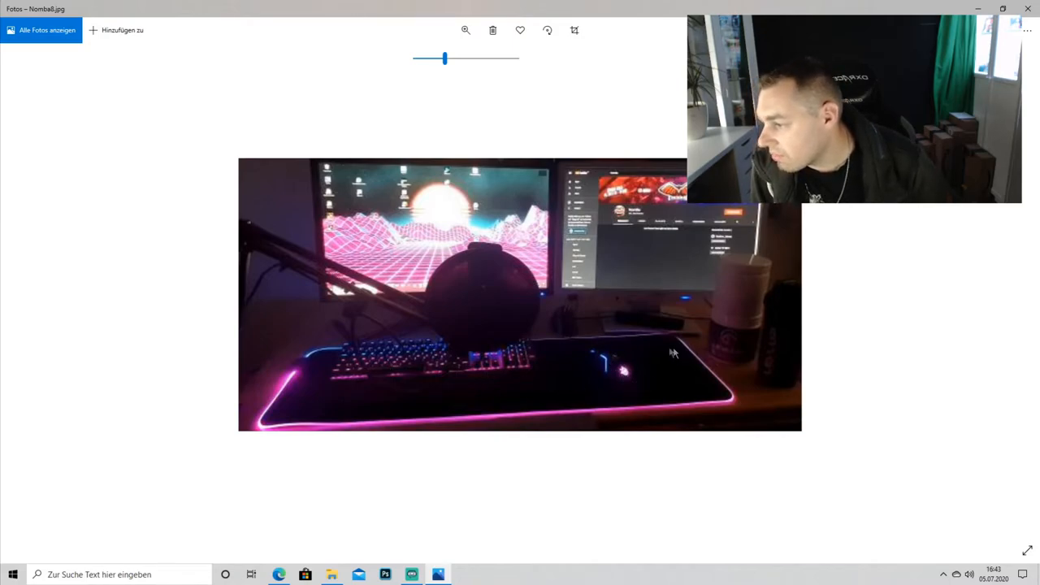
mouse_move(572, 373)
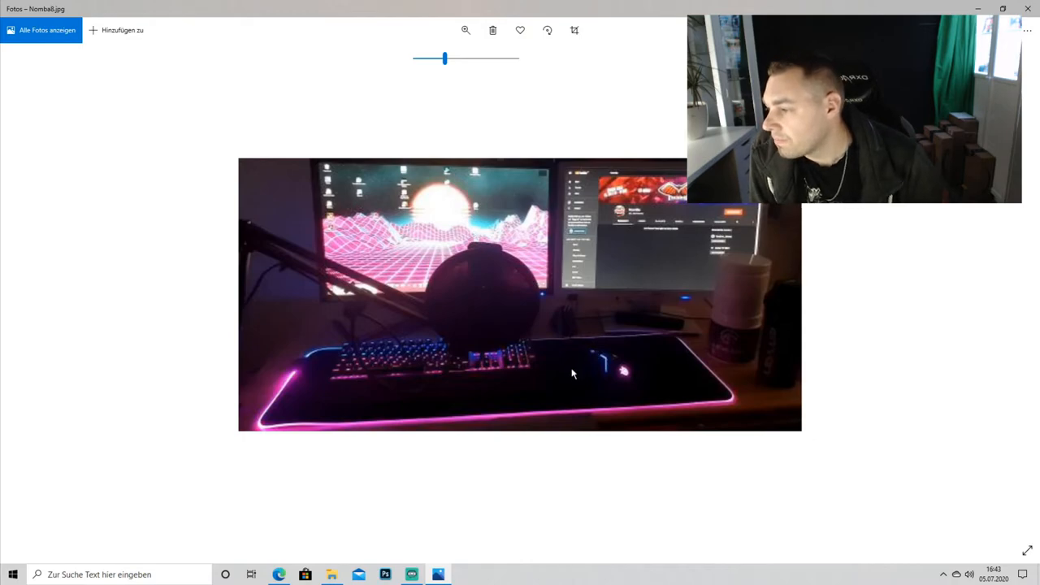
mouse_move(221, 257)
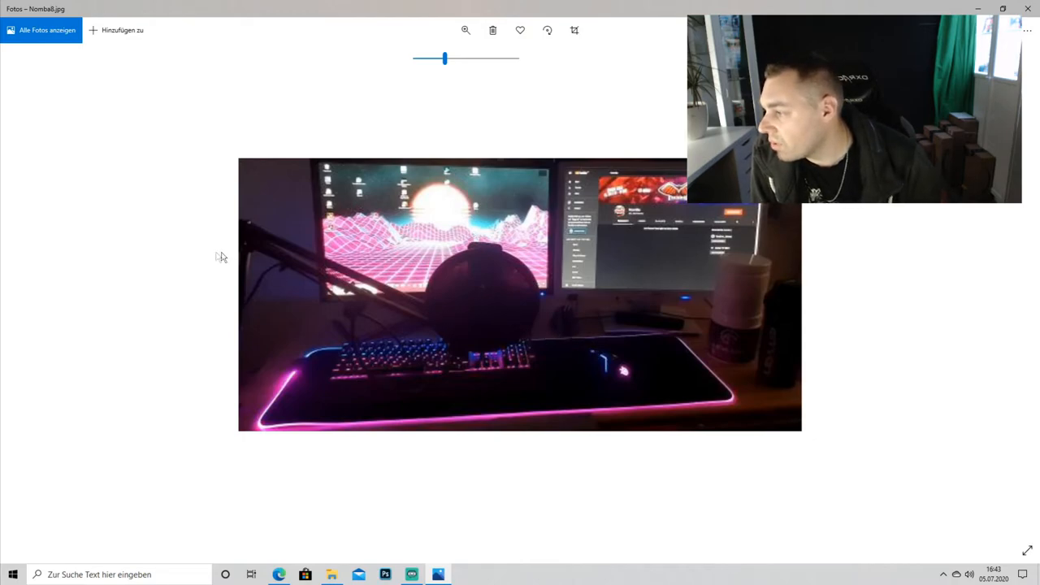
mouse_move(594, 224)
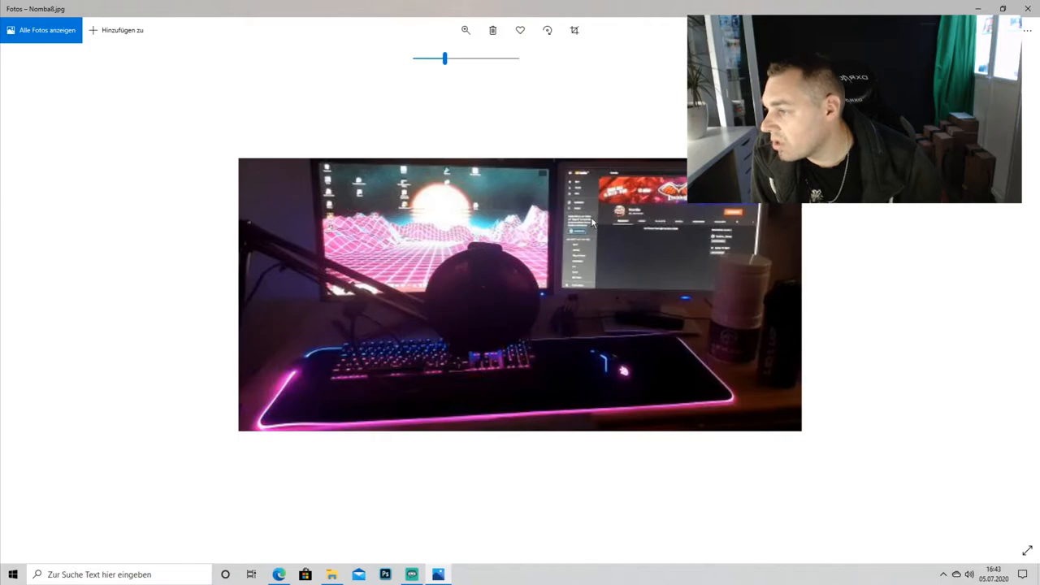
mouse_move(649, 320)
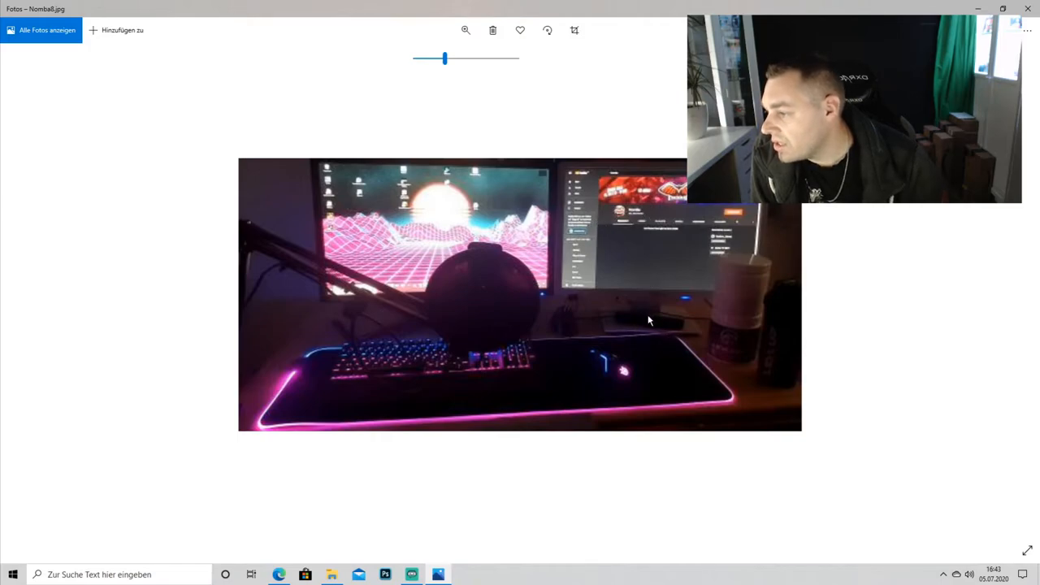
mouse_move(595, 322)
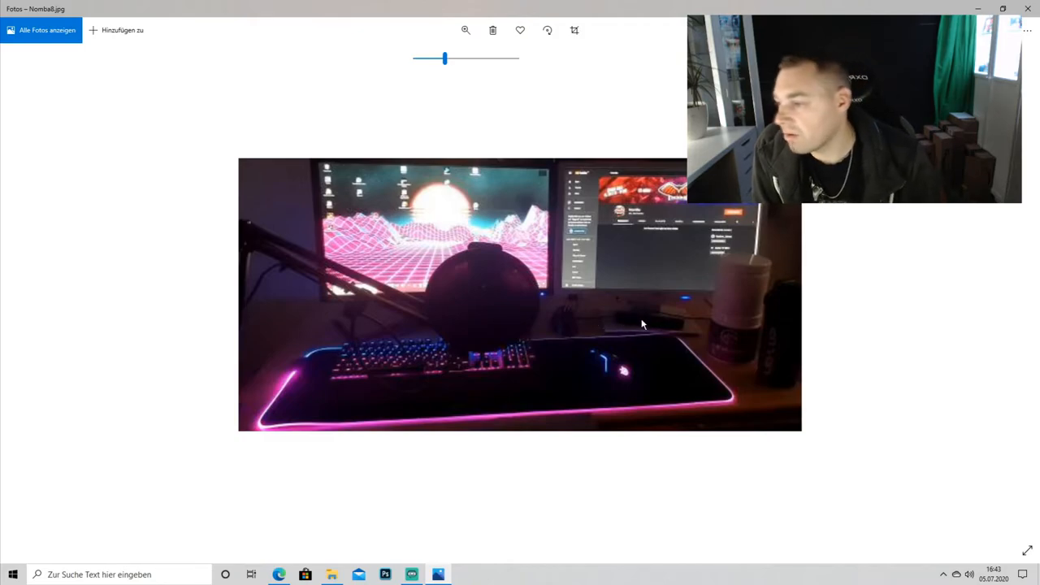
mouse_move(296, 317)
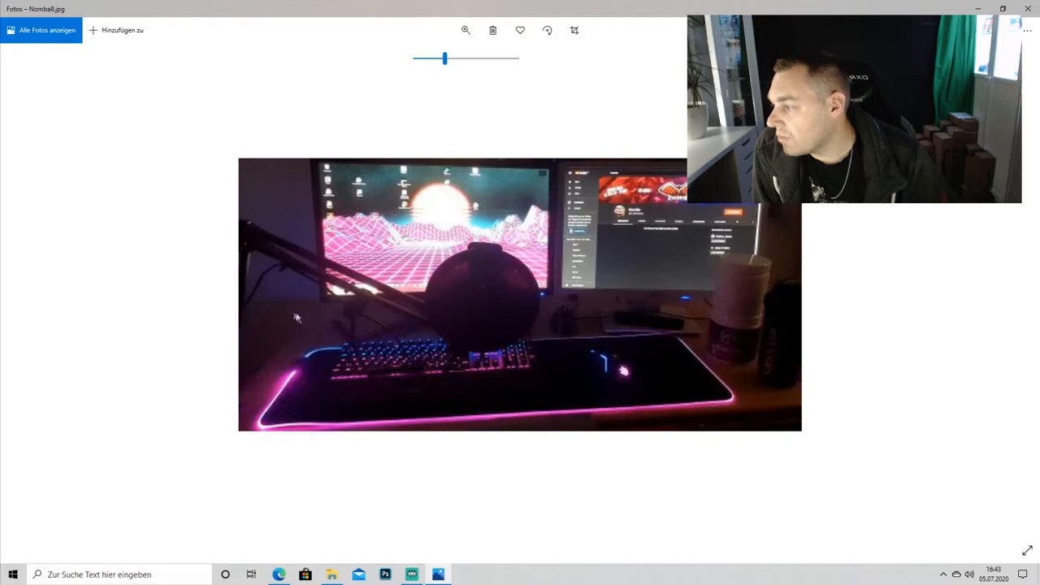
mouse_move(663, 303)
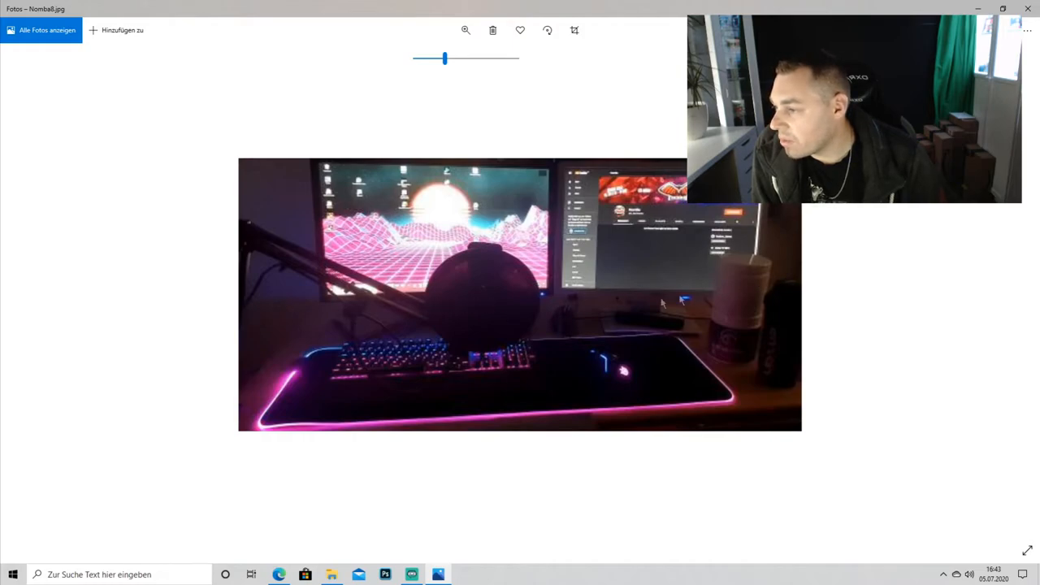
mouse_move(445, 318)
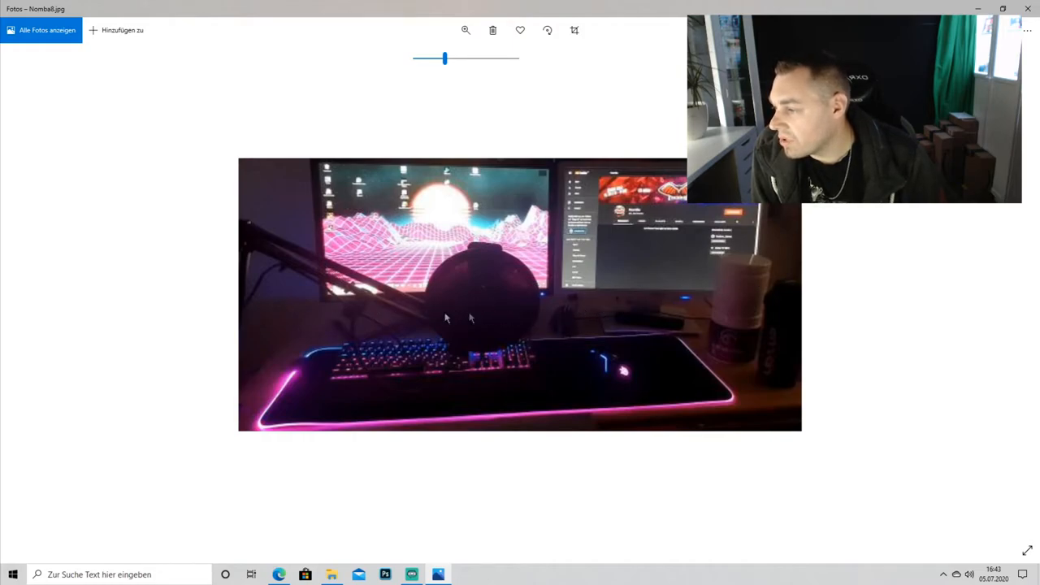
mouse_move(496, 312)
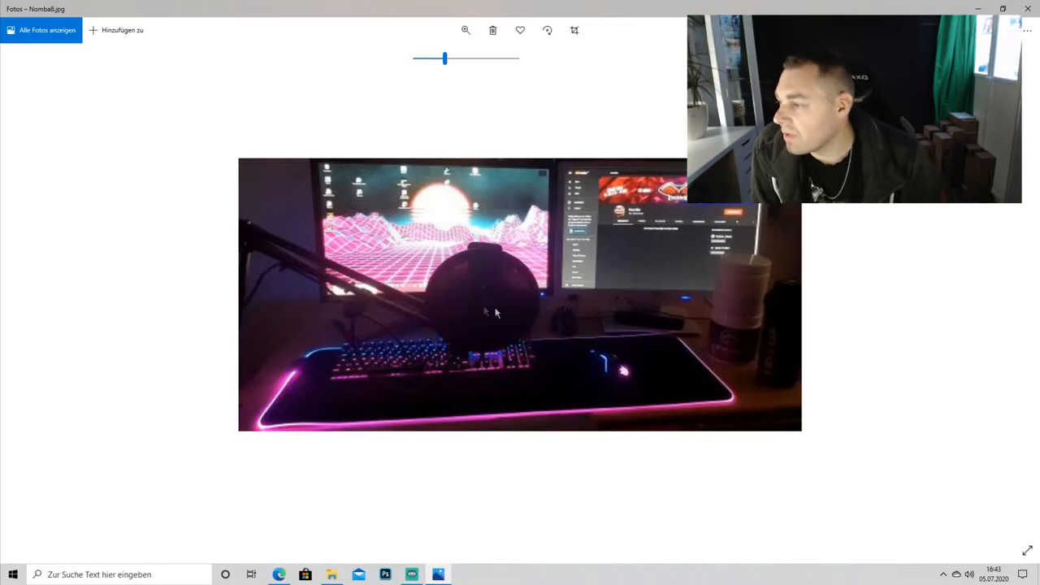
mouse_move(731, 222)
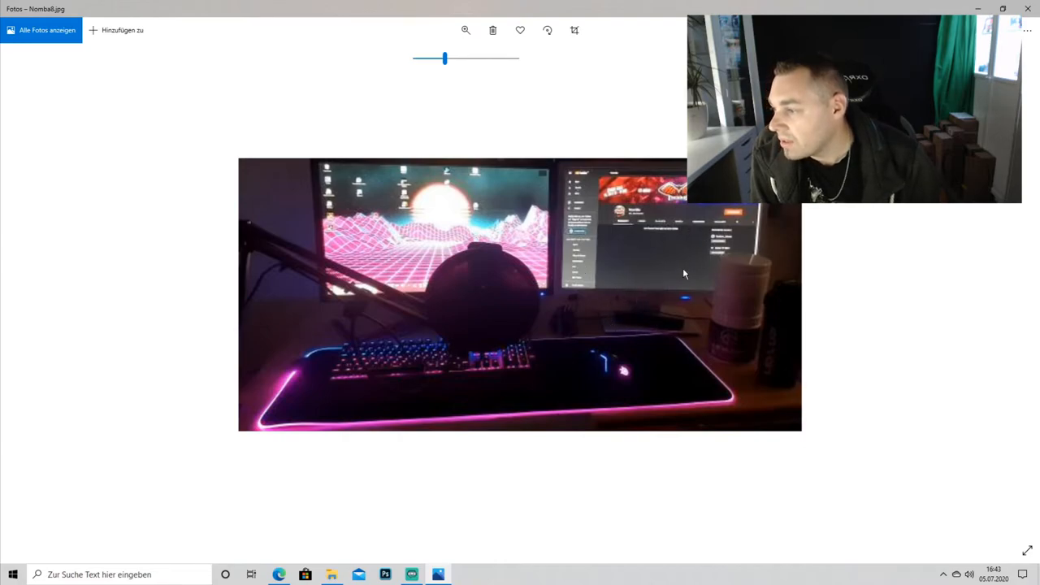
mouse_move(650, 336)
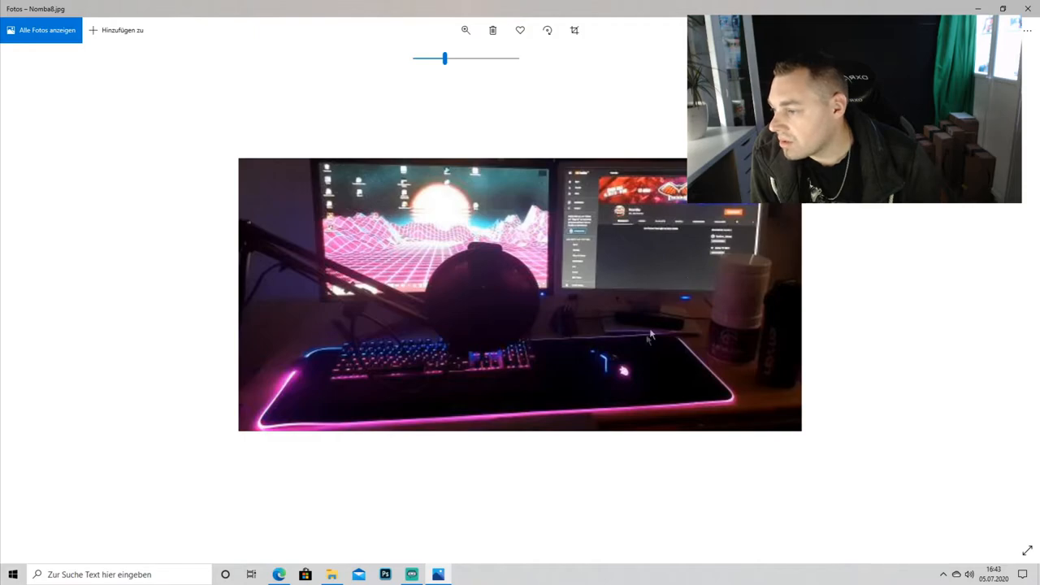
mouse_move(316, 343)
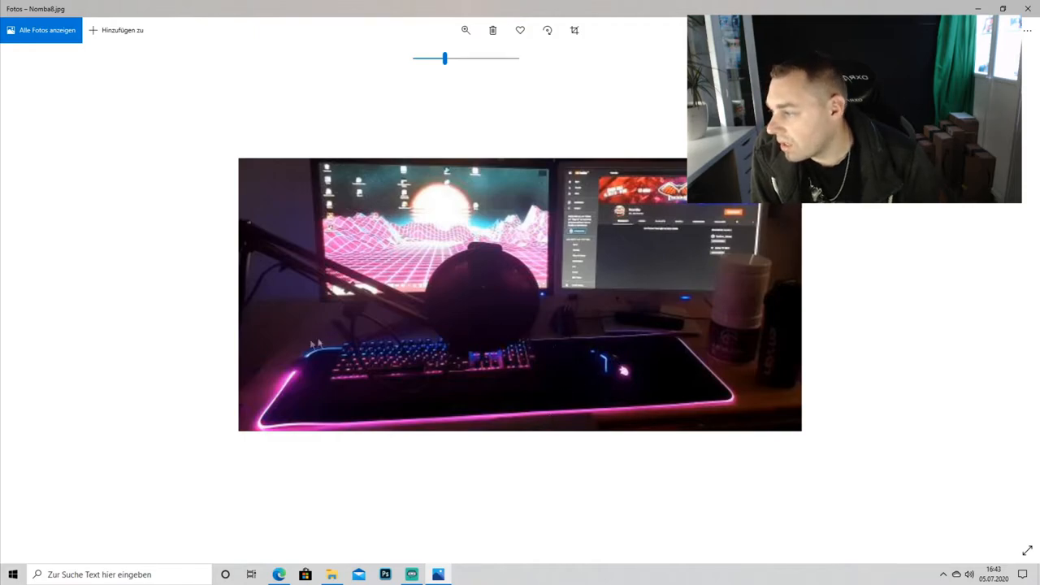
mouse_move(658, 317)
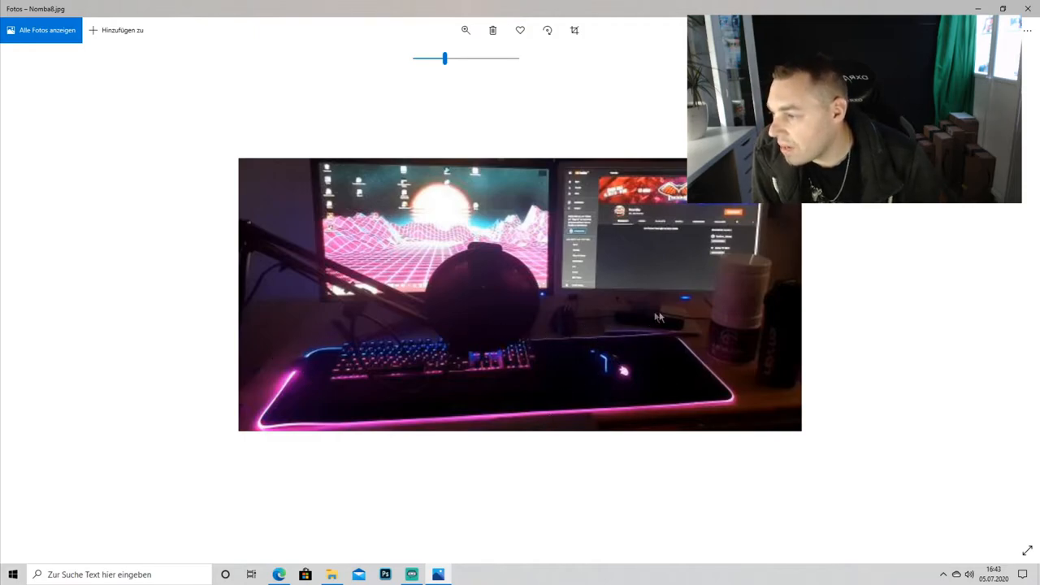
mouse_move(431, 412)
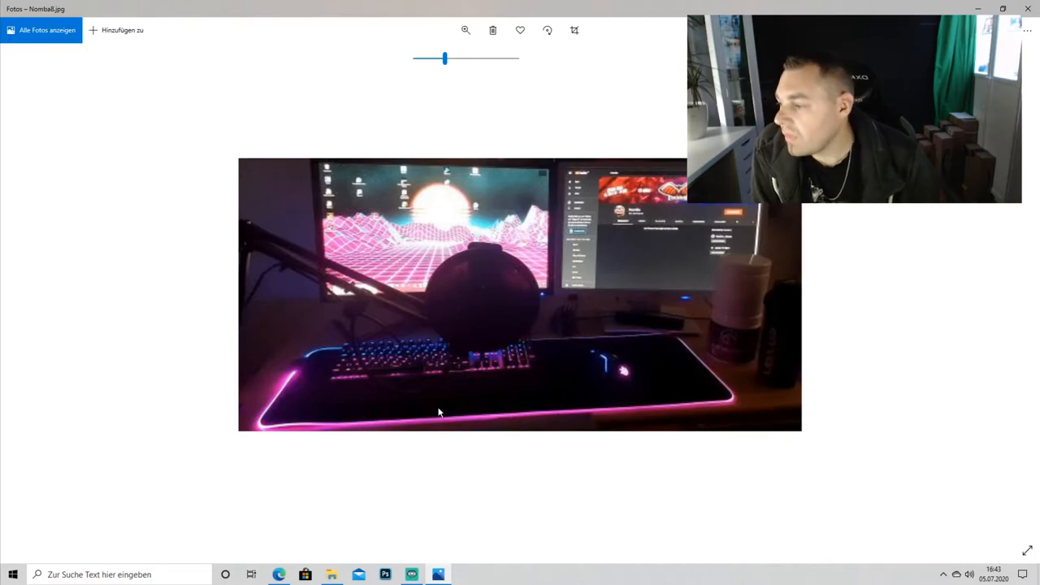
mouse_move(569, 323)
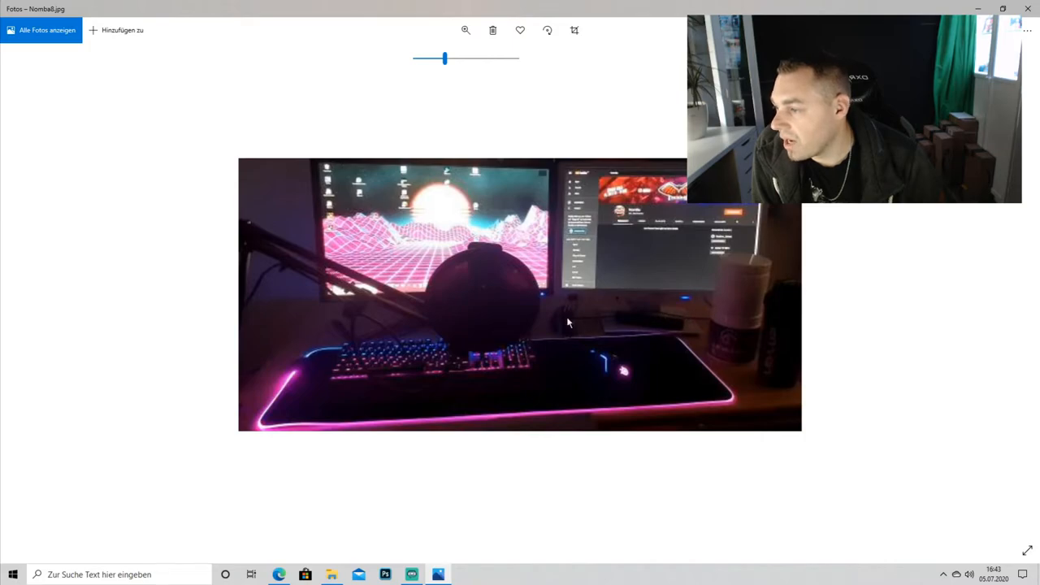
mouse_move(585, 312)
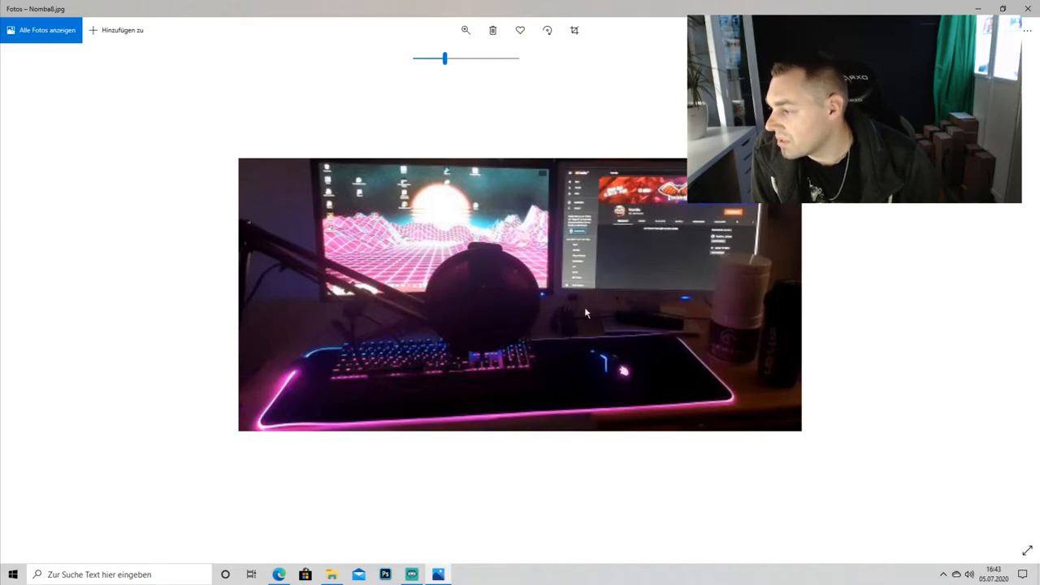
mouse_move(701, 364)
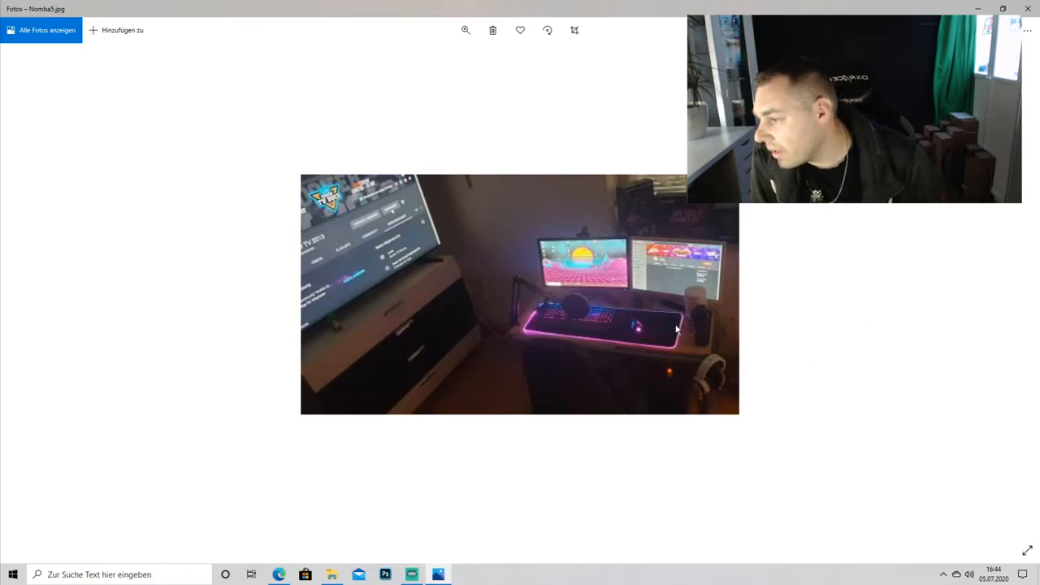
mouse_move(650, 304)
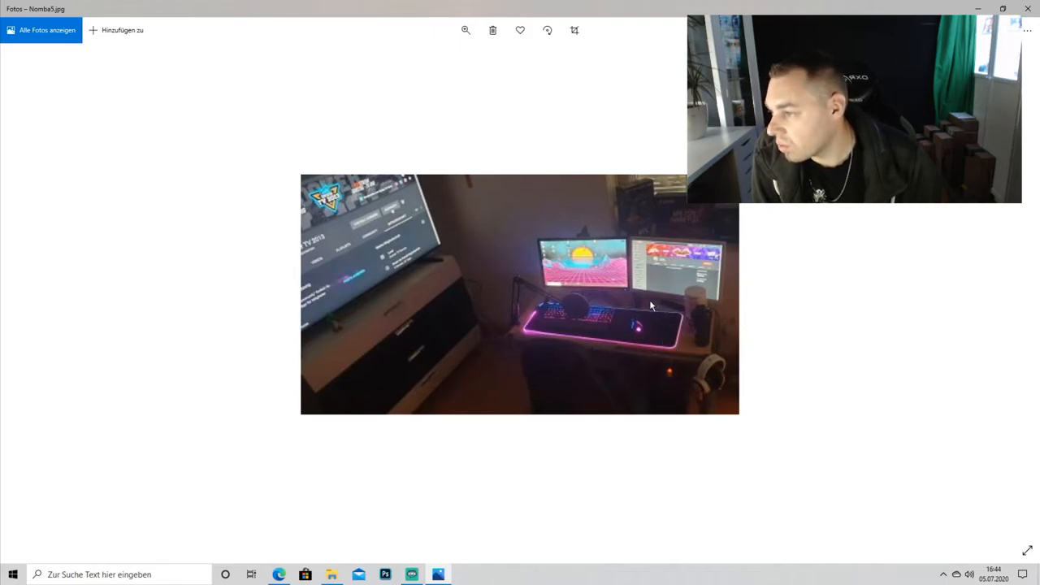
mouse_move(573, 303)
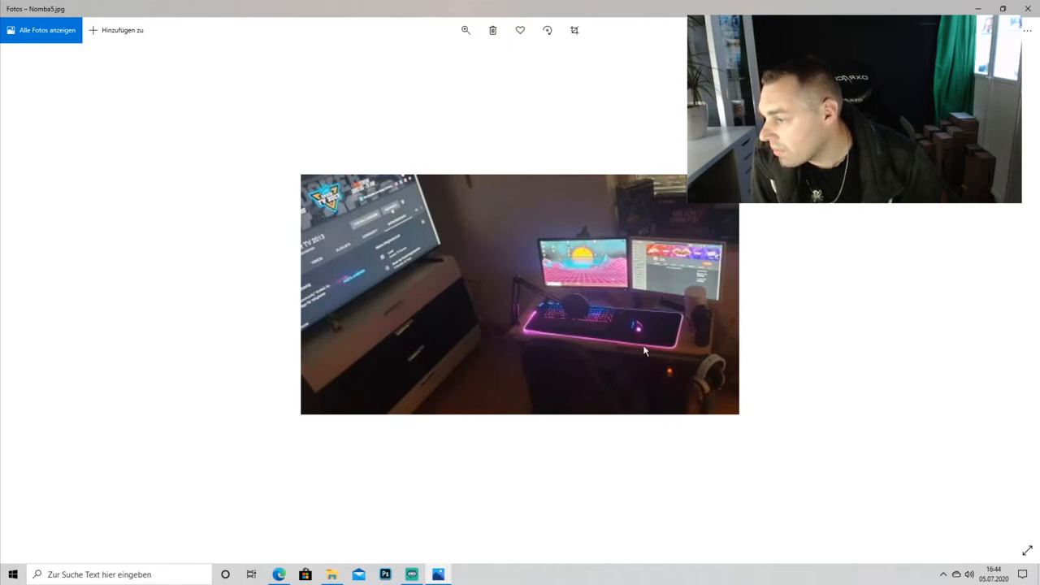
mouse_move(540, 353)
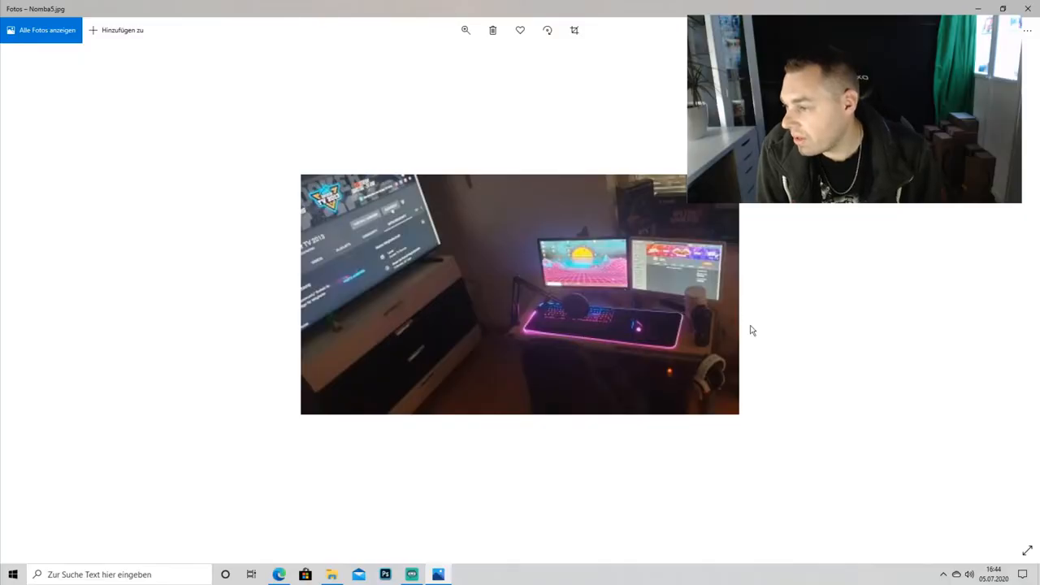
mouse_move(488, 326)
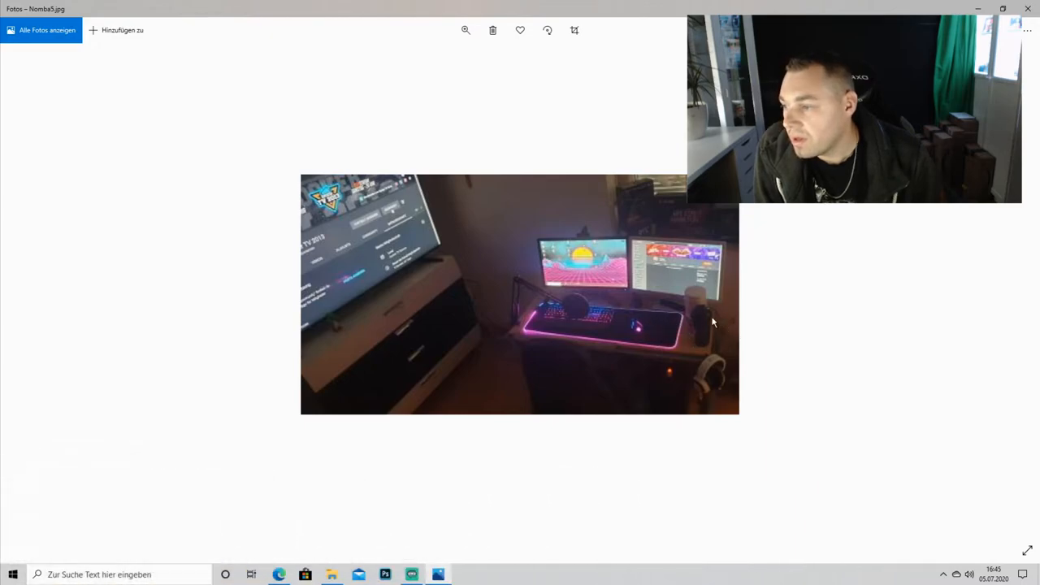
mouse_move(738, 356)
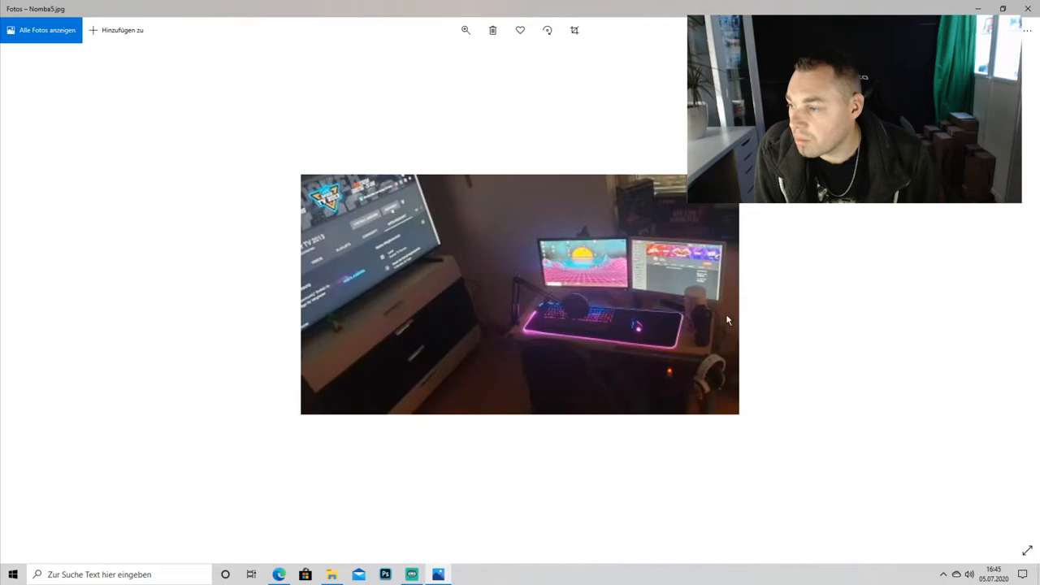
mouse_move(585, 321)
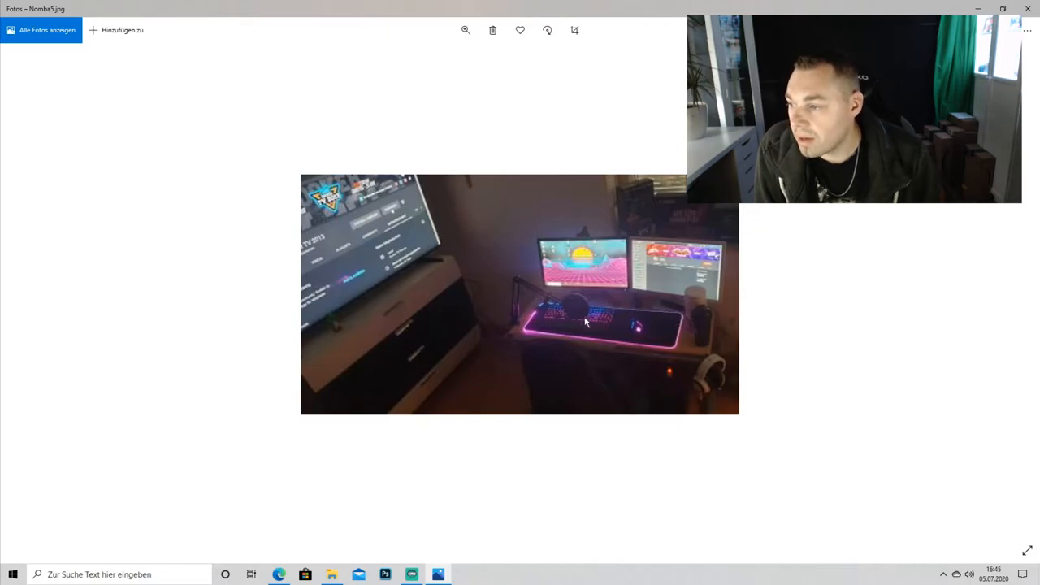
mouse_move(656, 330)
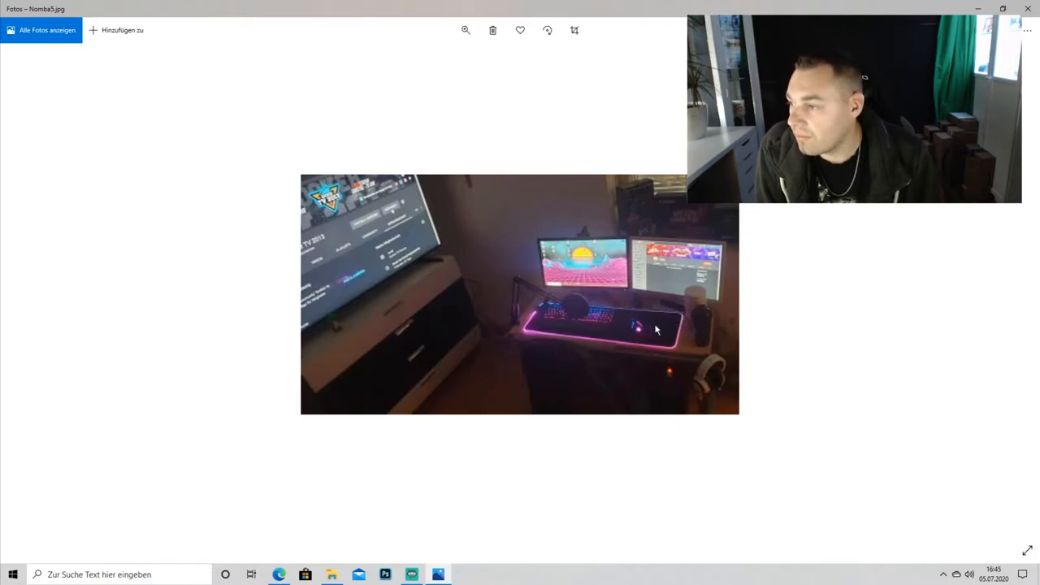
mouse_move(594, 309)
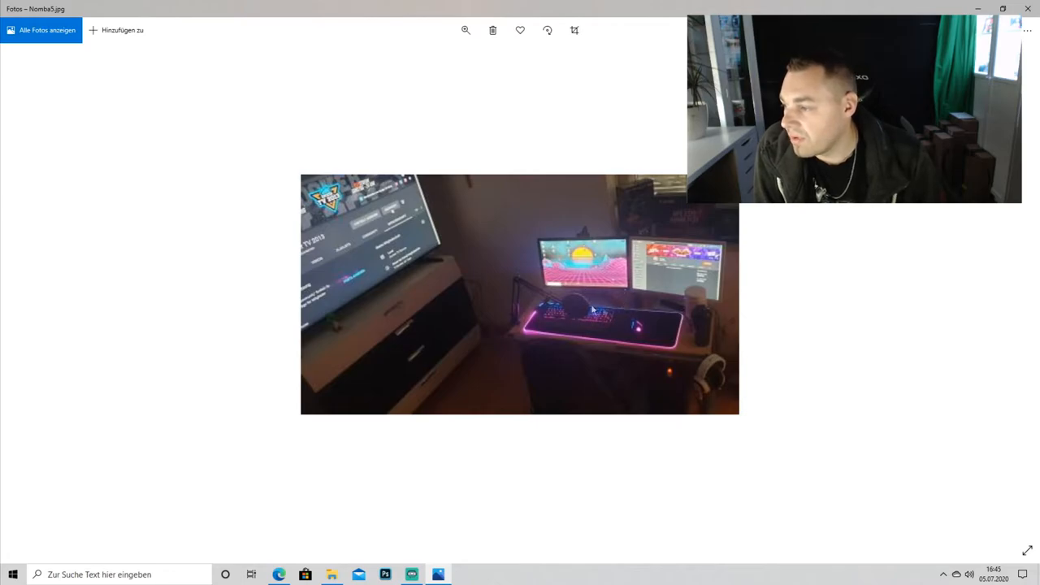
mouse_move(735, 340)
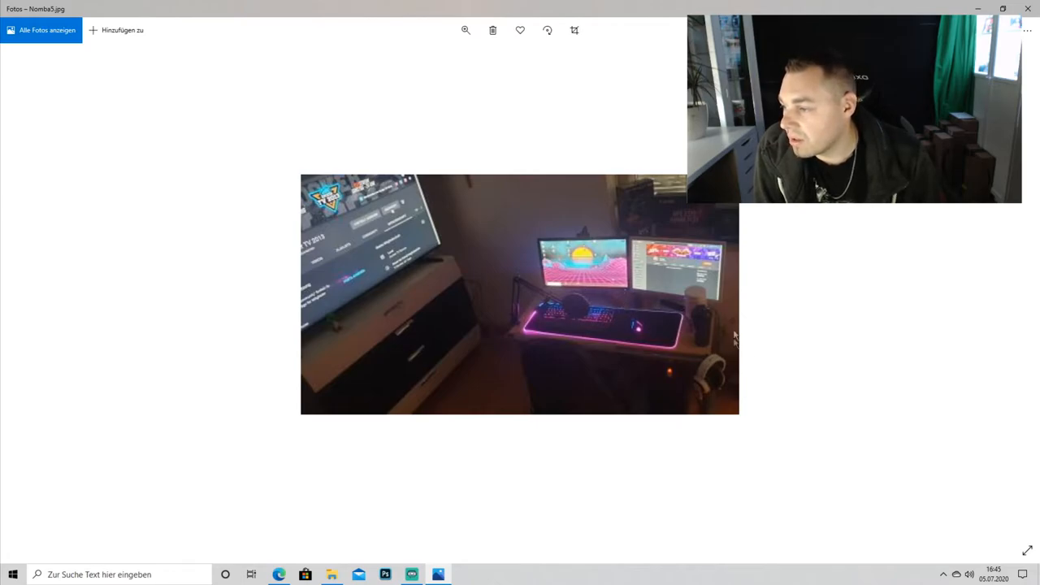
mouse_move(698, 359)
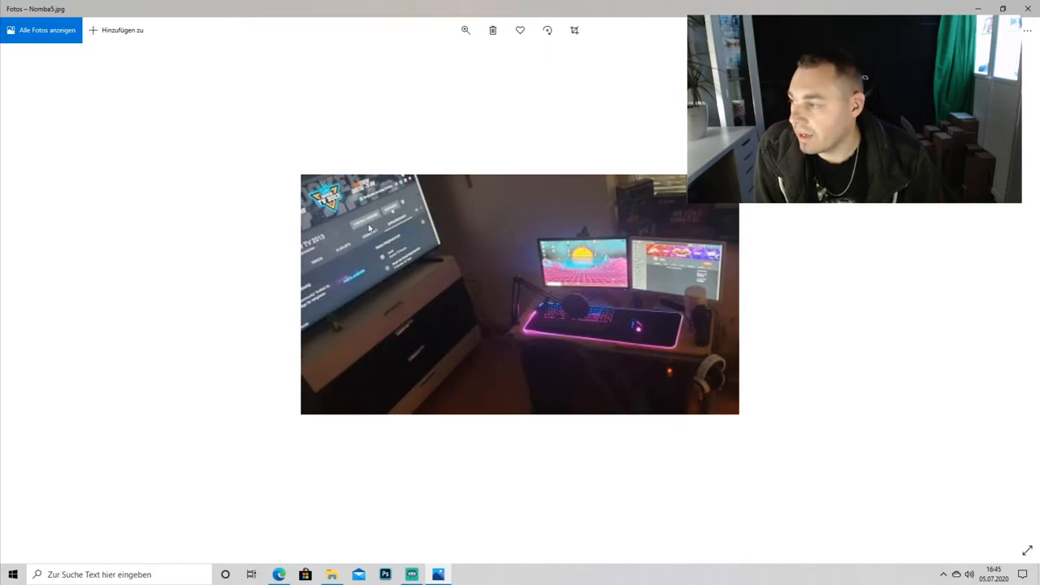
mouse_move(378, 278)
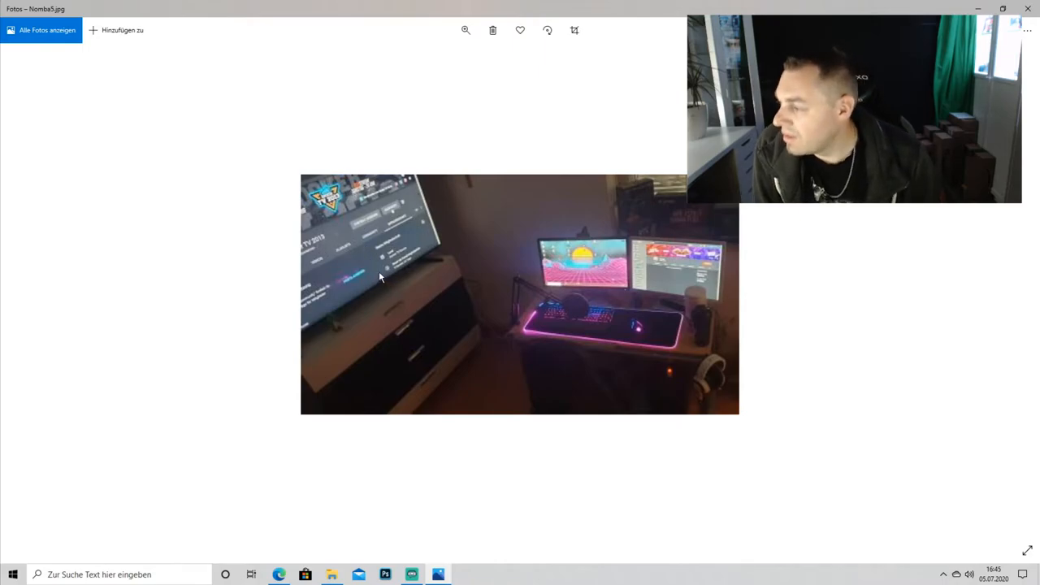
mouse_move(920, 264)
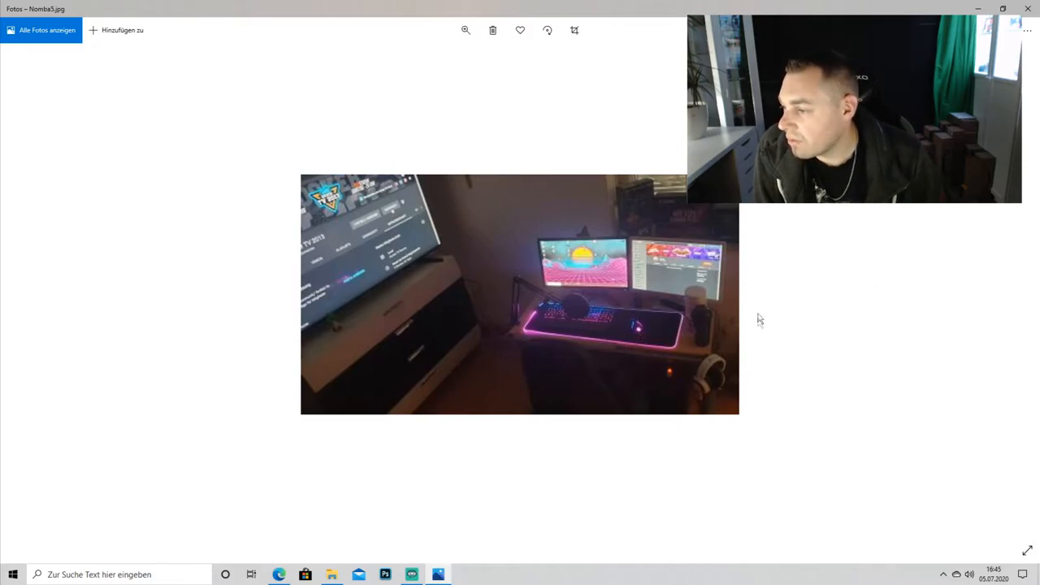
mouse_move(788, 314)
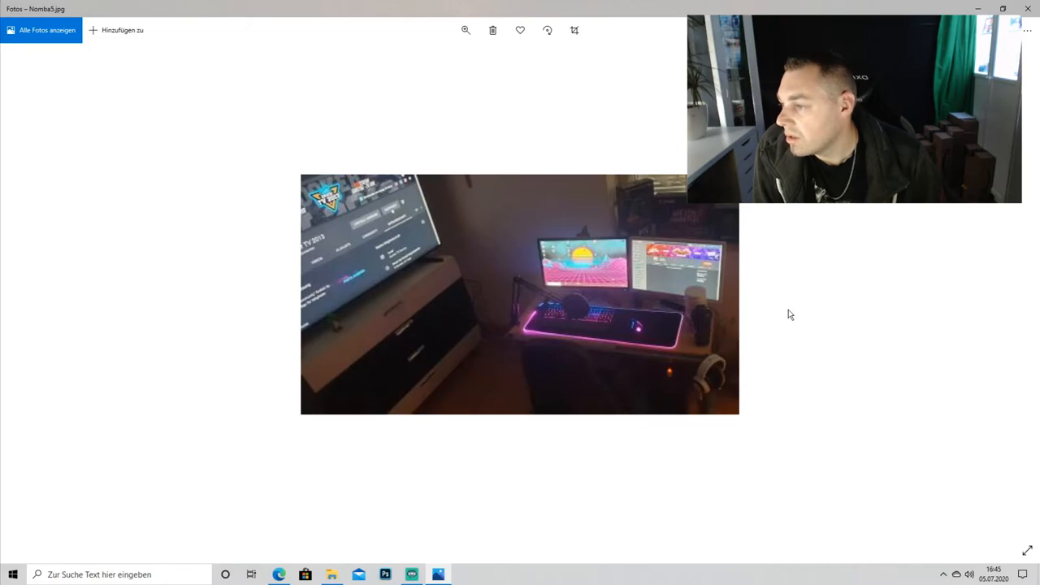
mouse_move(752, 296)
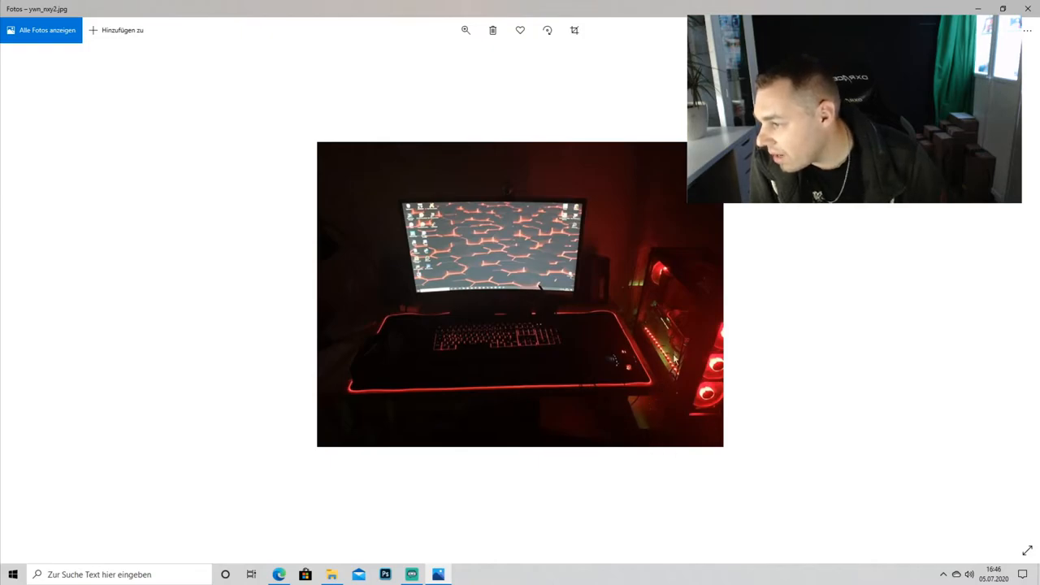
mouse_move(406, 317)
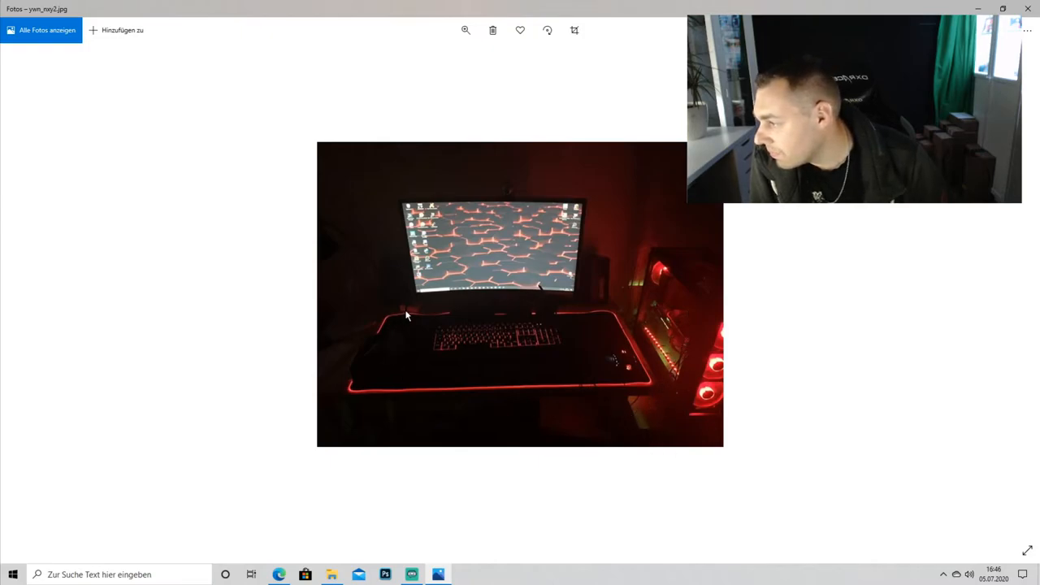
mouse_move(593, 362)
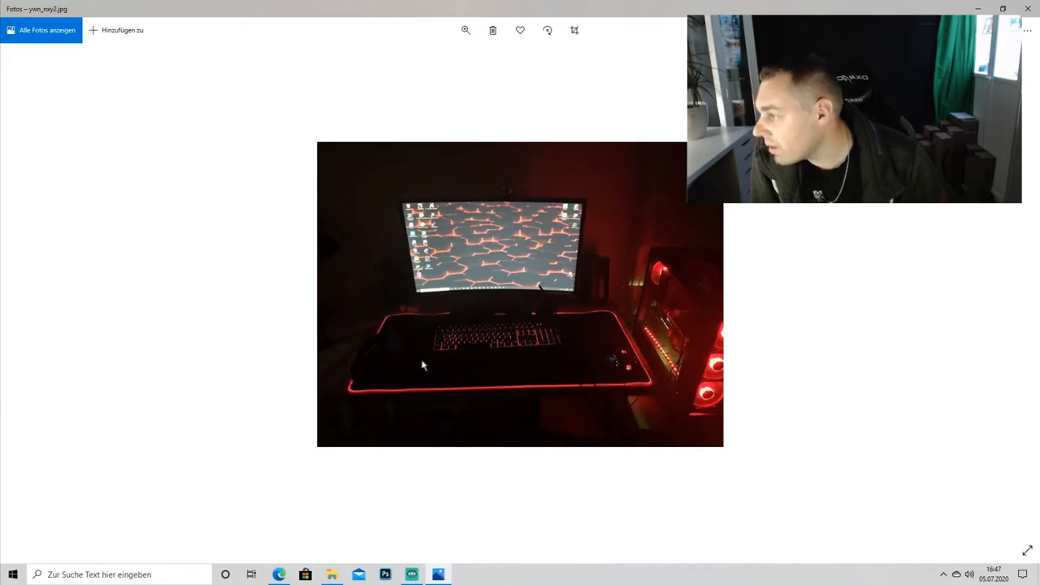
mouse_move(355, 261)
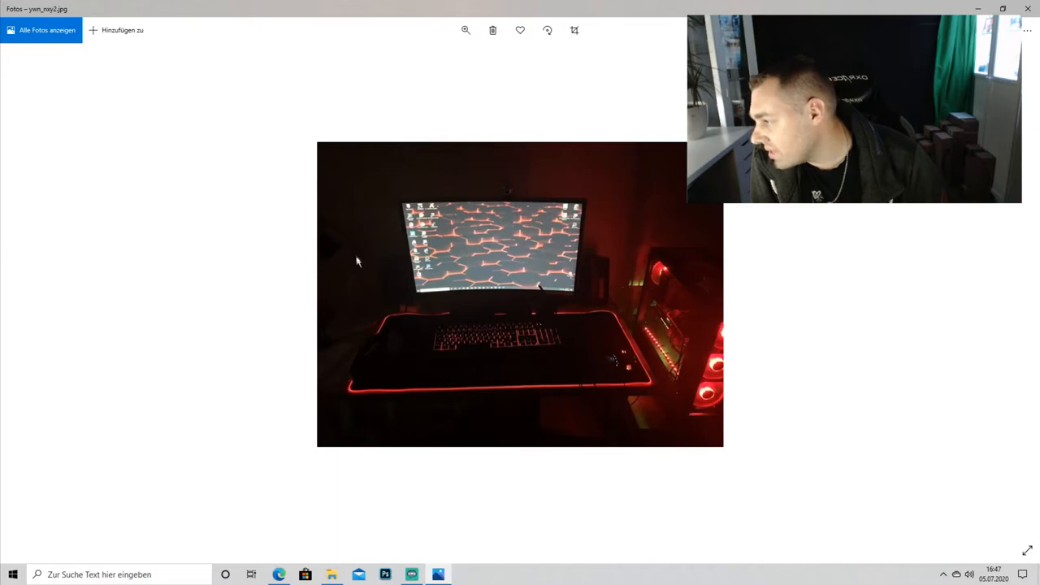
mouse_move(415, 410)
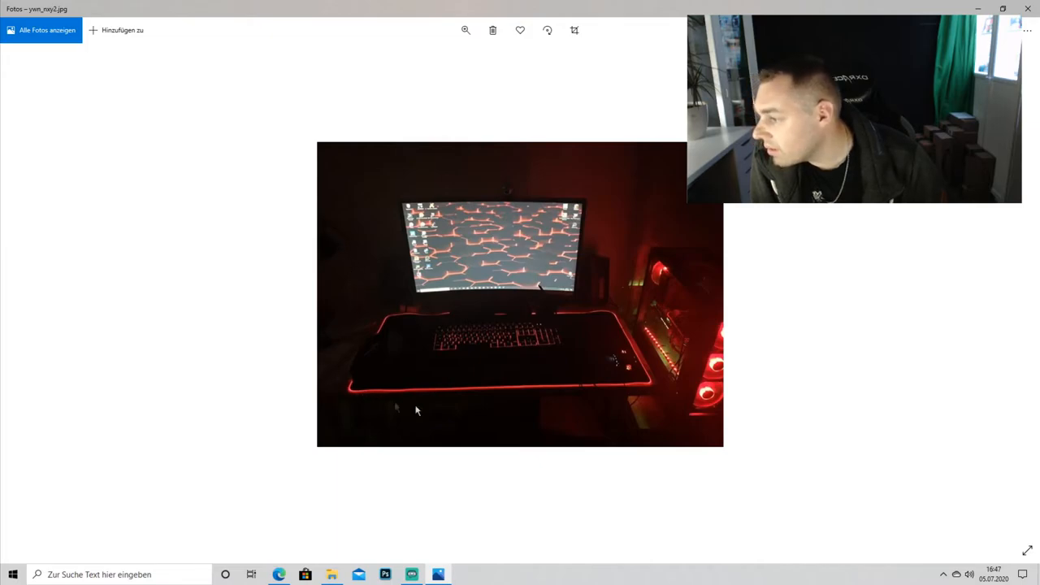
mouse_move(470, 394)
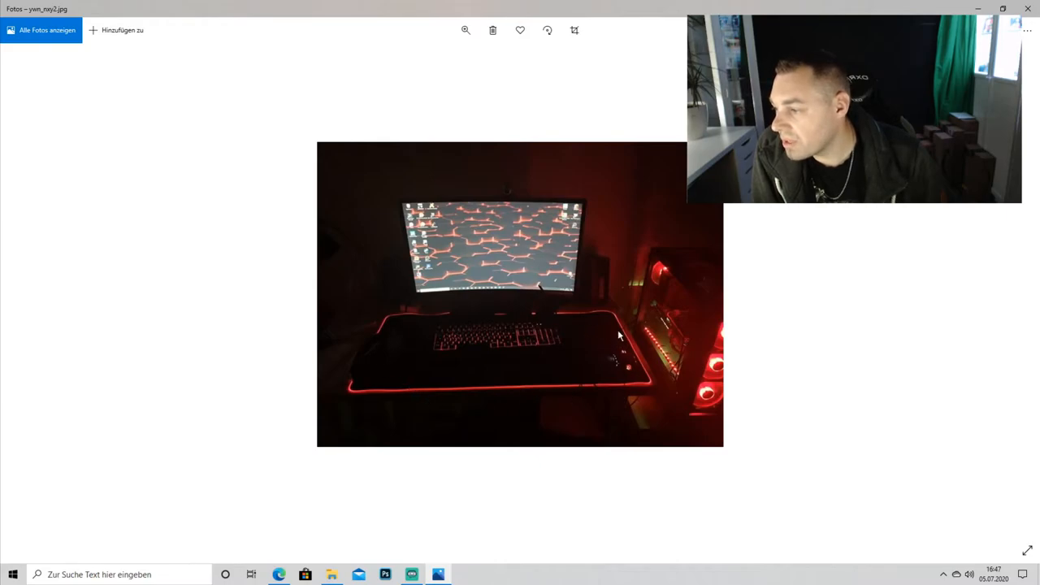
mouse_move(587, 391)
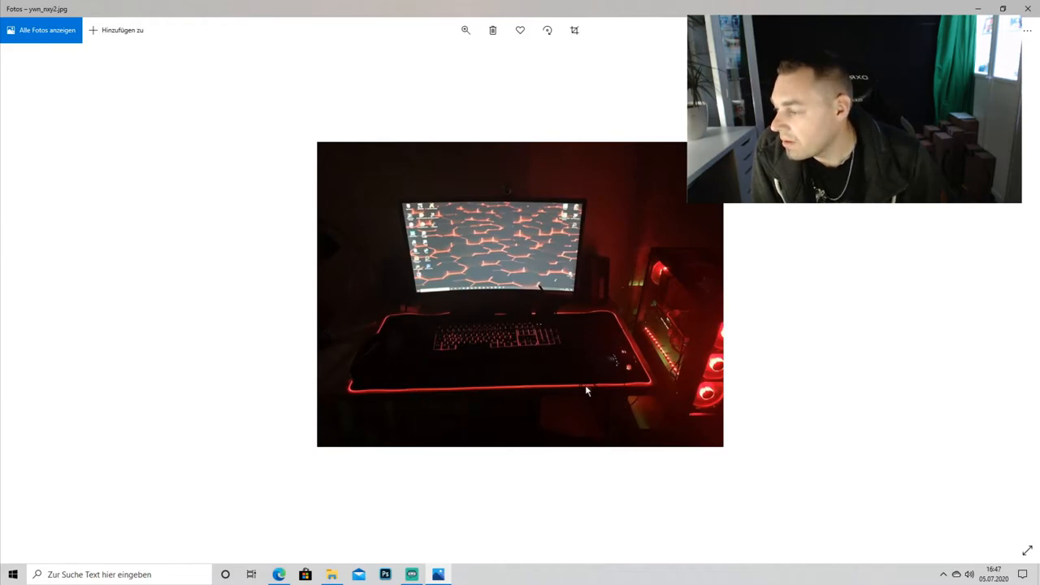
mouse_move(392, 386)
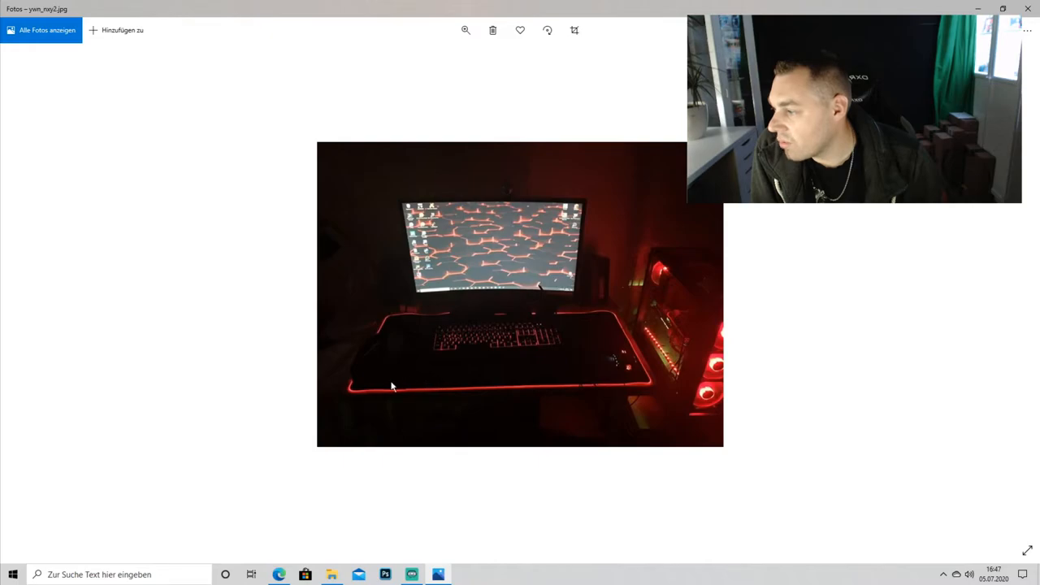
mouse_move(405, 369)
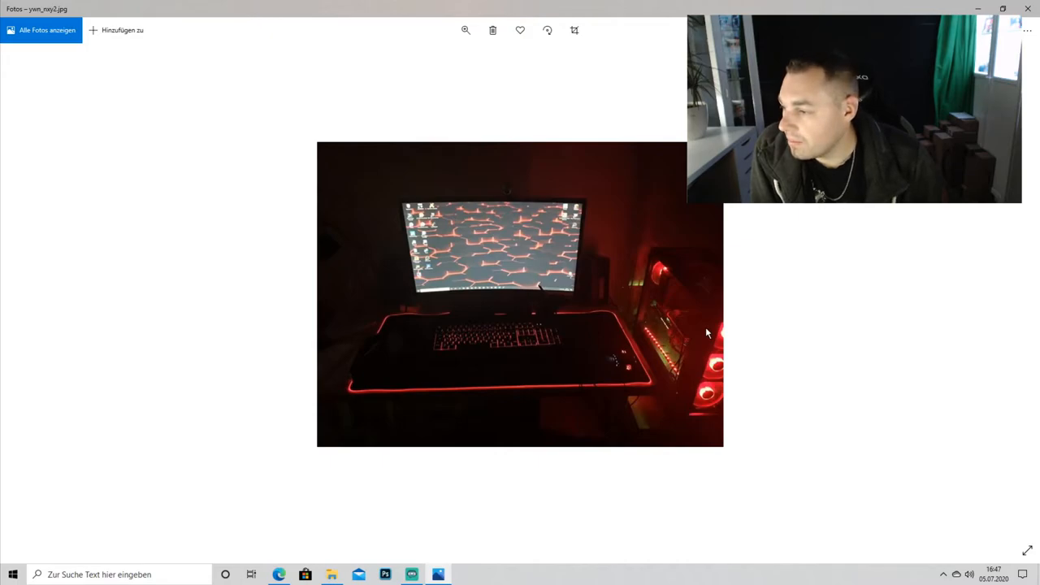
mouse_move(696, 409)
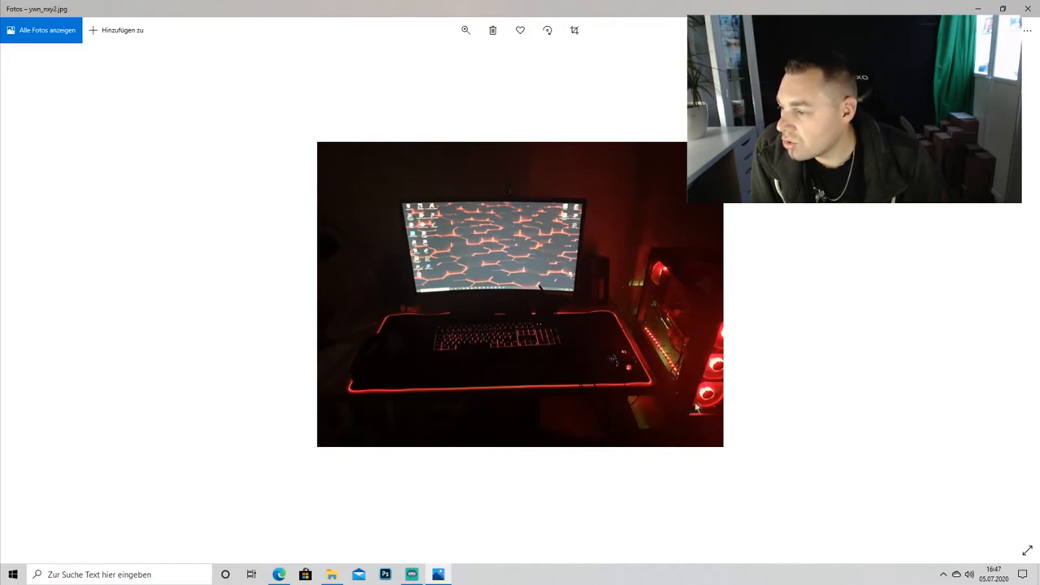
mouse_move(561, 322)
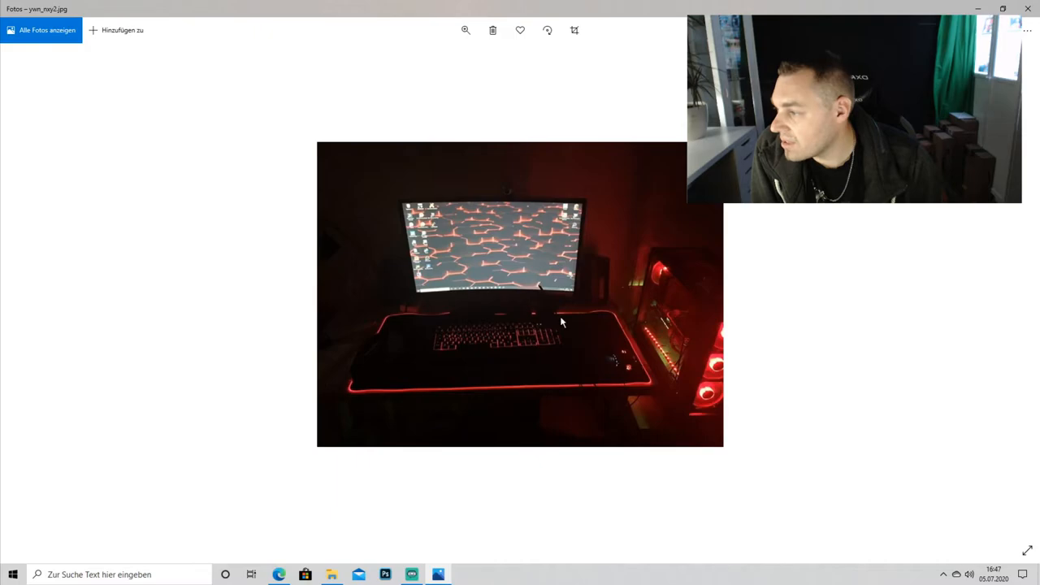
mouse_move(433, 282)
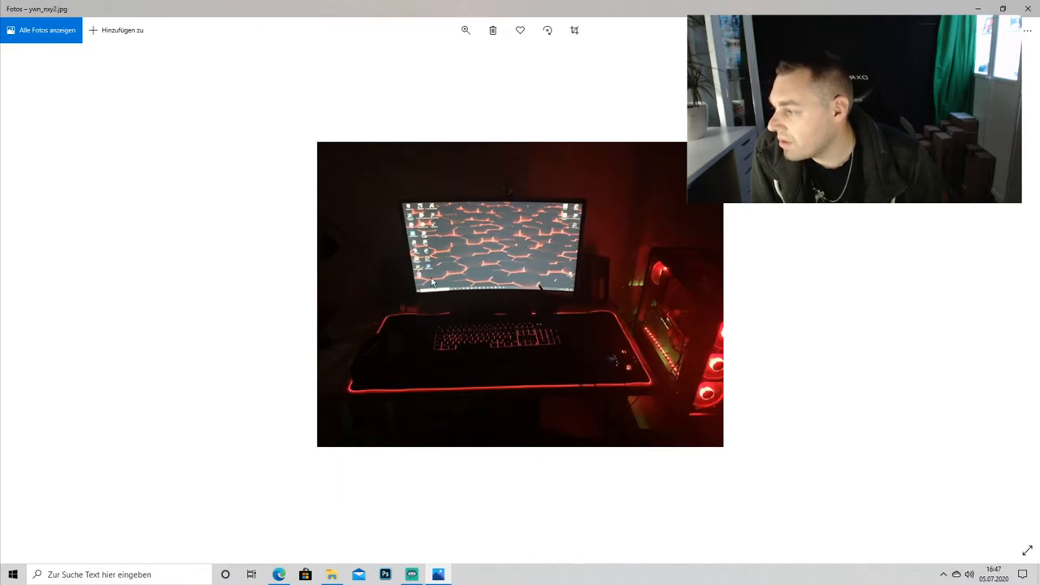
mouse_move(626, 337)
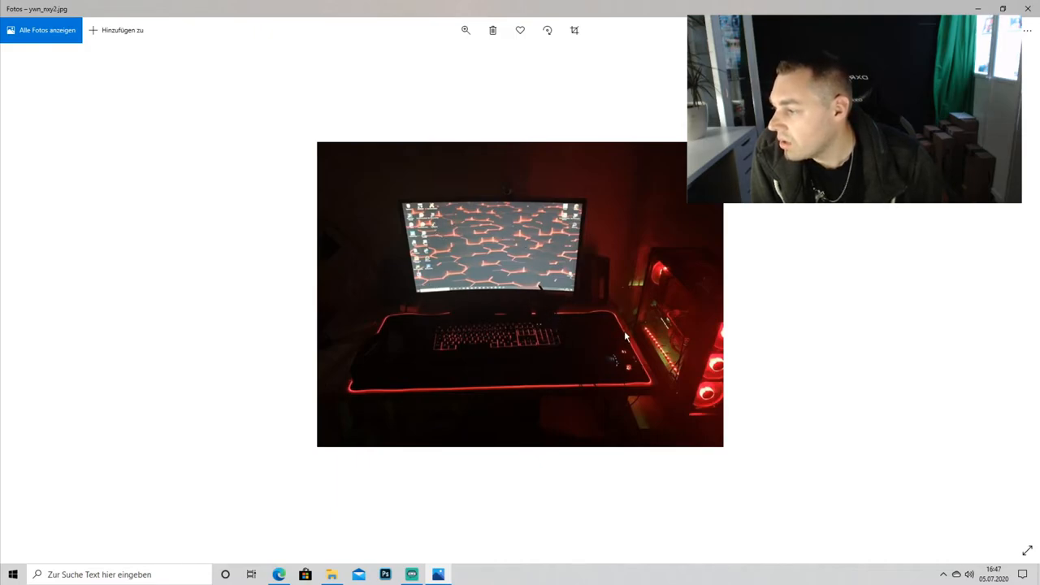
mouse_move(543, 263)
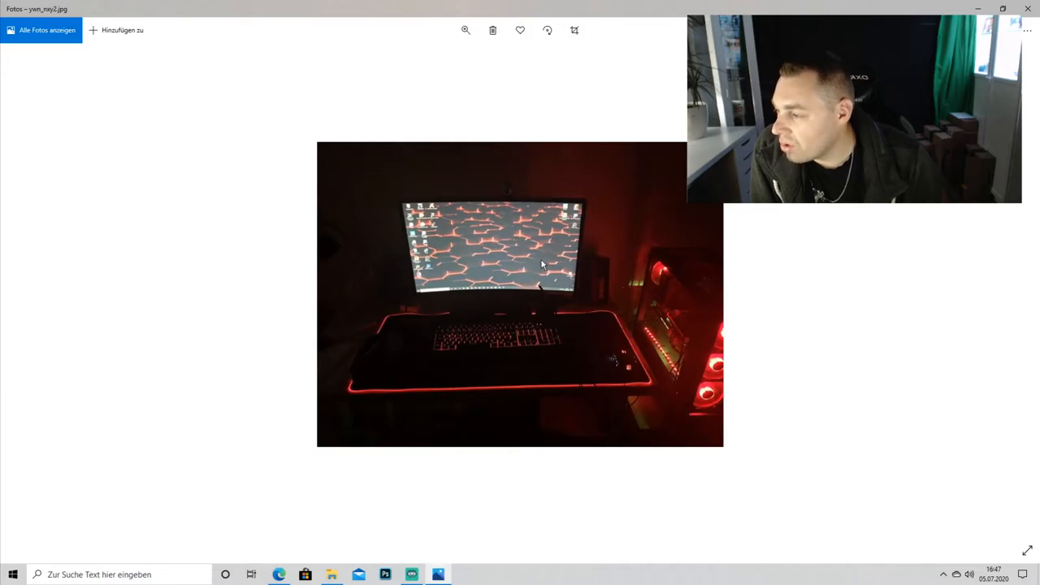
mouse_move(559, 292)
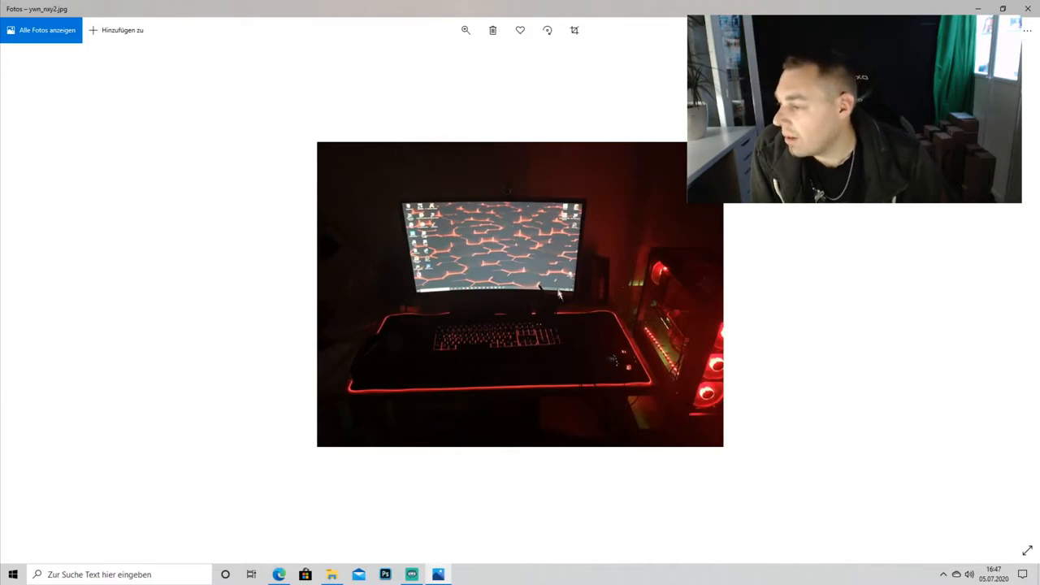
mouse_move(601, 327)
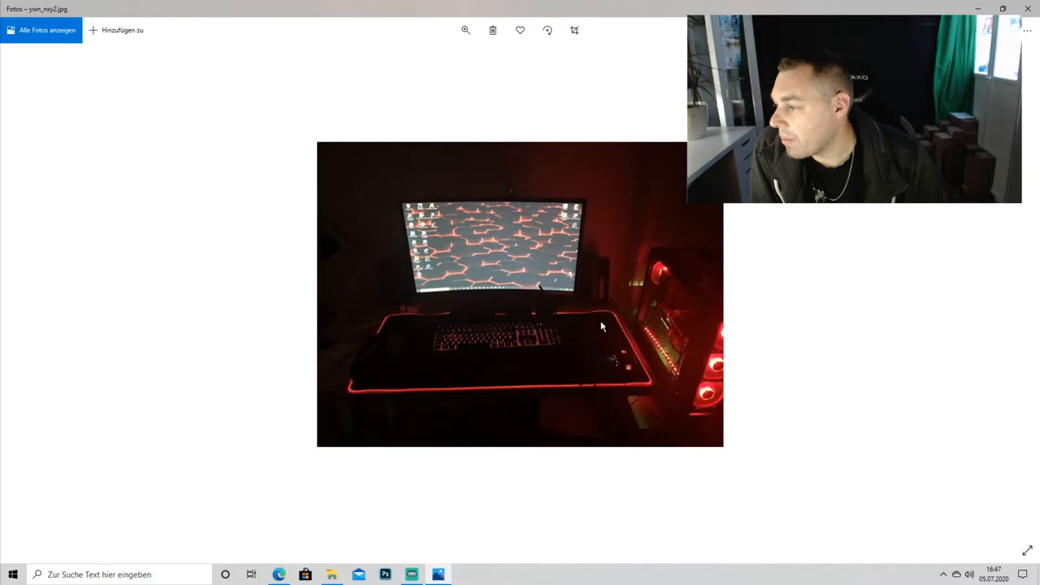
mouse_move(552, 392)
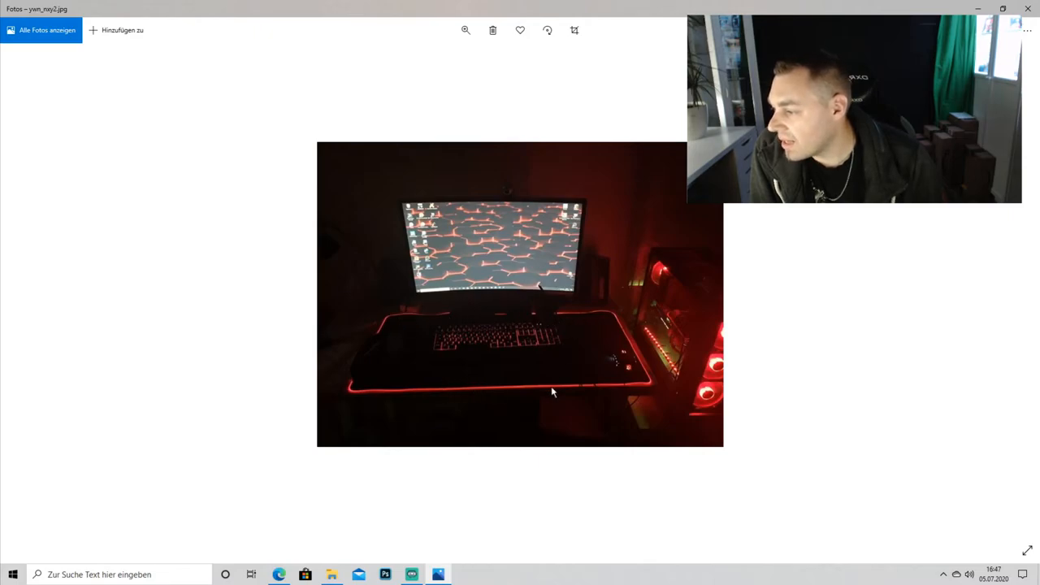
mouse_move(964, 273)
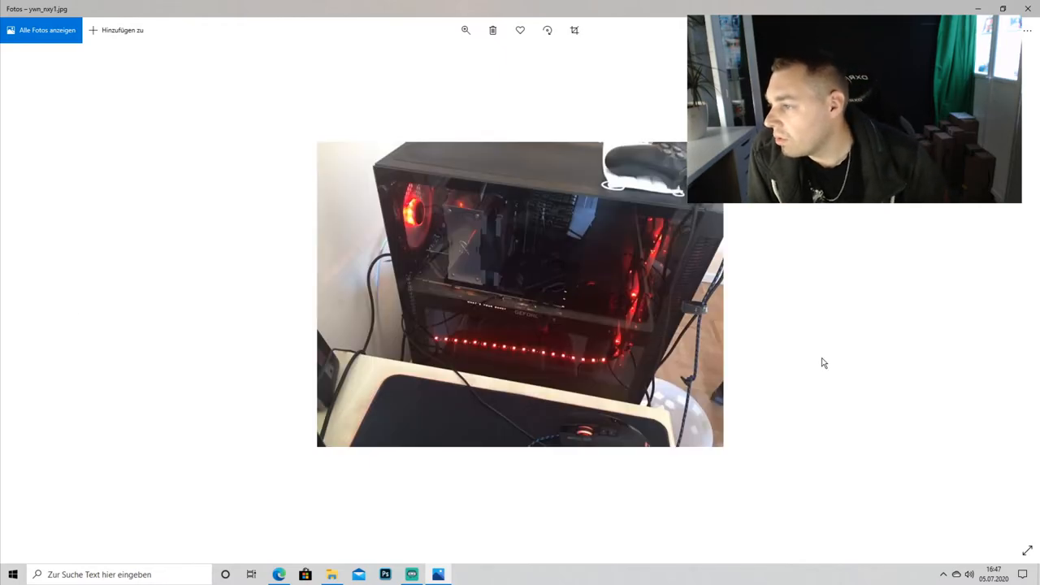
mouse_move(710, 266)
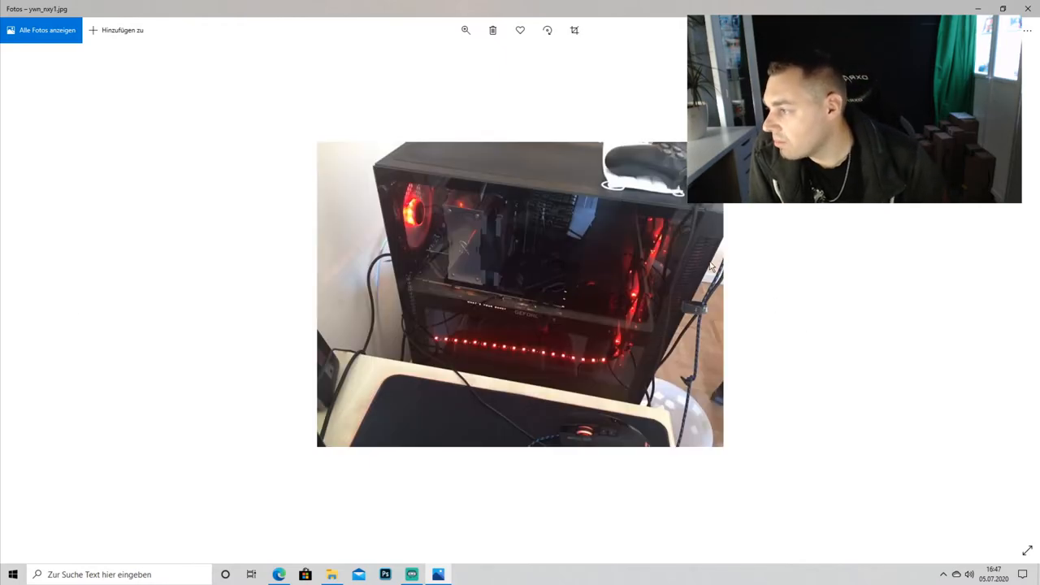
mouse_move(649, 355)
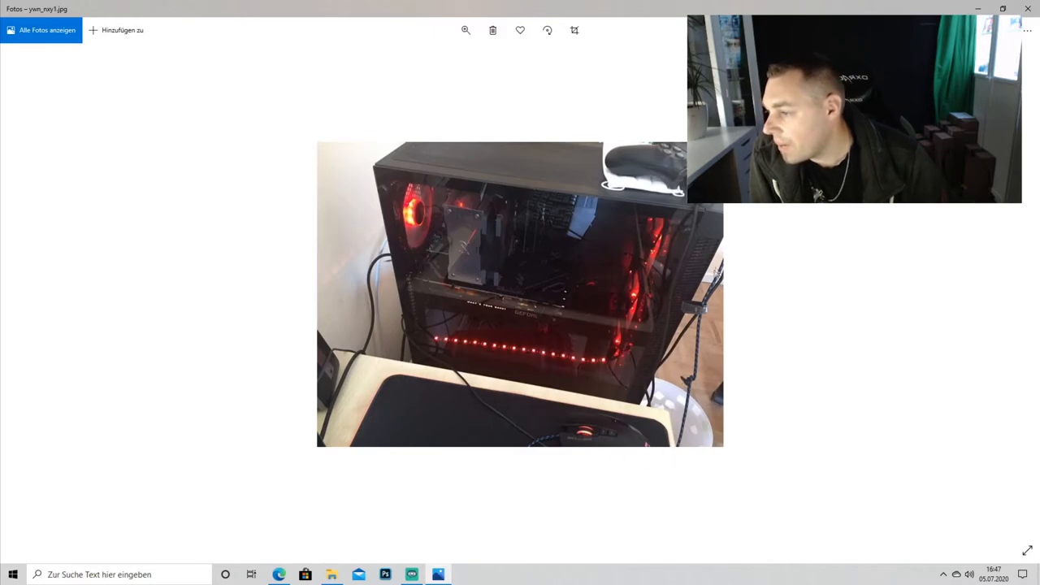
mouse_move(398, 273)
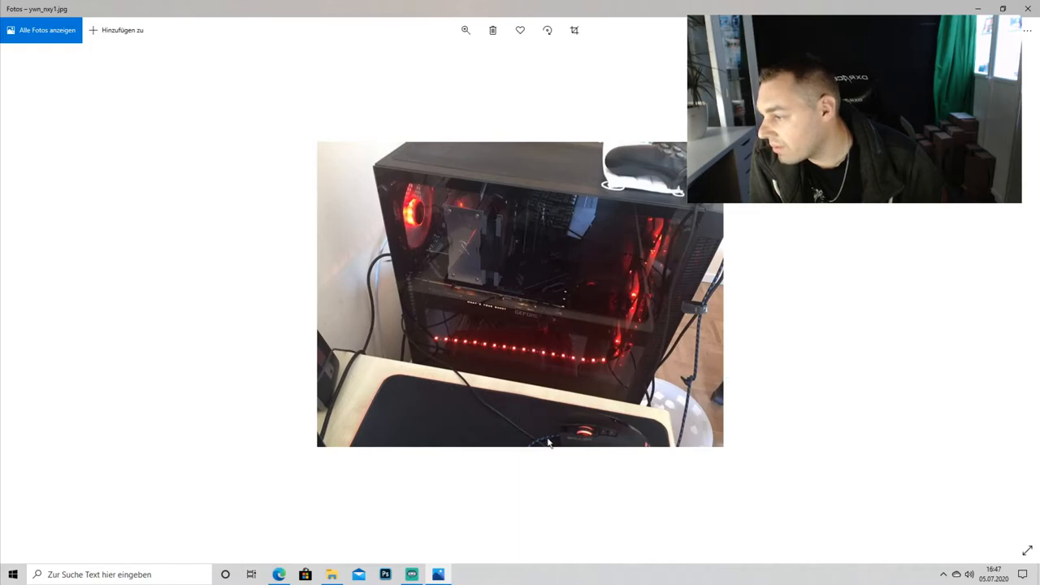
mouse_move(722, 278)
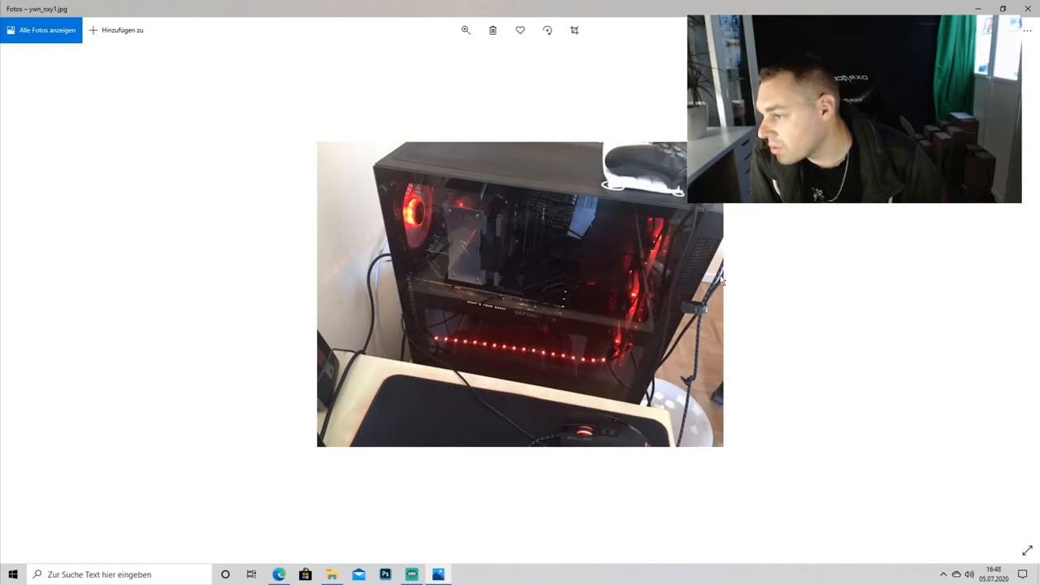
mouse_move(532, 446)
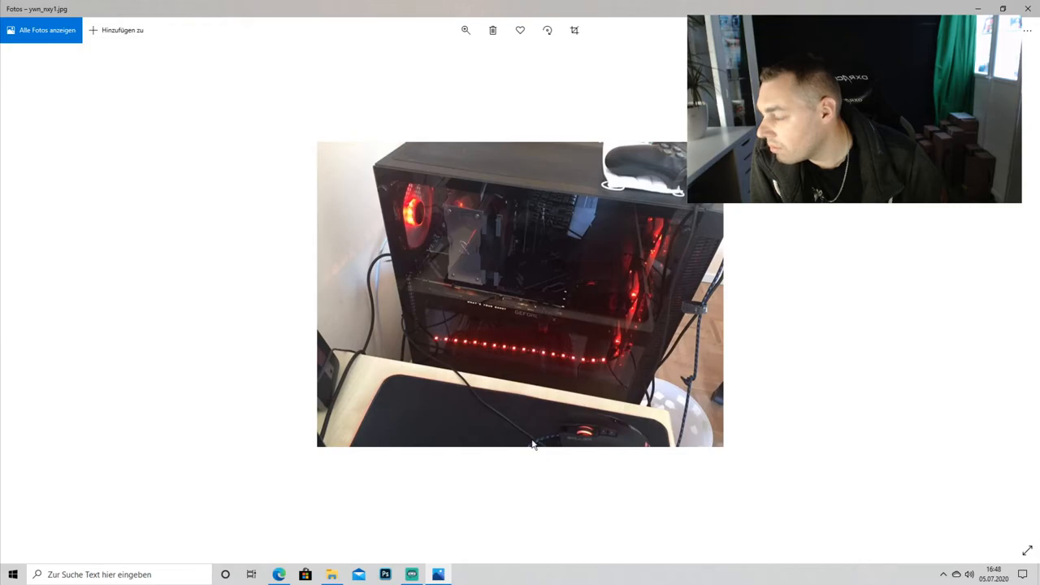
mouse_move(688, 323)
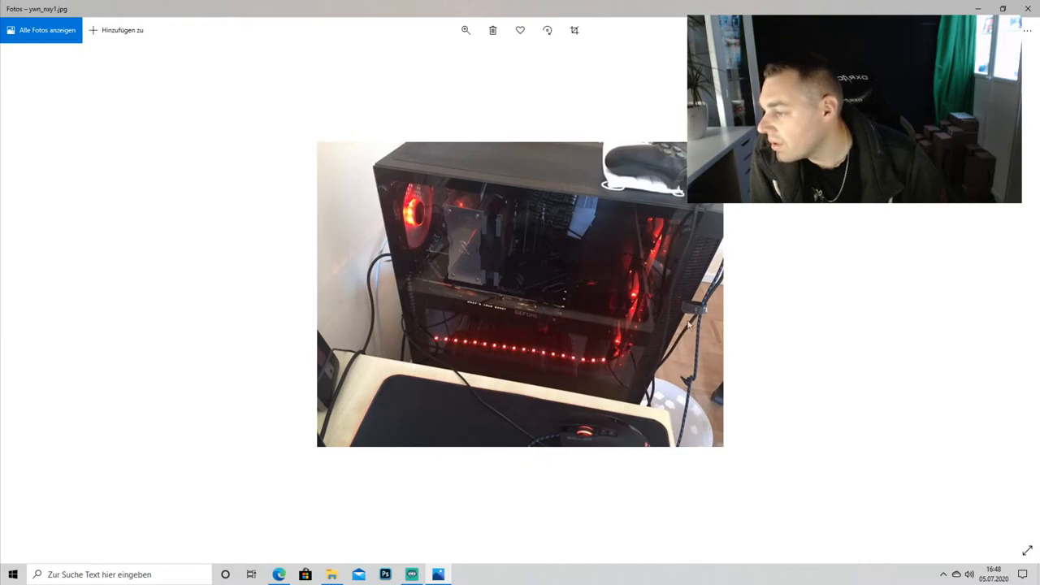
mouse_move(434, 344)
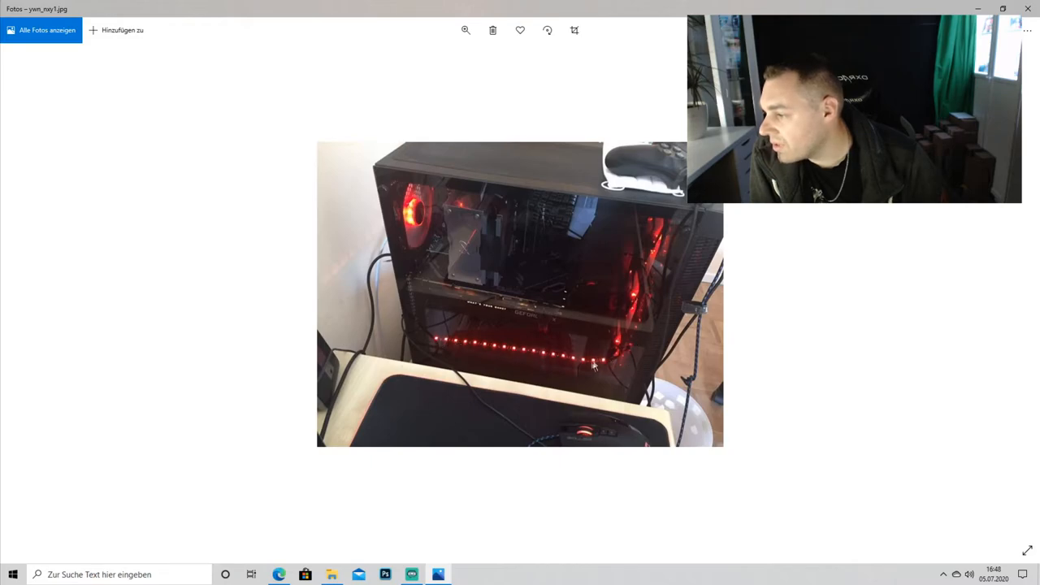
mouse_move(595, 355)
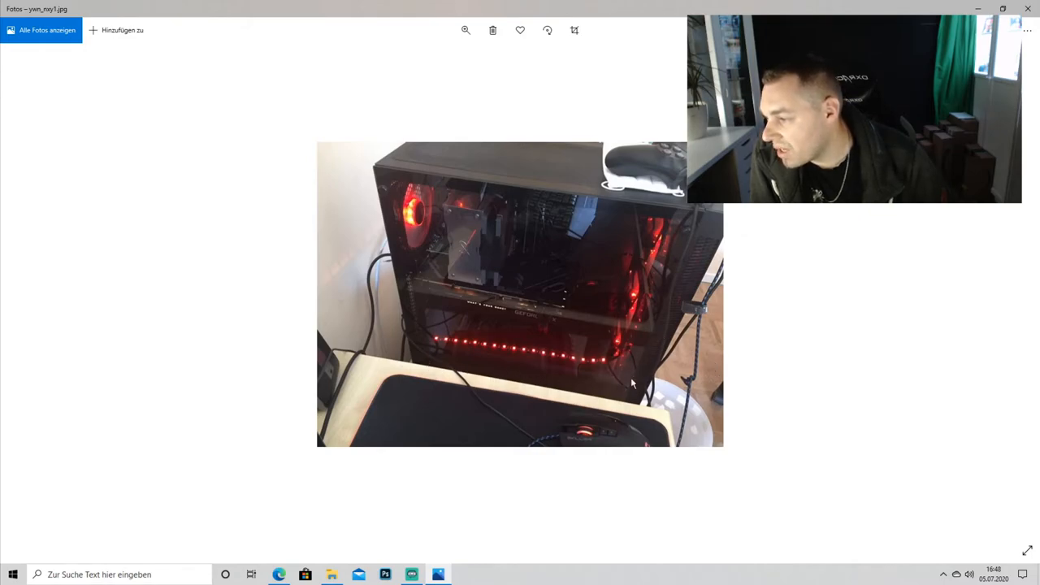
mouse_move(478, 260)
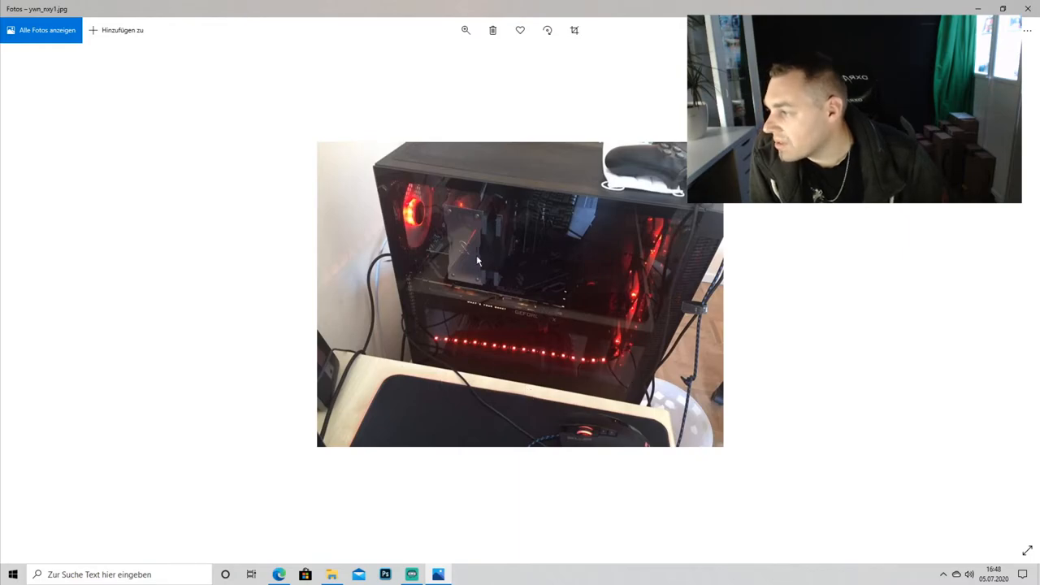
mouse_move(630, 407)
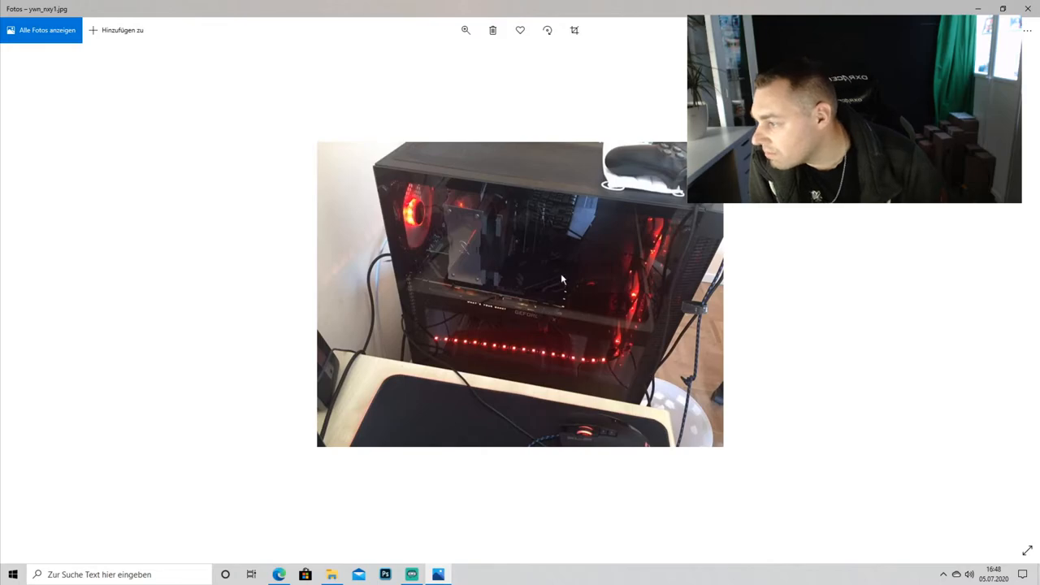
mouse_move(501, 266)
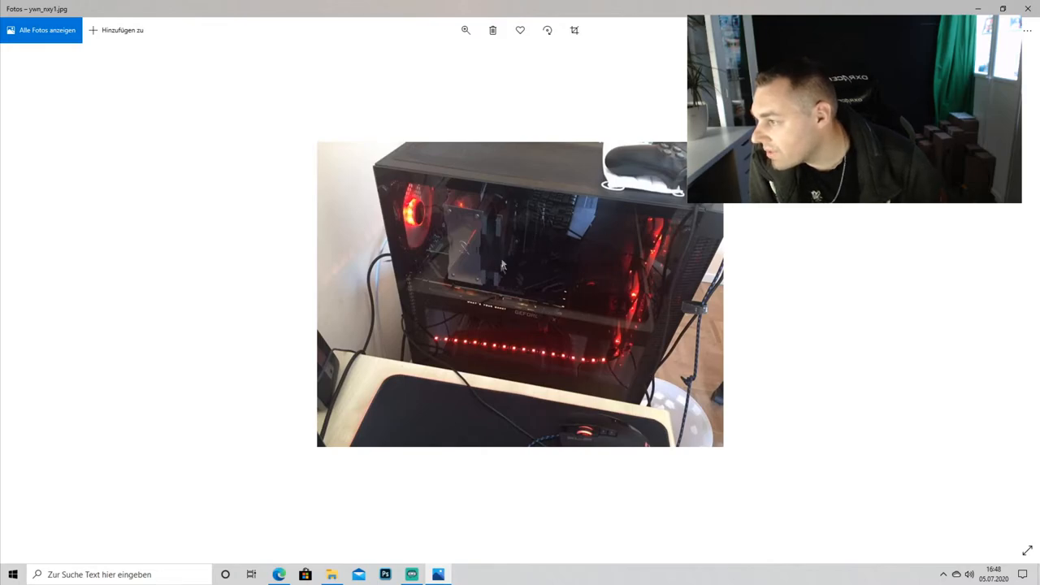
mouse_move(601, 342)
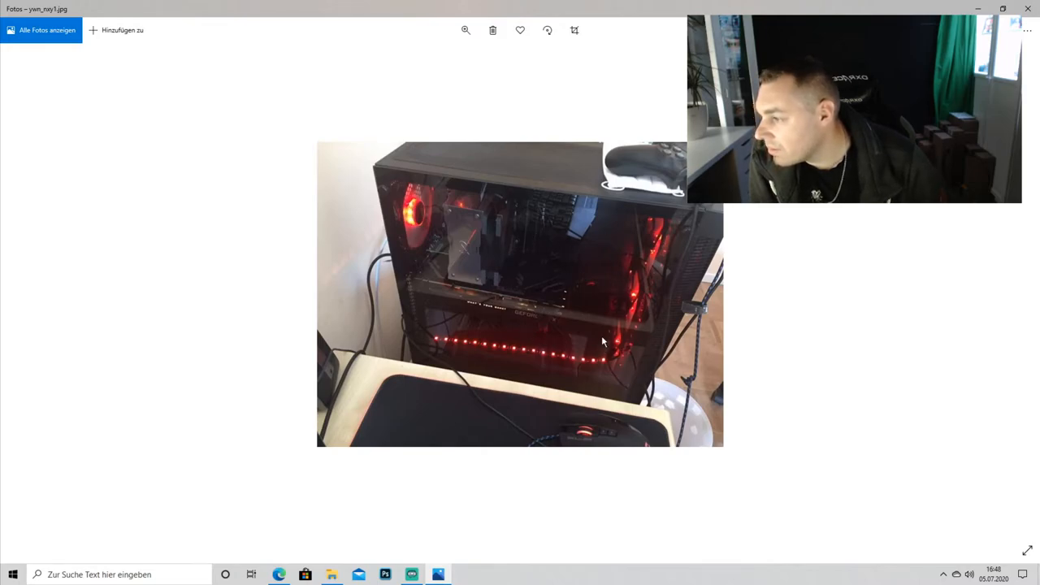
mouse_move(585, 280)
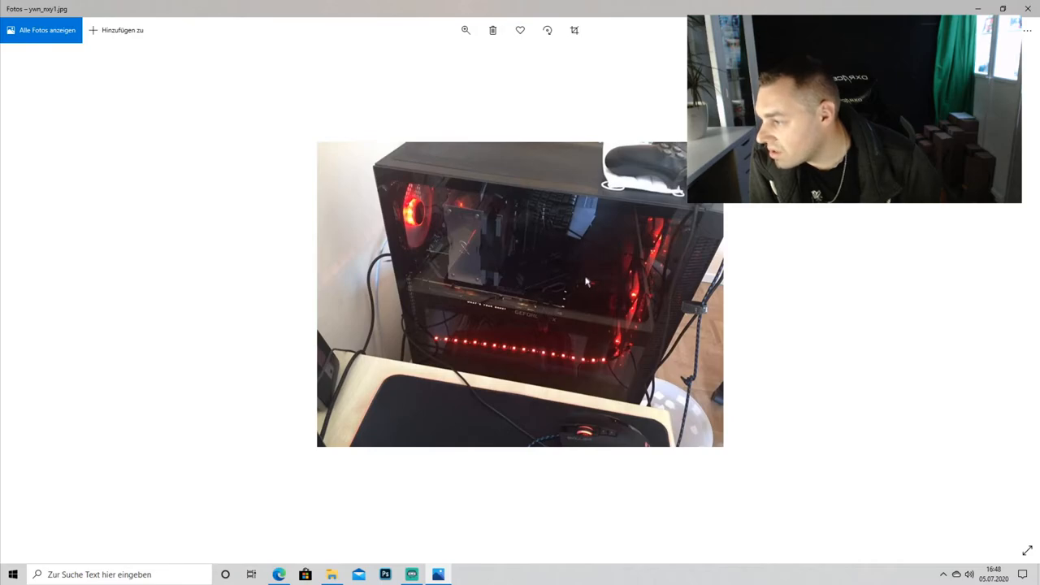
mouse_move(602, 313)
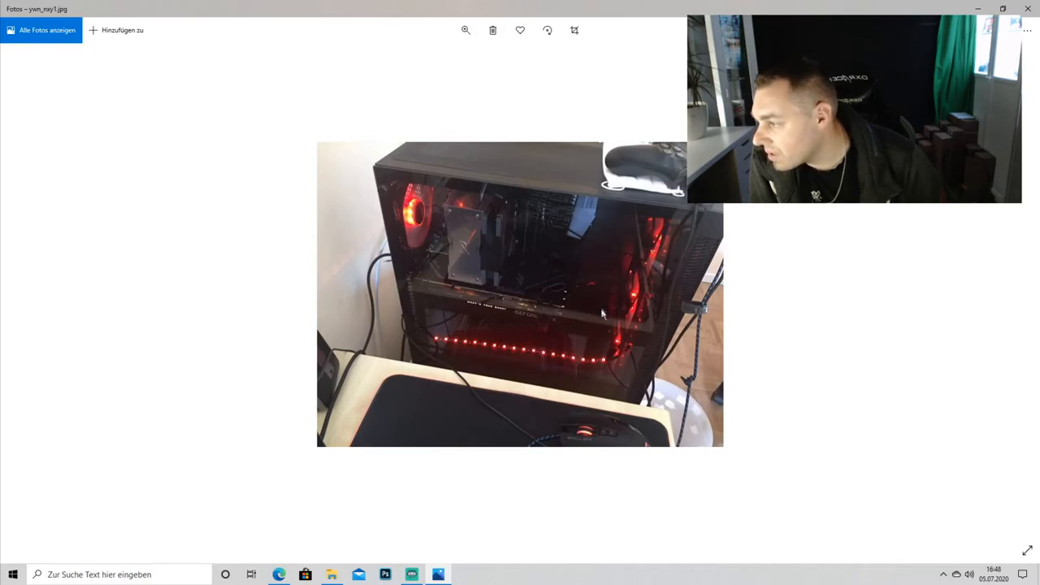
mouse_move(609, 353)
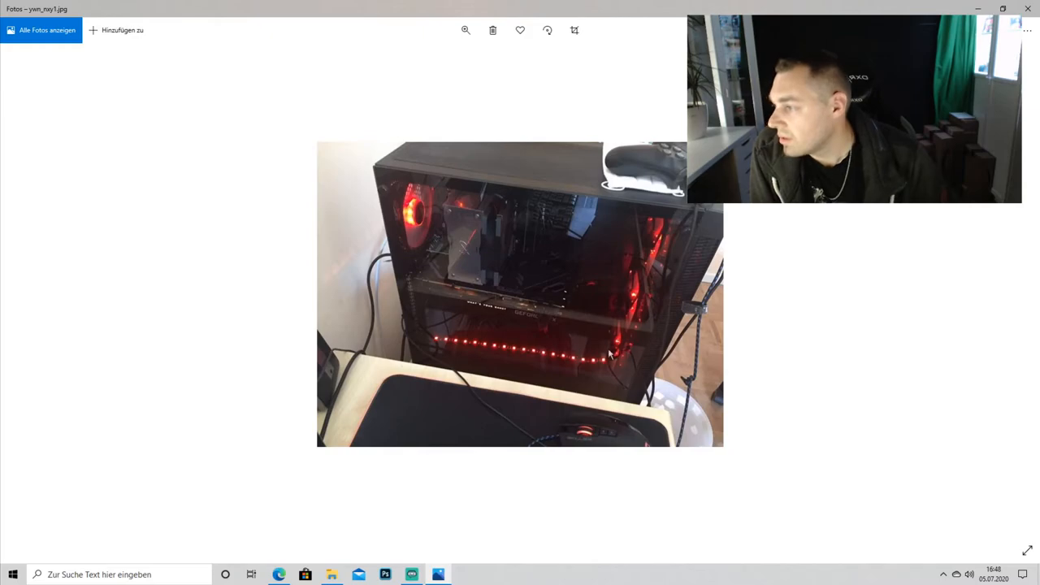
mouse_move(569, 358)
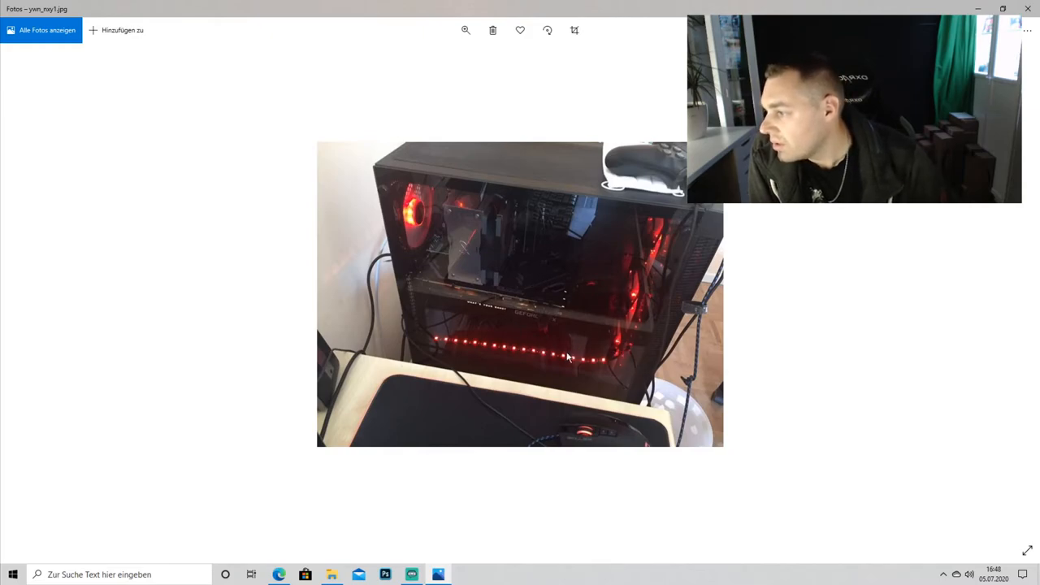
mouse_move(602, 345)
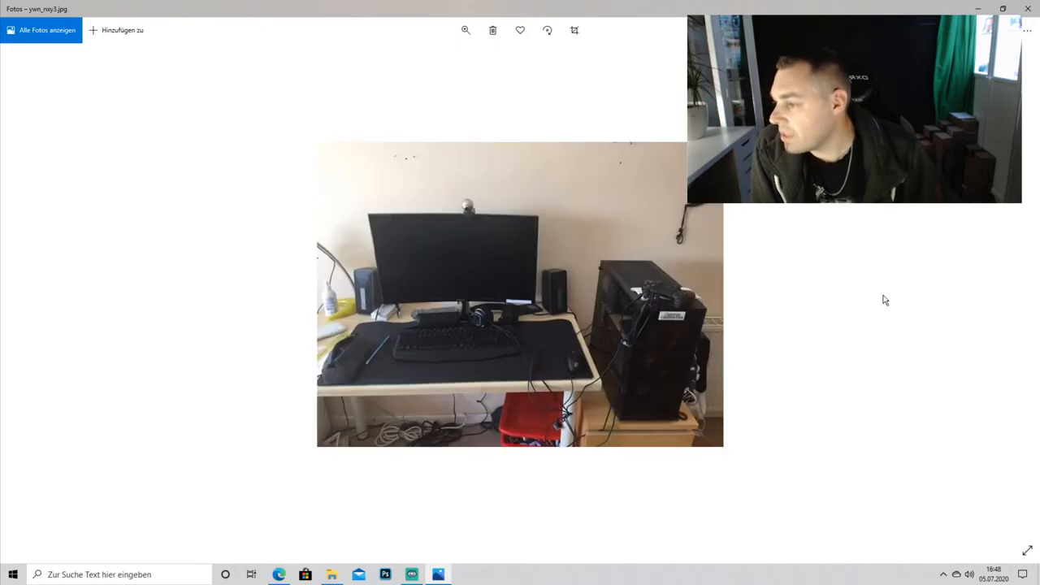
mouse_move(685, 444)
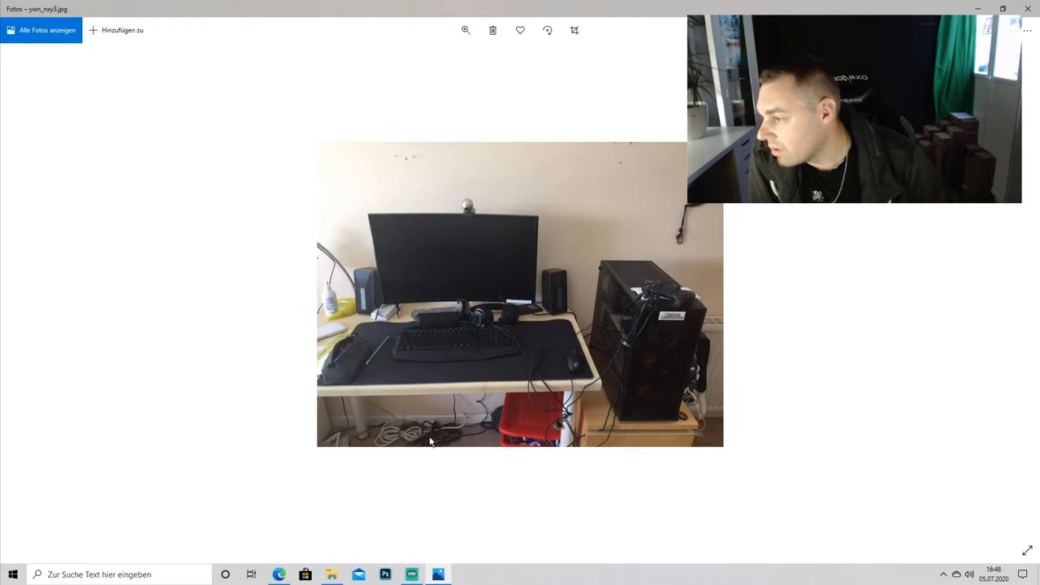
mouse_move(386, 438)
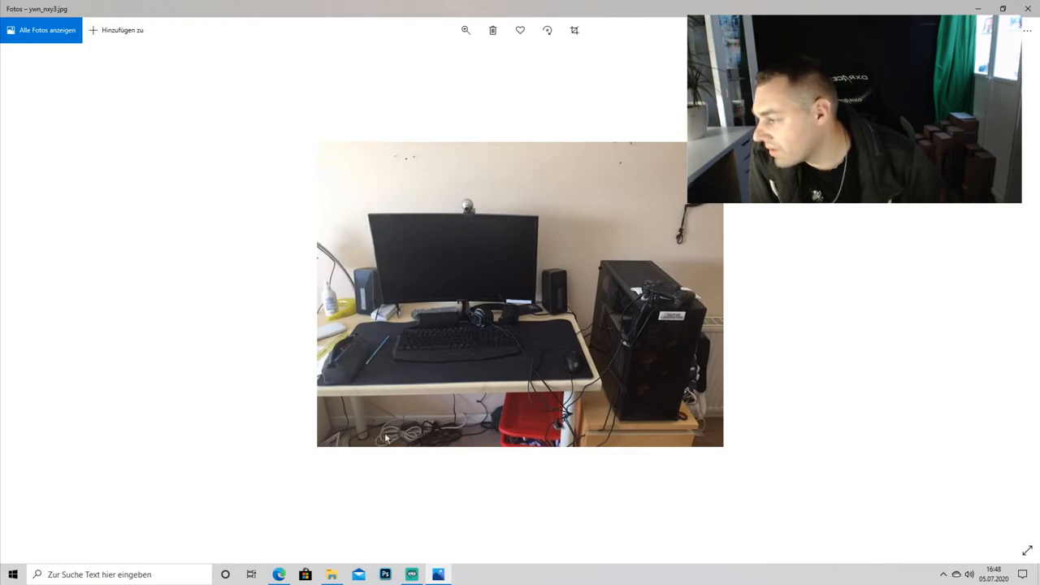
mouse_move(435, 440)
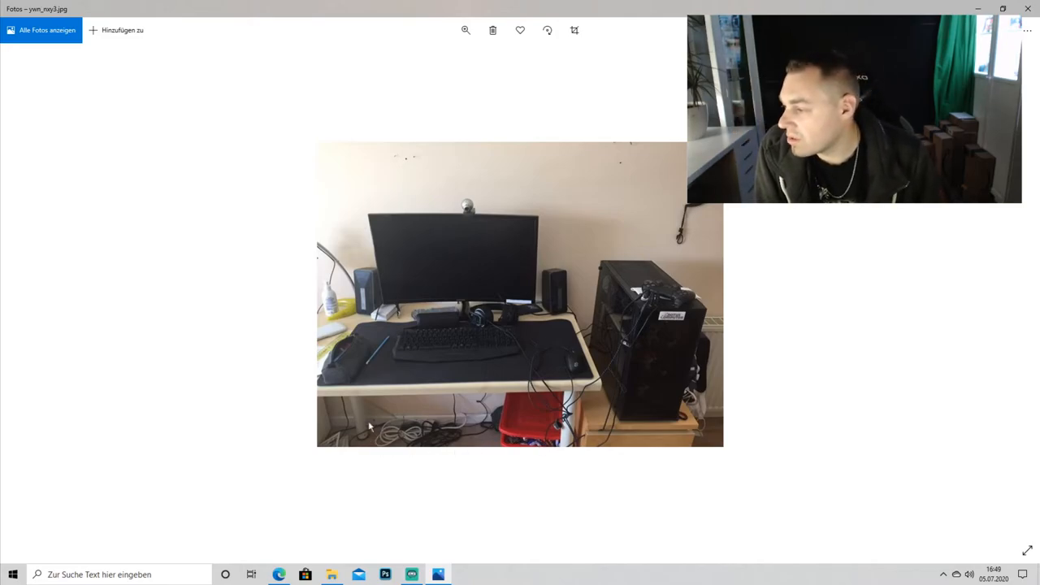
mouse_move(447, 401)
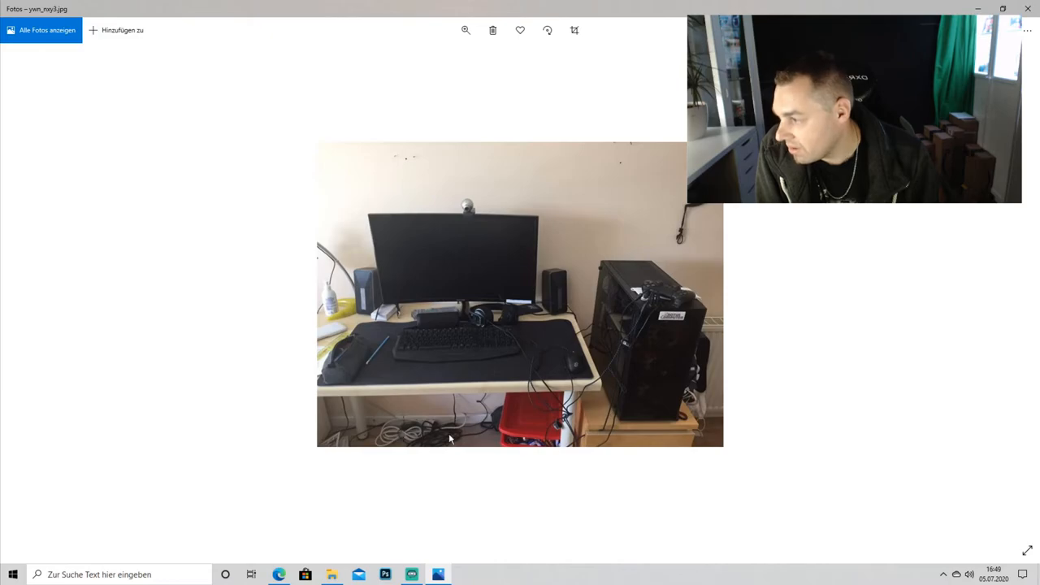
mouse_move(446, 416)
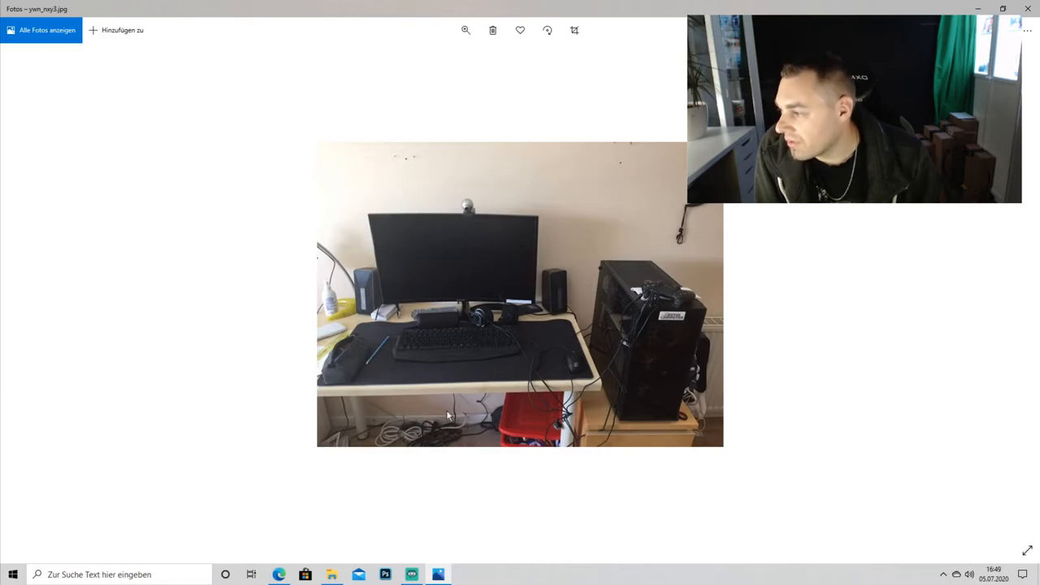
mouse_move(437, 315)
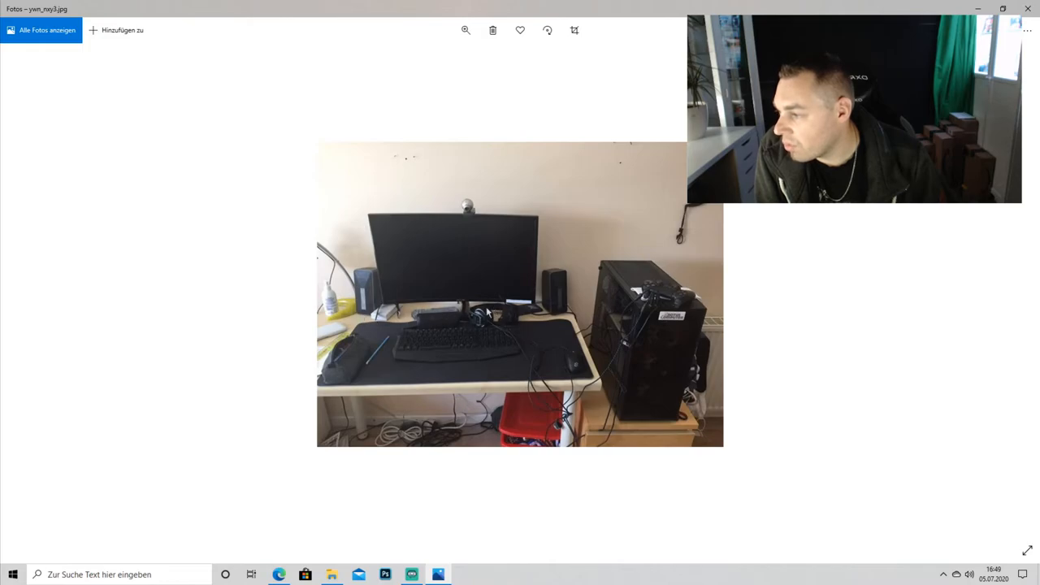
mouse_move(569, 369)
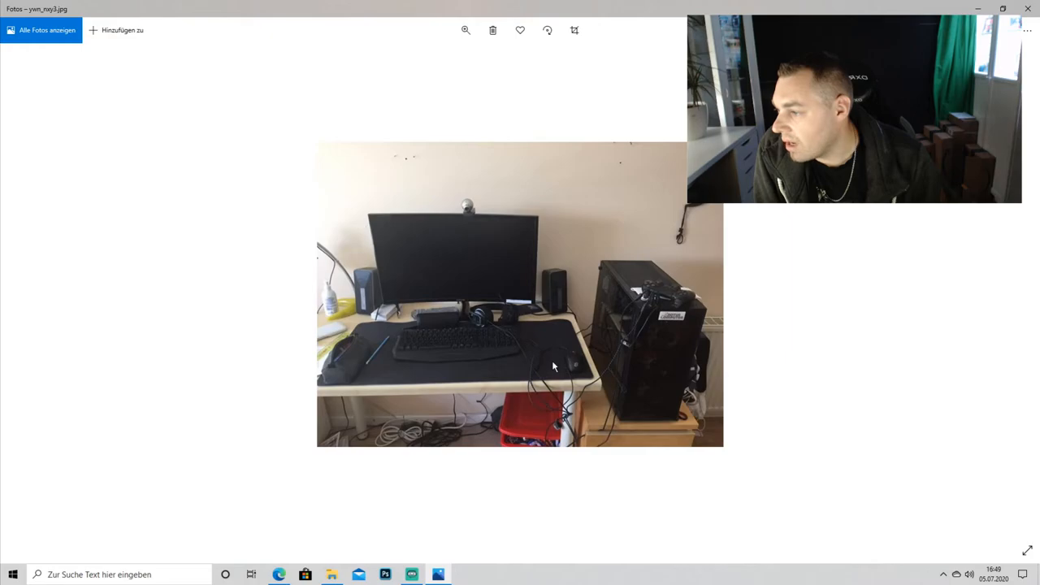
mouse_move(455, 248)
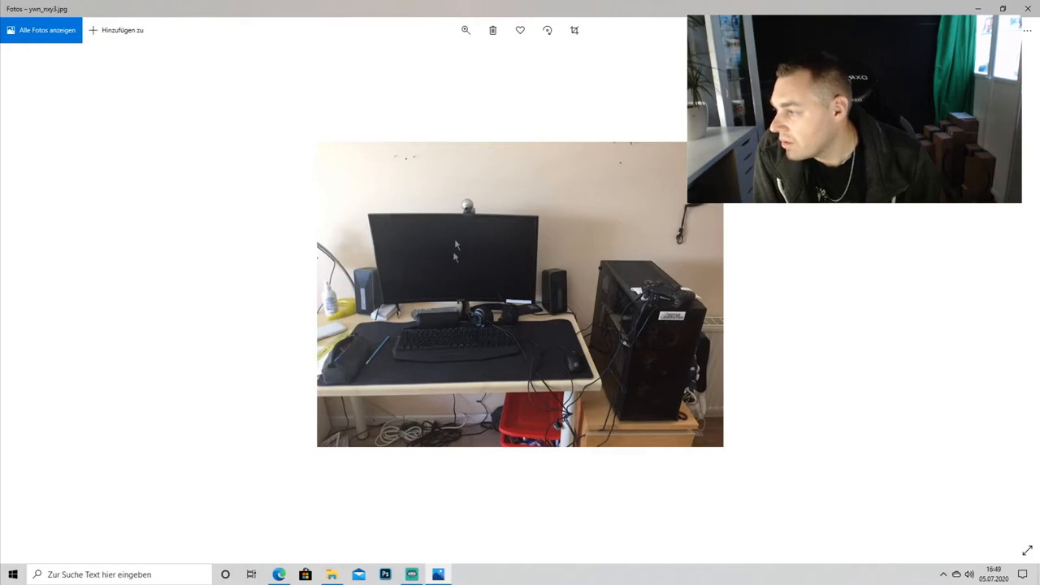
mouse_move(486, 210)
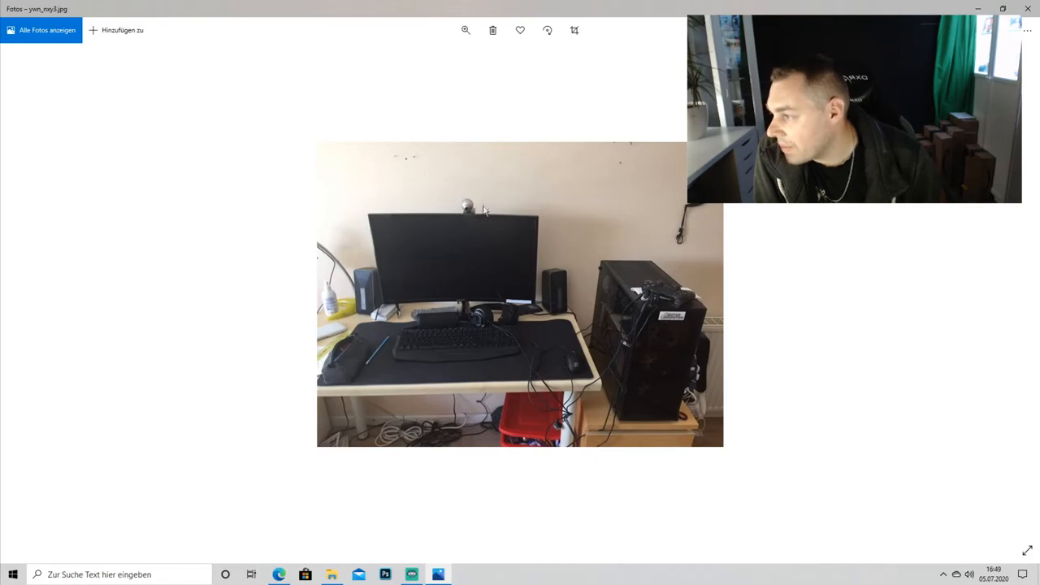
mouse_move(482, 227)
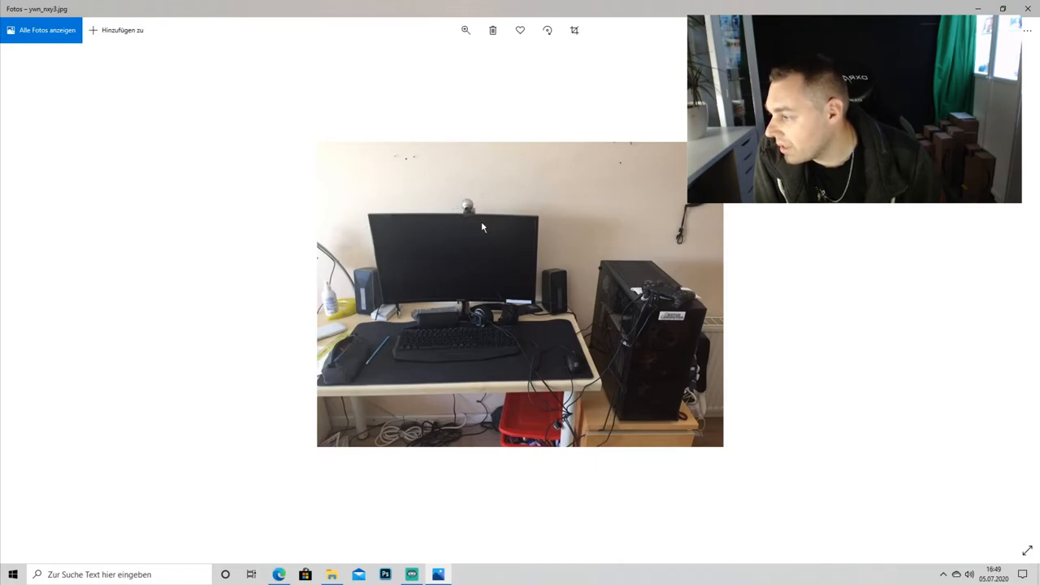
mouse_move(510, 249)
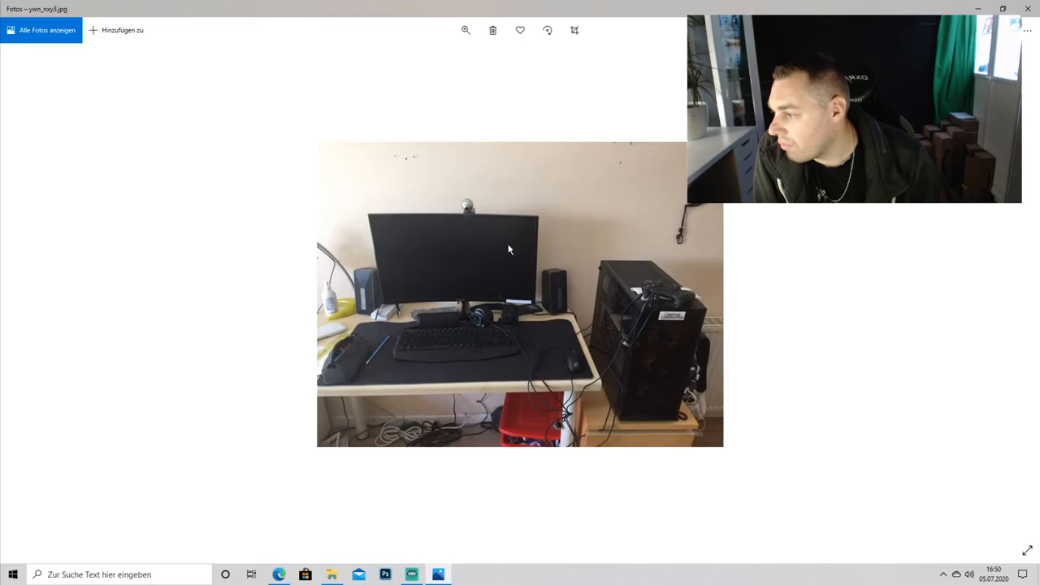
mouse_move(548, 335)
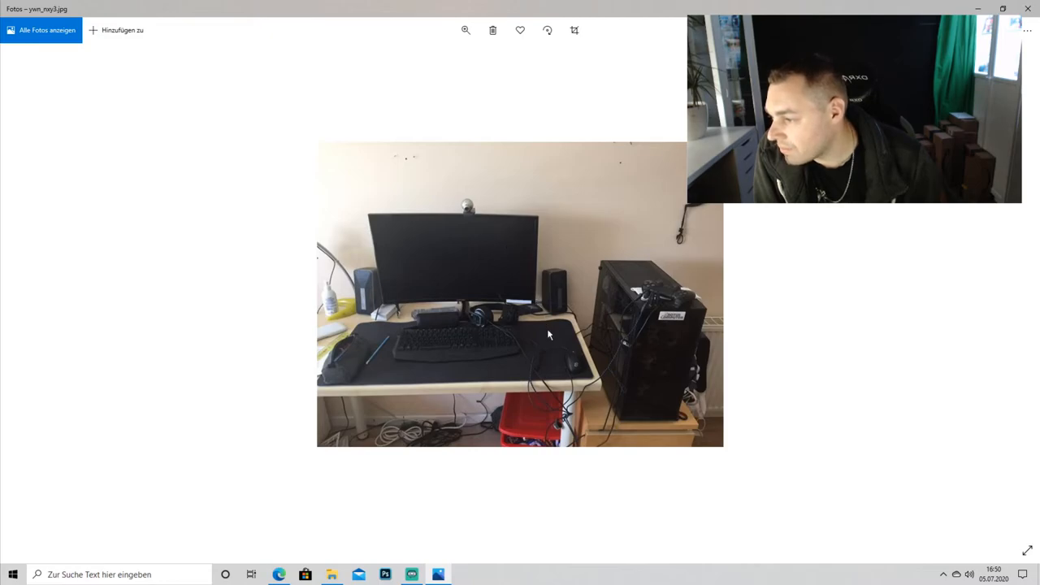
mouse_move(376, 387)
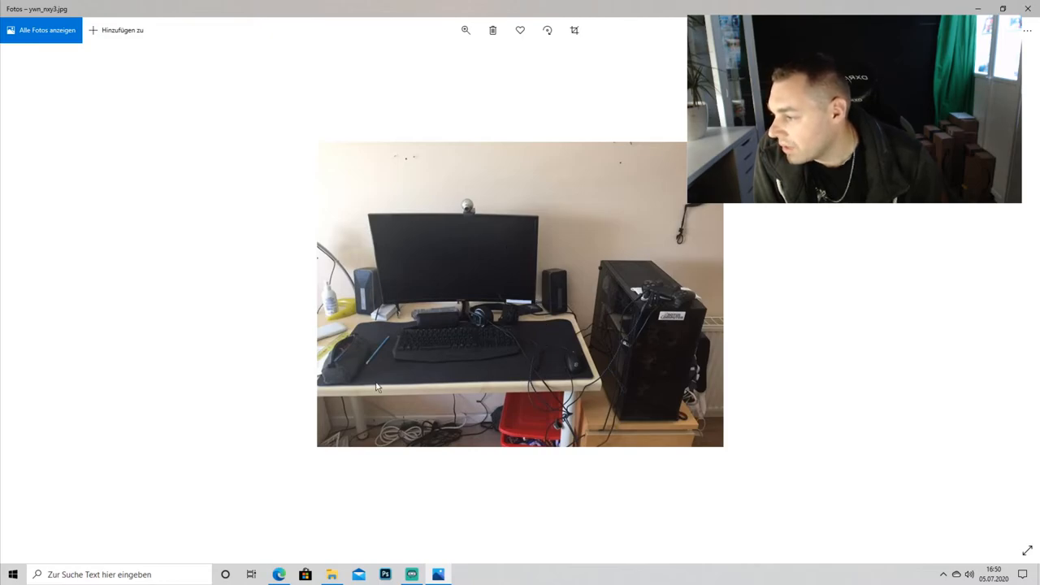
mouse_move(567, 434)
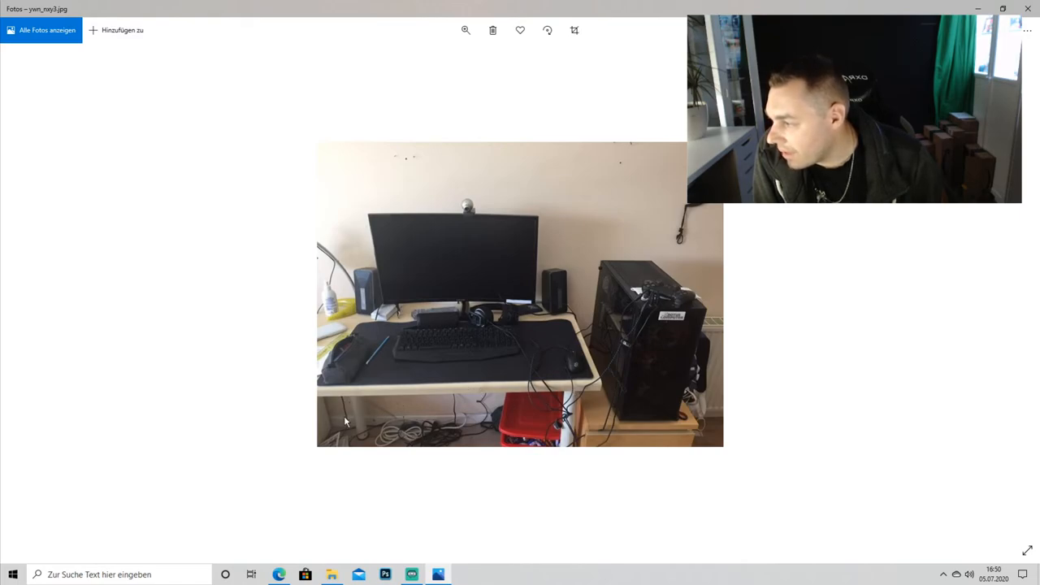
mouse_move(352, 368)
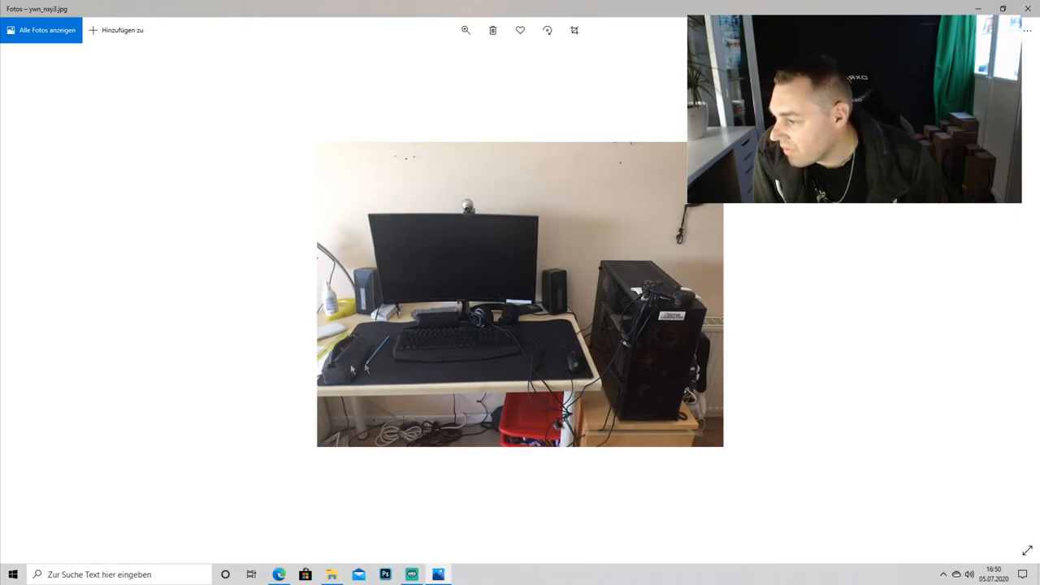
mouse_move(488, 368)
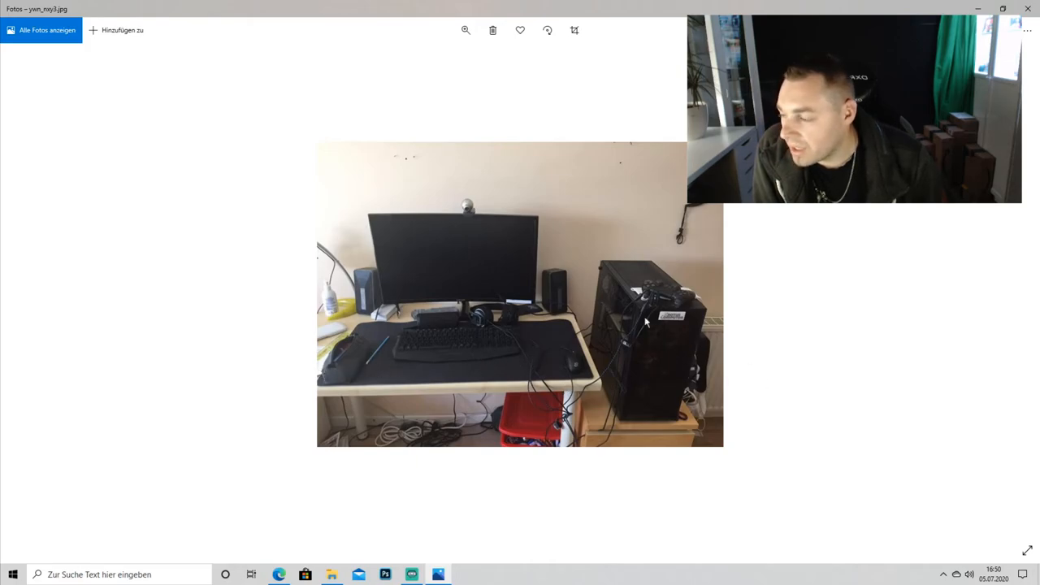
mouse_move(598, 442)
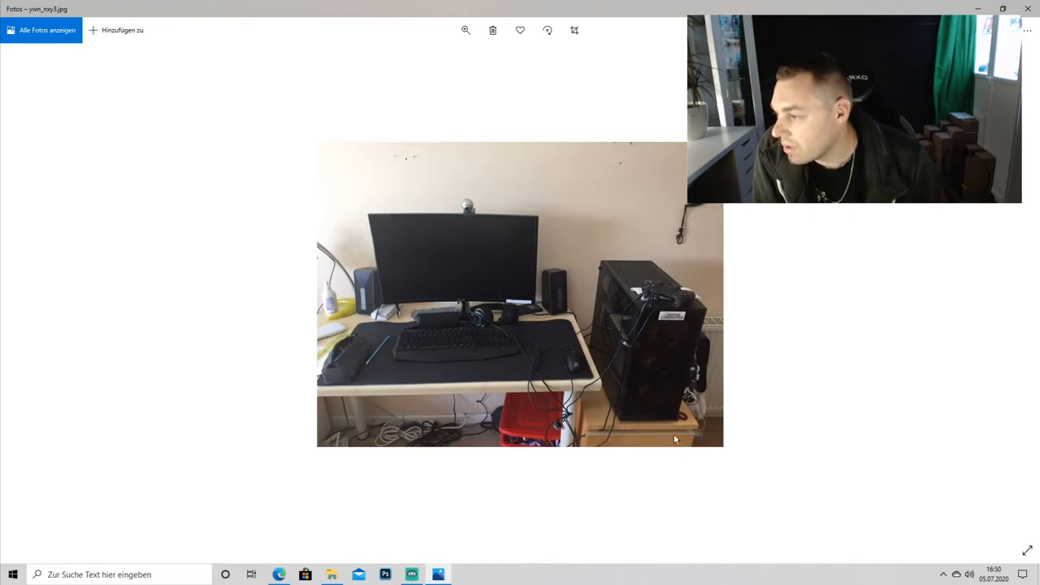
mouse_move(309, 414)
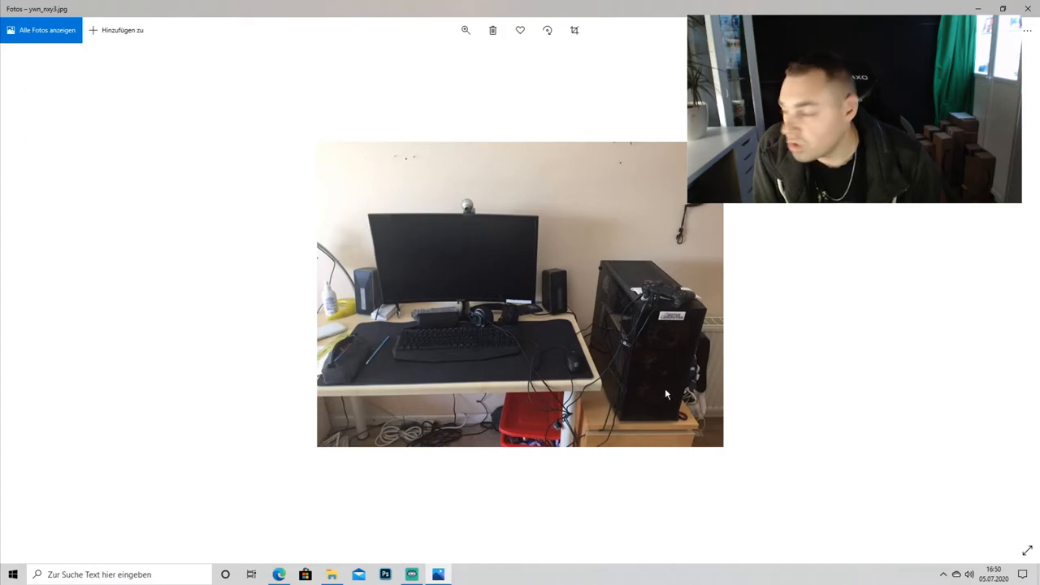
mouse_move(658, 297)
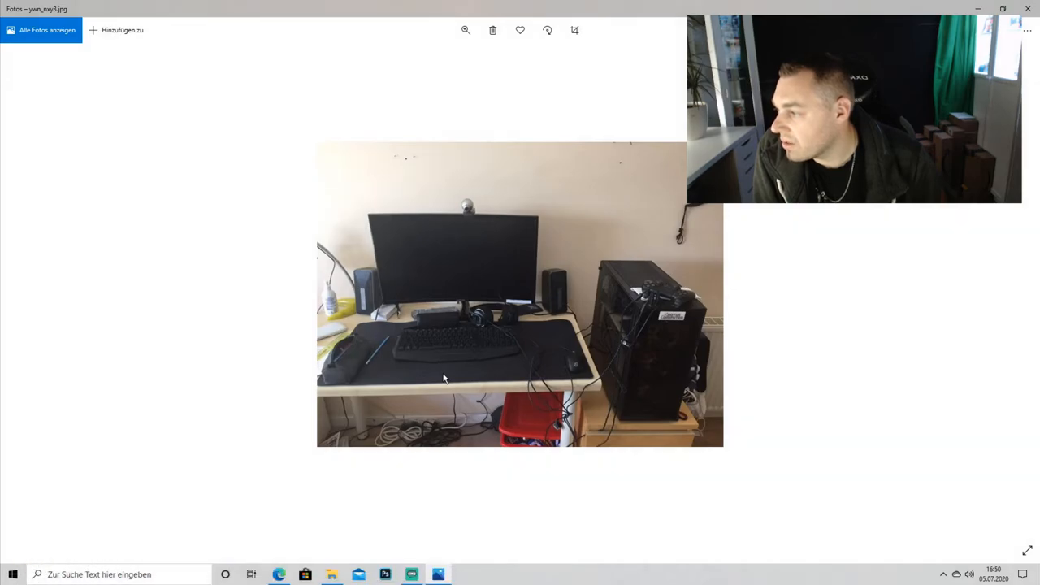
mouse_move(618, 149)
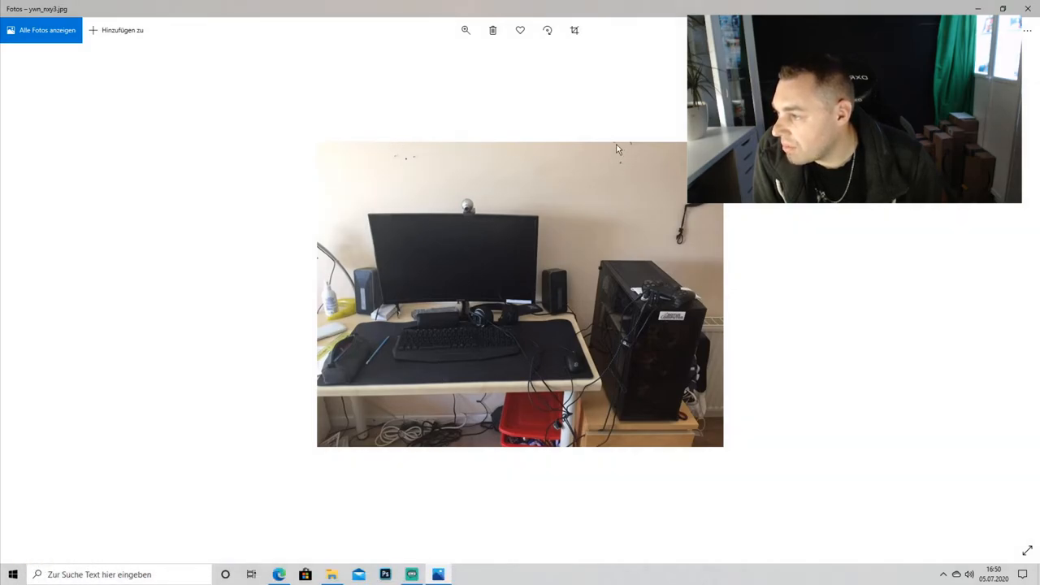
mouse_move(474, 160)
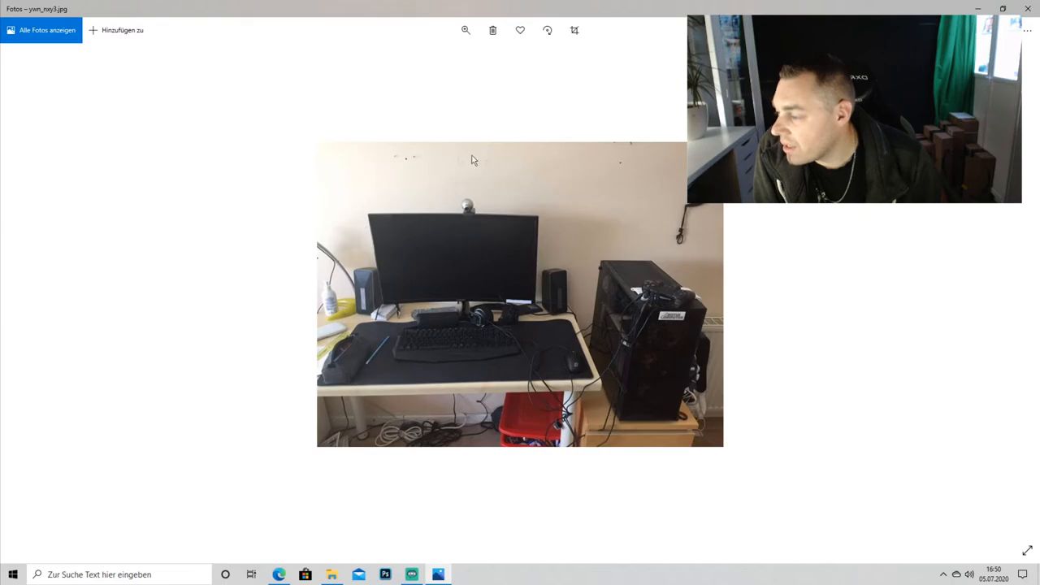
mouse_move(600, 177)
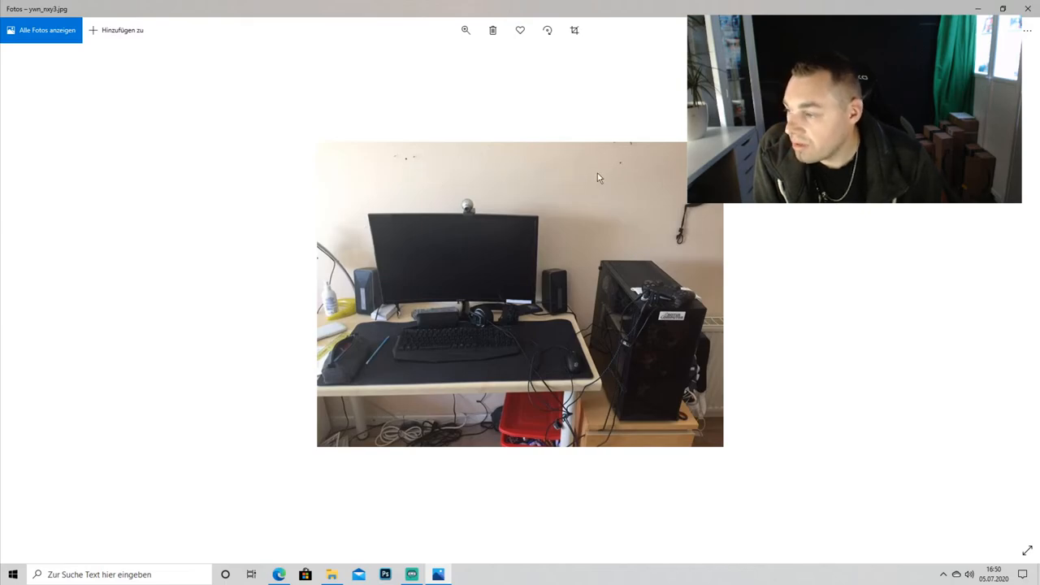
mouse_move(568, 339)
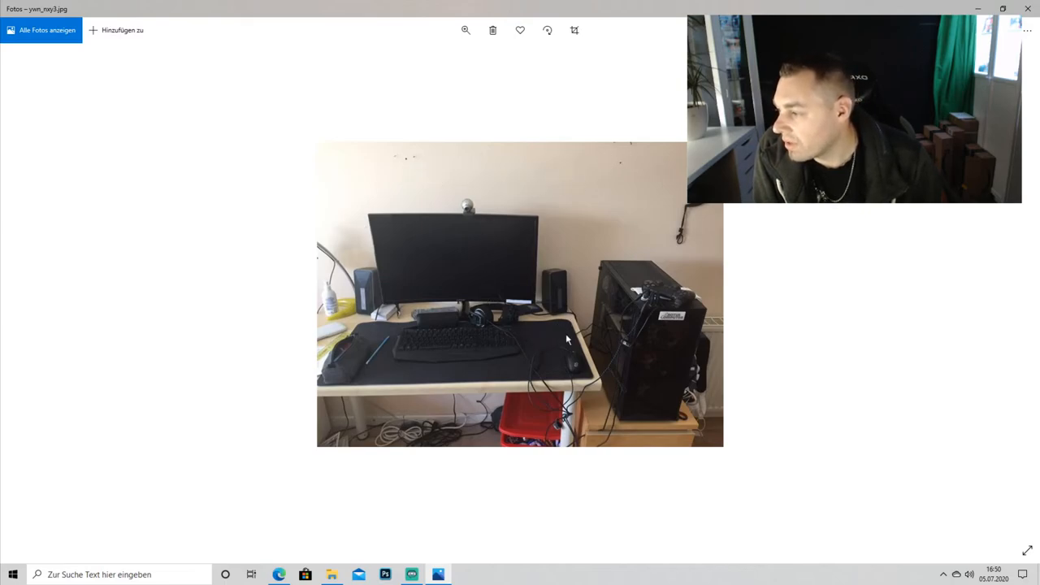
mouse_move(507, 376)
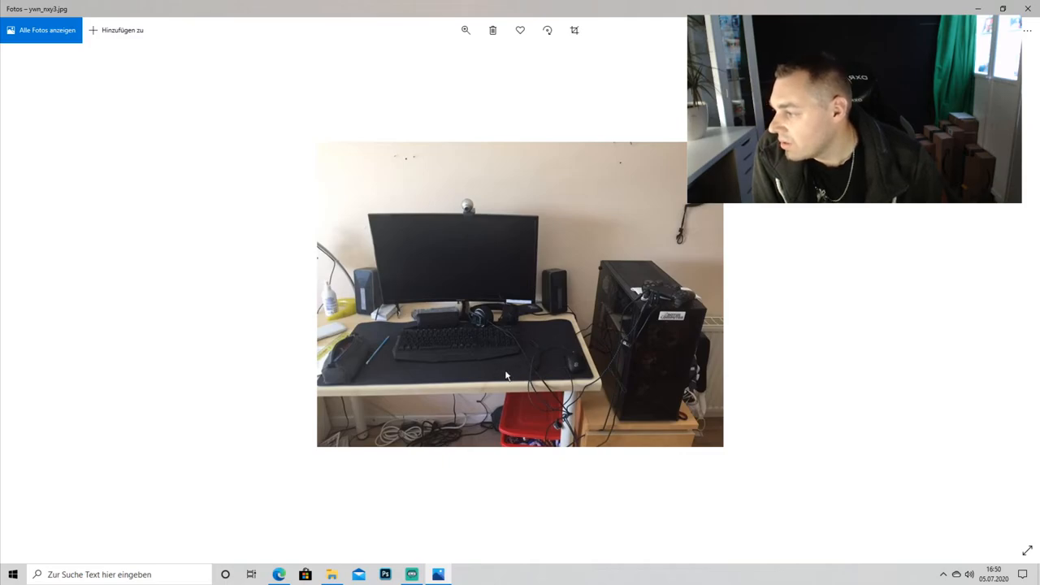
mouse_move(460, 418)
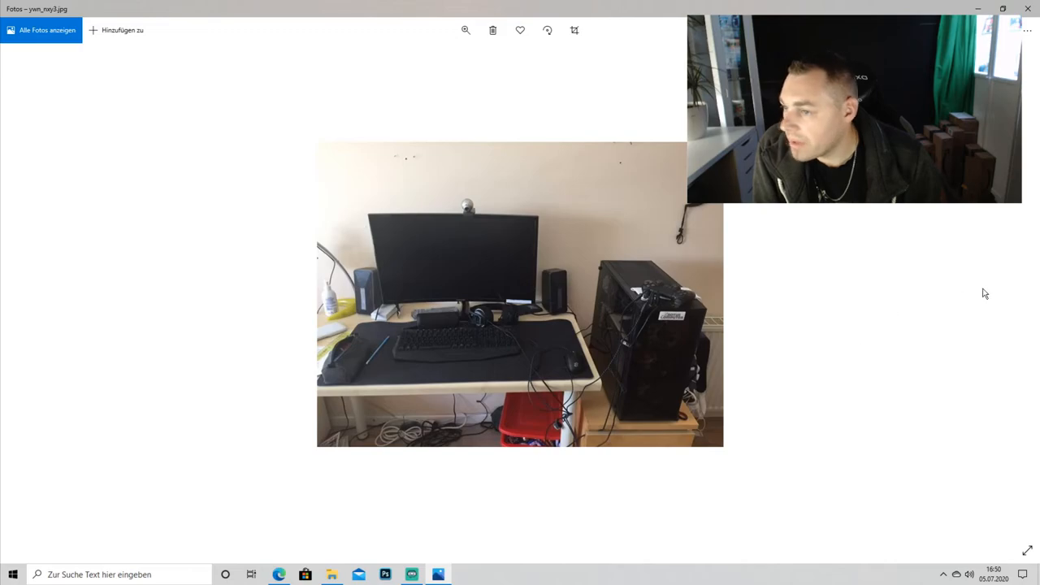
mouse_move(1021, 297)
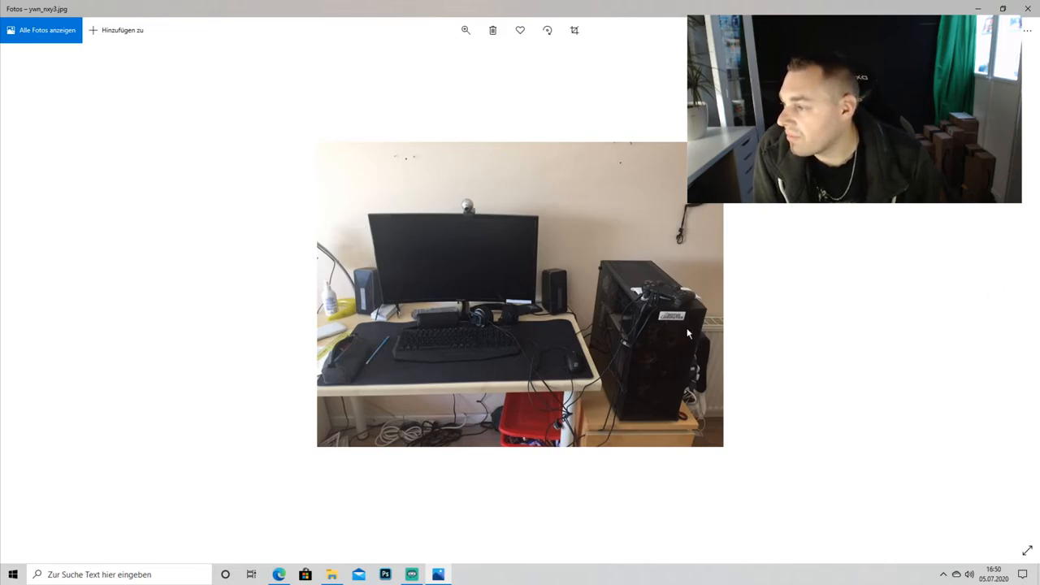
mouse_move(471, 412)
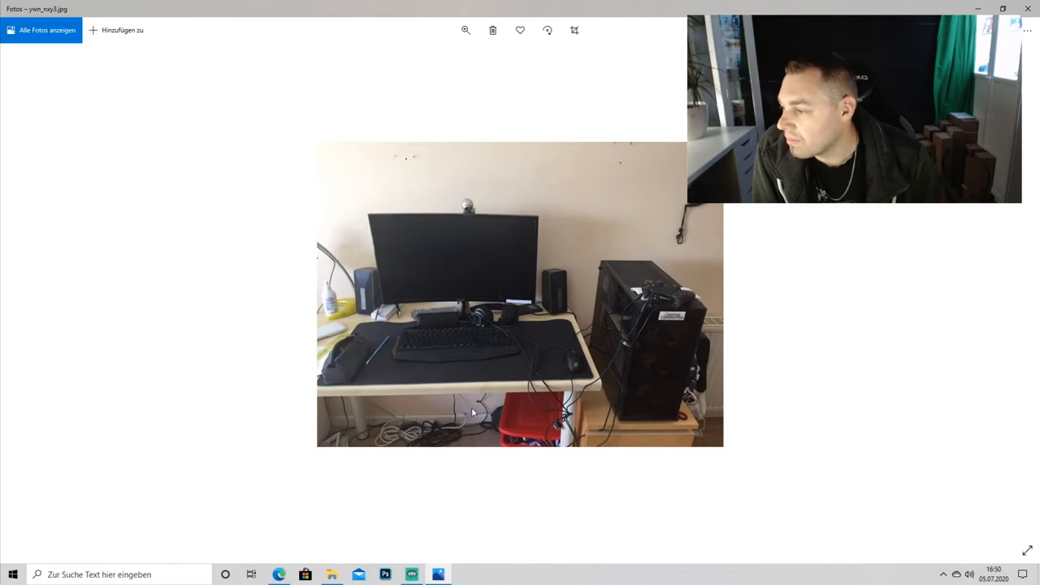
mouse_move(1004, 295)
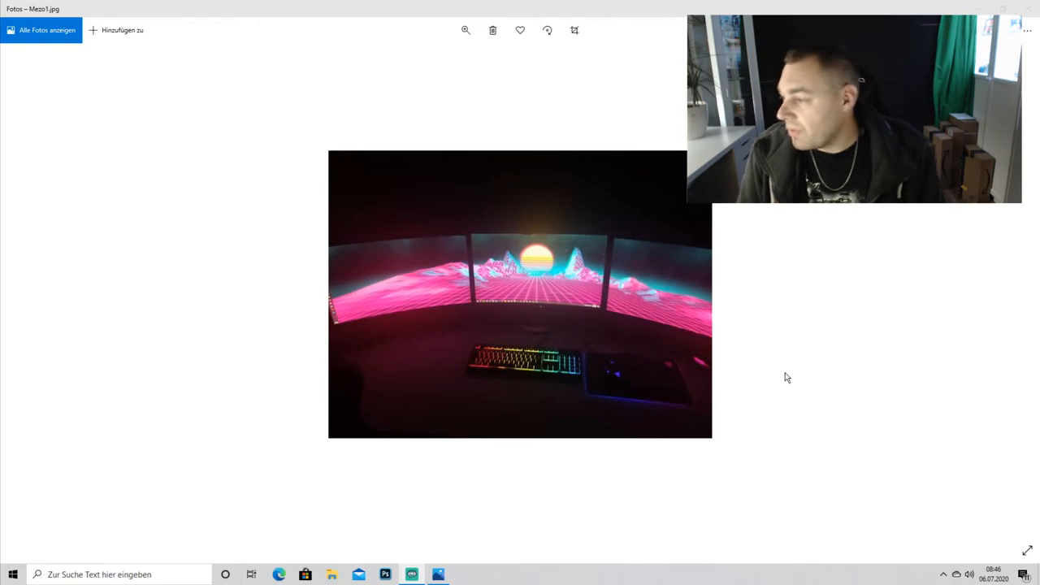
mouse_move(649, 331)
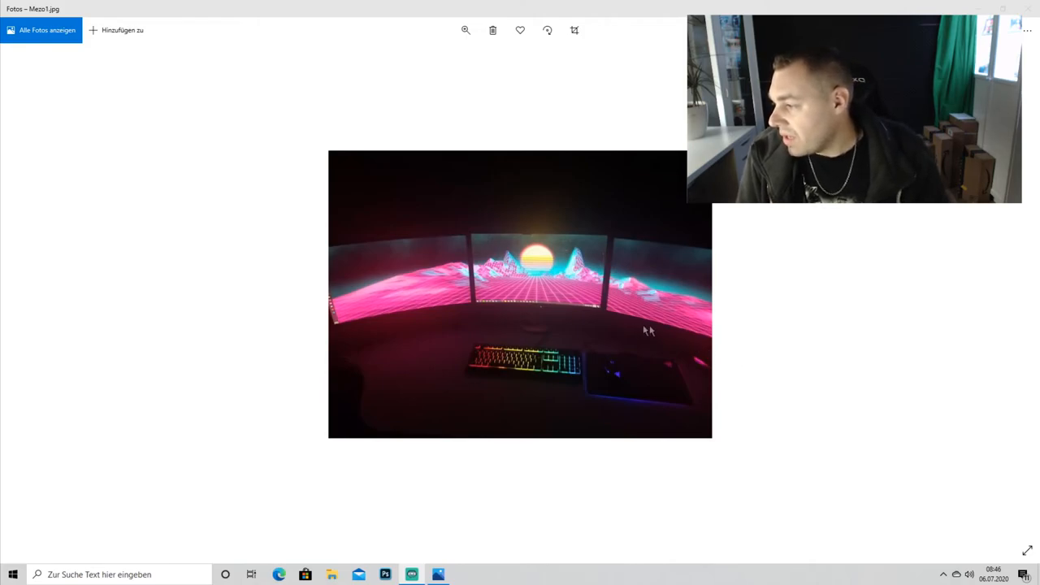
mouse_move(579, 326)
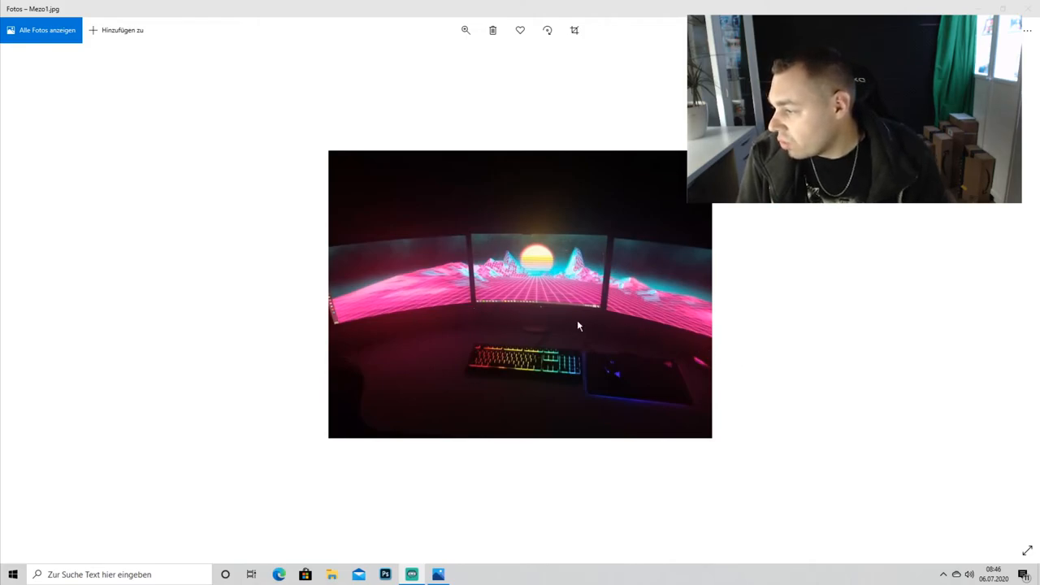
mouse_move(602, 399)
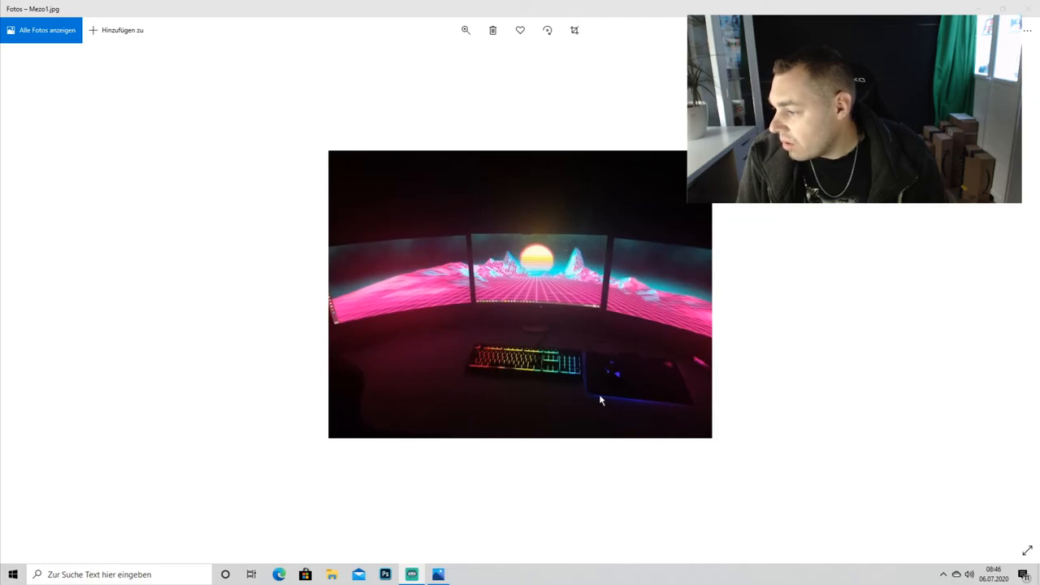
mouse_move(669, 386)
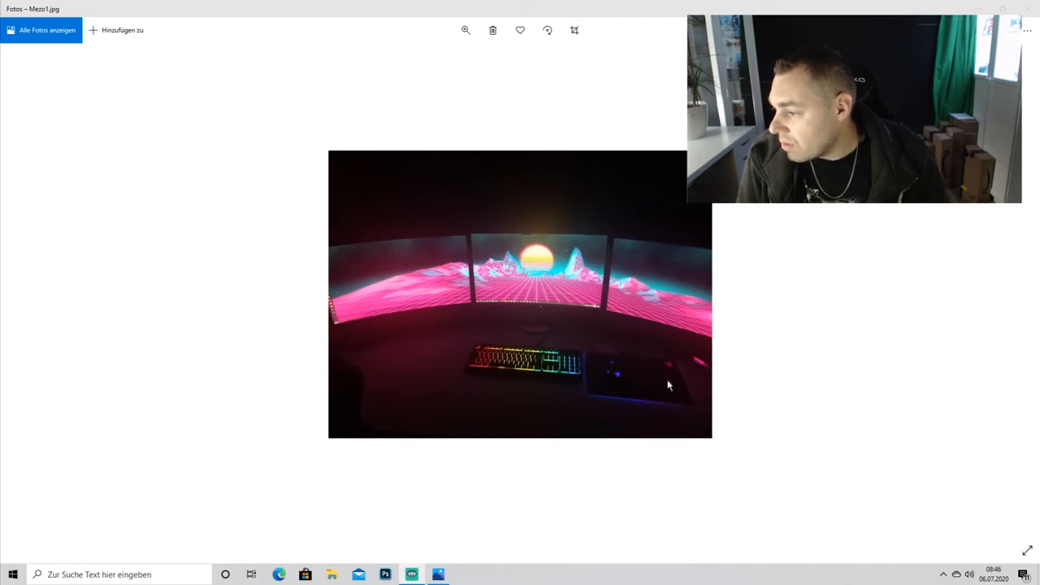
mouse_move(614, 410)
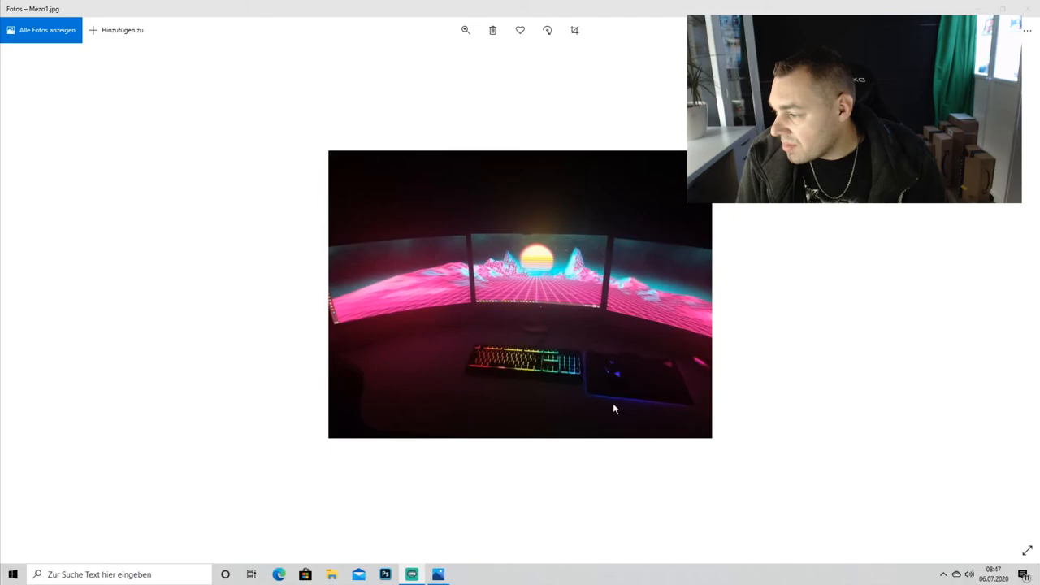
mouse_move(663, 374)
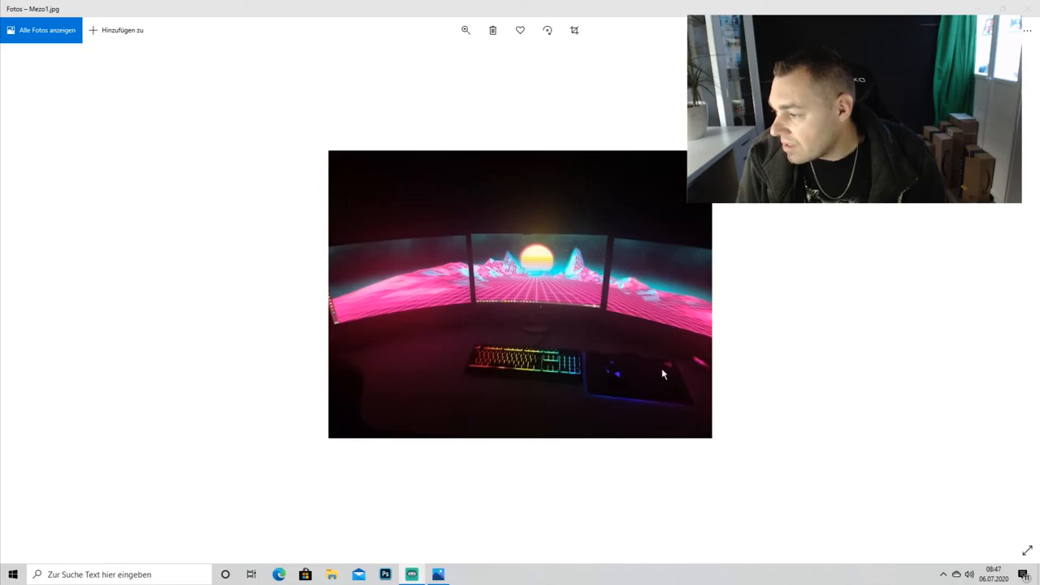
mouse_move(488, 339)
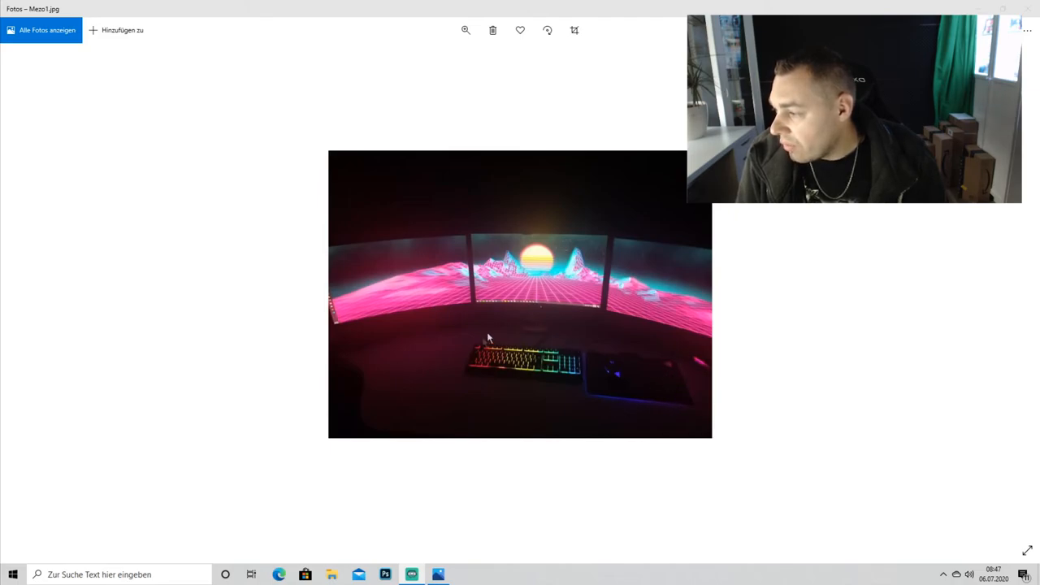
mouse_move(621, 425)
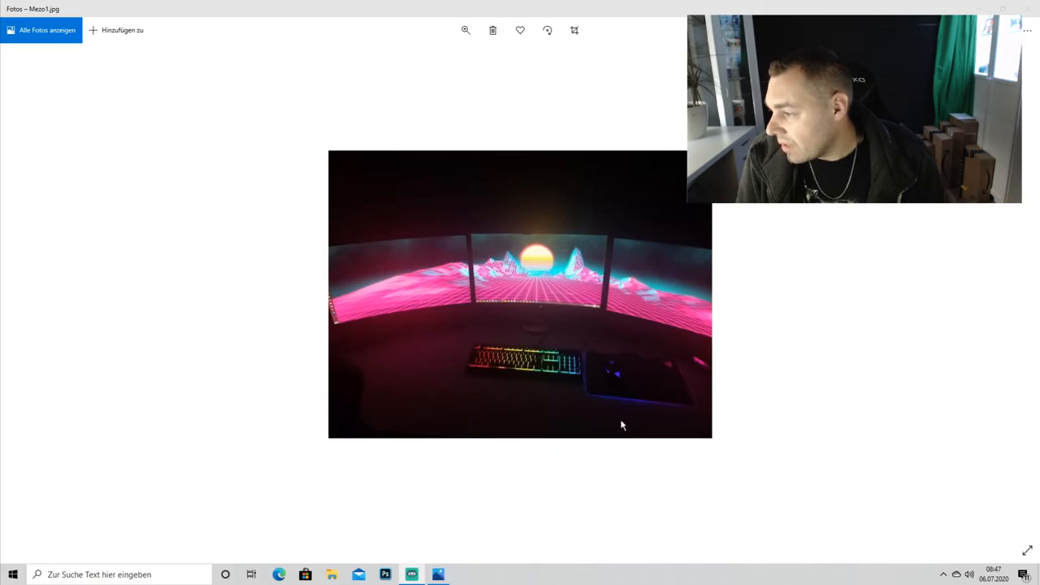
mouse_move(528, 299)
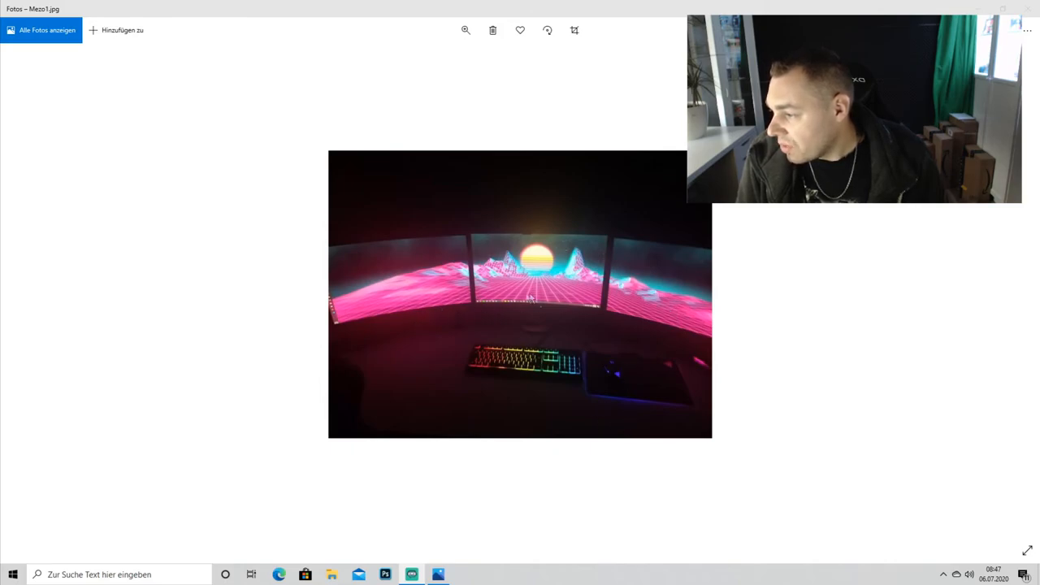
mouse_move(630, 289)
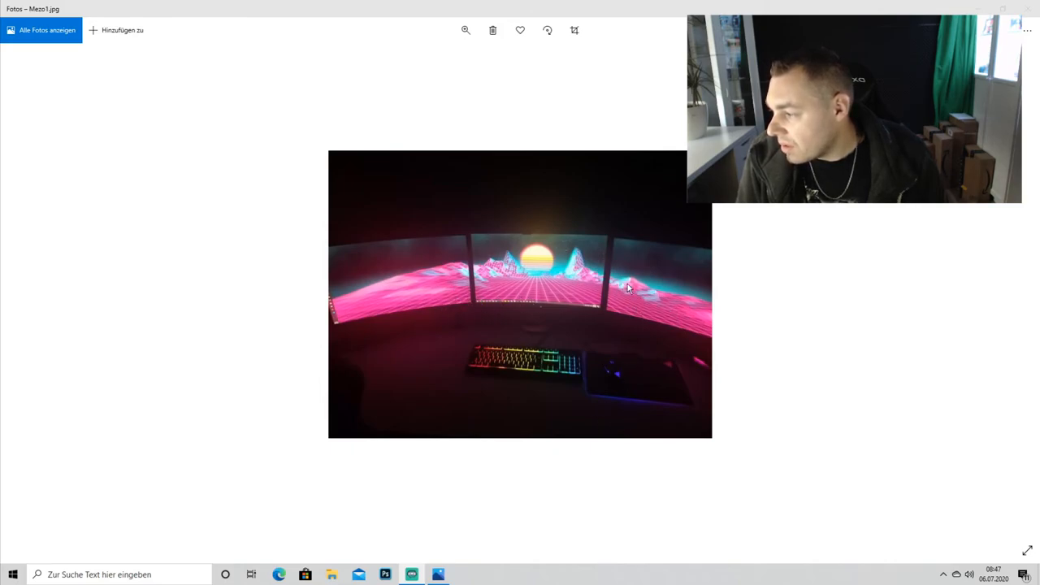
mouse_move(634, 358)
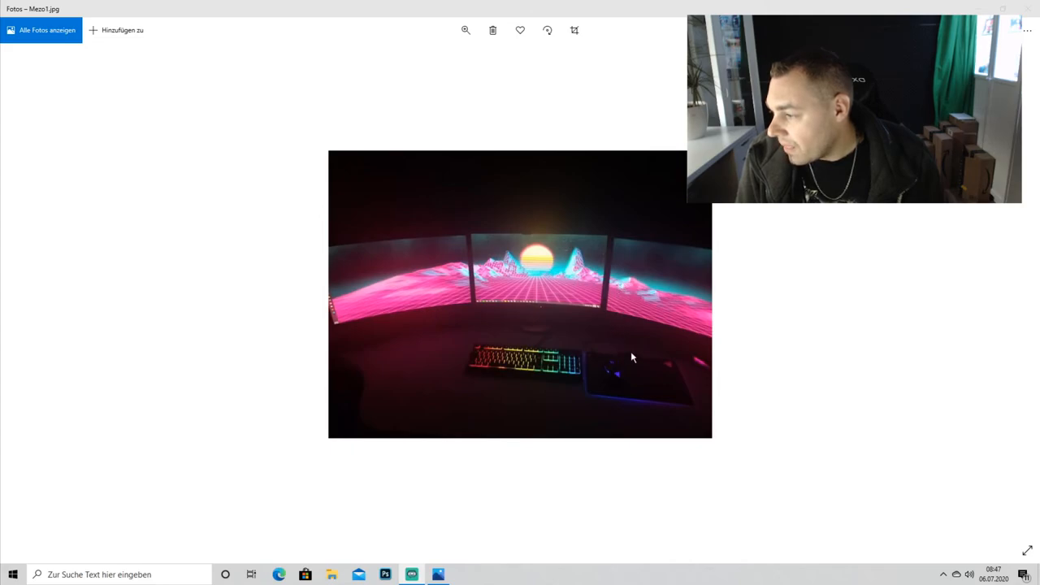
mouse_move(491, 429)
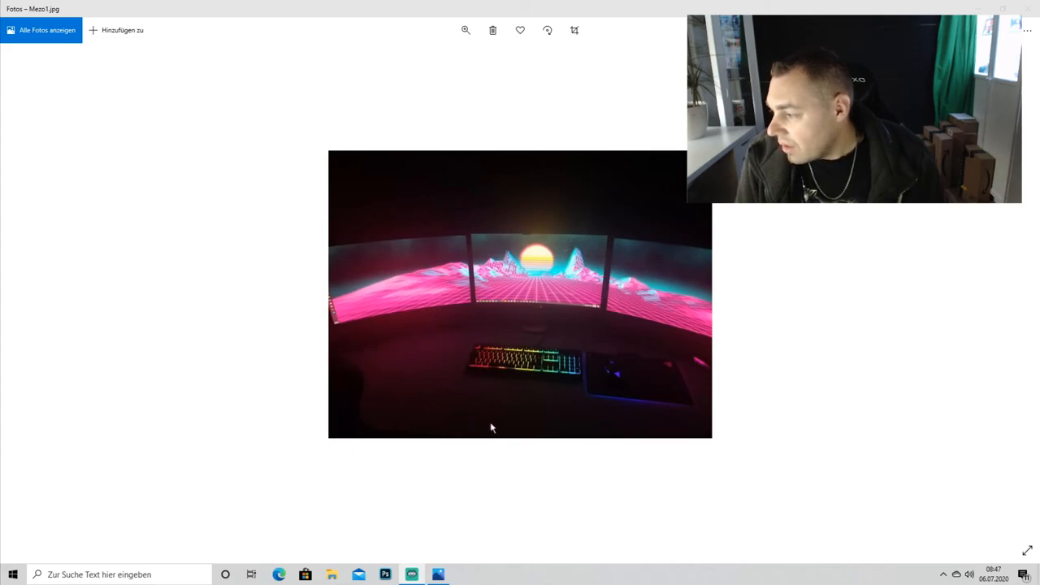
mouse_move(510, 334)
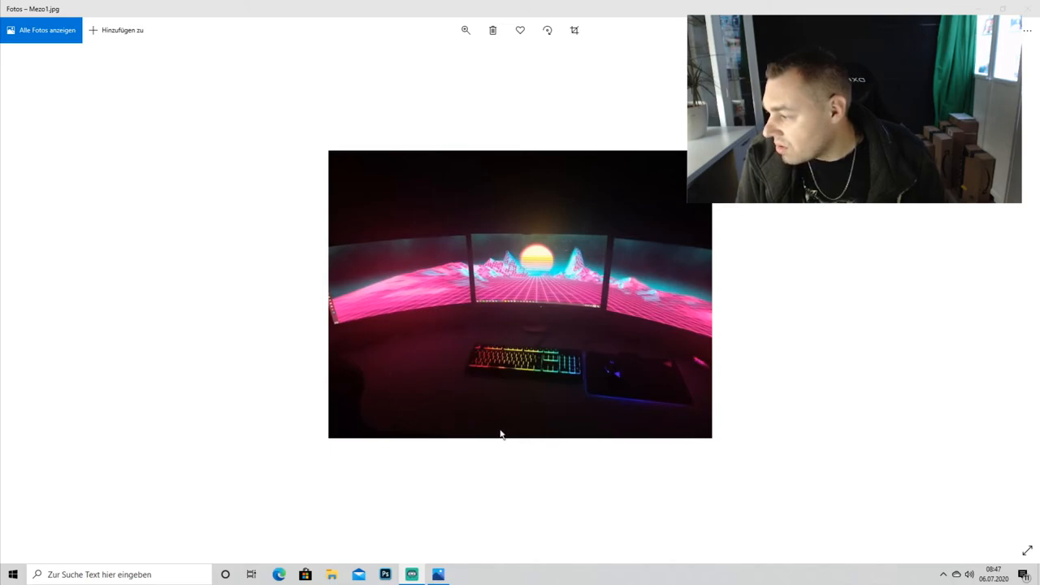
mouse_move(708, 439)
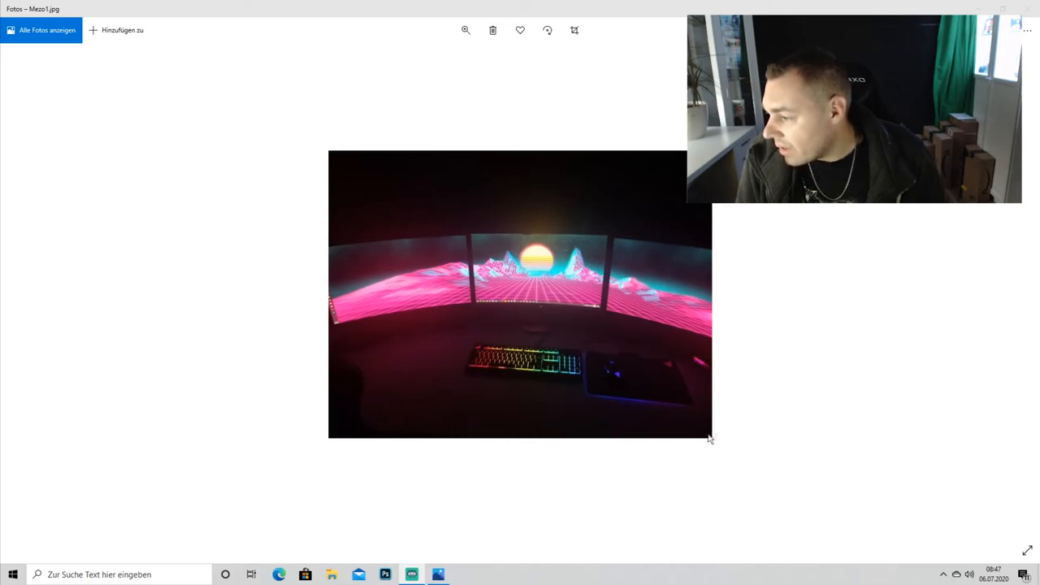
mouse_move(555, 444)
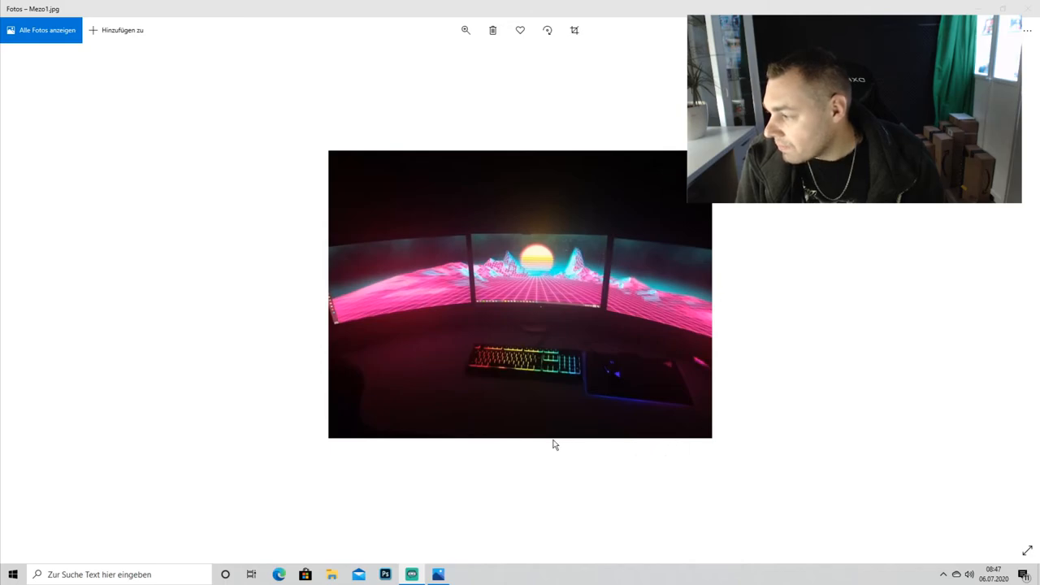
mouse_move(463, 408)
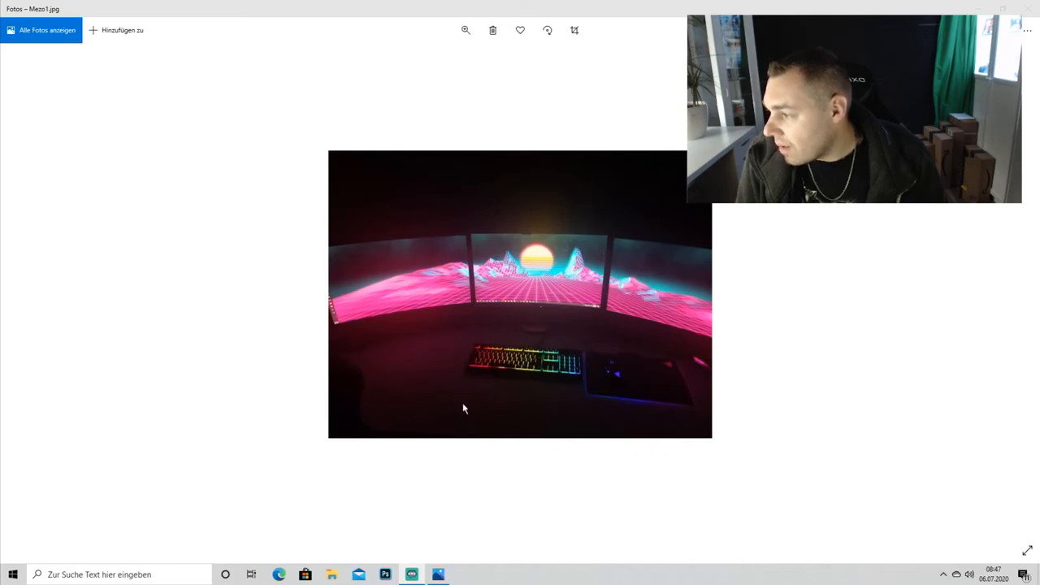
mouse_move(1022, 295)
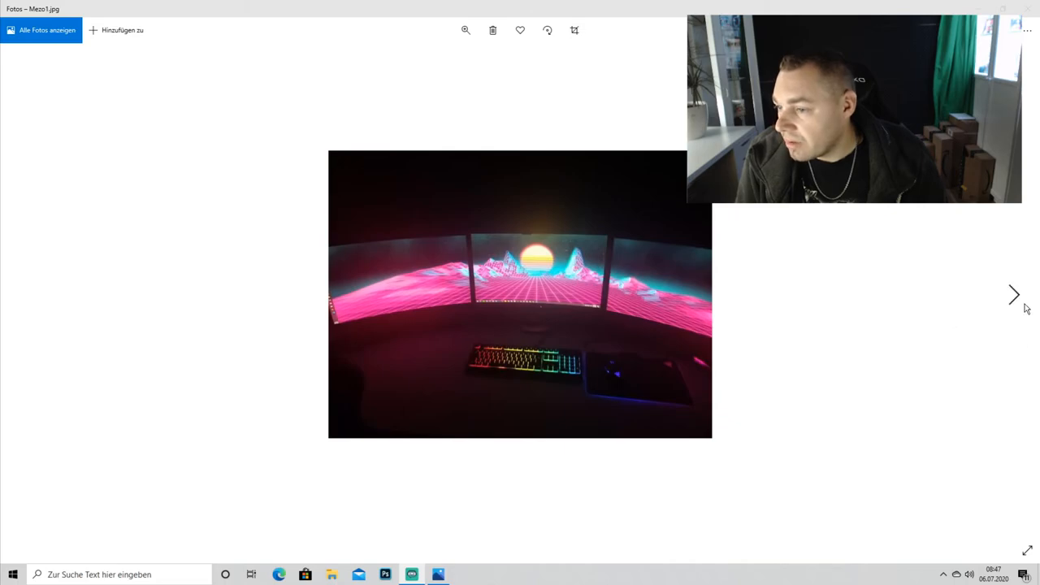
Advance from Mezo1.jpg to Mezo3.jpg, the blue gaming chair and curved white desk
left_click(1013, 295)
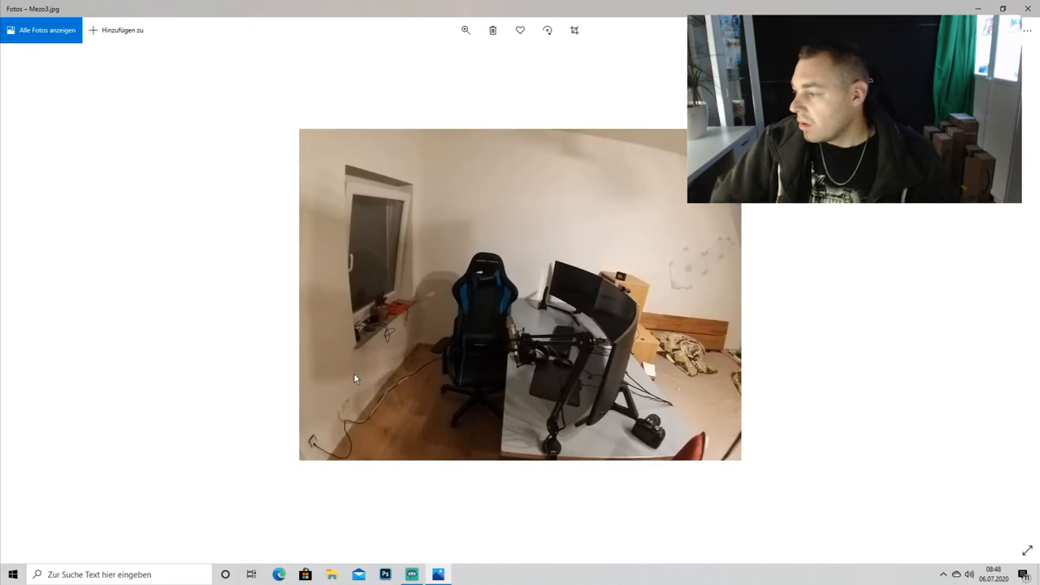
mouse_move(707, 282)
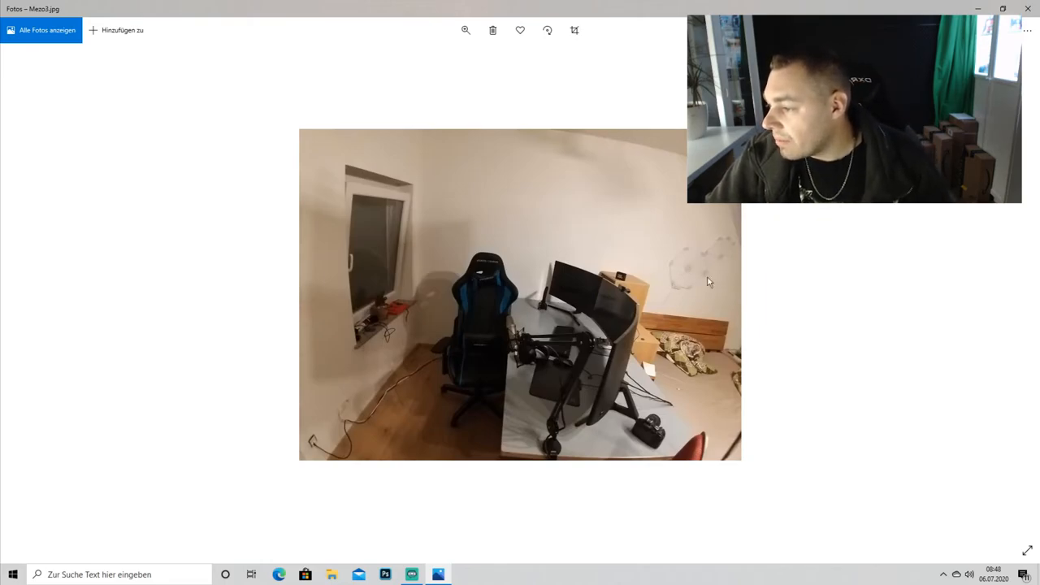
mouse_move(390, 254)
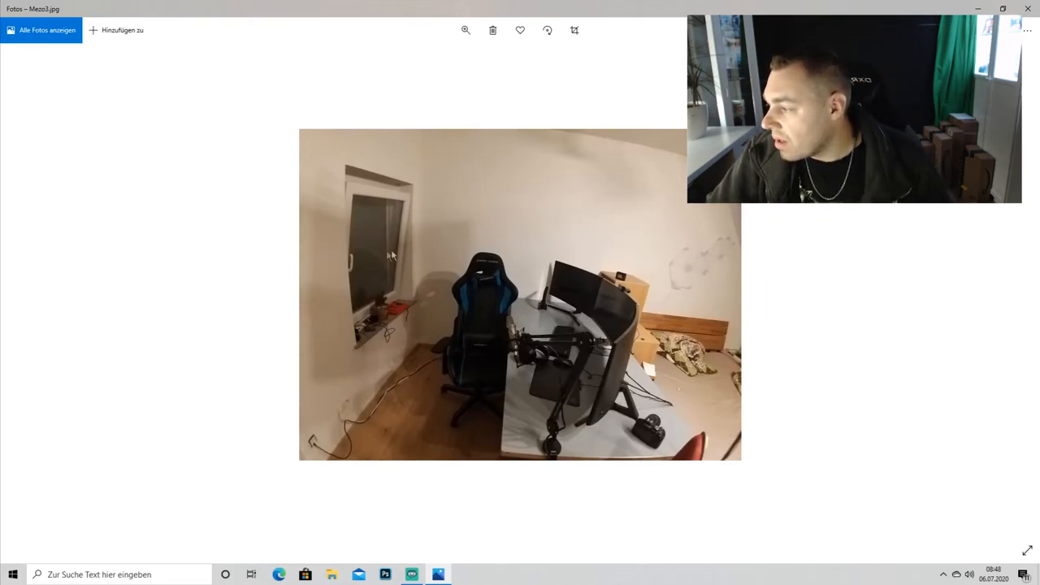
mouse_move(335, 228)
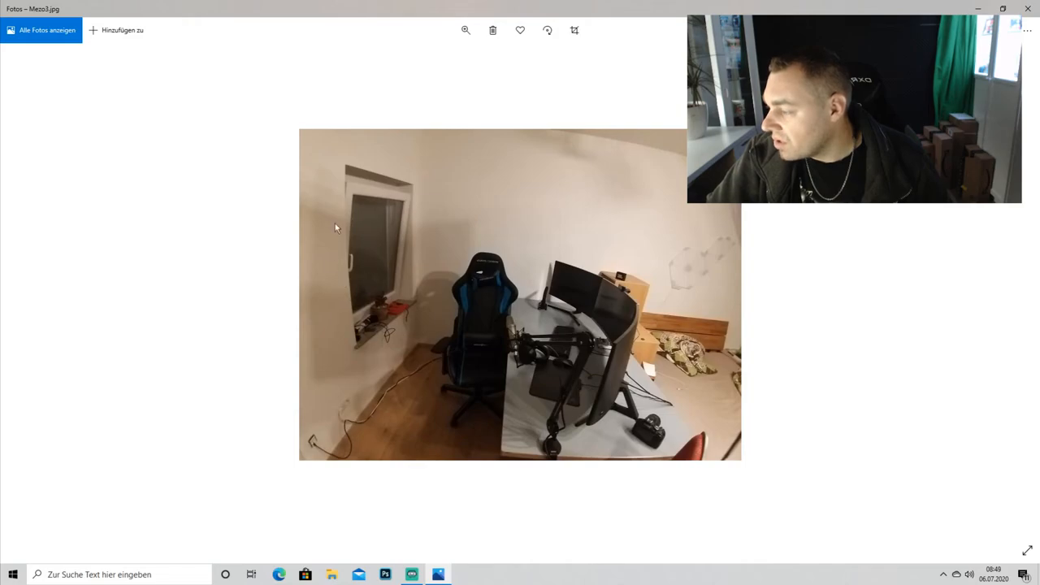
mouse_move(508, 178)
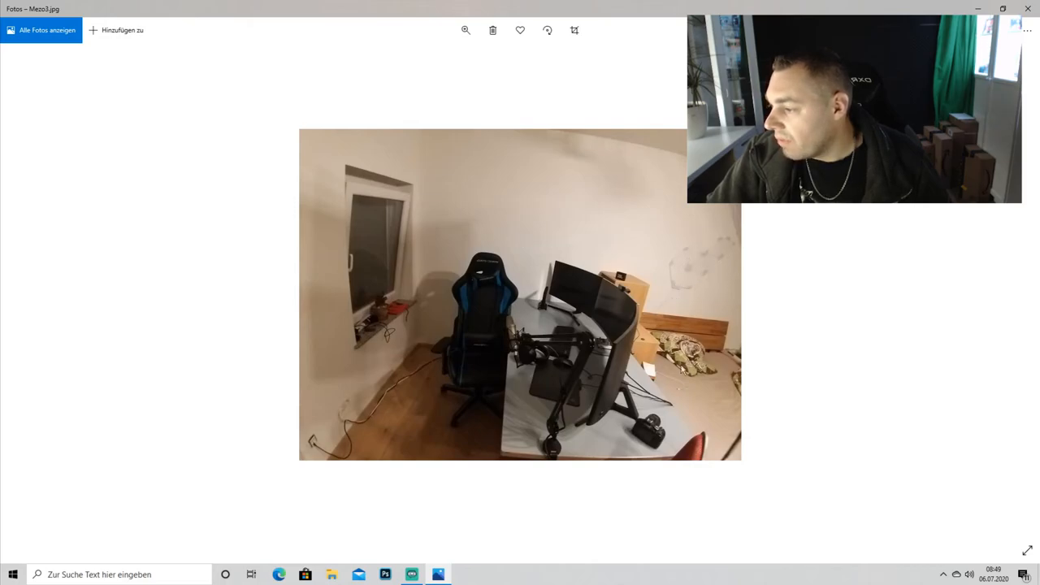
mouse_move(693, 268)
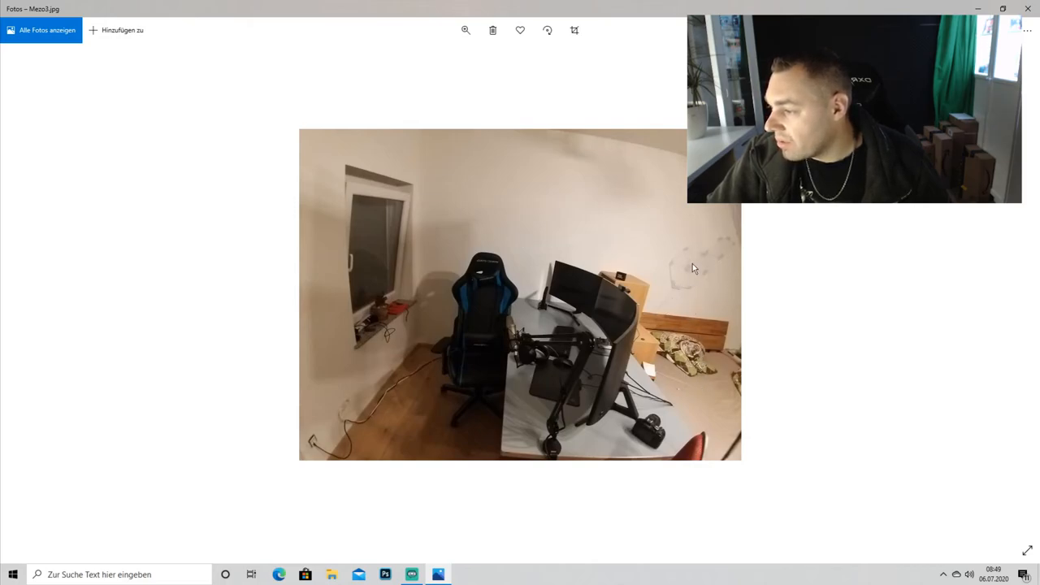
mouse_move(618, 402)
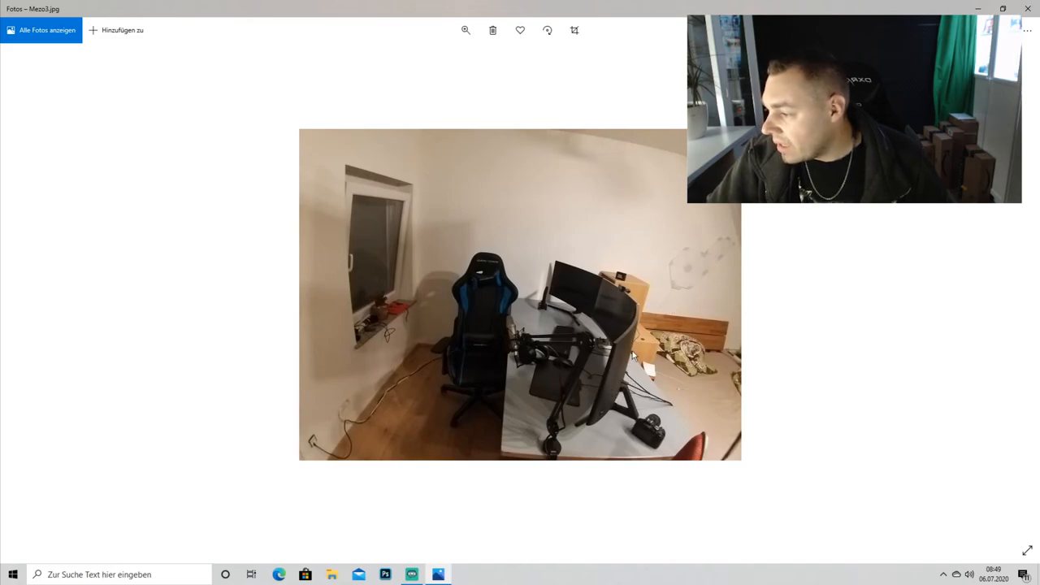
mouse_move(607, 388)
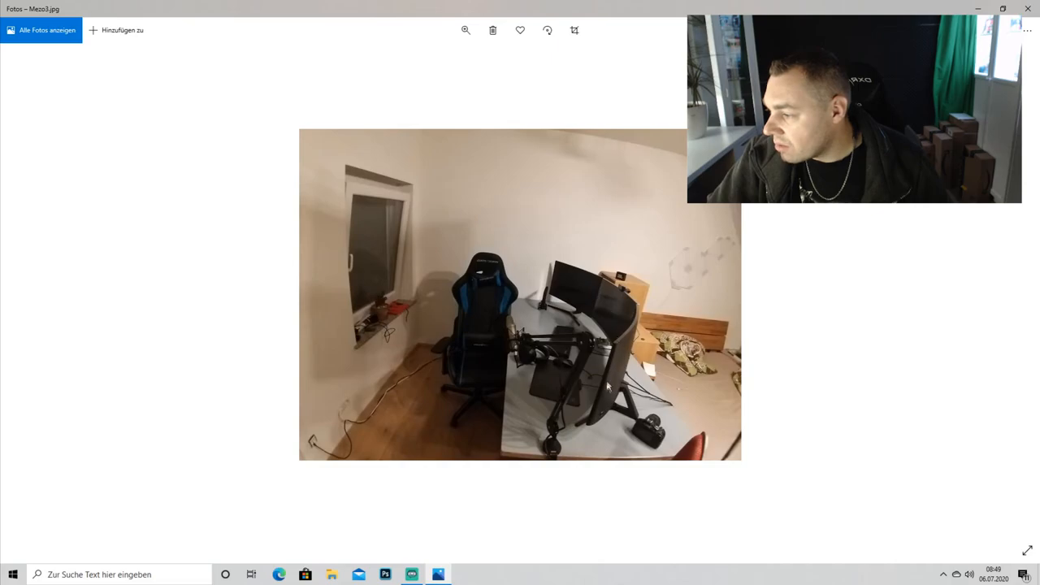
mouse_move(695, 332)
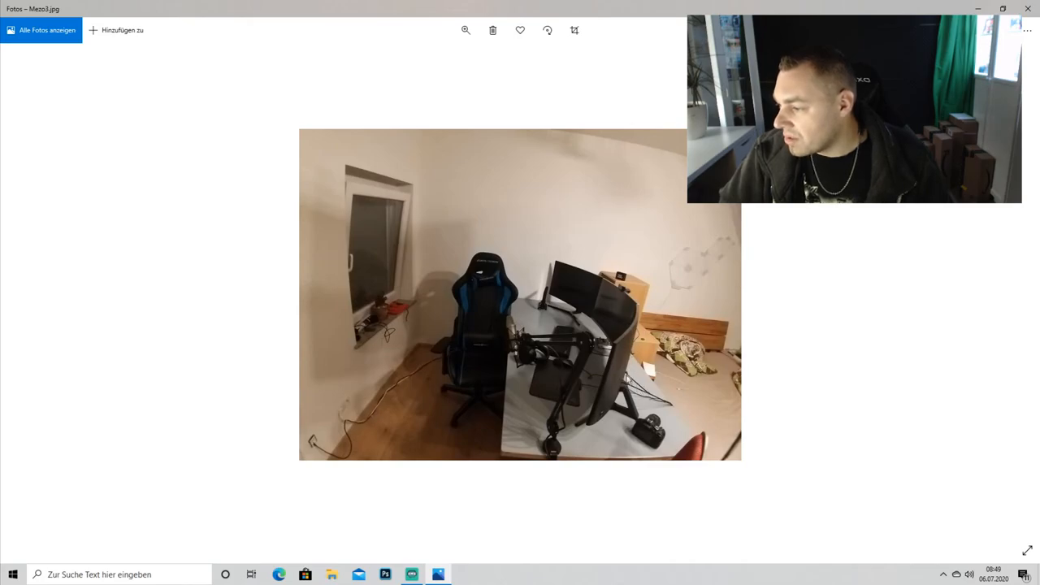
mouse_move(596, 309)
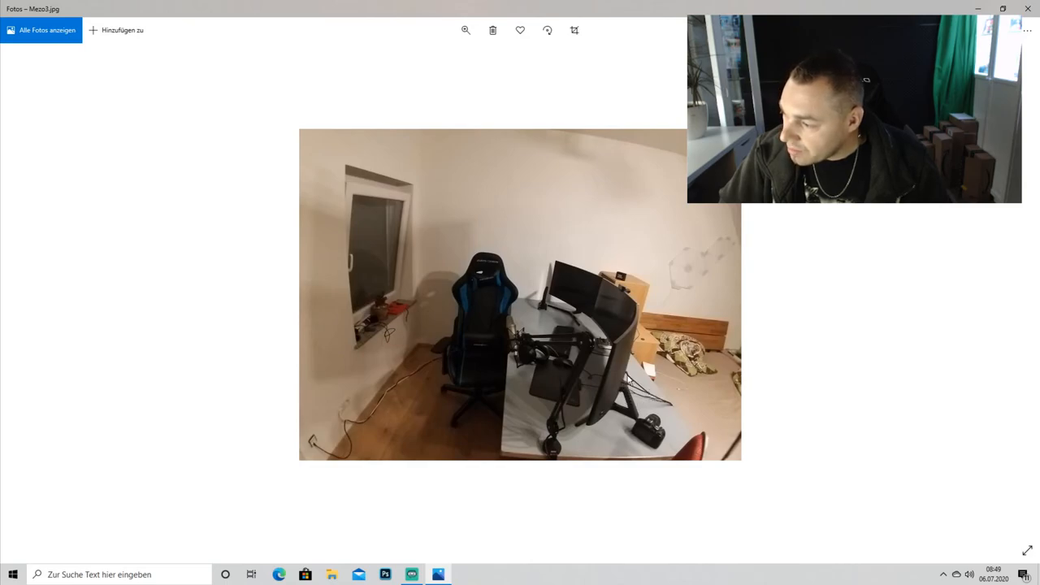
mouse_move(666, 419)
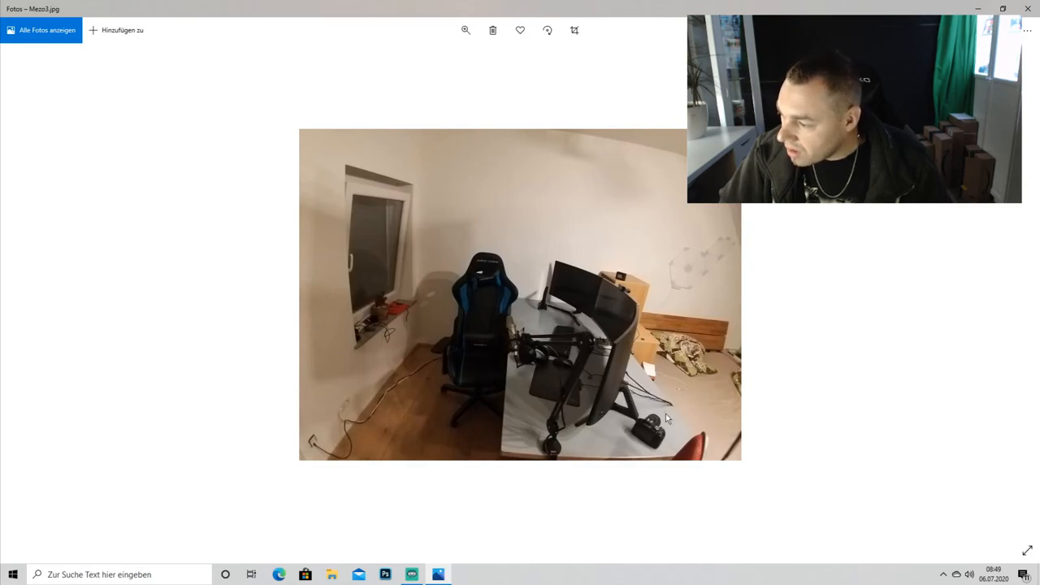
mouse_move(585, 305)
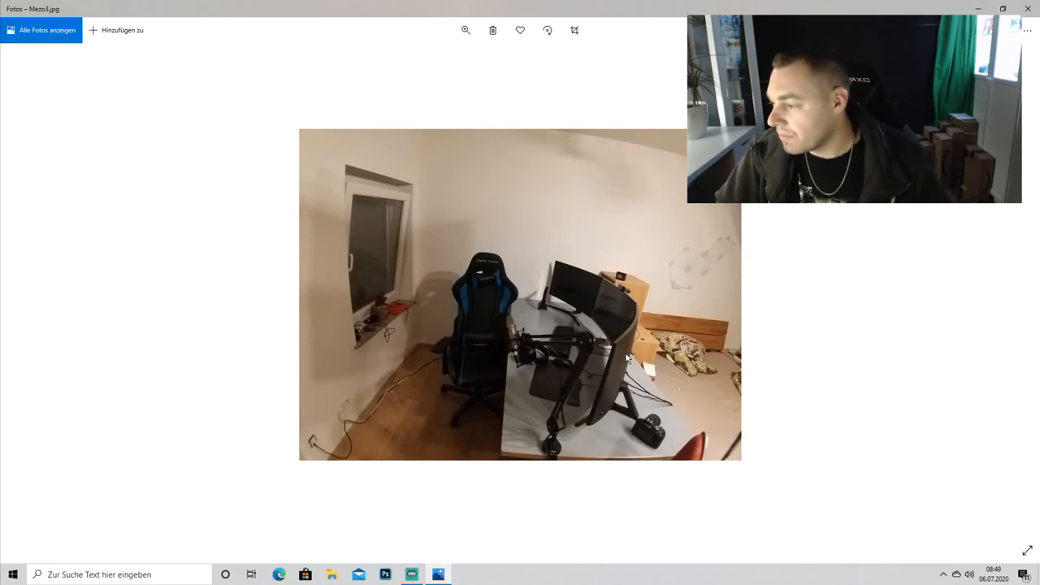
mouse_move(527, 418)
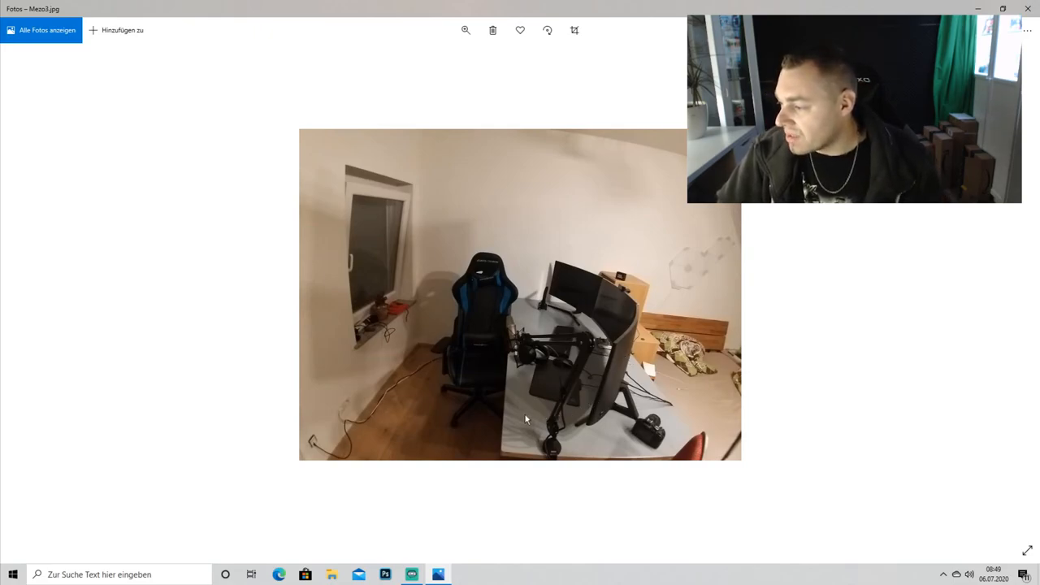
mouse_move(580, 421)
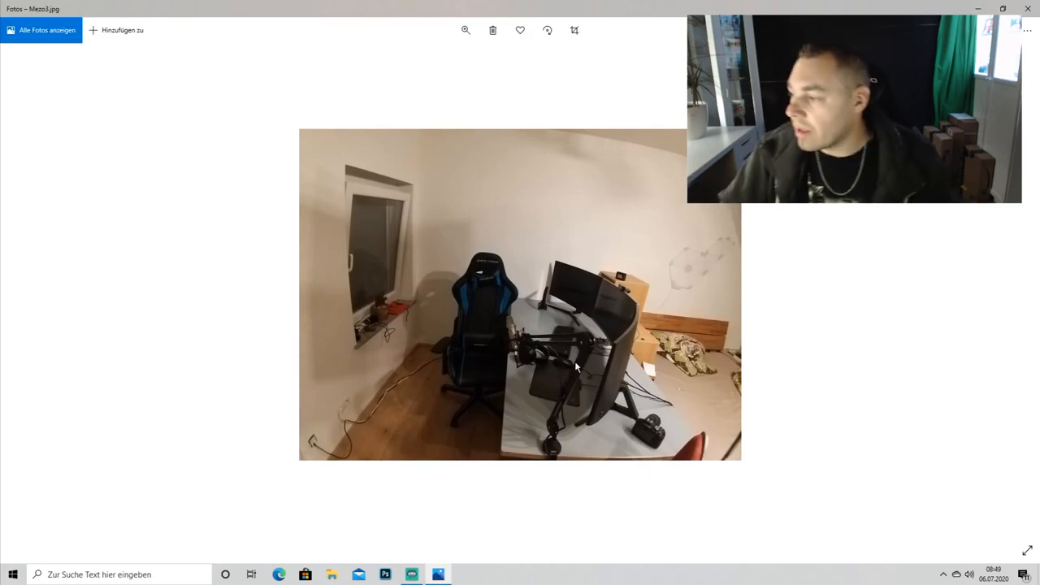
mouse_move(581, 431)
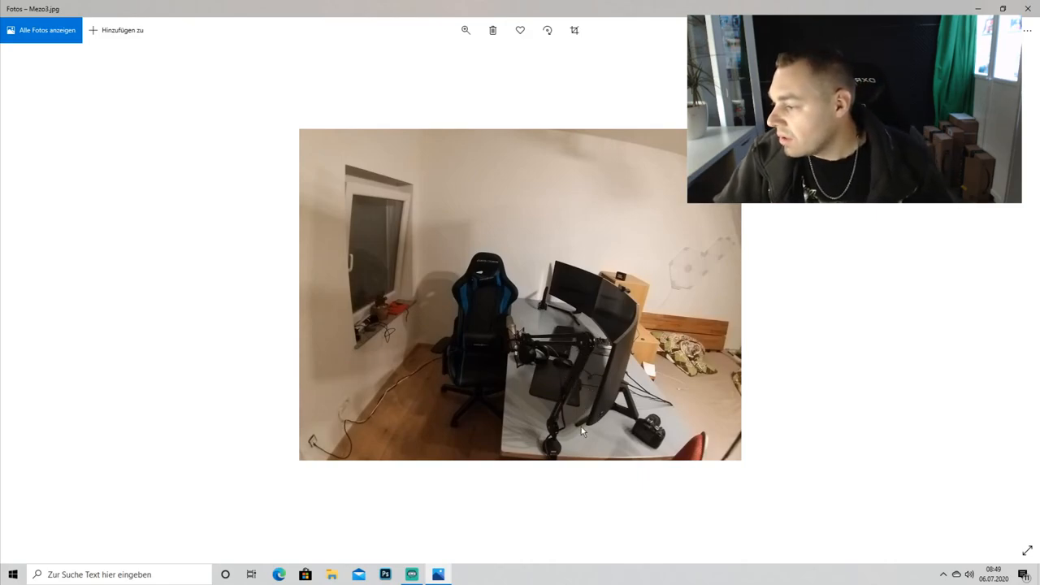
mouse_move(567, 382)
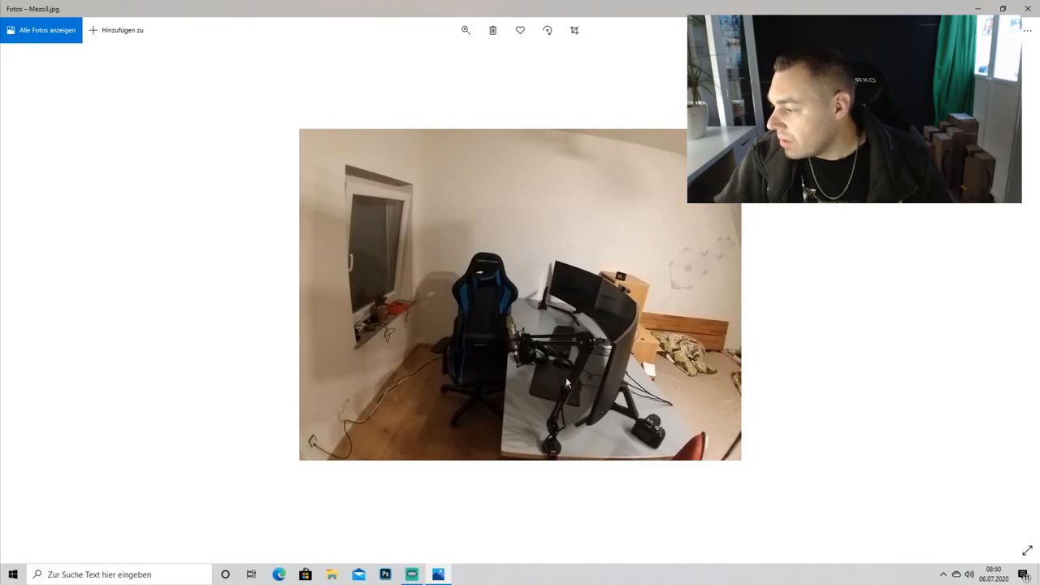
mouse_move(541, 441)
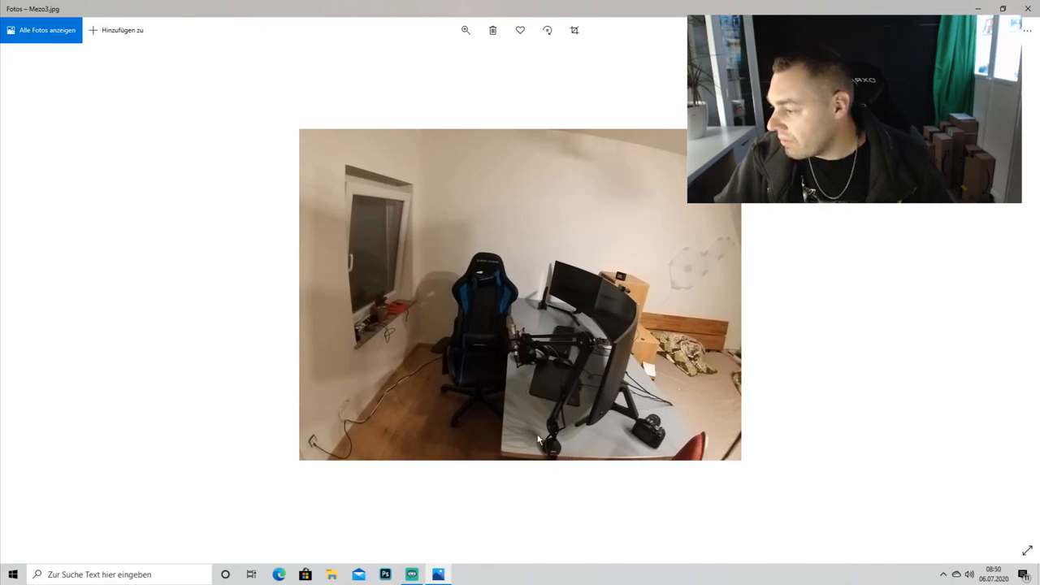
mouse_move(540, 383)
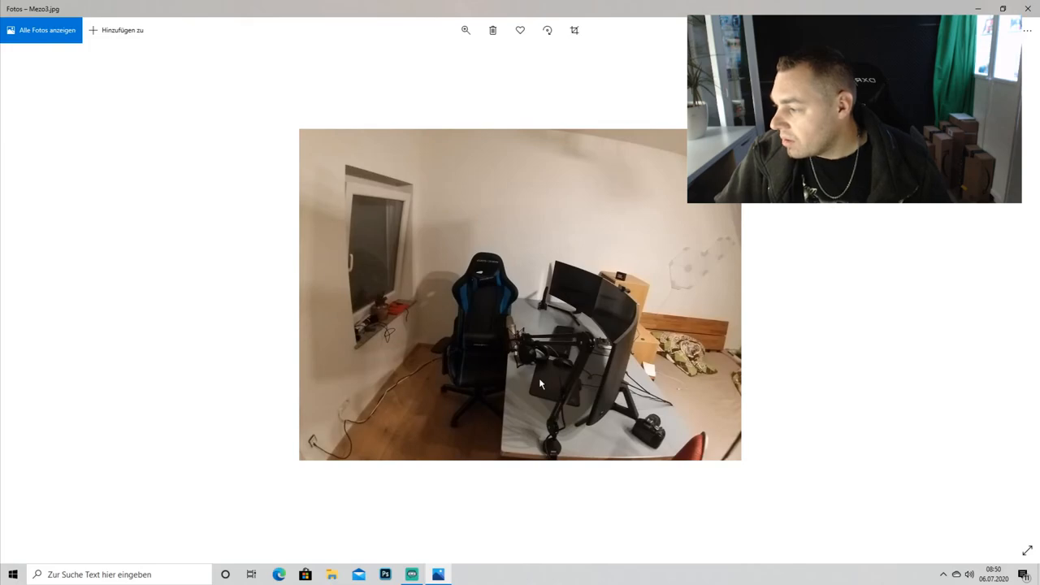
mouse_move(370, 422)
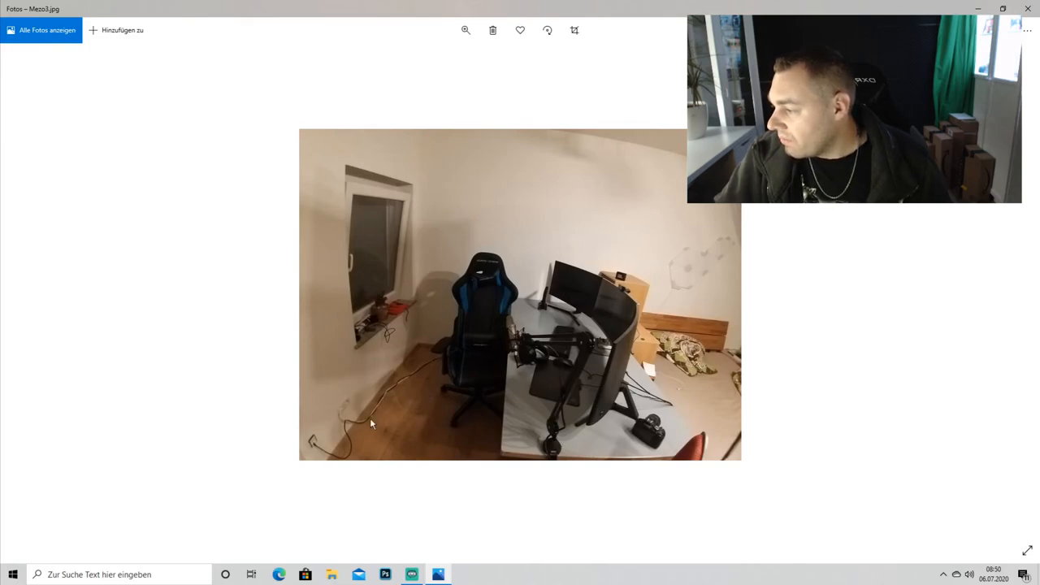
mouse_move(401, 386)
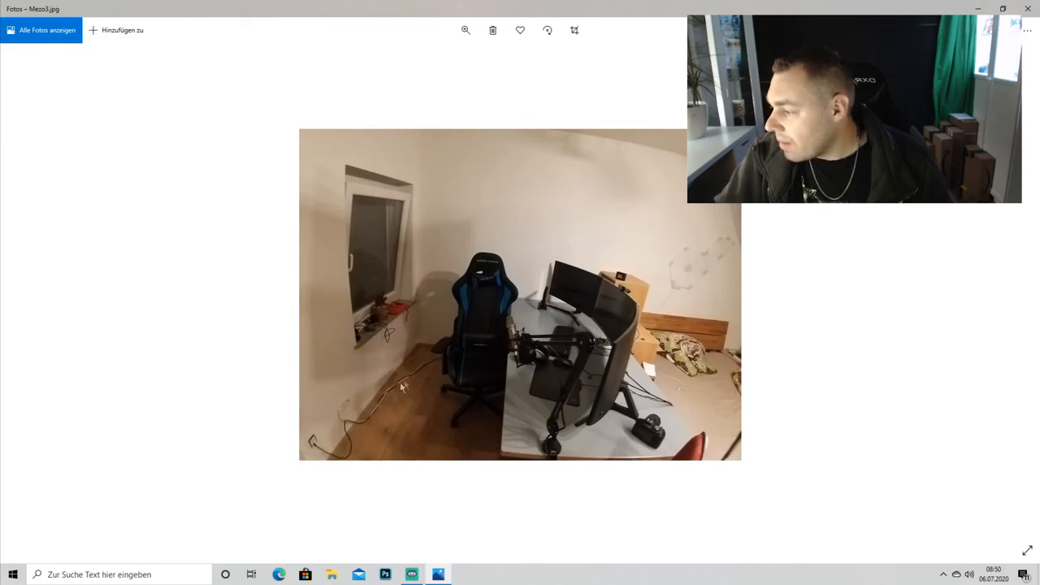
mouse_move(358, 450)
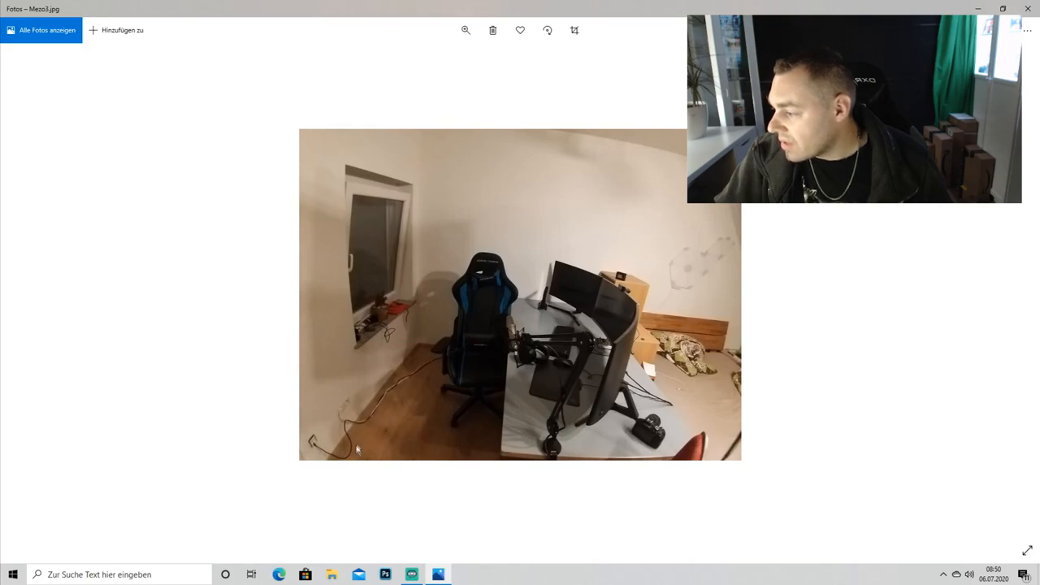
mouse_move(357, 453)
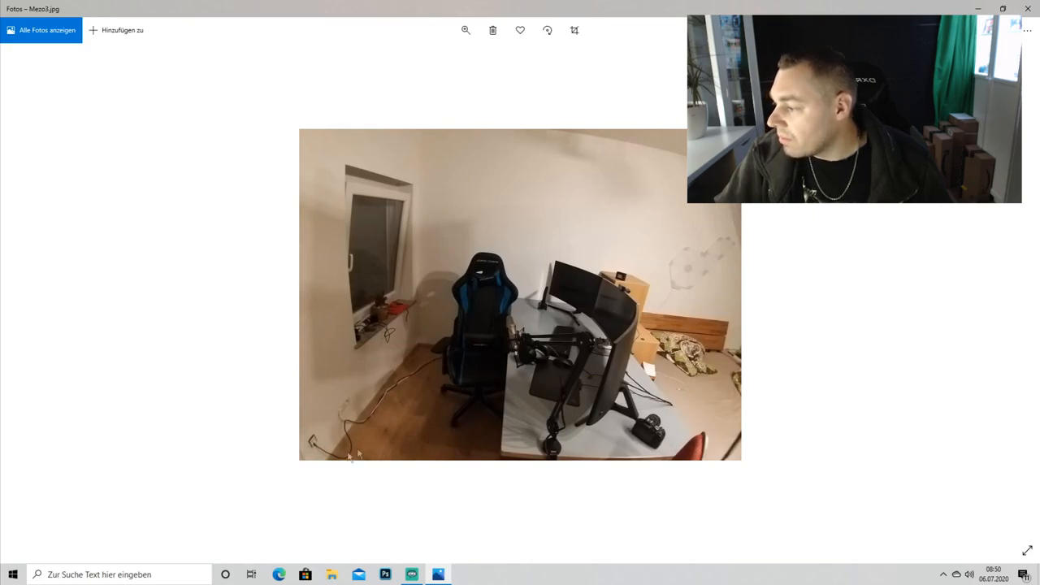
mouse_move(391, 368)
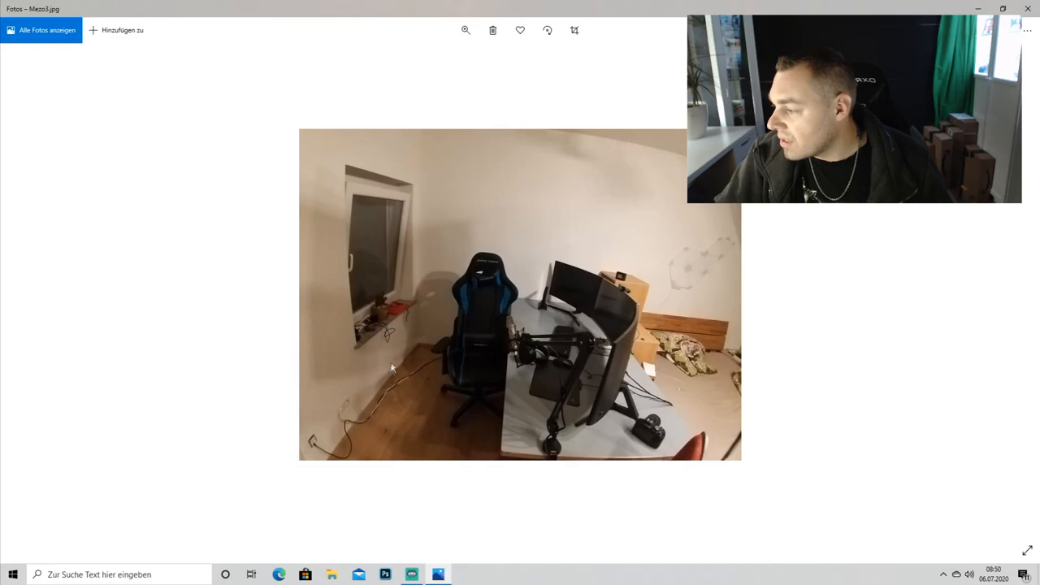
mouse_move(345, 449)
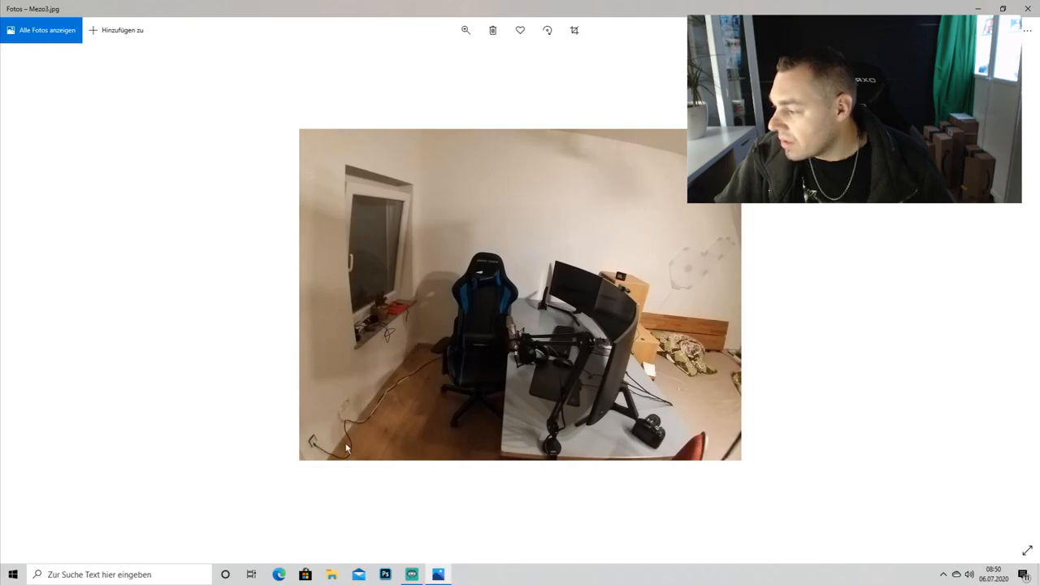
mouse_move(407, 445)
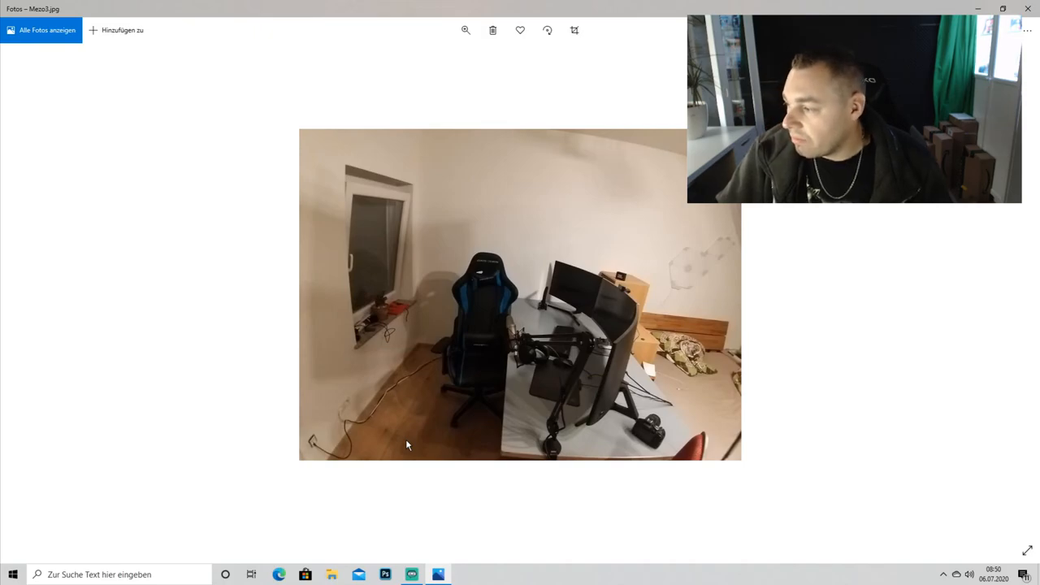
mouse_move(572, 424)
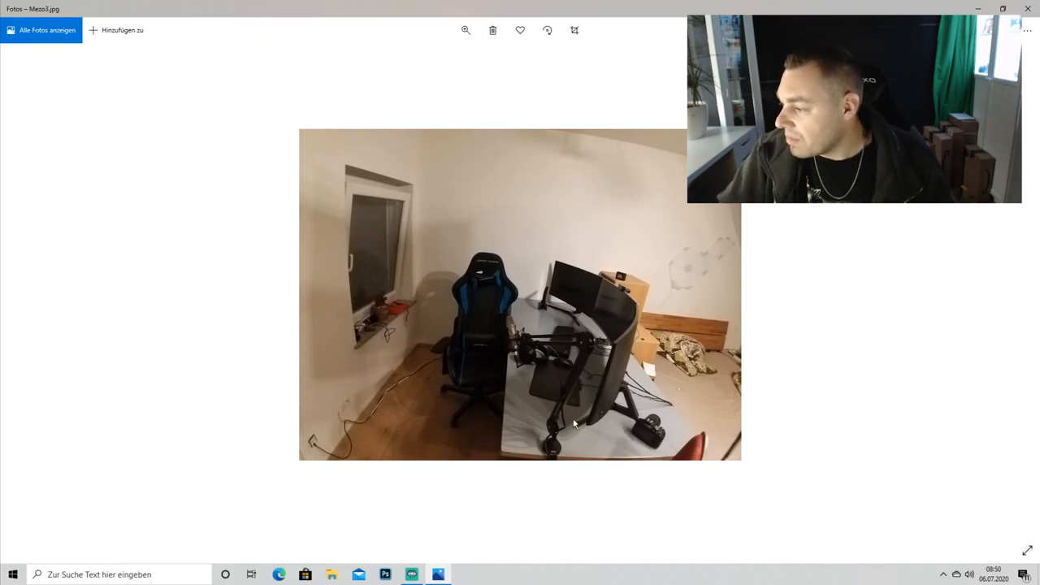
mouse_move(324, 409)
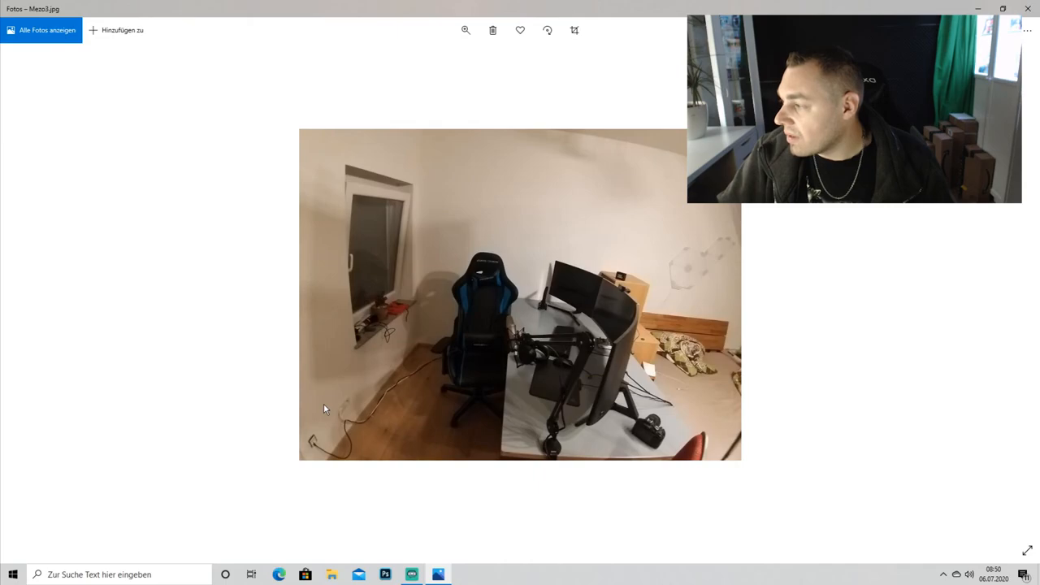
mouse_move(347, 275)
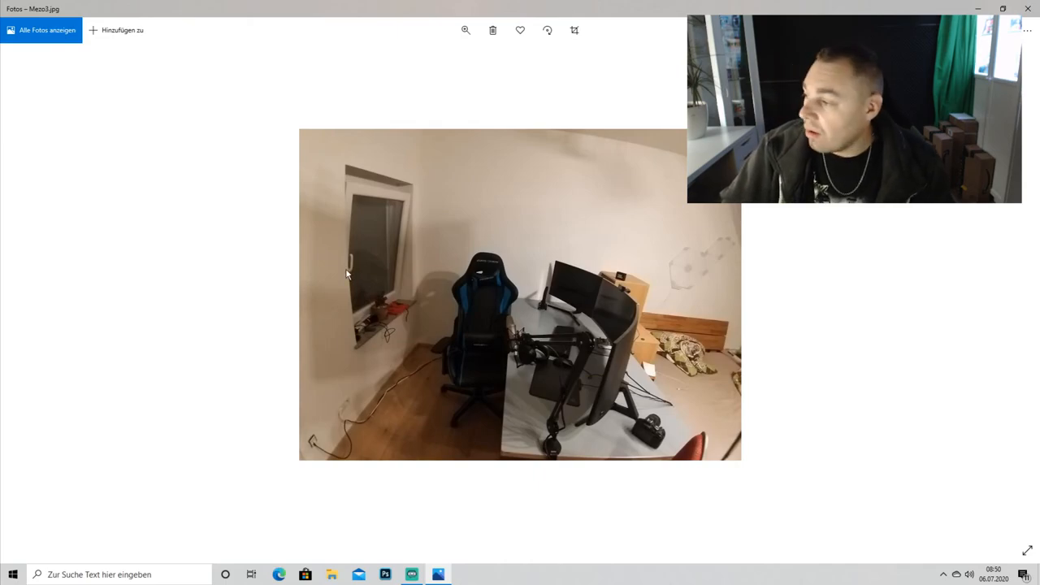
mouse_move(421, 357)
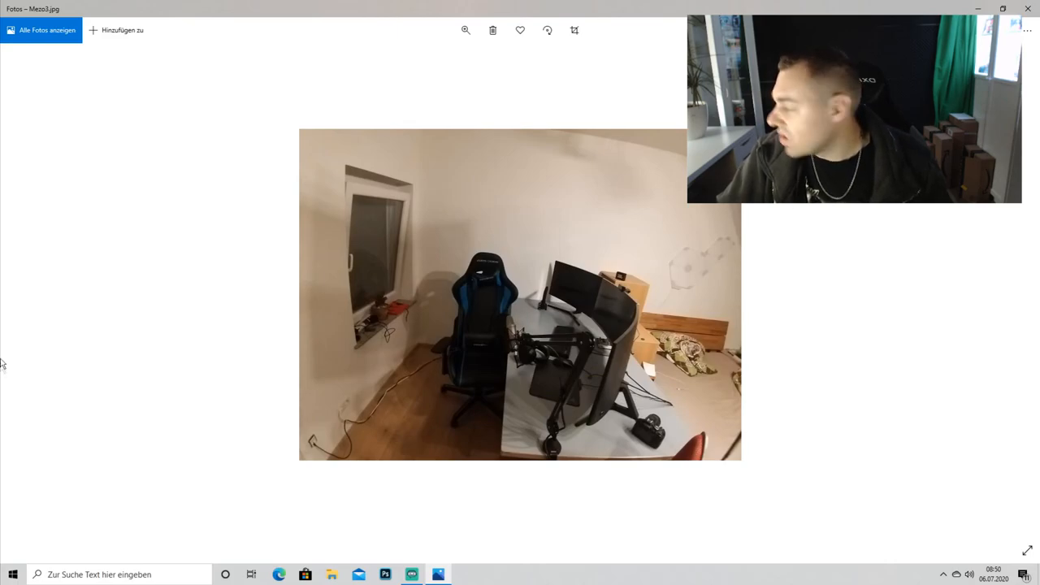
mouse_move(57, 163)
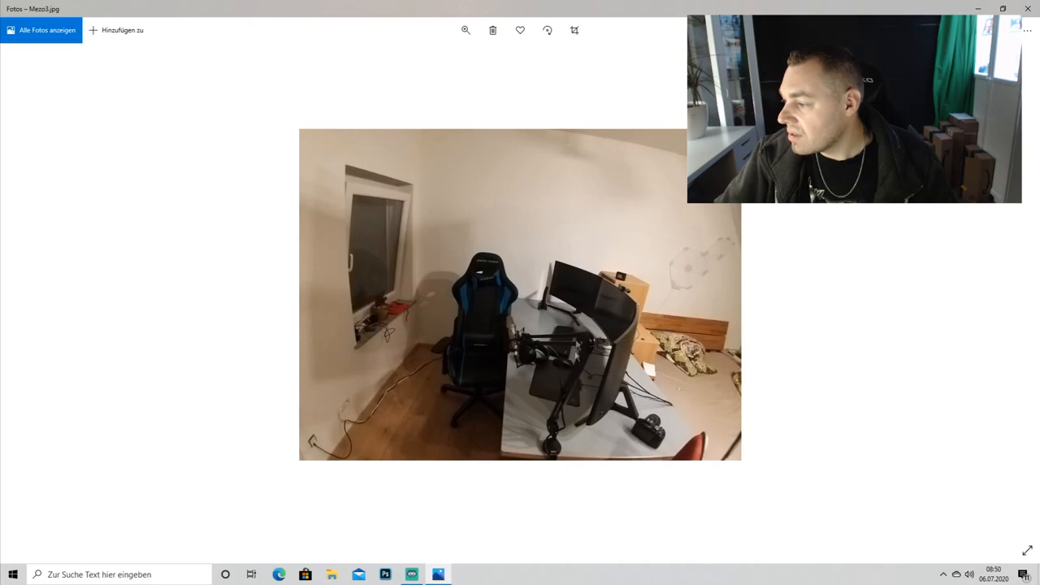
mouse_move(490, 364)
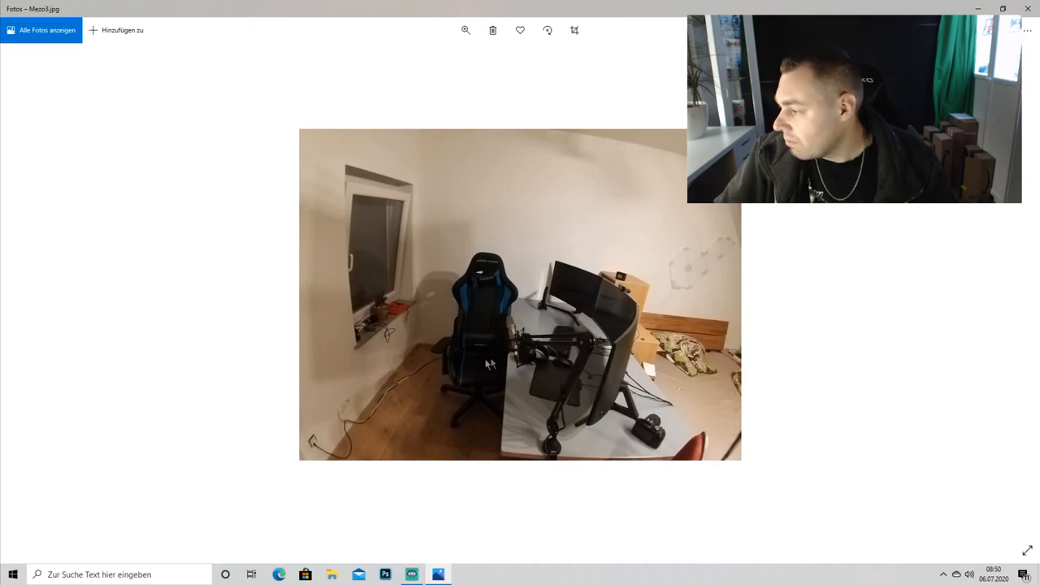
mouse_move(443, 347)
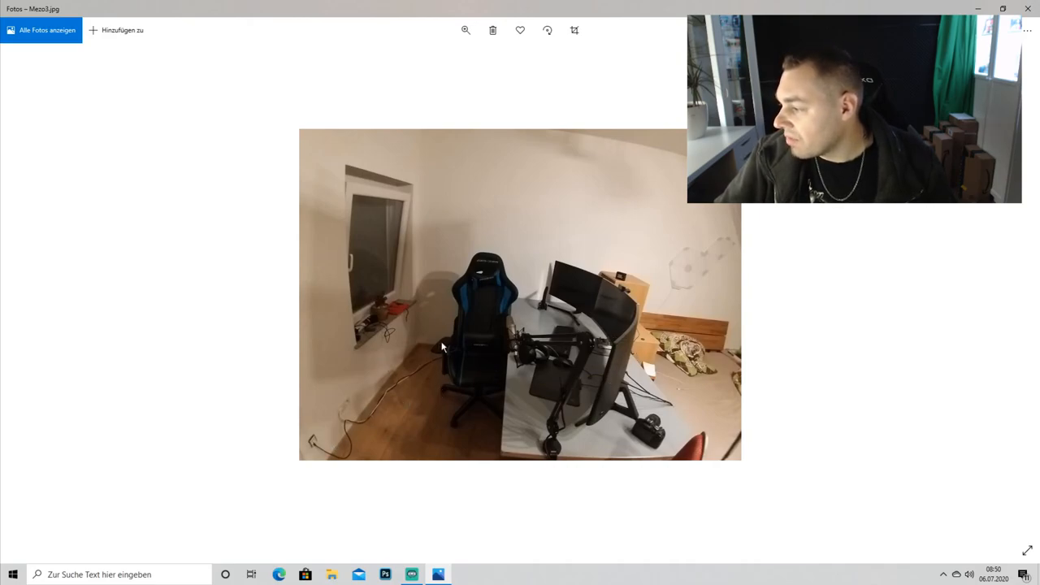
mouse_move(482, 385)
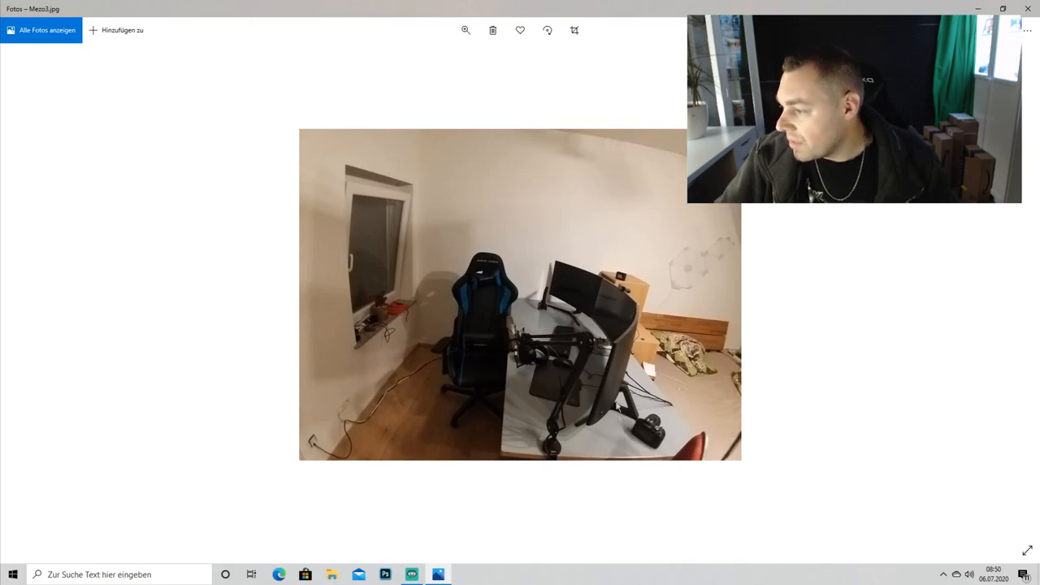
mouse_move(673, 431)
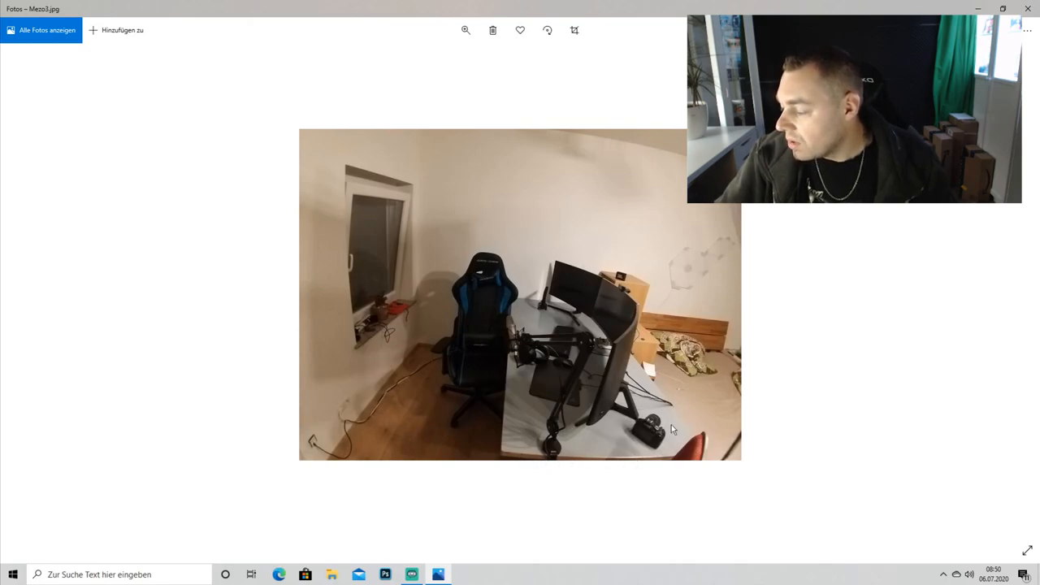
mouse_move(575, 310)
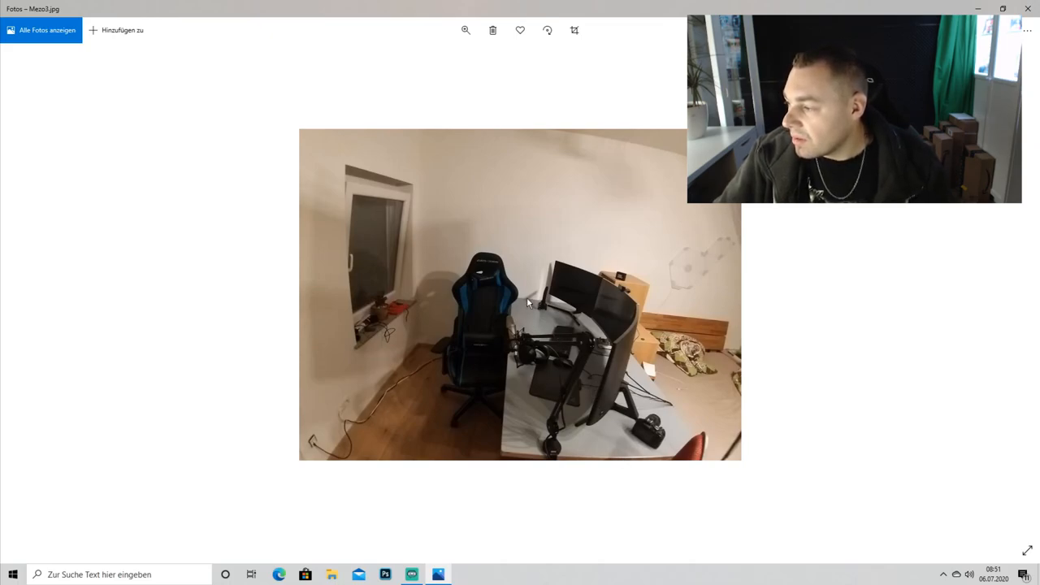
mouse_move(545, 370)
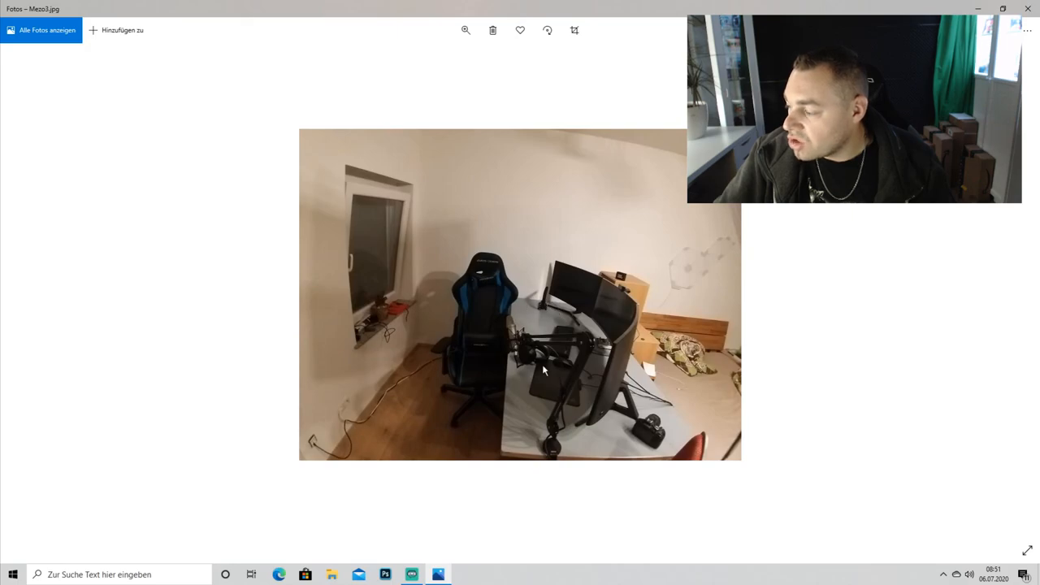
mouse_move(512, 262)
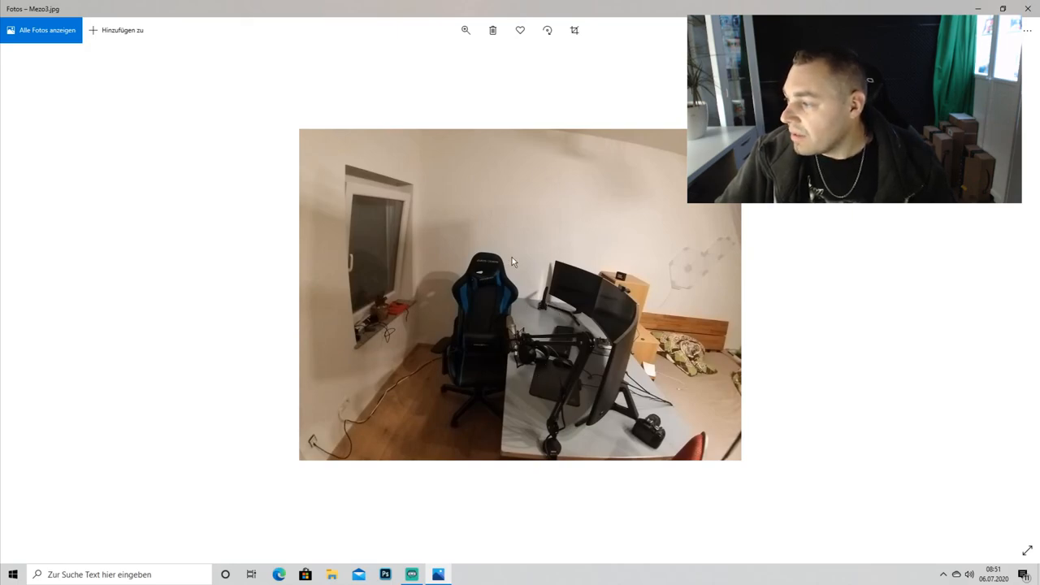
mouse_move(508, 242)
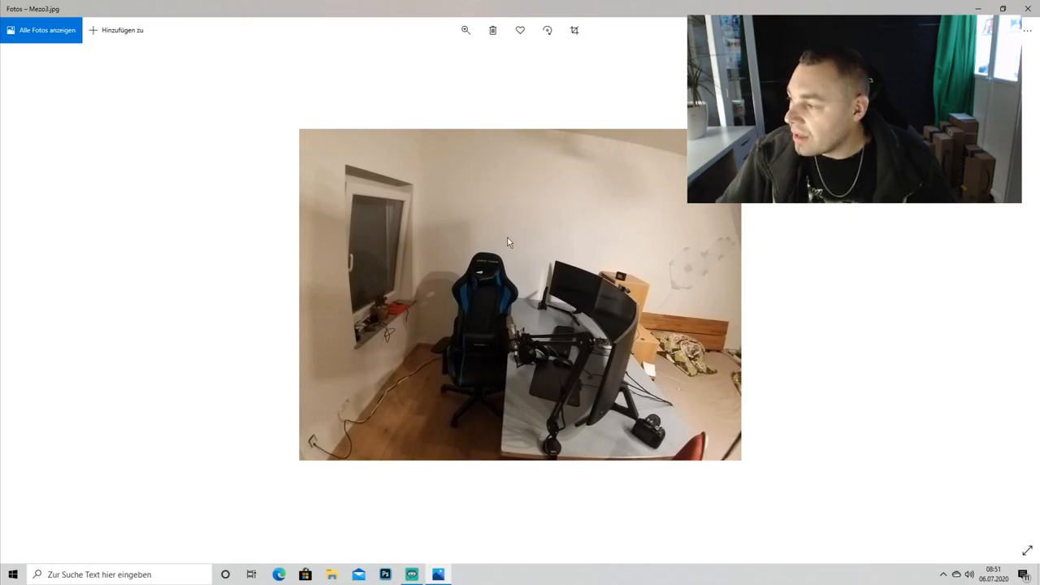
mouse_move(523, 250)
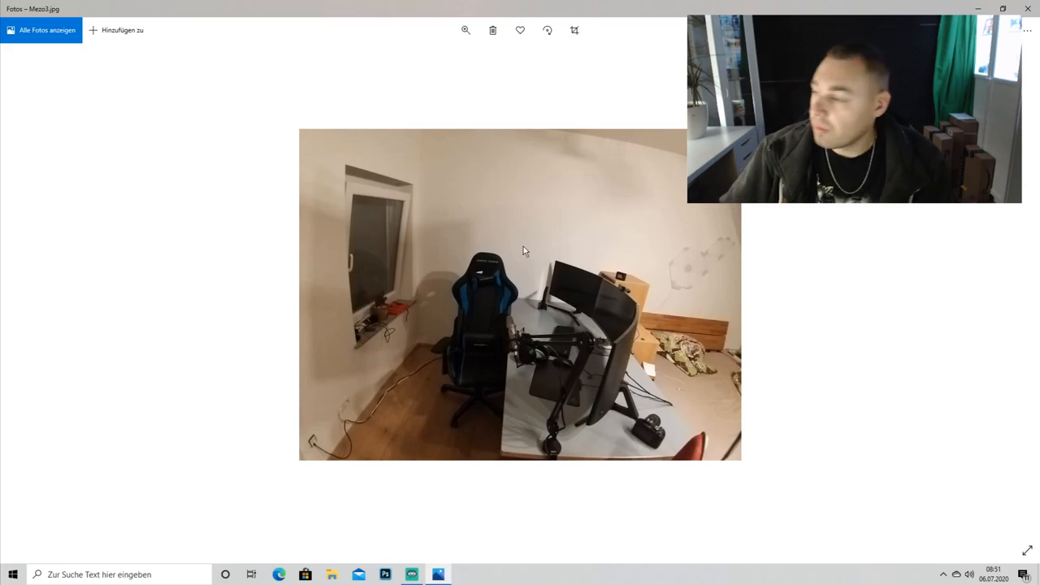
mouse_move(543, 247)
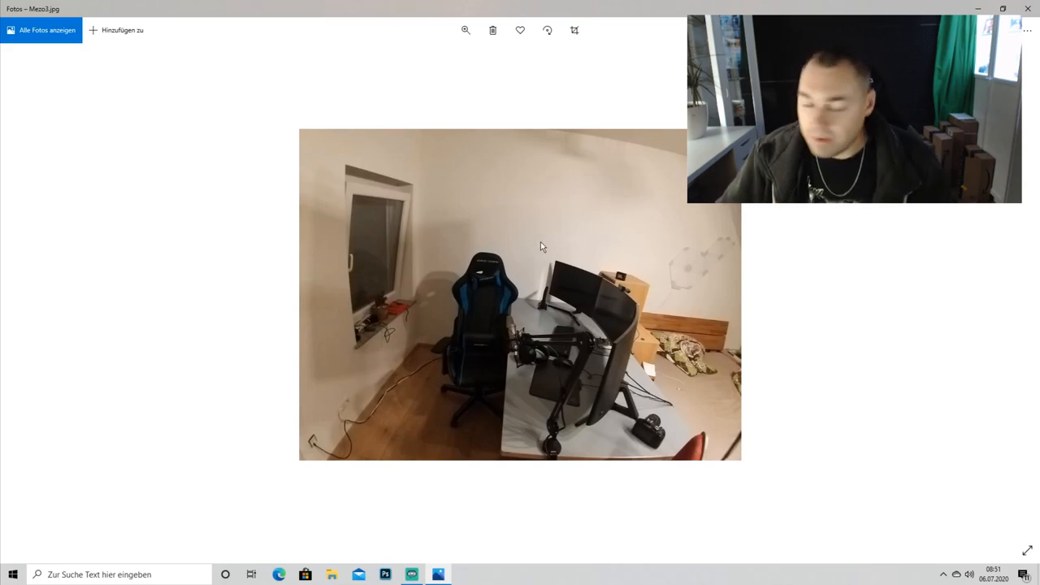
mouse_move(473, 232)
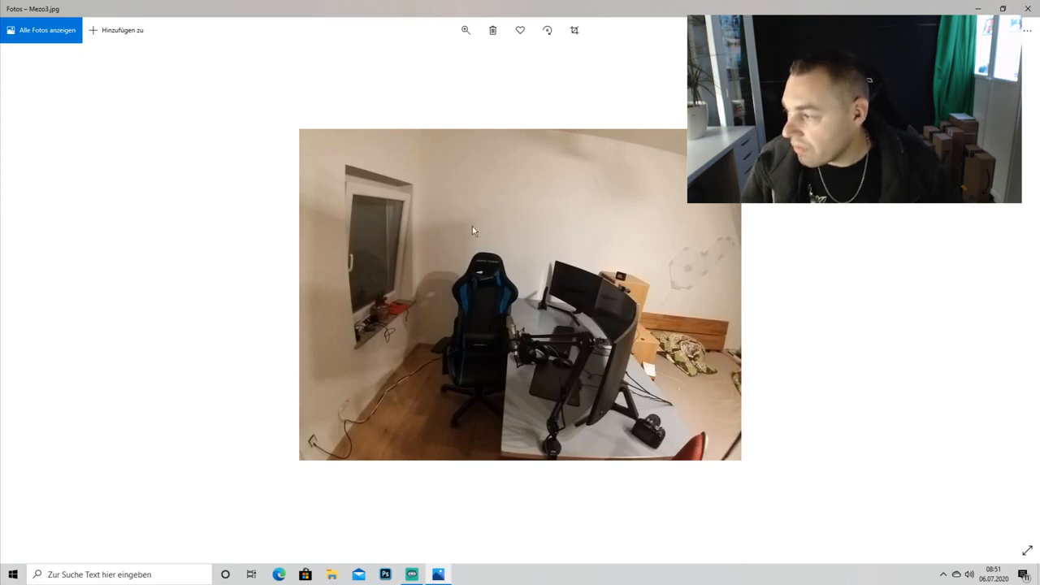
mouse_move(531, 235)
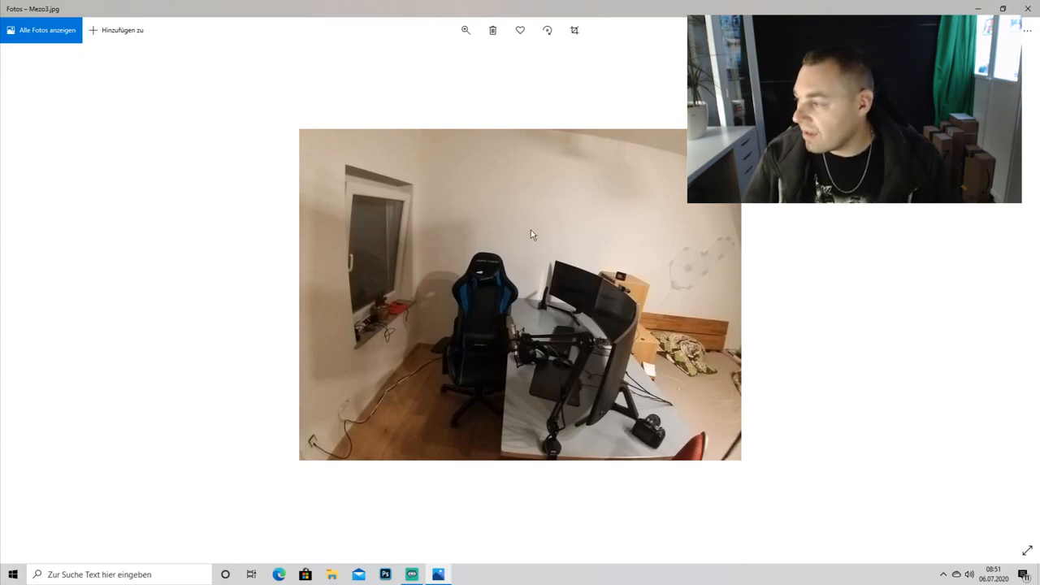
mouse_move(582, 263)
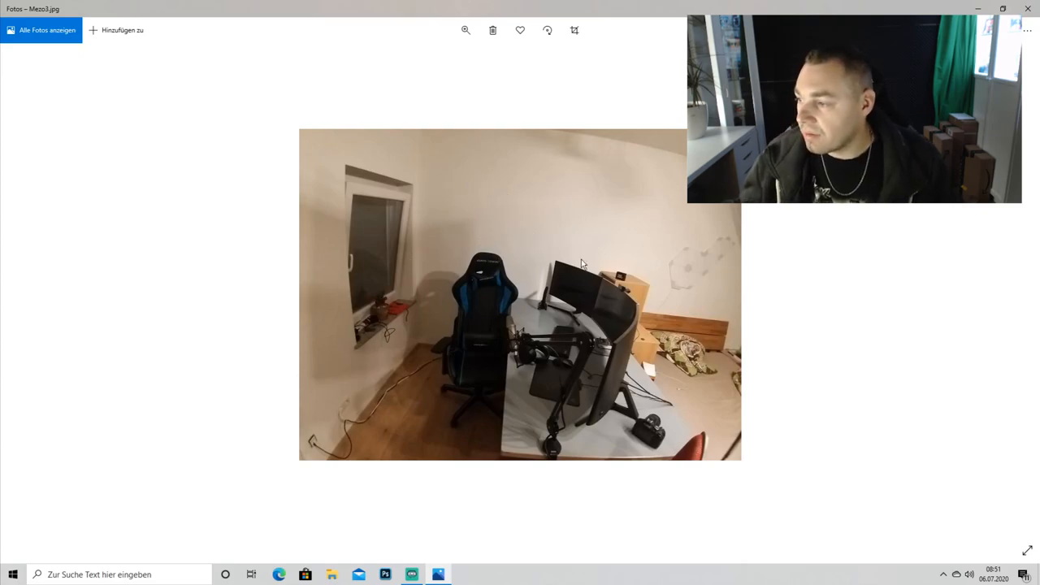
mouse_move(685, 286)
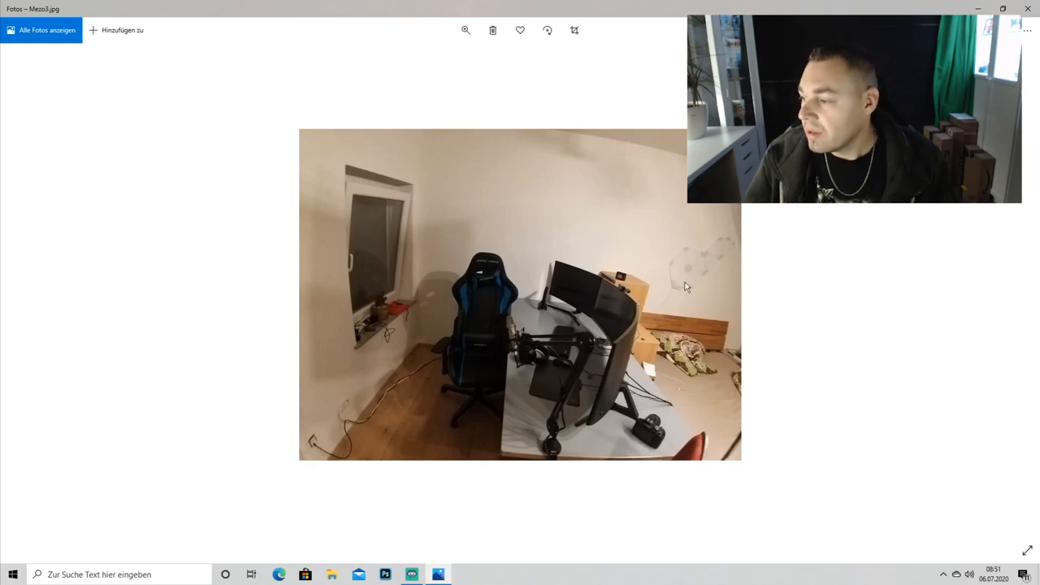
mouse_move(687, 345)
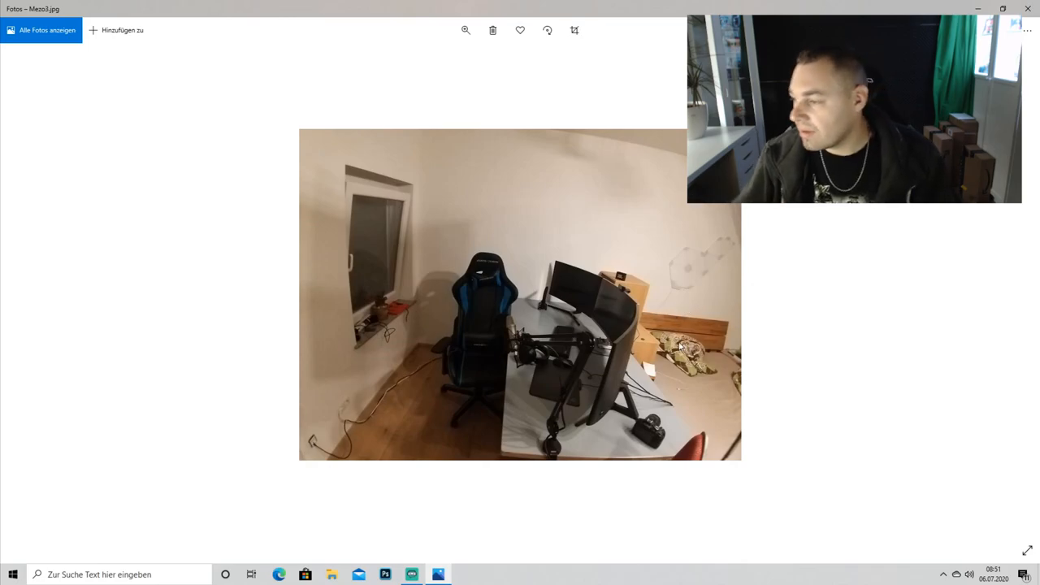
mouse_move(552, 226)
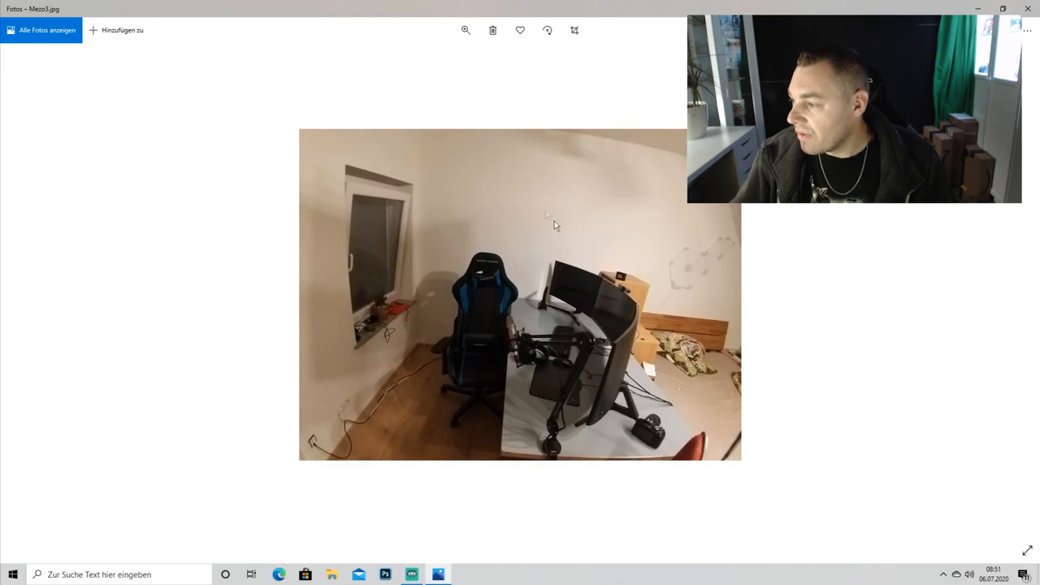